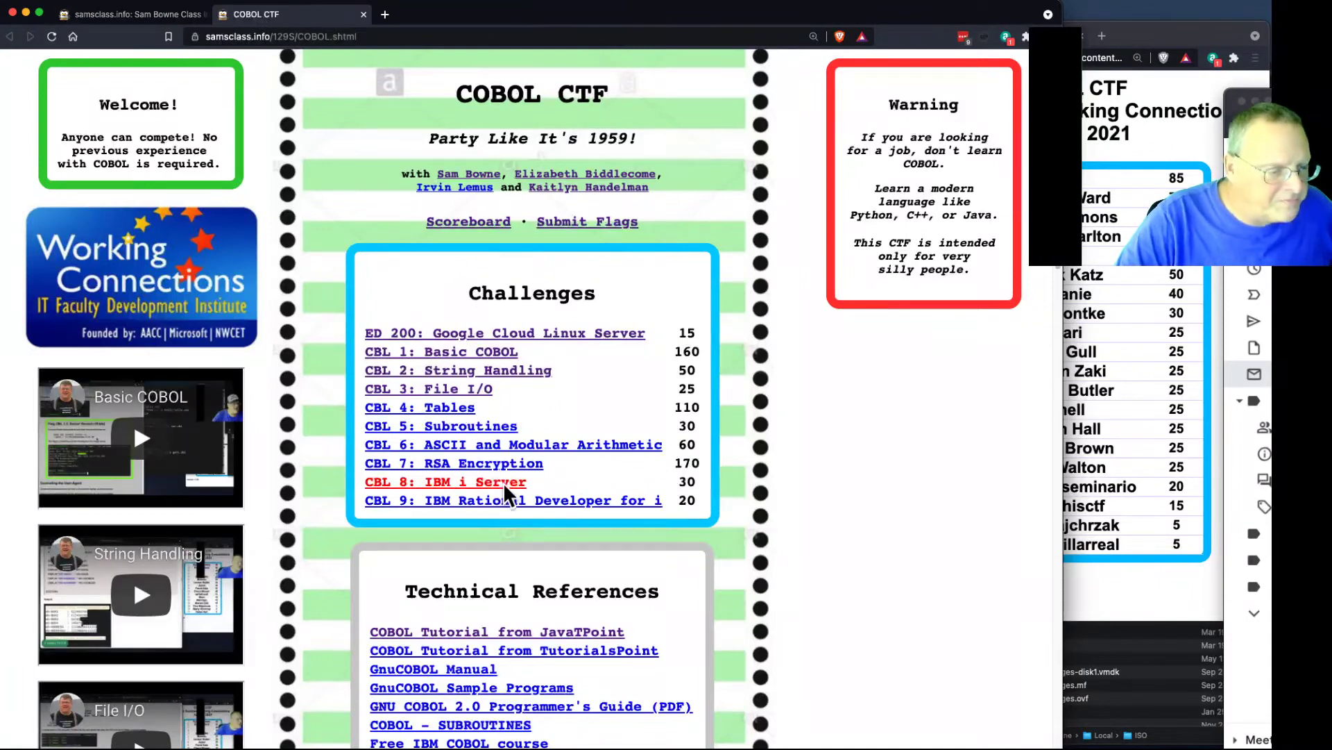
Open the CBL 8: IBM i Server challenge from the COBOL CTF list.
click(446, 482)
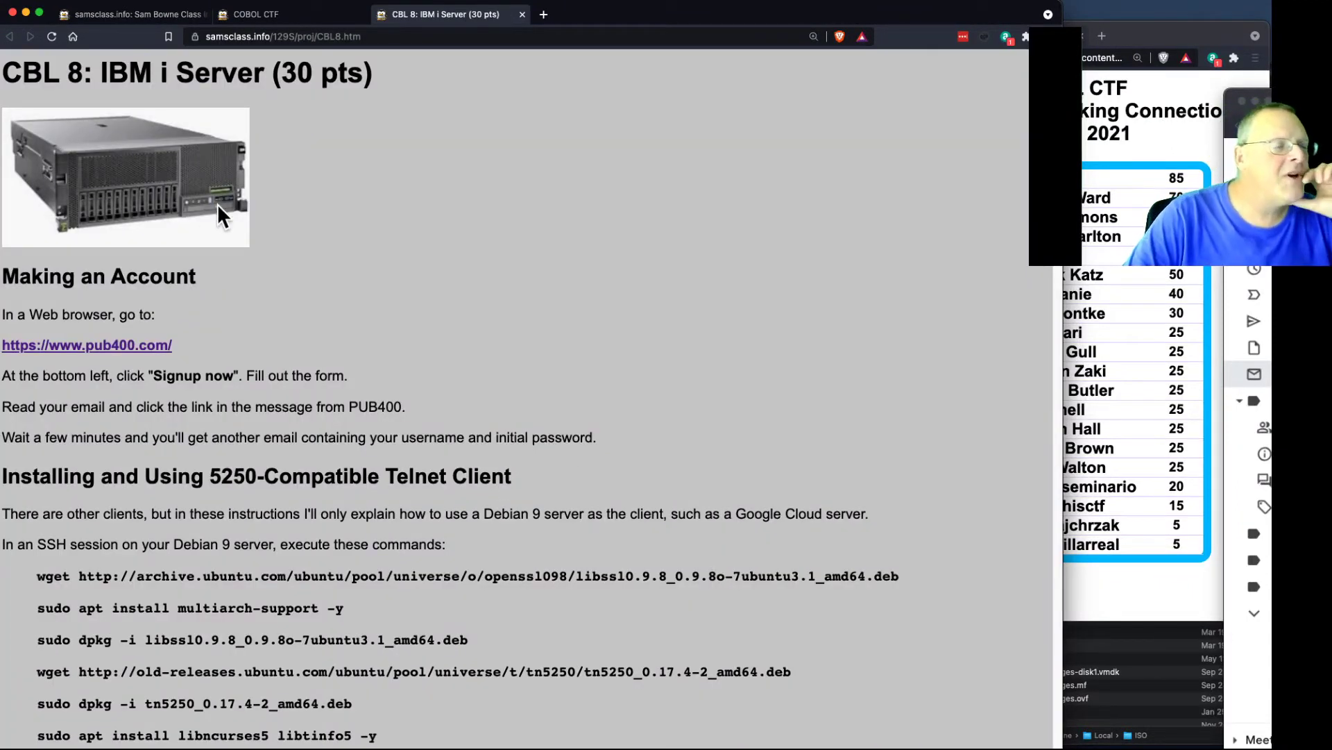
mouse_move(128, 363)
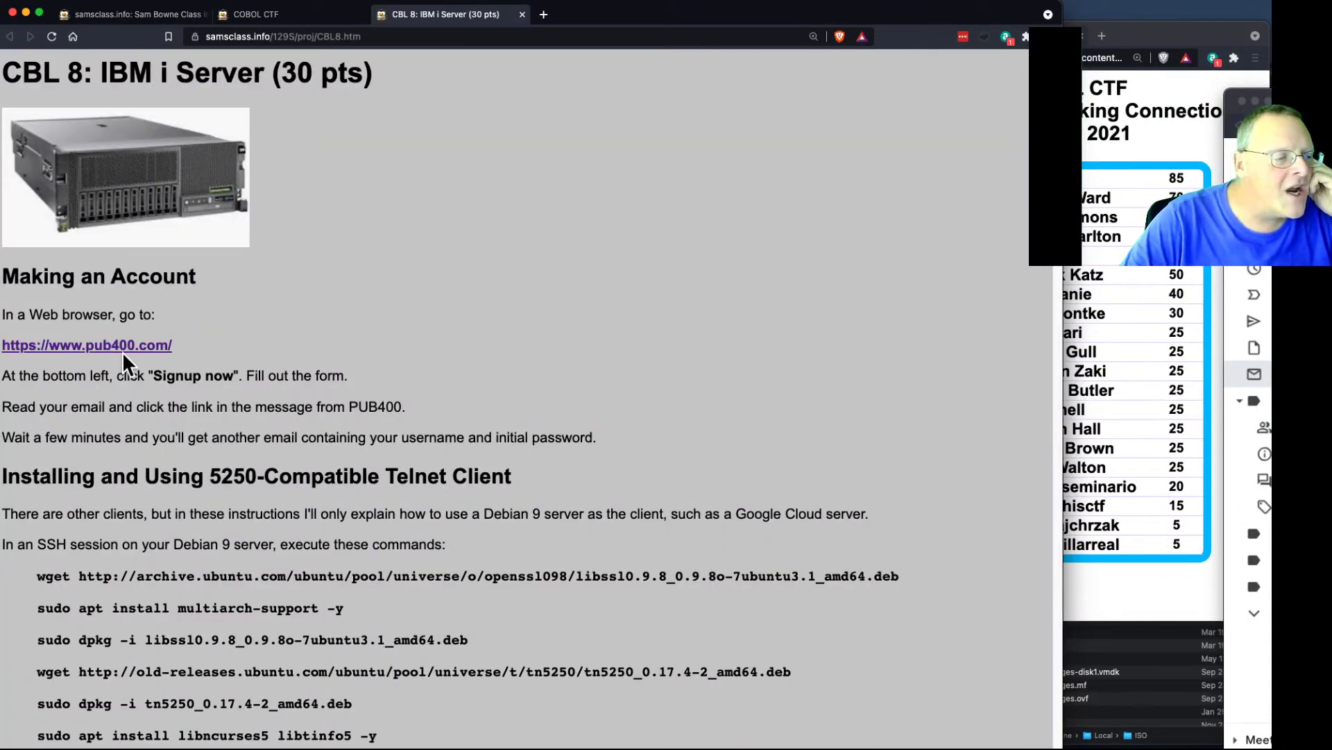
mouse_move(142, 360)
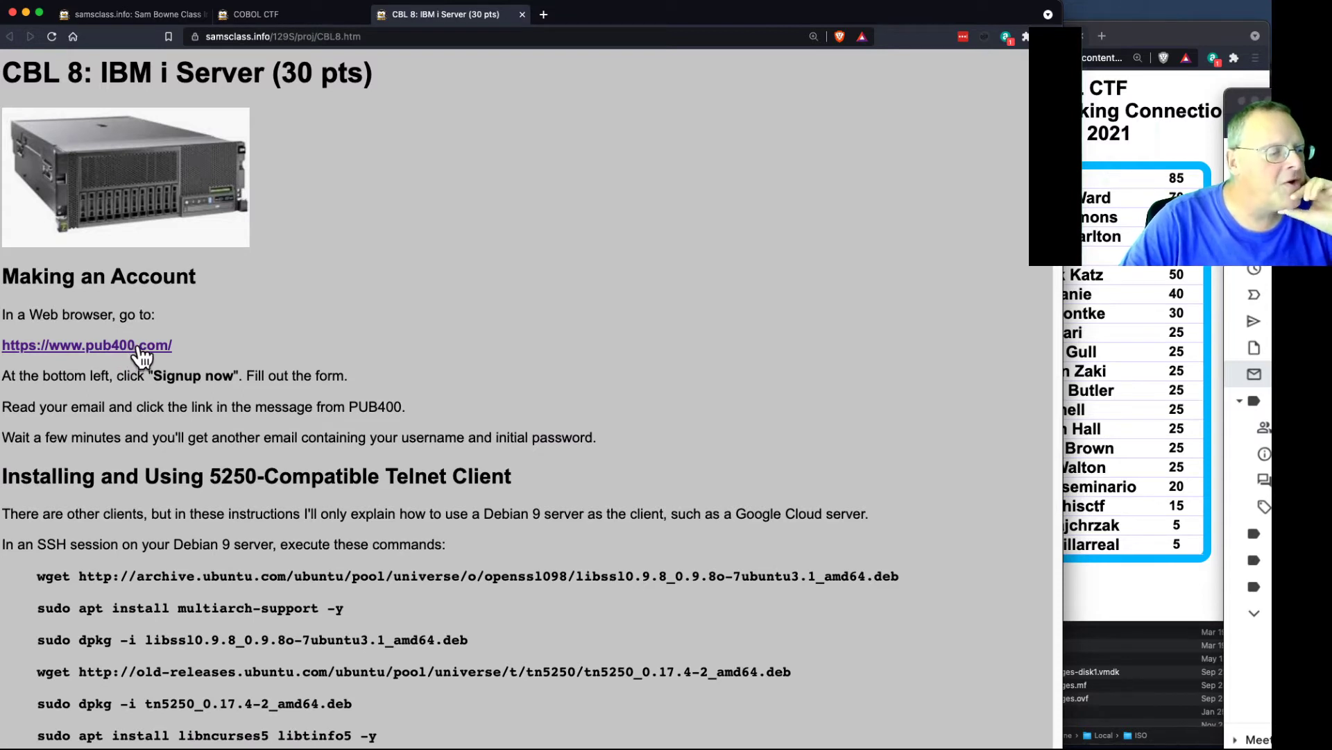
mouse_move(208, 435)
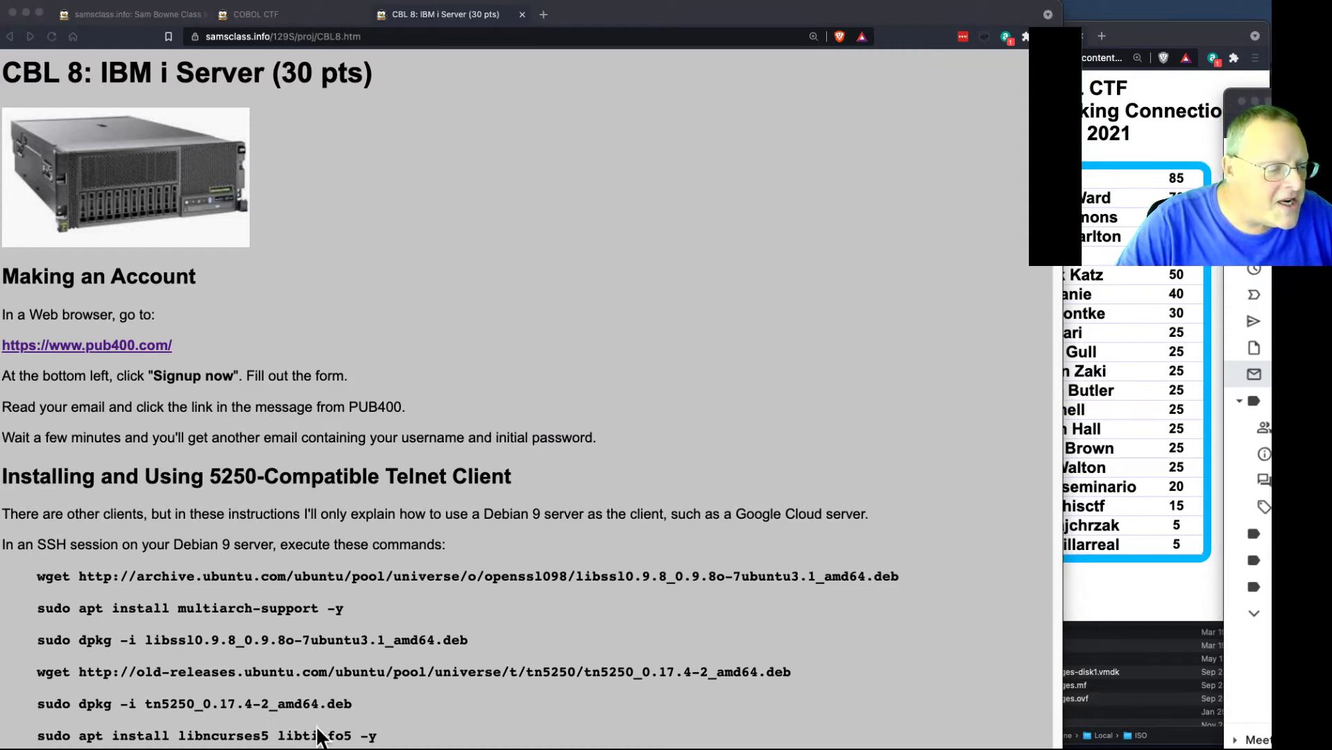
scroll(down, 3)
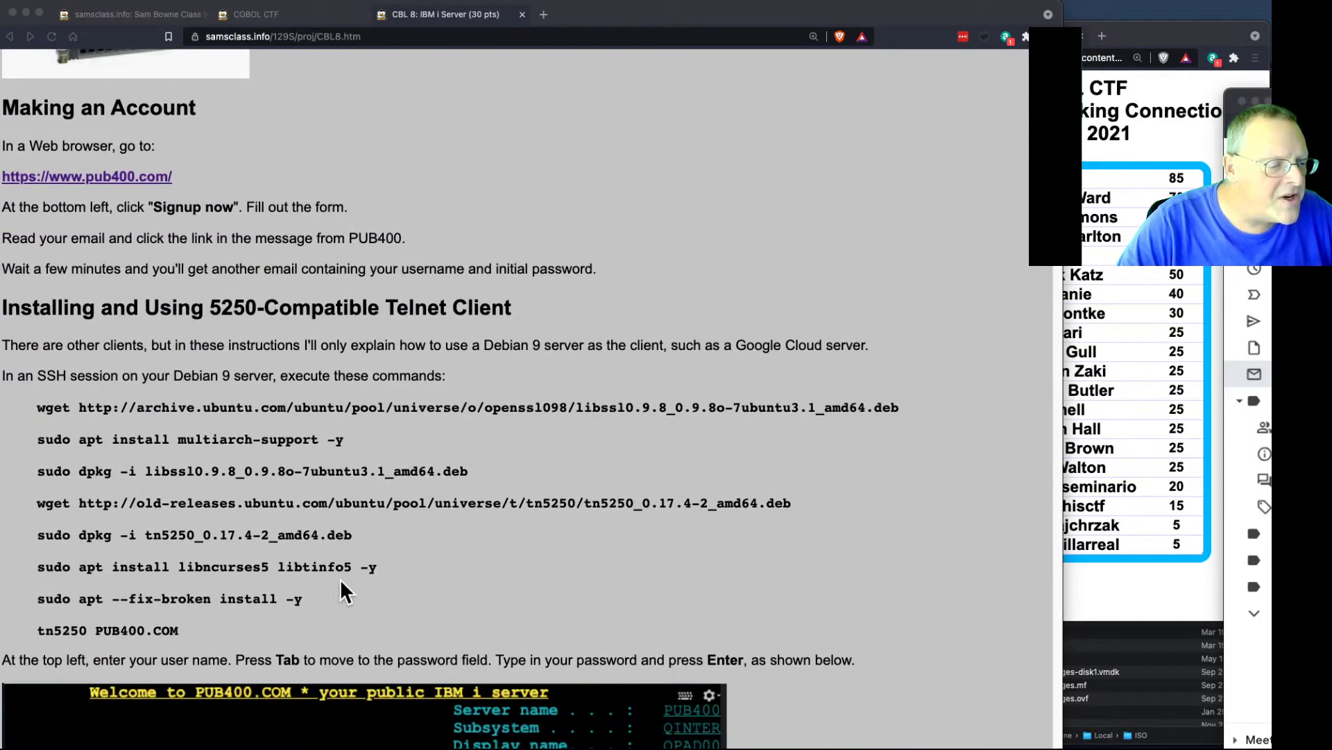
mouse_move(366, 588)
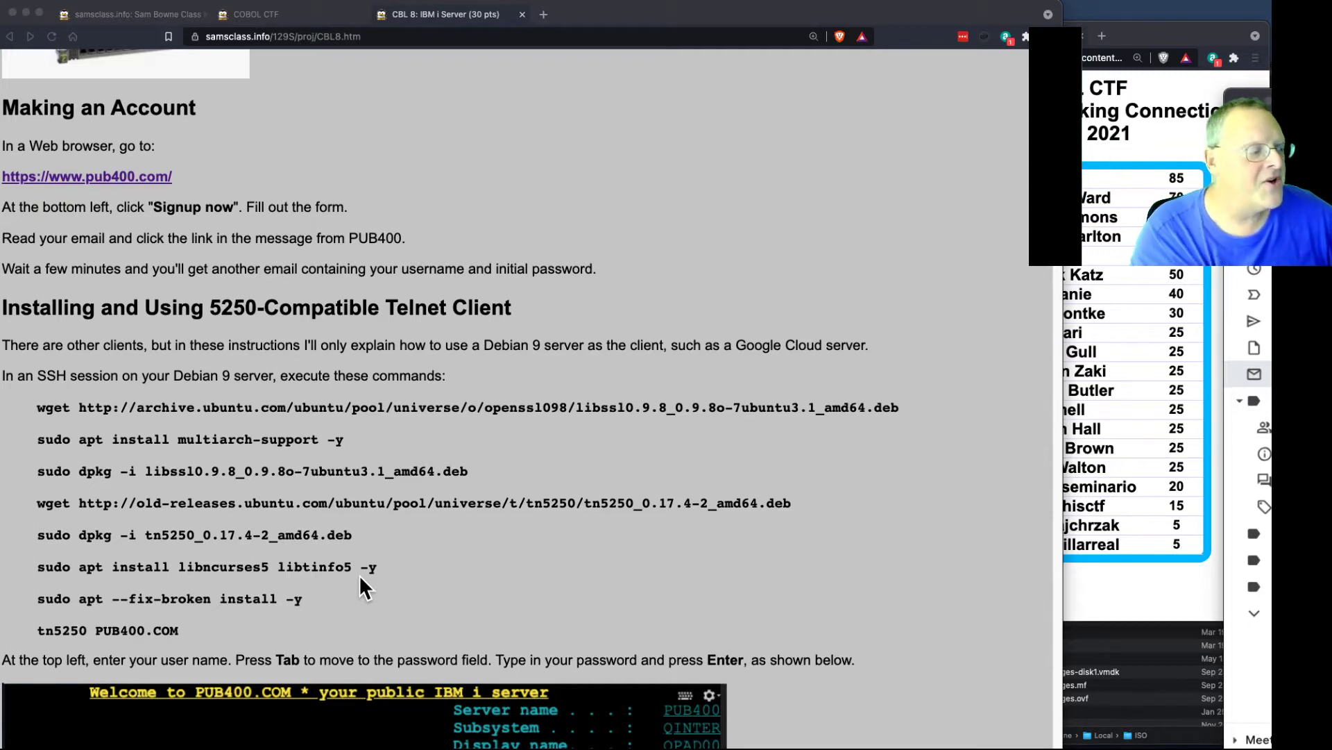
mouse_move(415, 447)
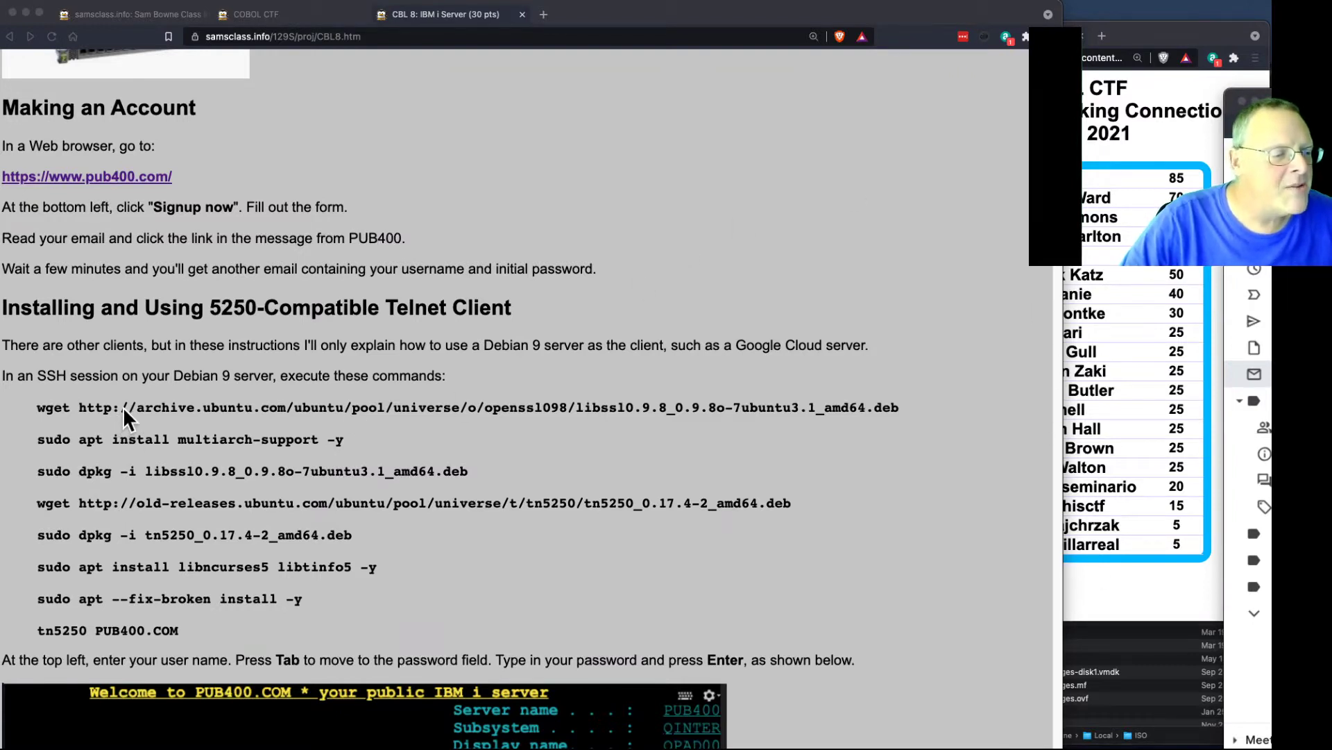
mouse_move(585, 416)
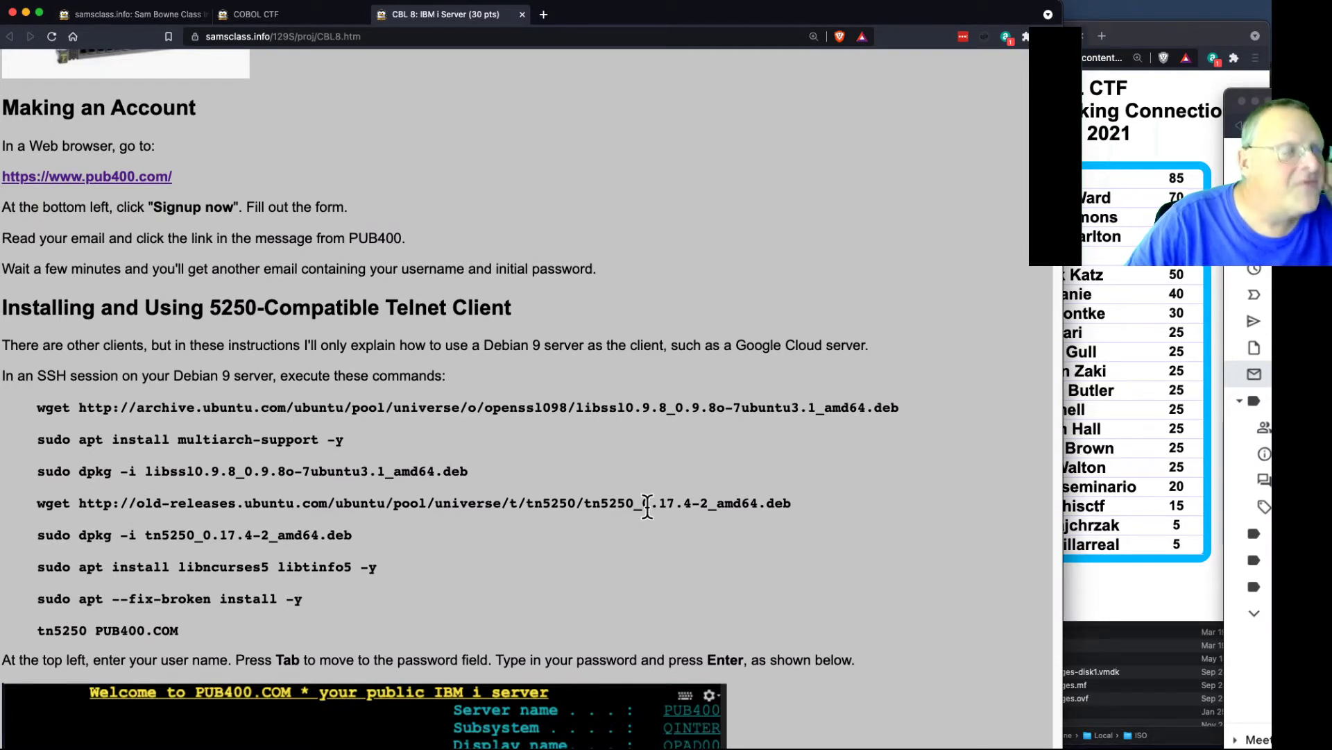
mouse_move(678, 510)
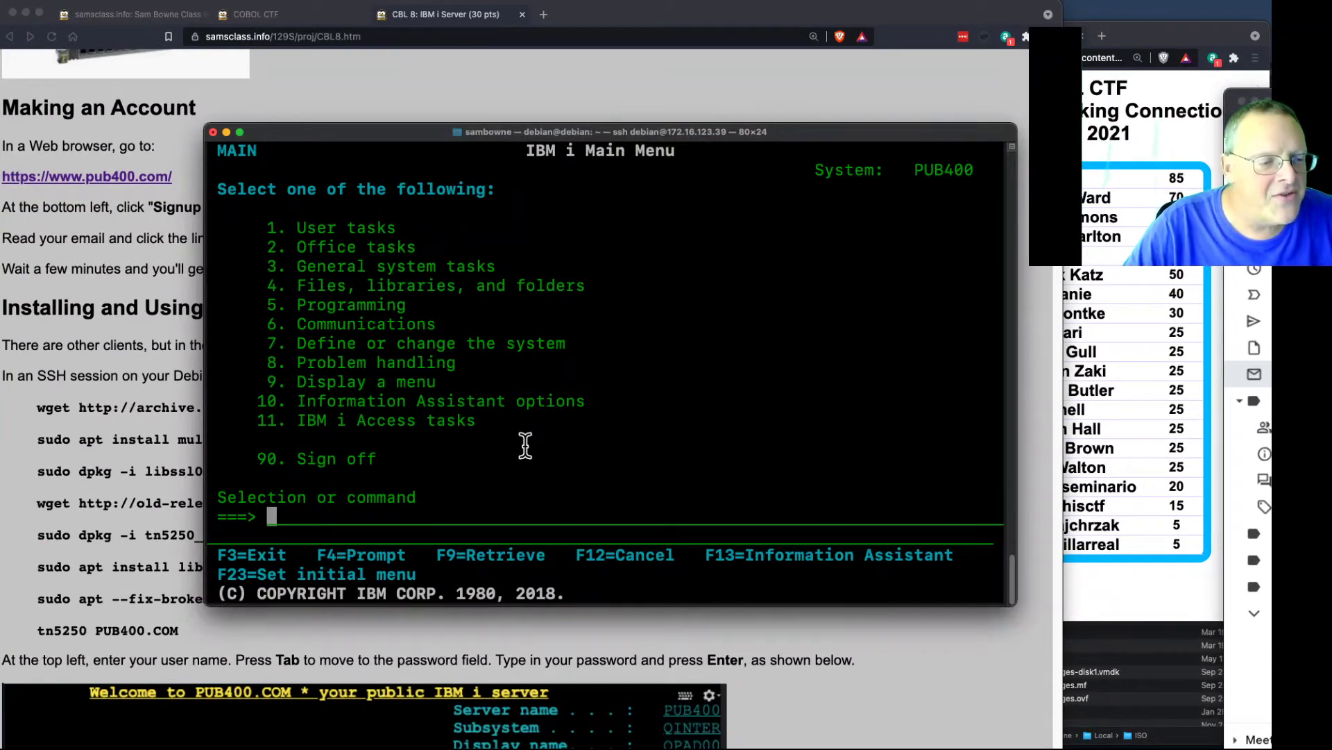
mouse_move(295, 555)
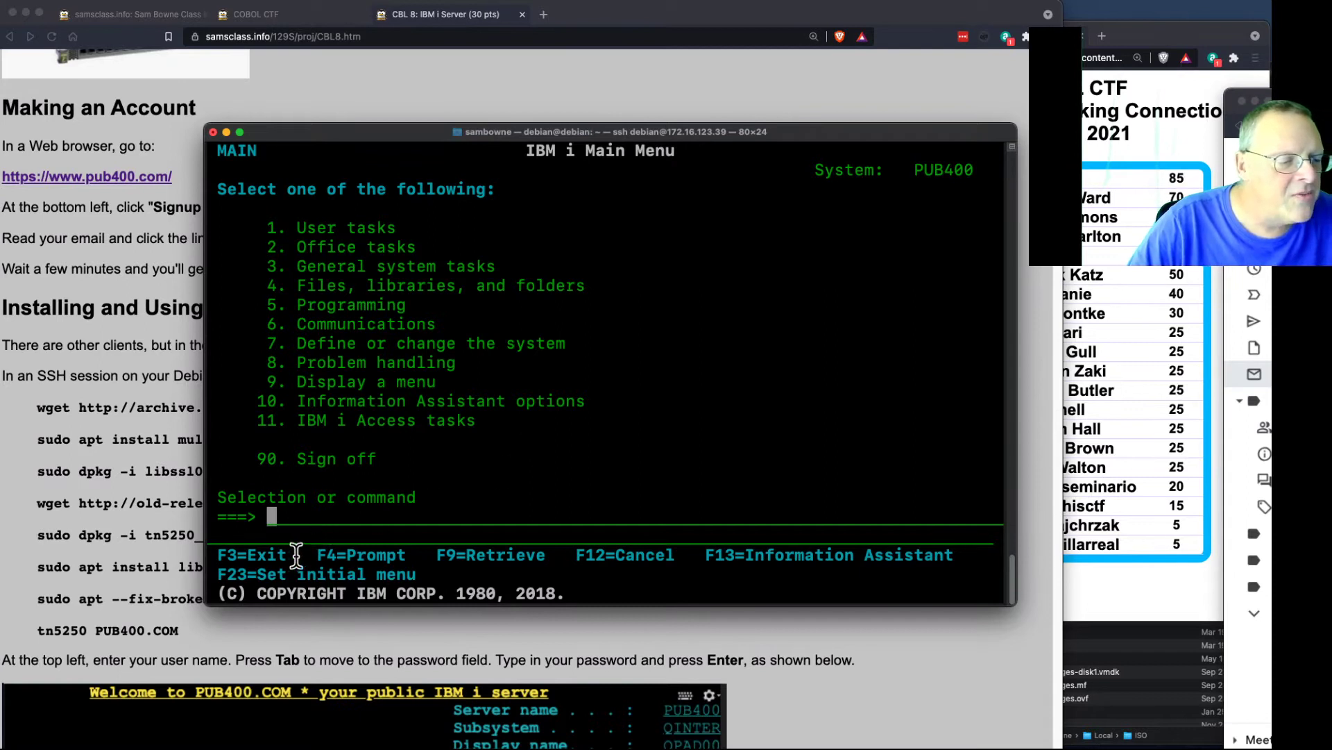
mouse_move(572, 259)
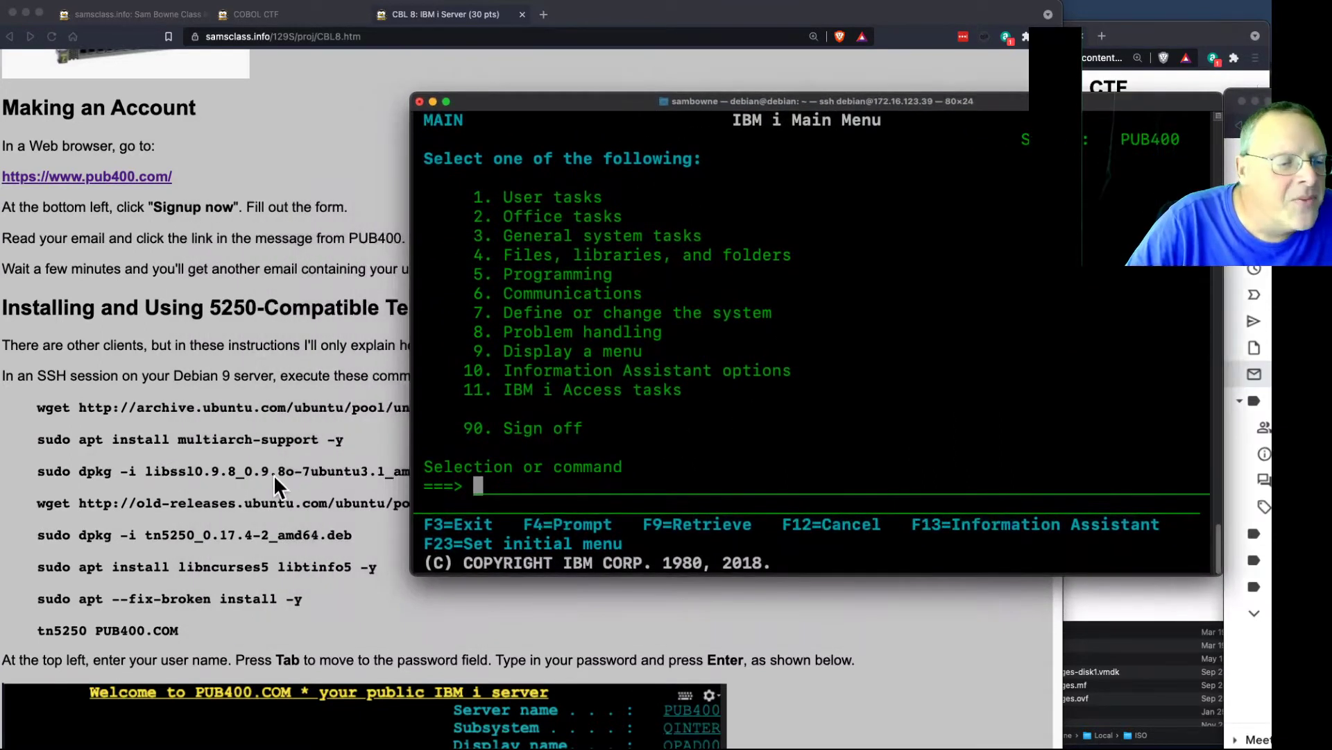
scroll(down, 3)
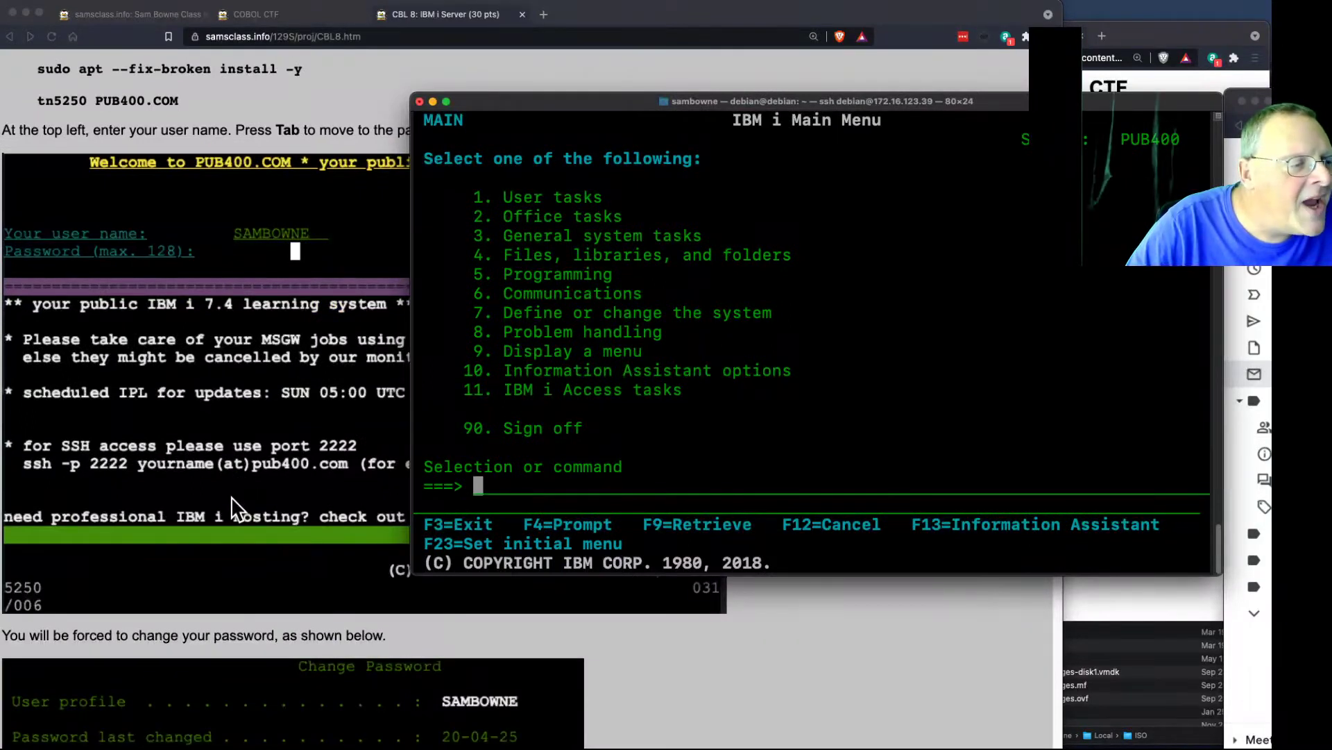
scroll(up, 3)
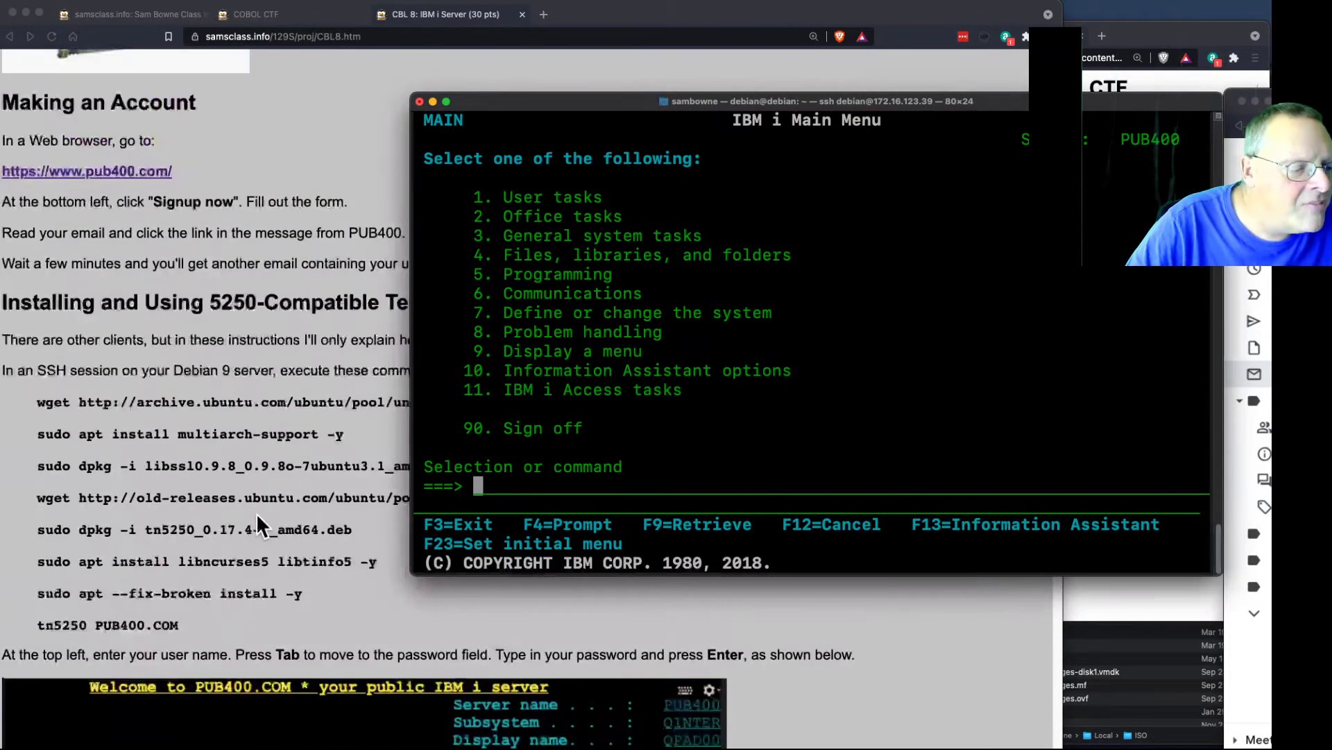
mouse_move(944, 214)
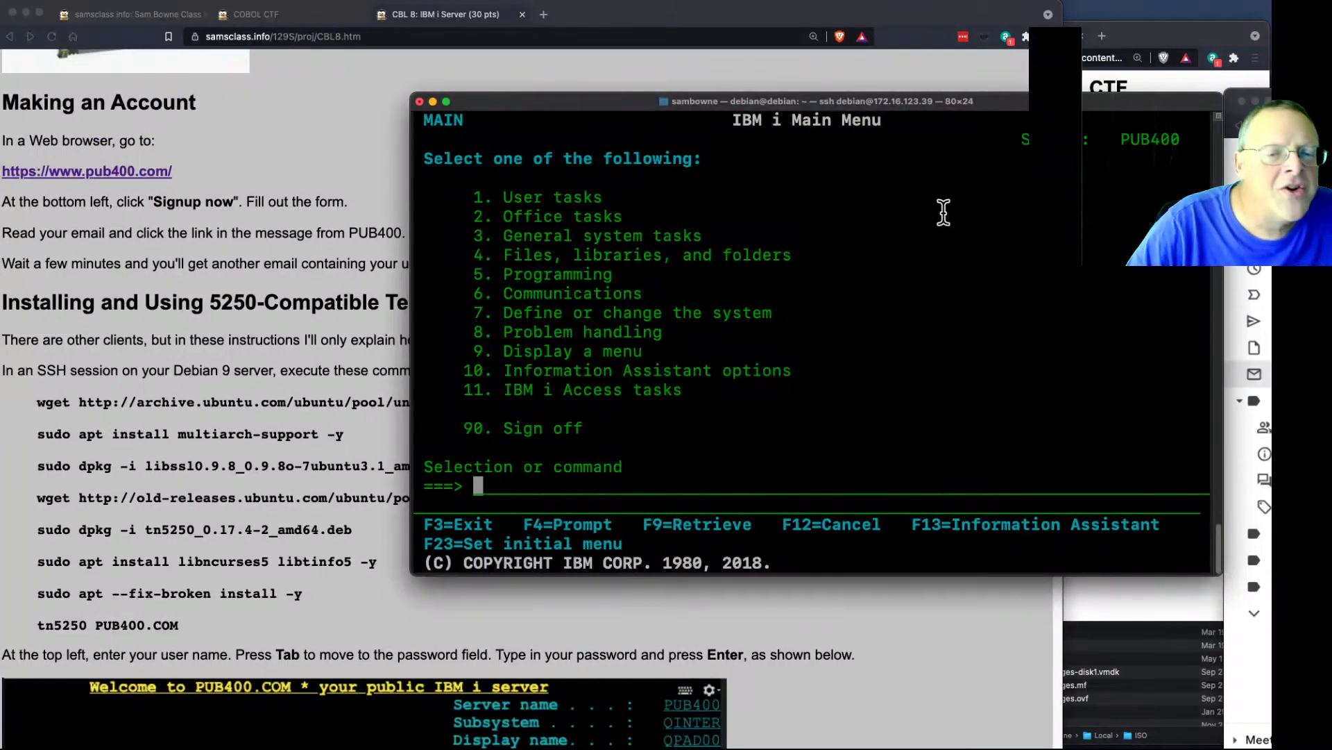
scroll(down, 3)
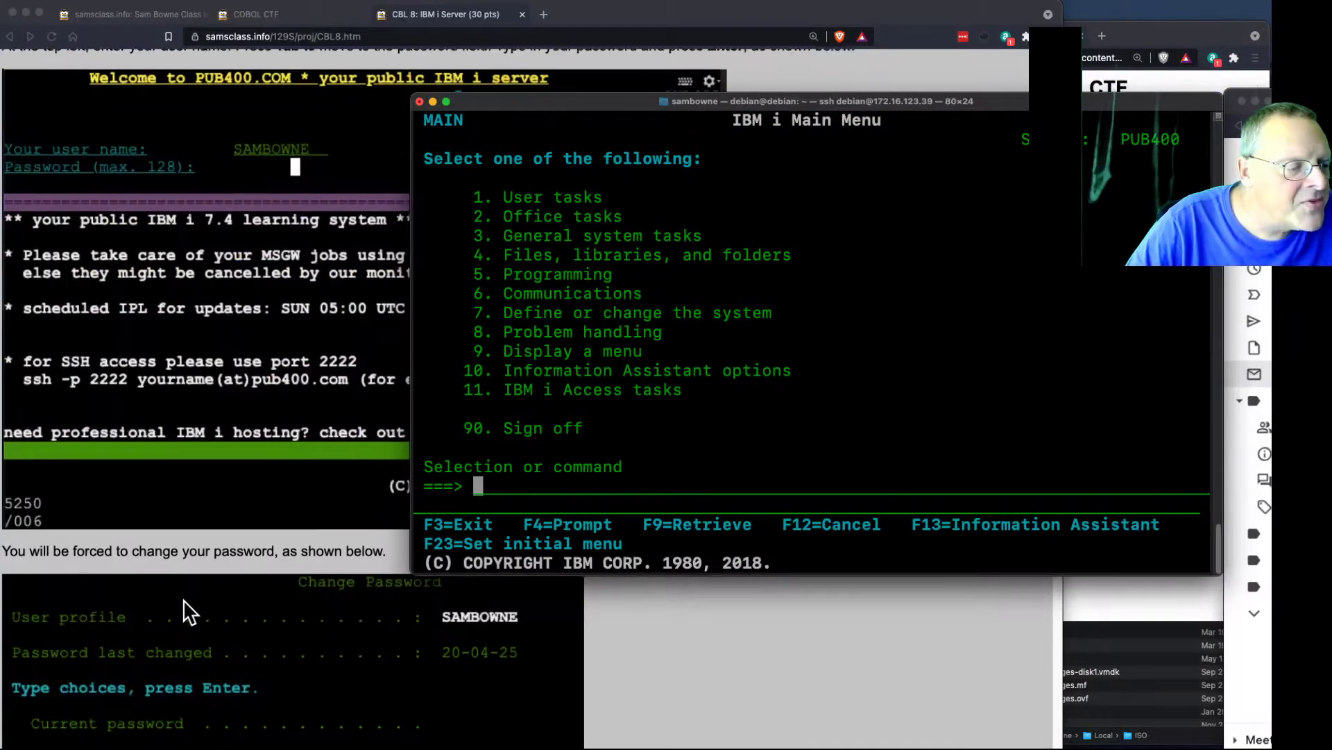
scroll(down, 3)
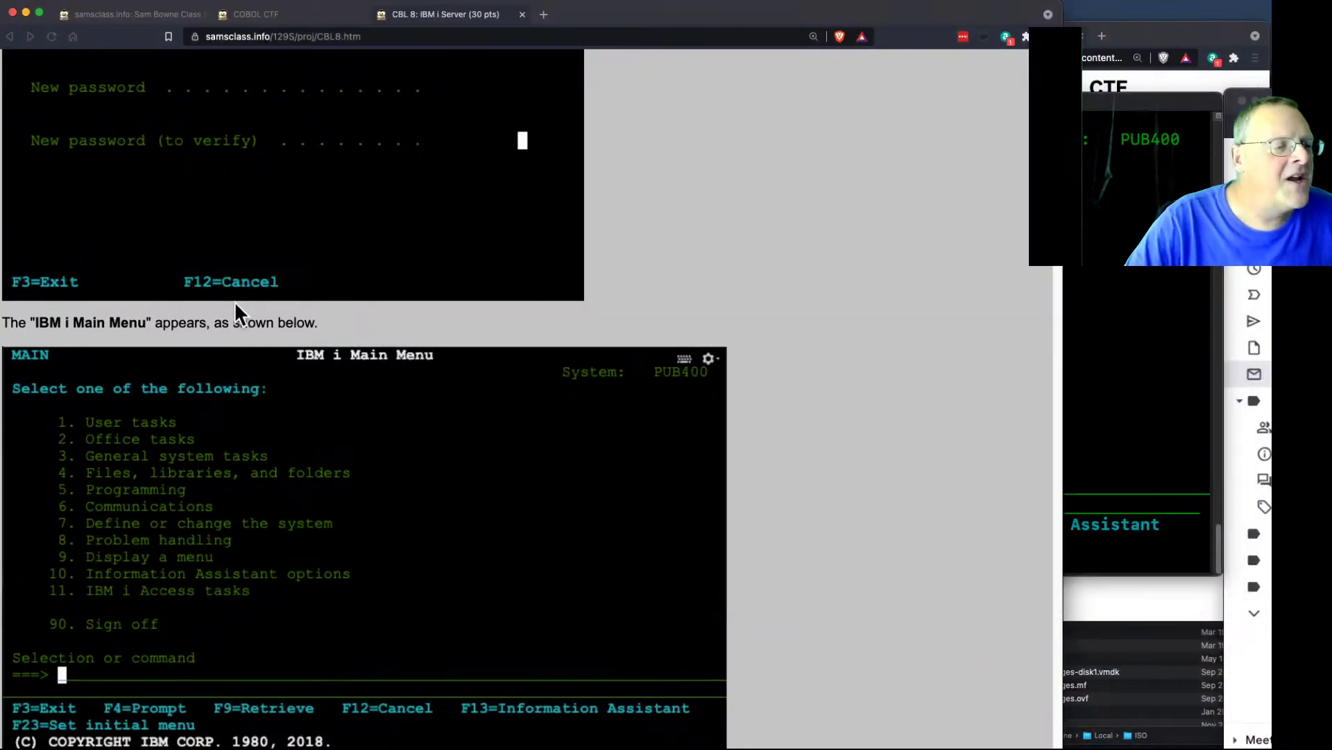
scroll(down, 3)
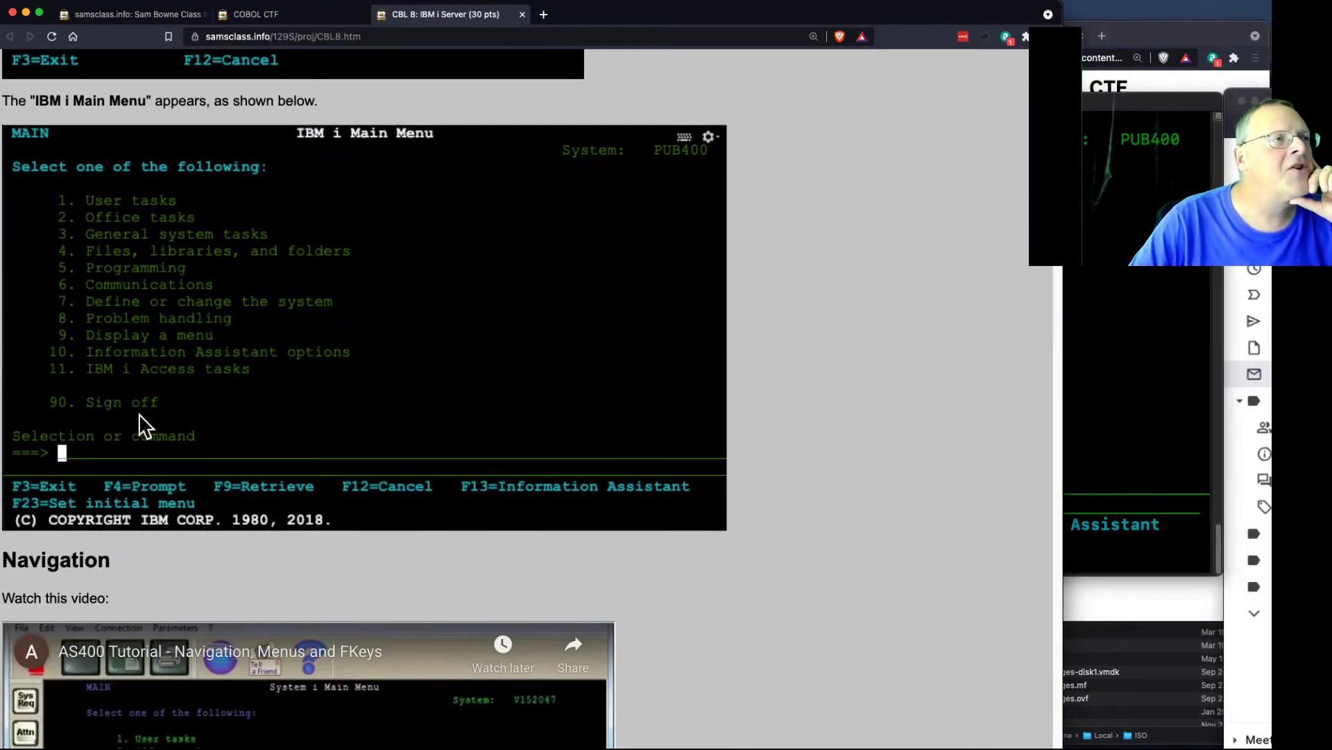
mouse_move(444, 527)
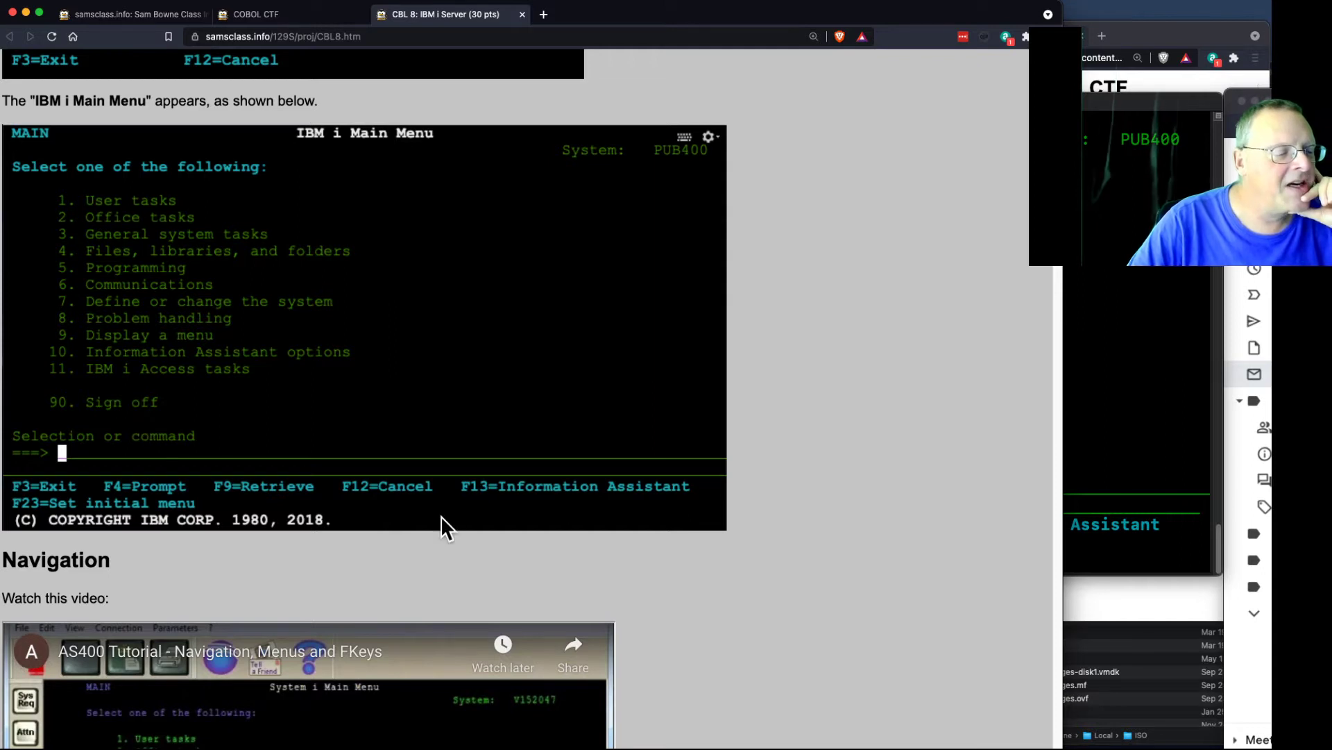
scroll(down, 3)
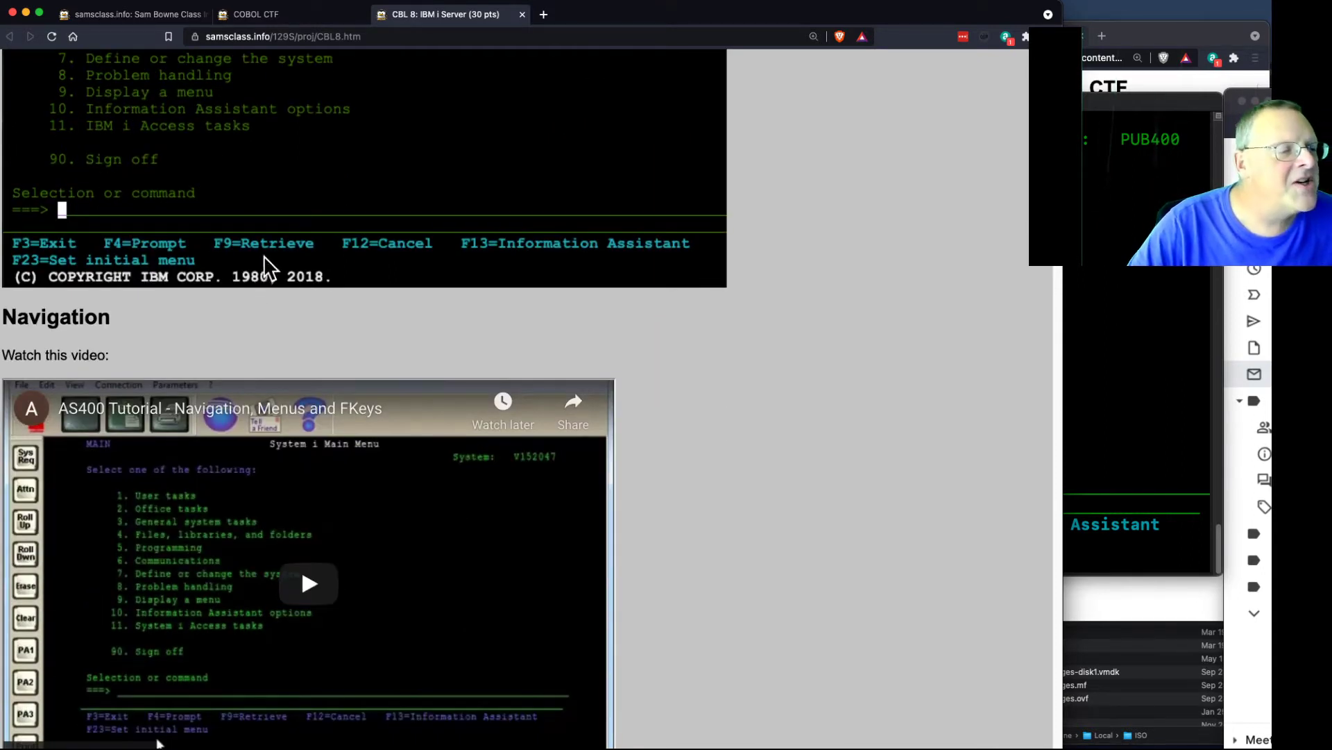
scroll(down, 3)
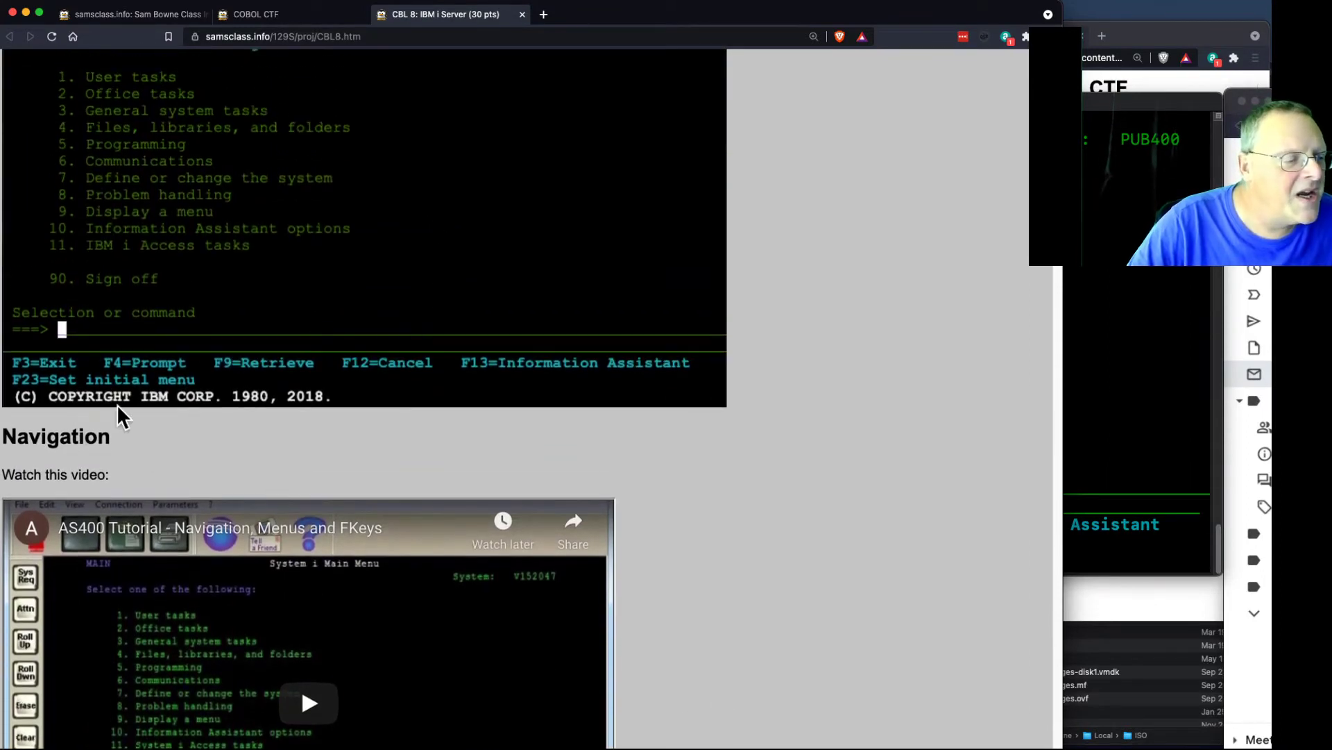
scroll(down, 3)
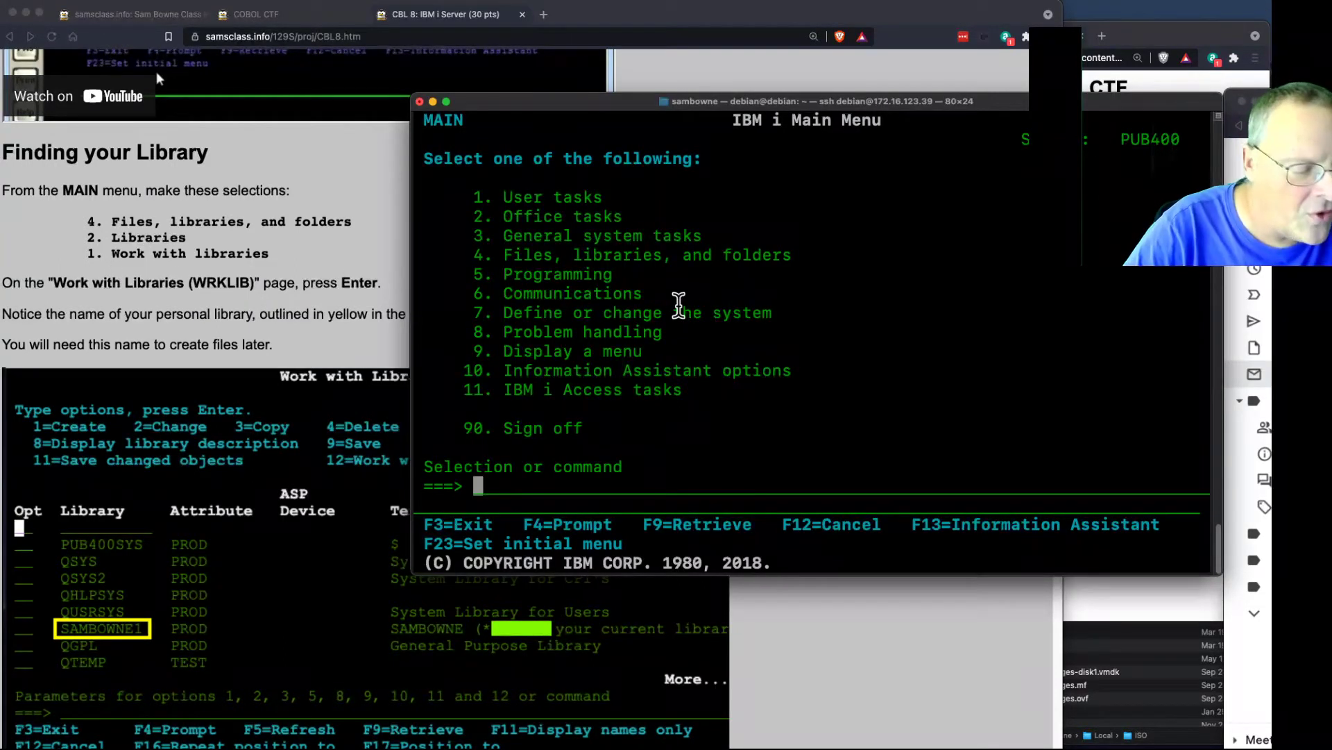
Navigate the MAIN menu (4, 2, 1) to the Work with Libraries list showing SAMBOWNE1.
text(4)
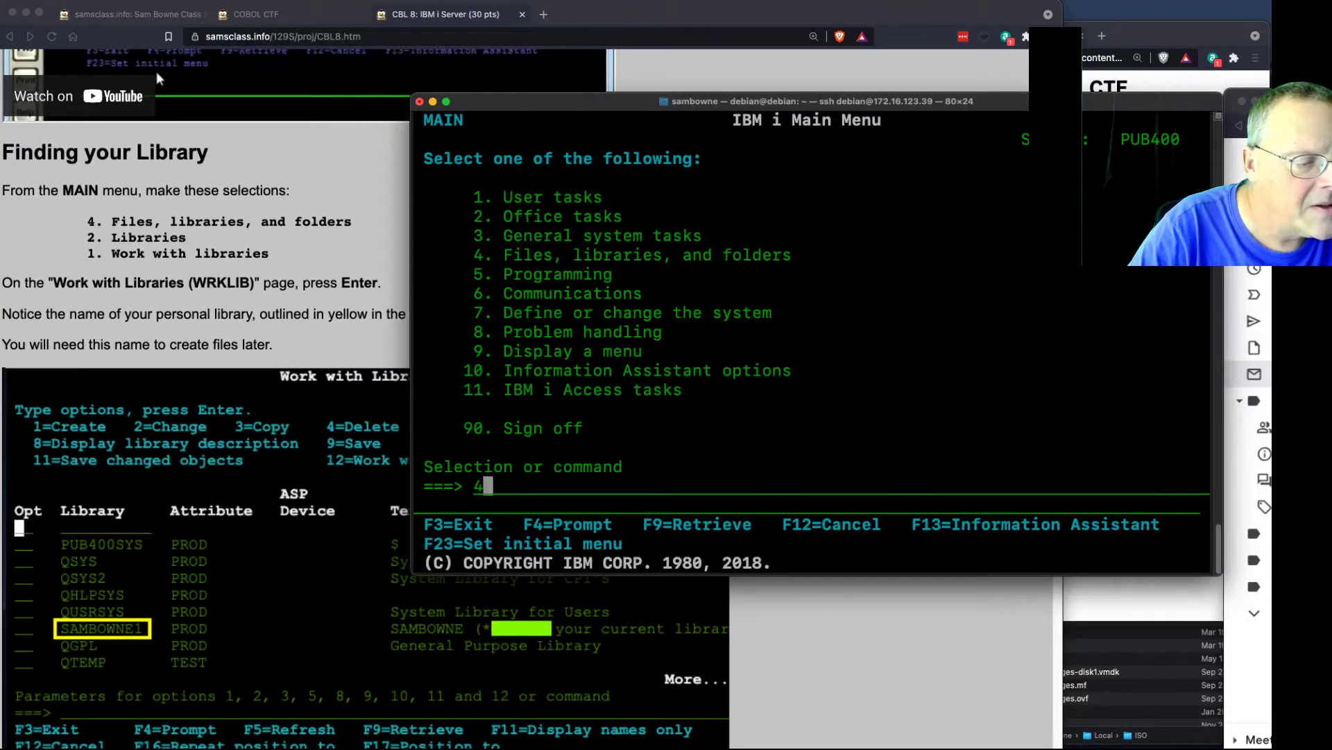
key(Enter)
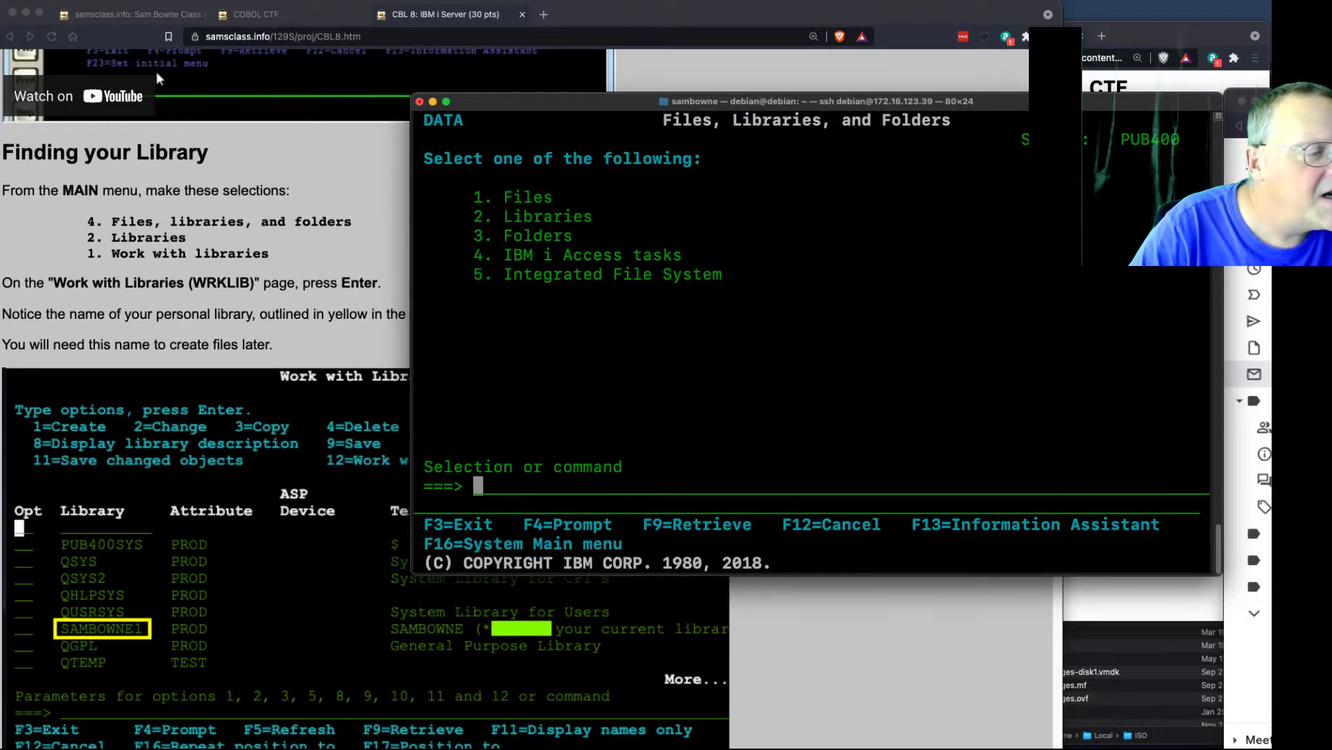
text(2)
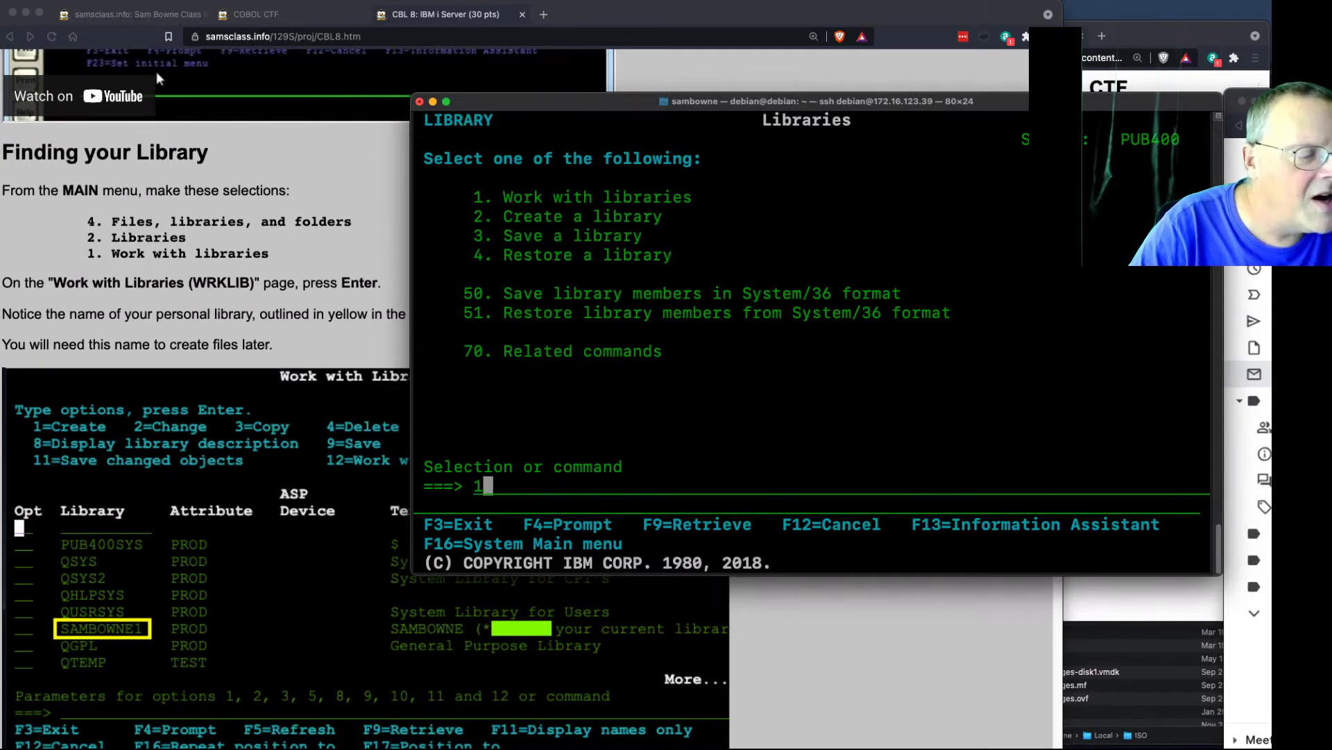
key(Enter)
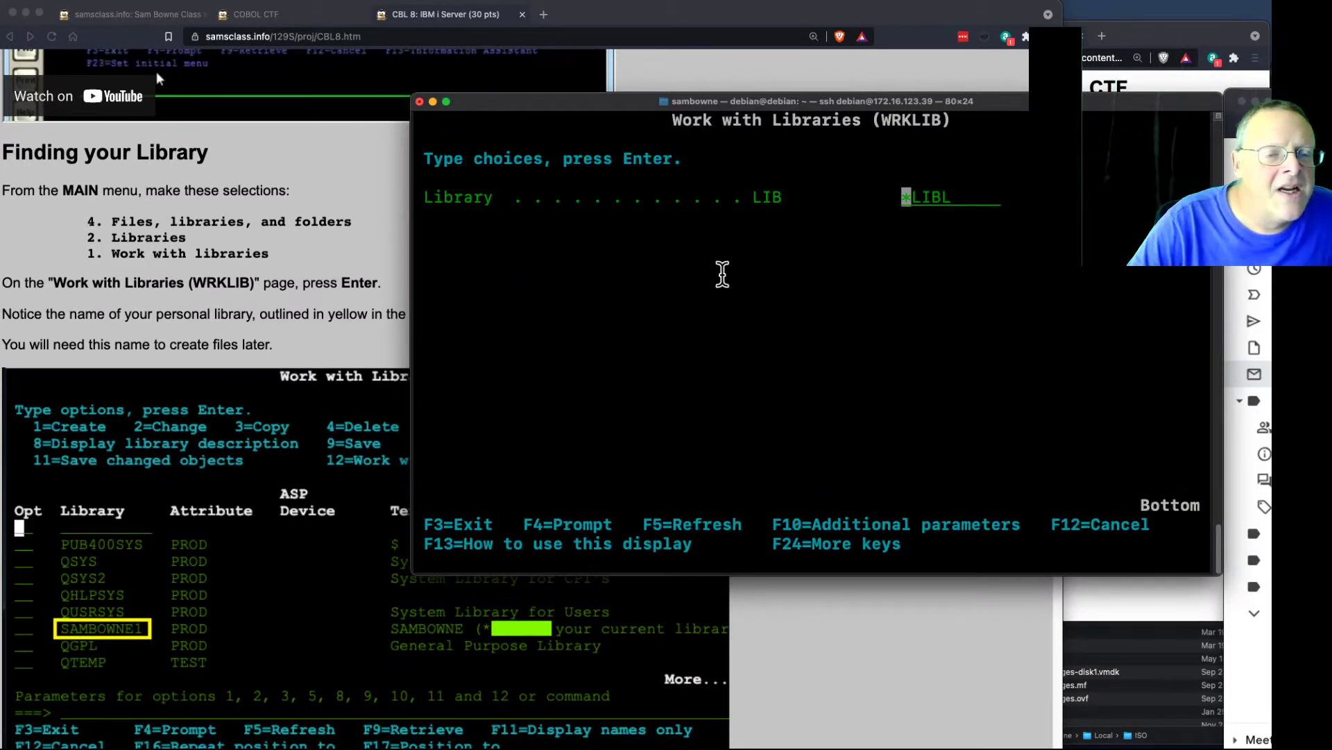
mouse_move(284, 336)
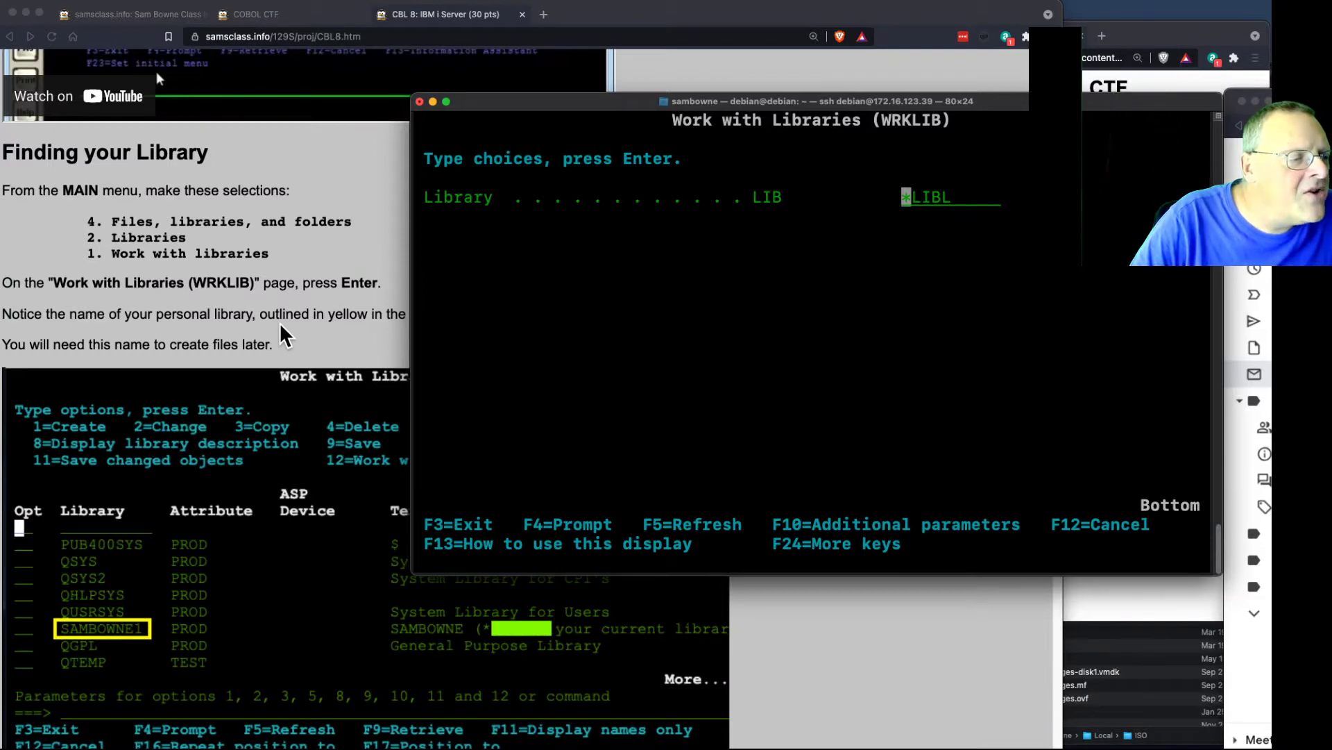
click(419, 102)
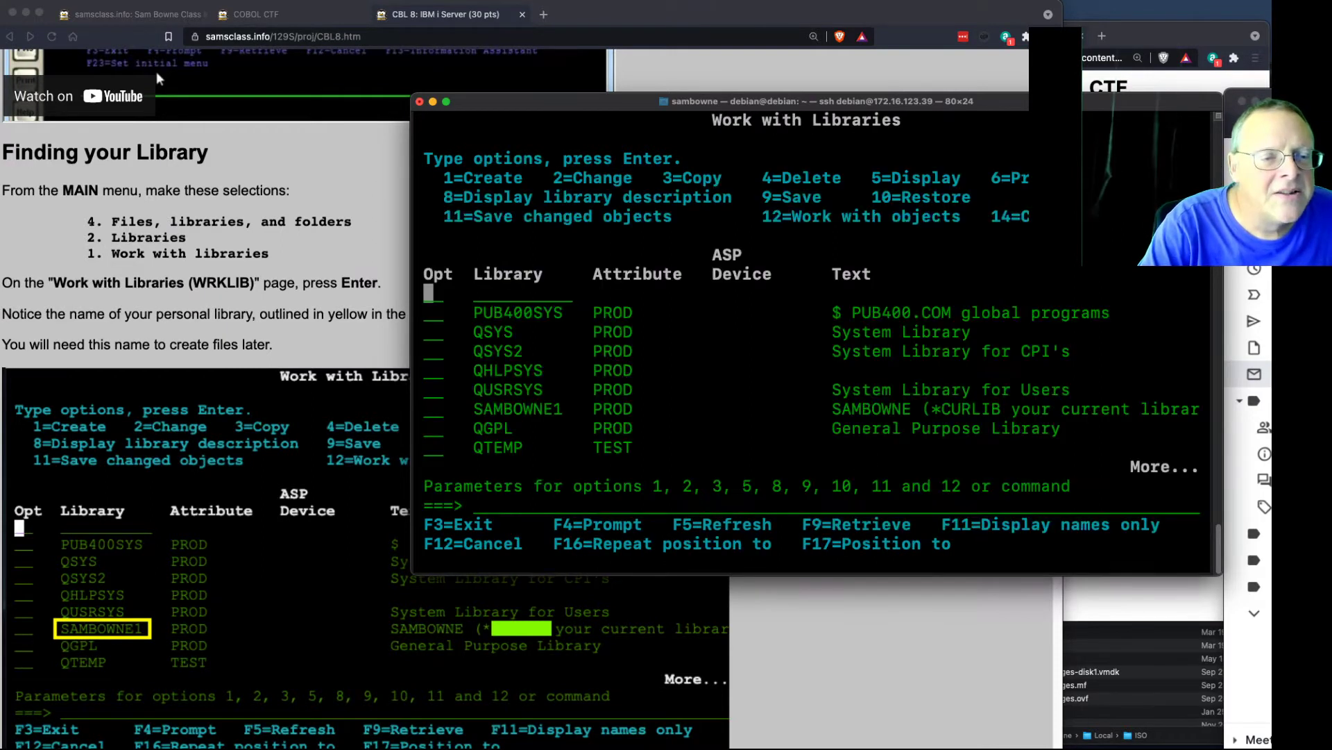
mouse_move(577, 402)
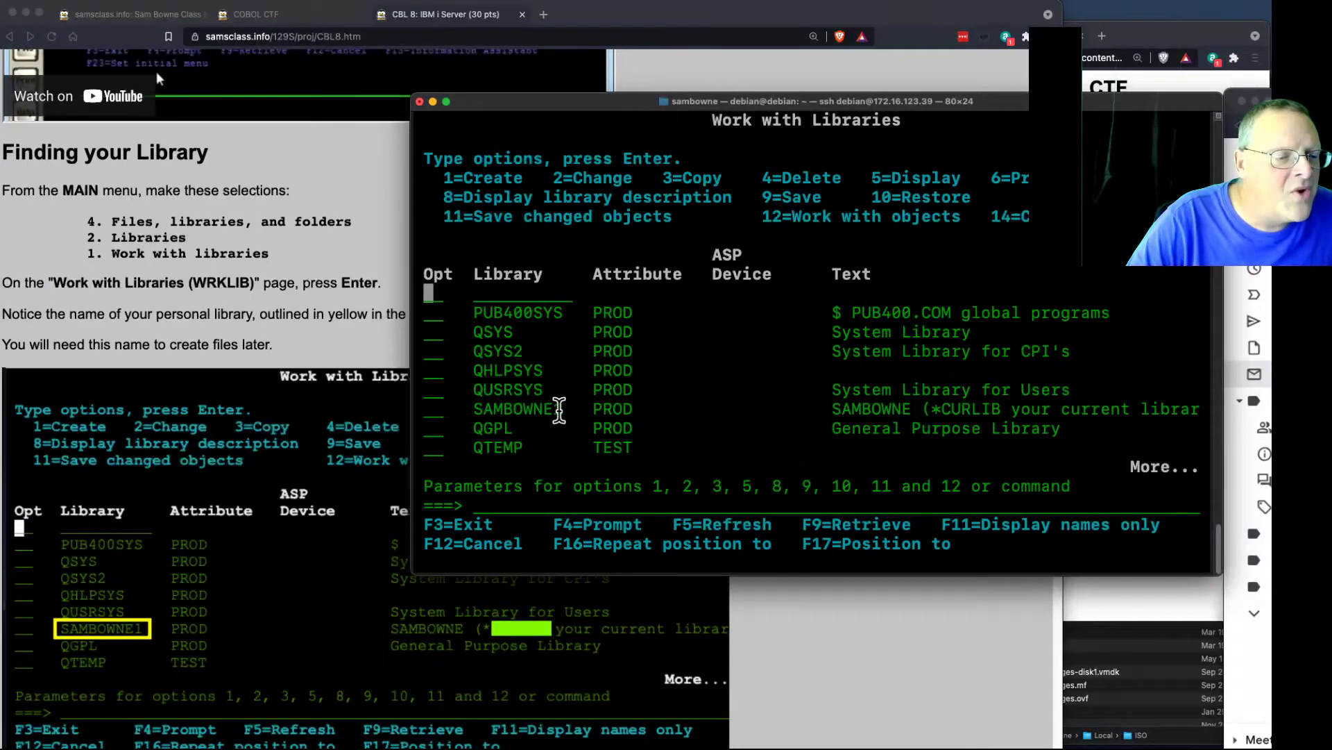
mouse_move(328, 316)
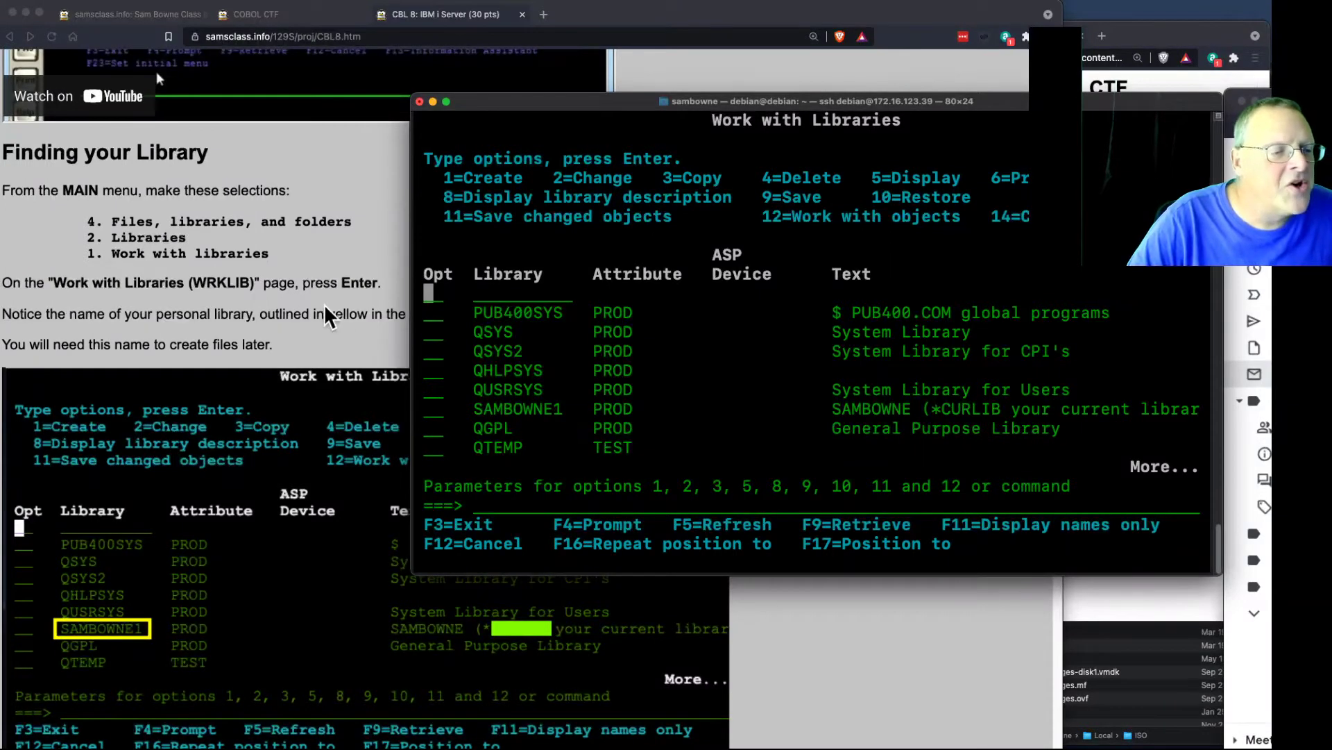
mouse_move(277, 326)
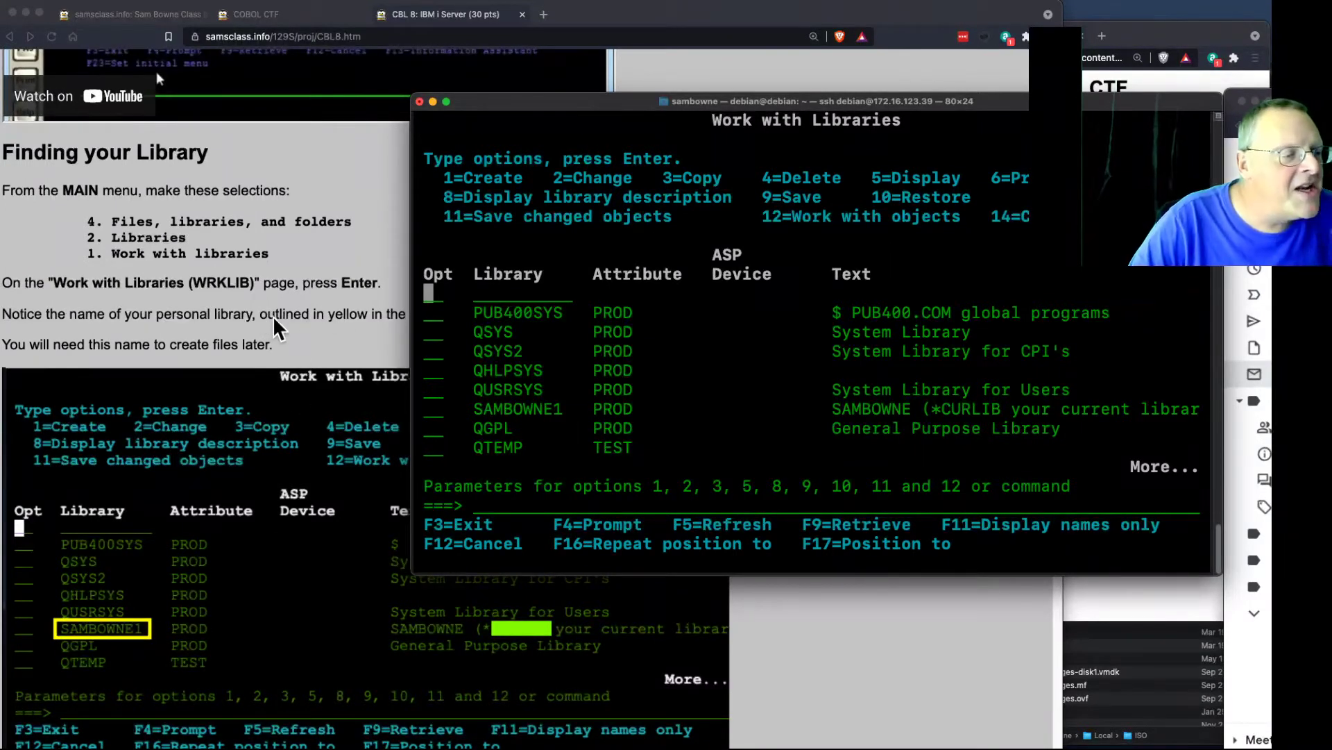
Return with F3 to Files, Libraries, and Folders and choose 1 to reach the Work with Files prompt.
scroll(down, 3)
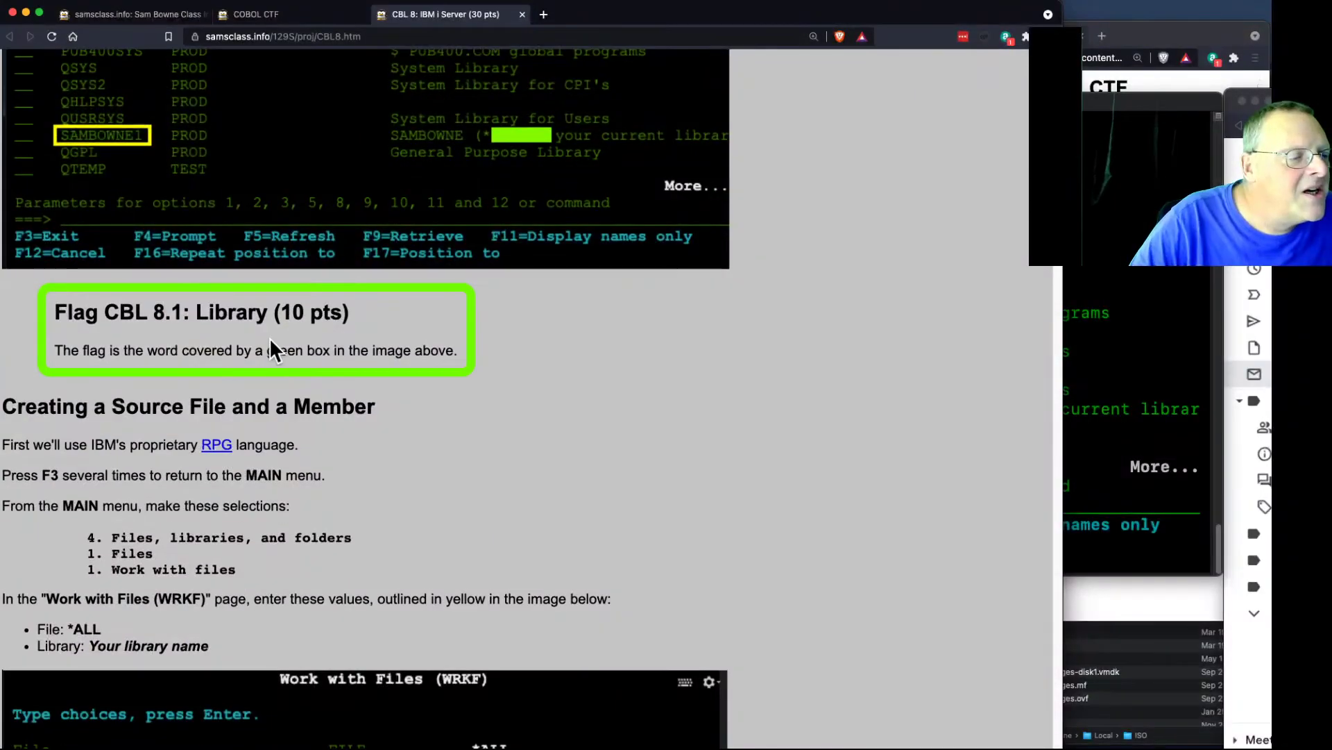
scroll(down, 3)
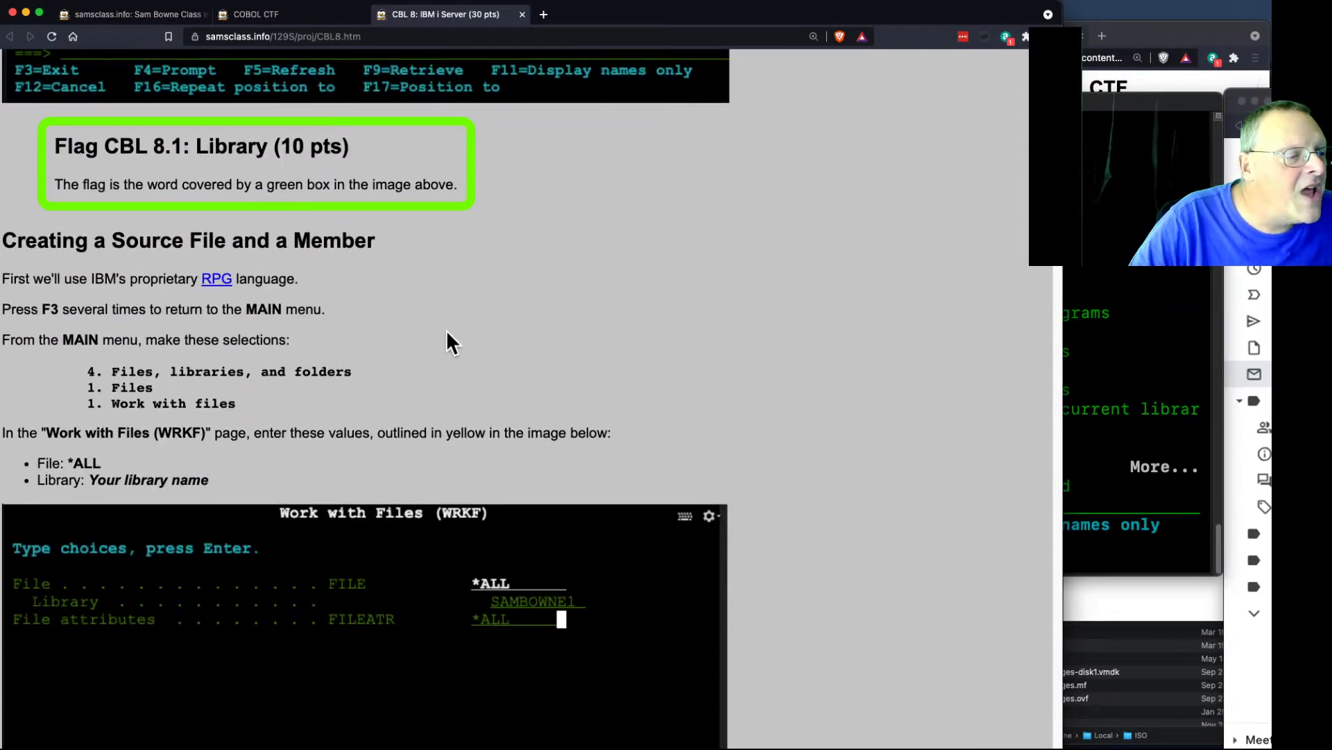
scroll(down, 3)
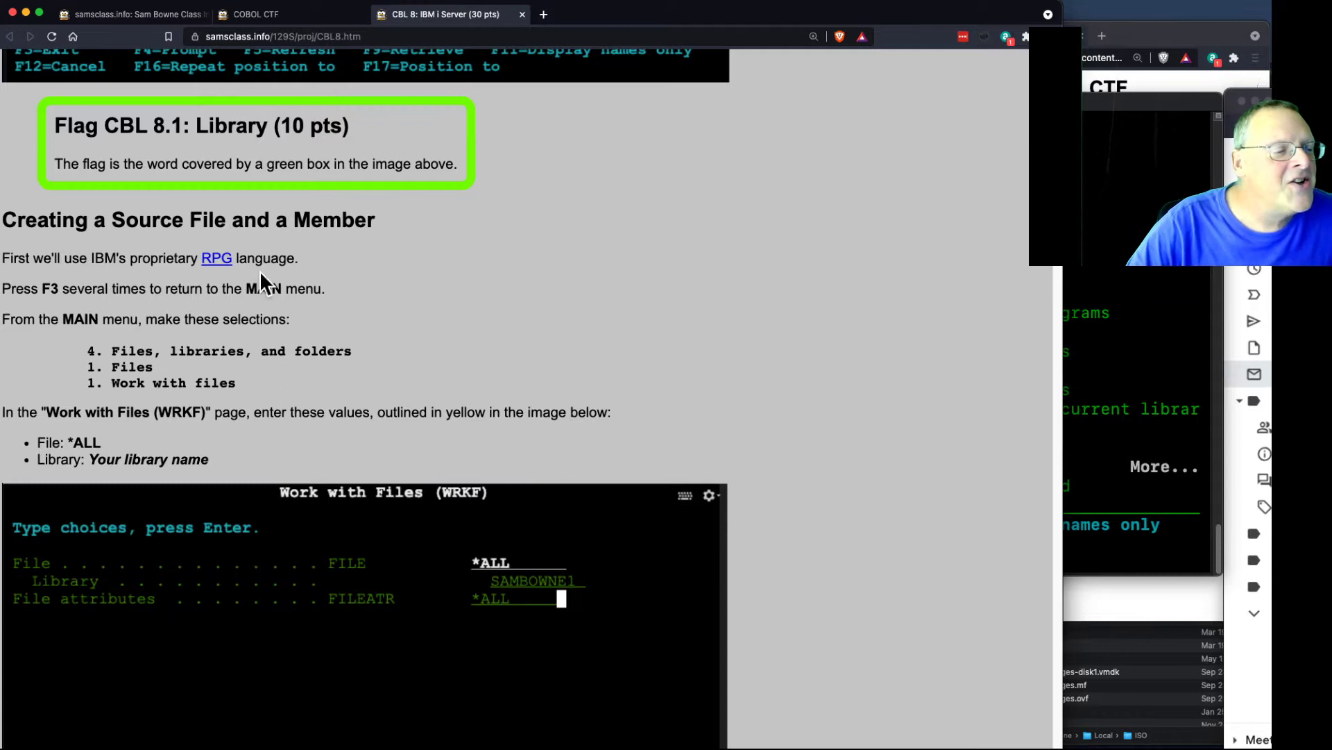
mouse_move(1024, 397)
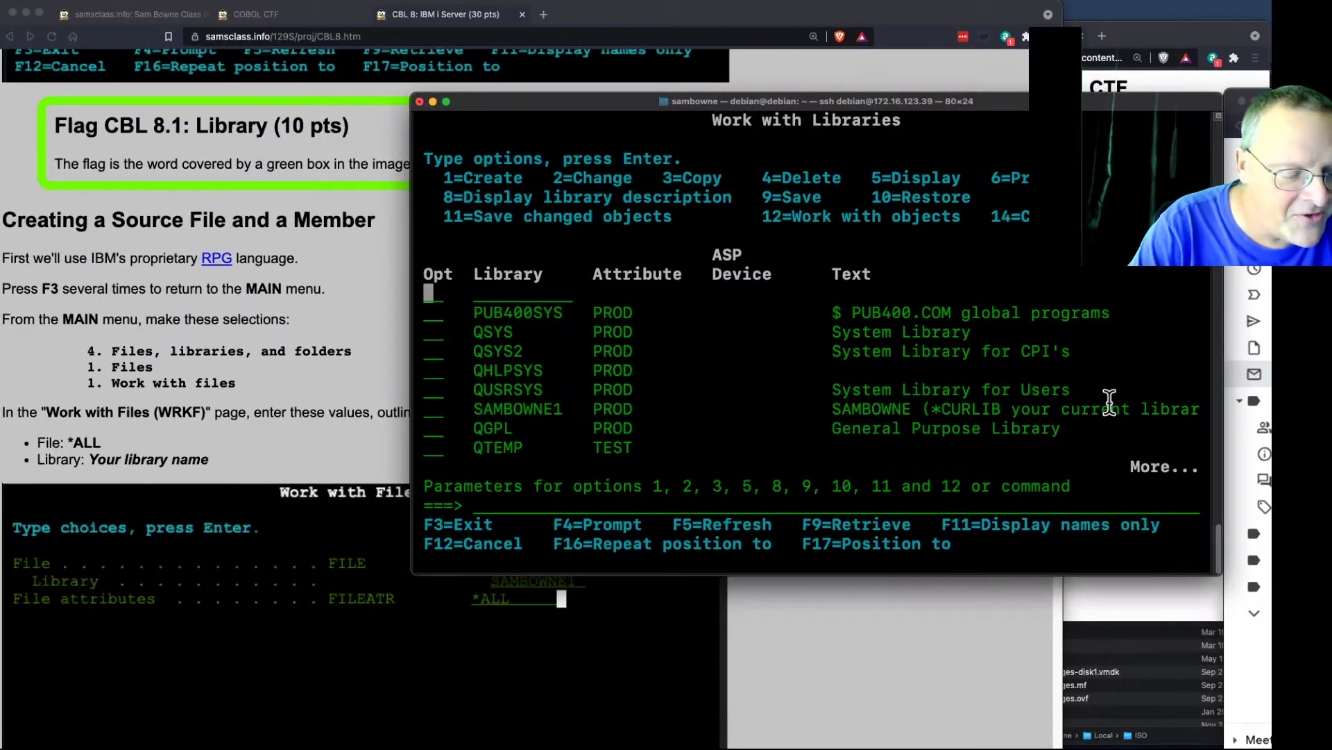
key(F3)
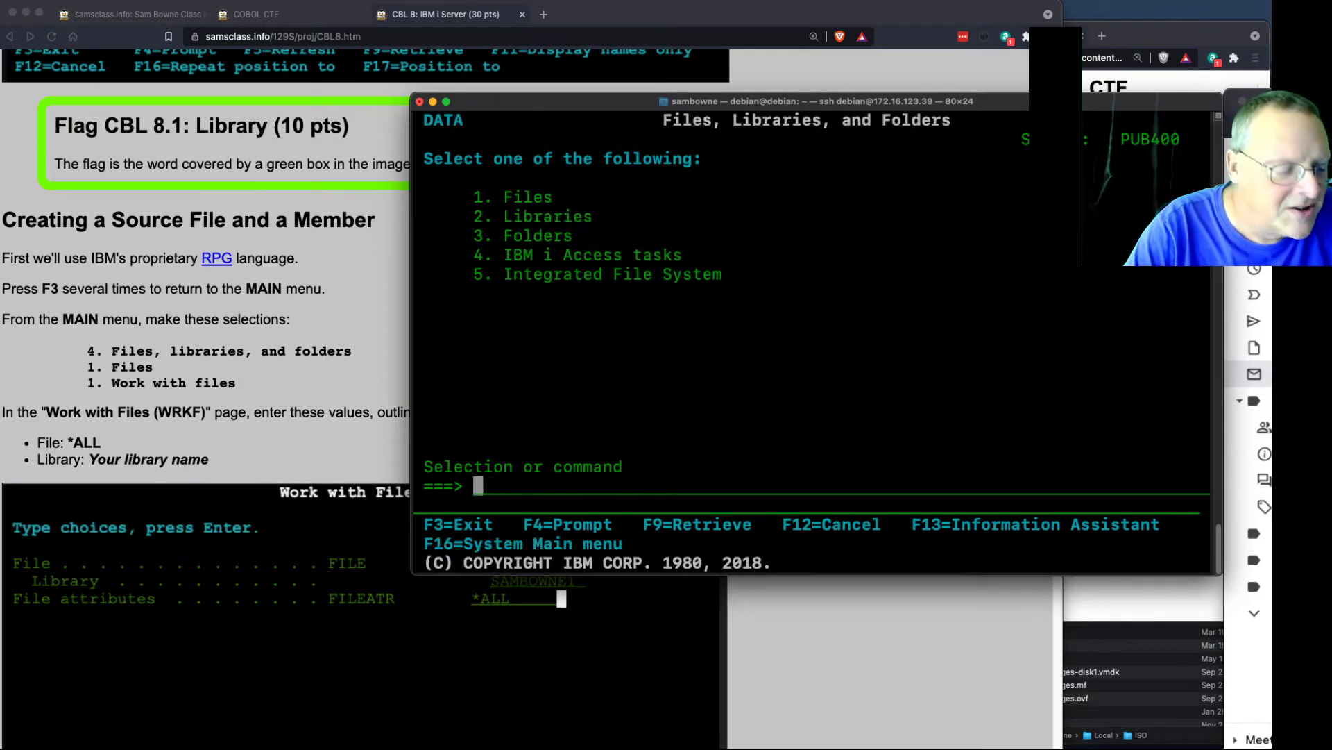
text(1)
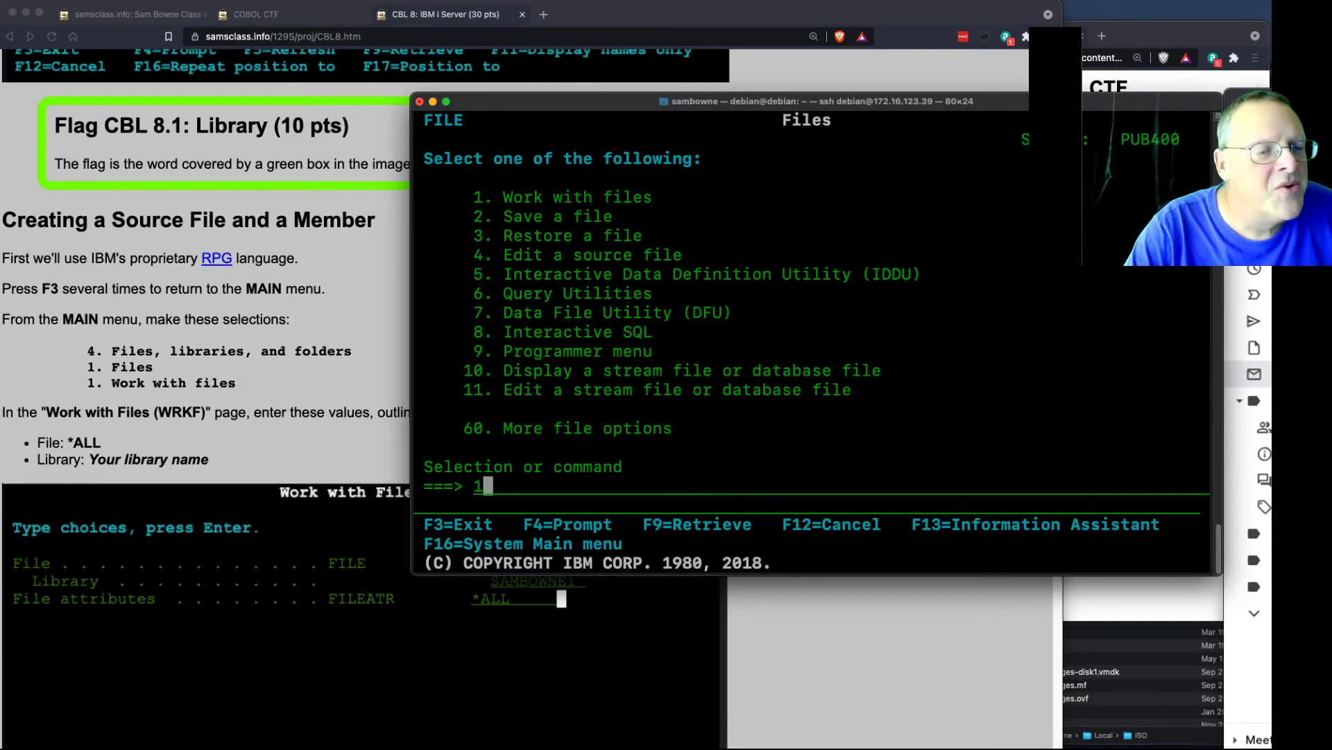
key(Enter)
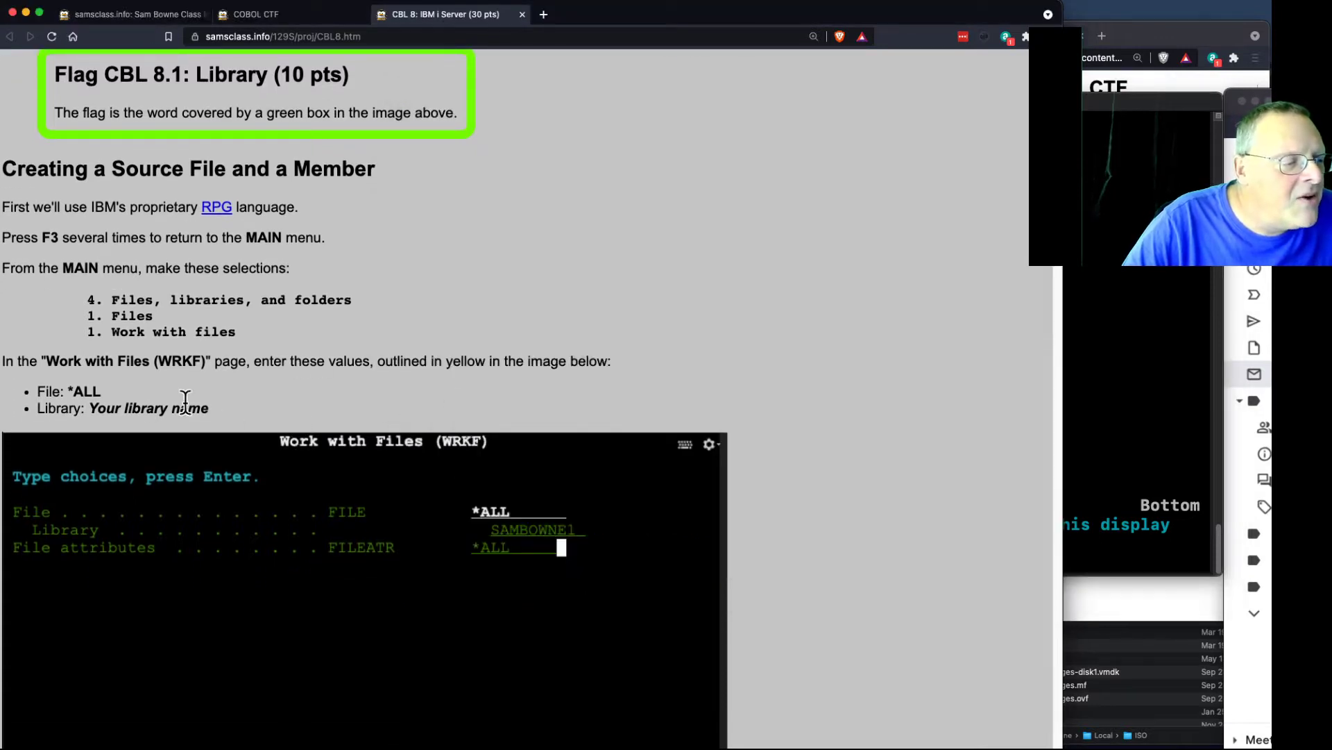
mouse_move(466, 504)
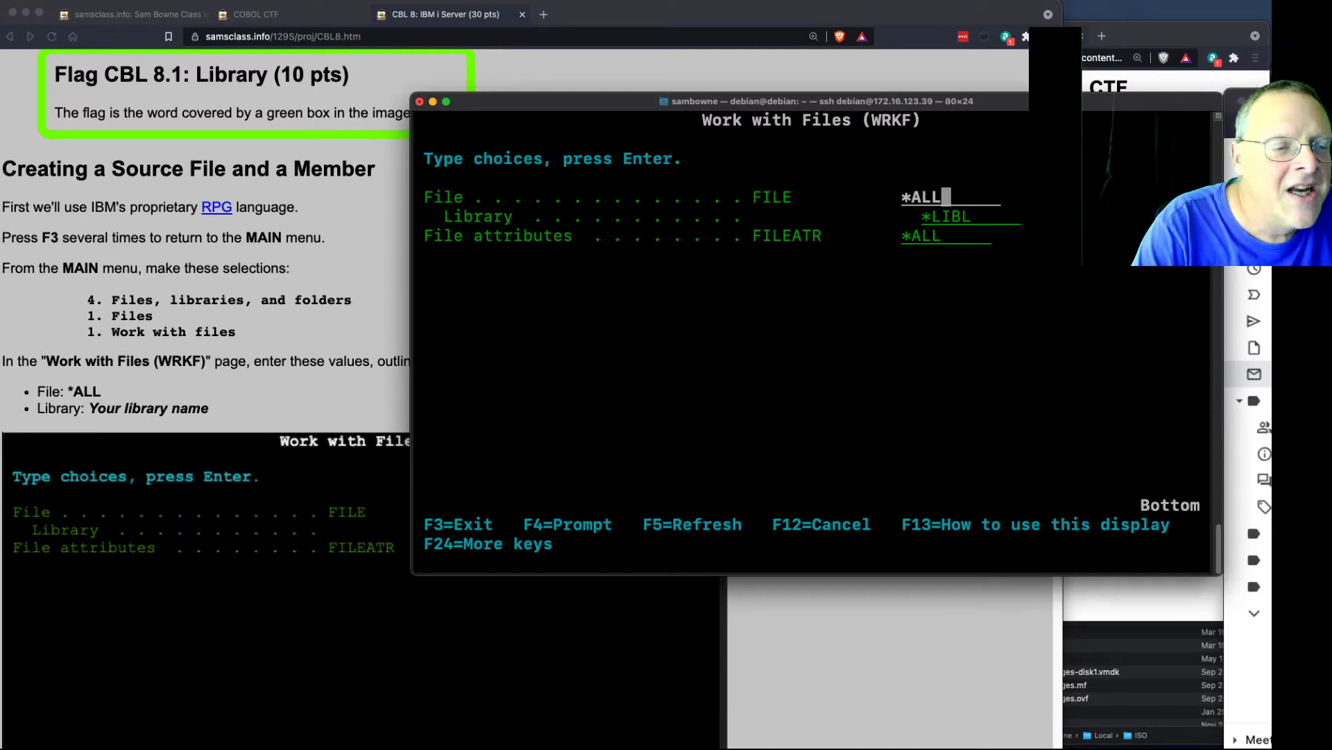
Enter SAMBOWNE1 as the library in the WRKF prompt.
text(SAMBL)
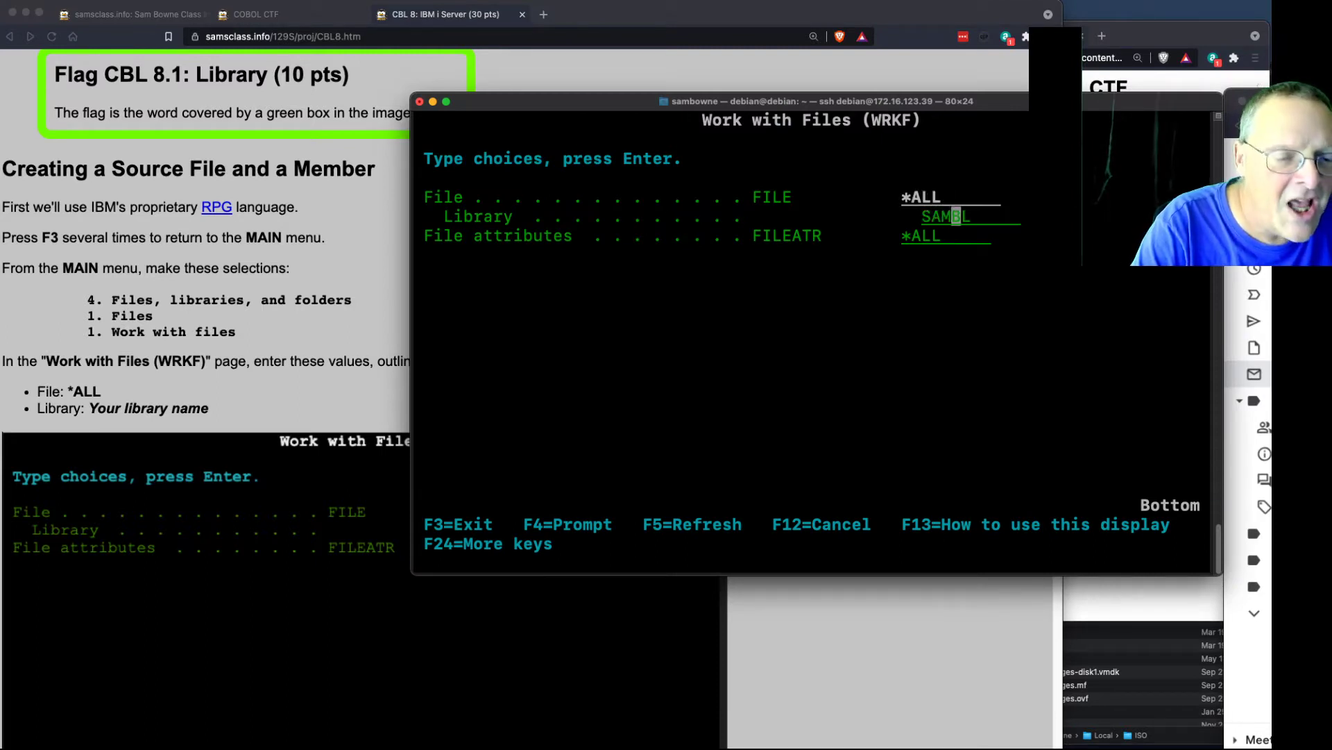
text(OWNE)
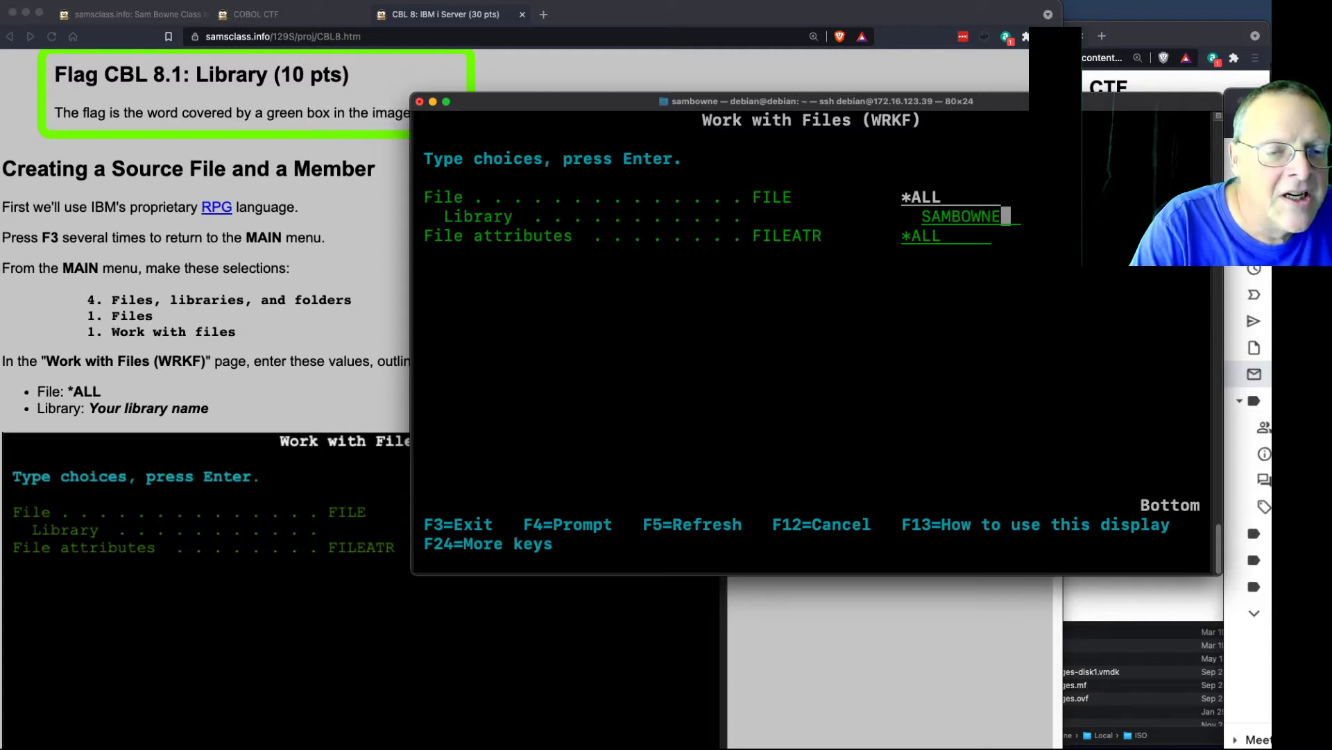
text(1)
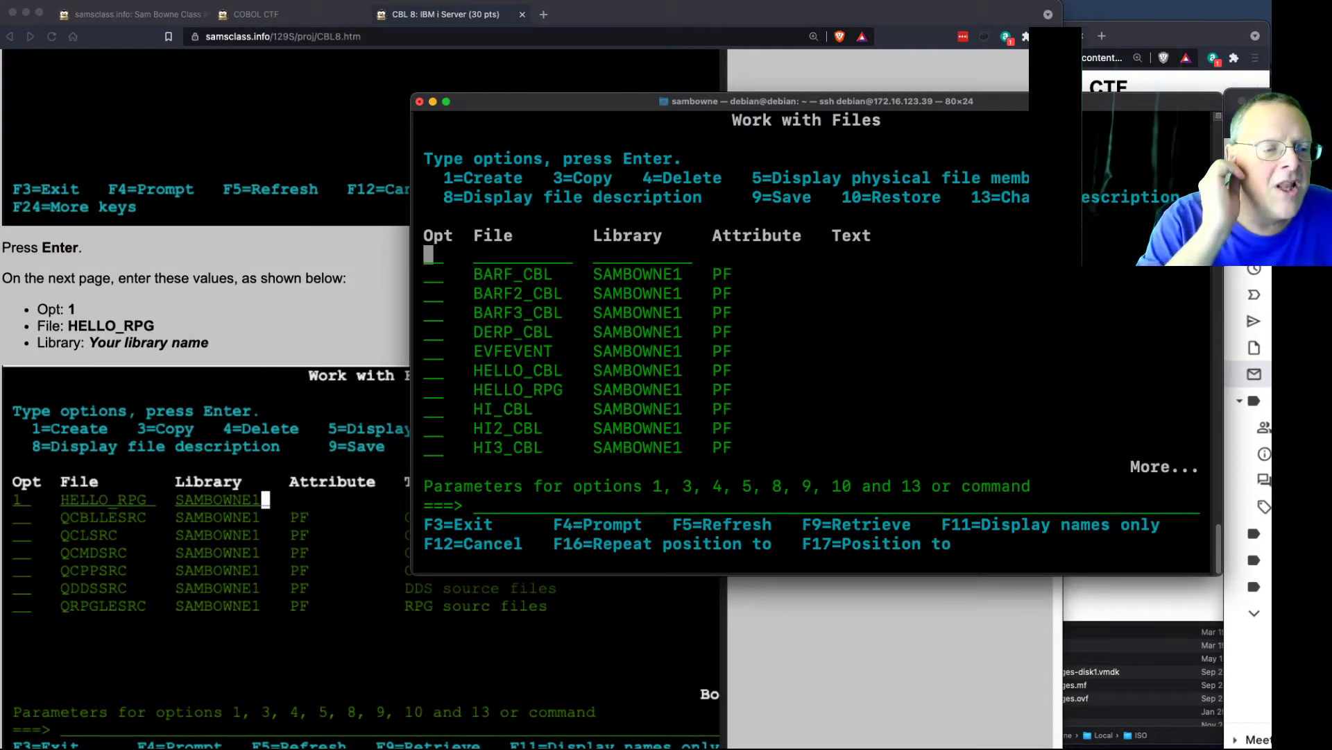
mouse_move(525, 422)
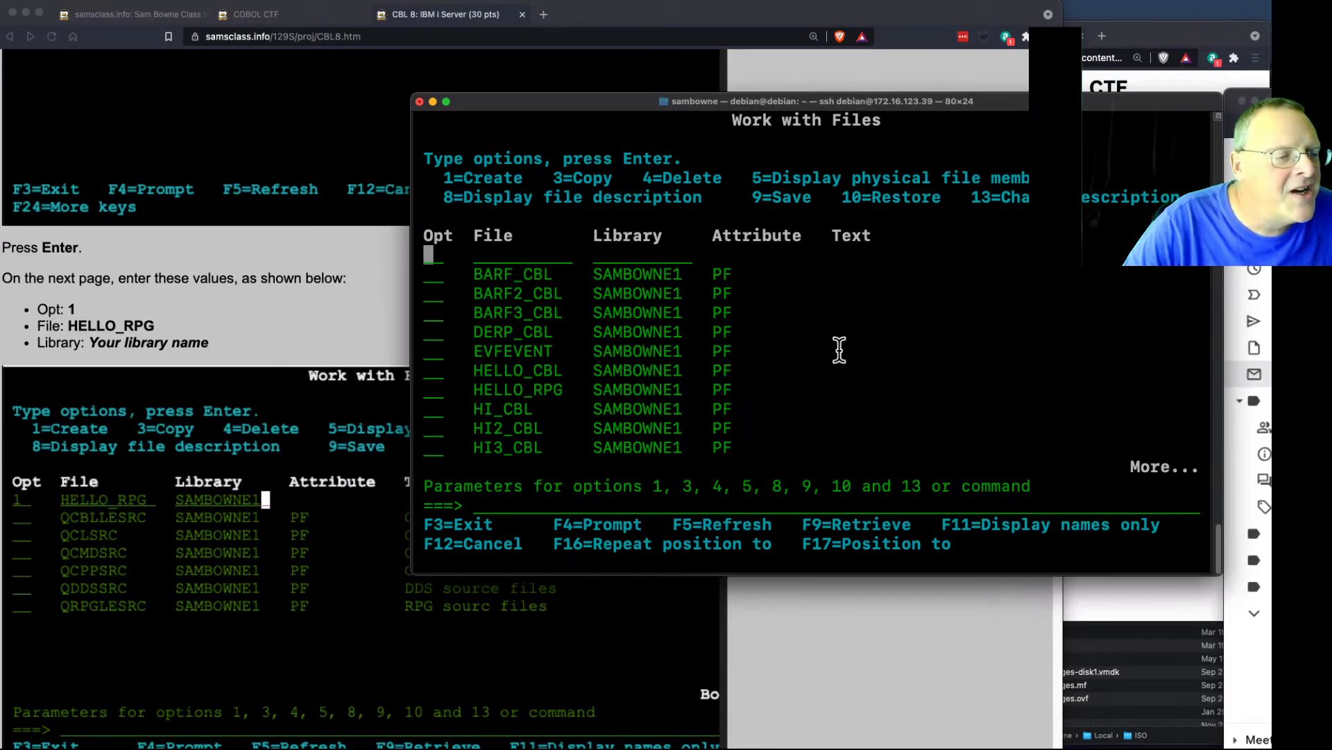
mouse_move(844, 348)
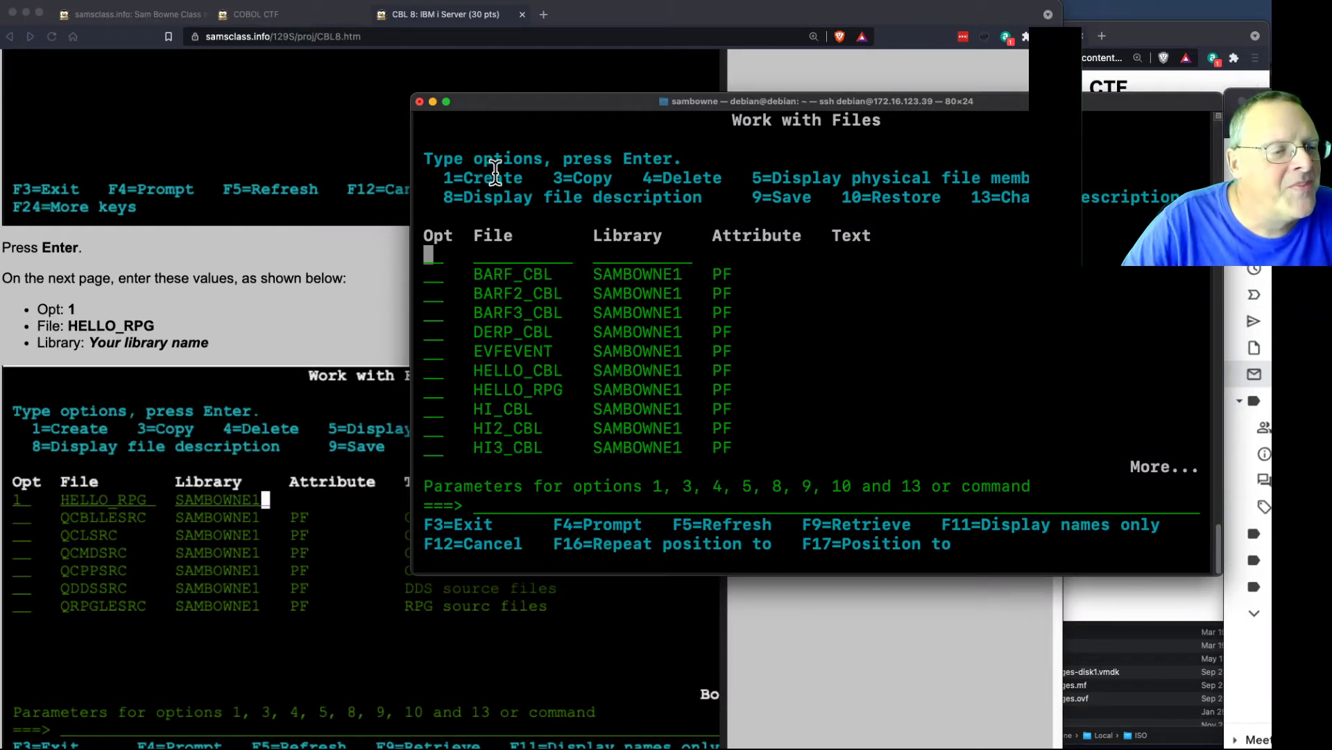
Submit a create request for file HELLO_R2 in SAMBOWNE1 via Opt 1.
text(1)
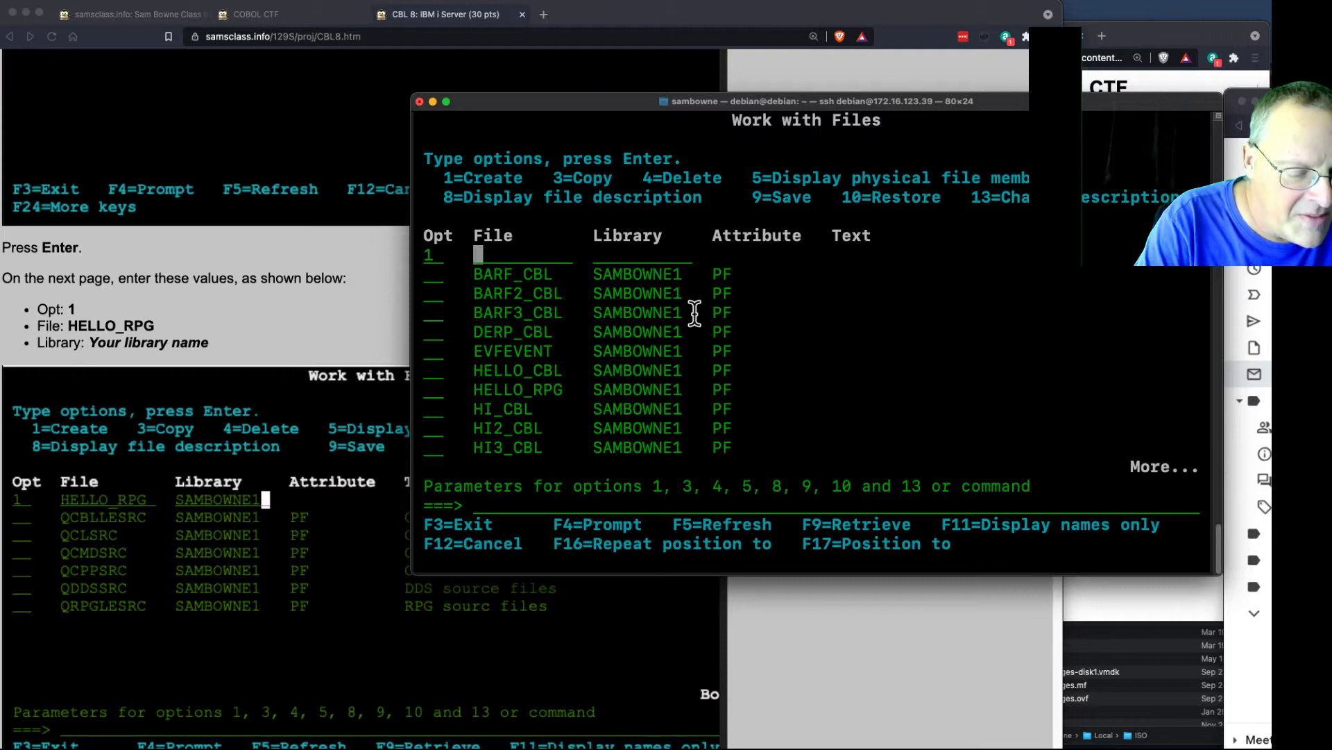
text(HELLO)
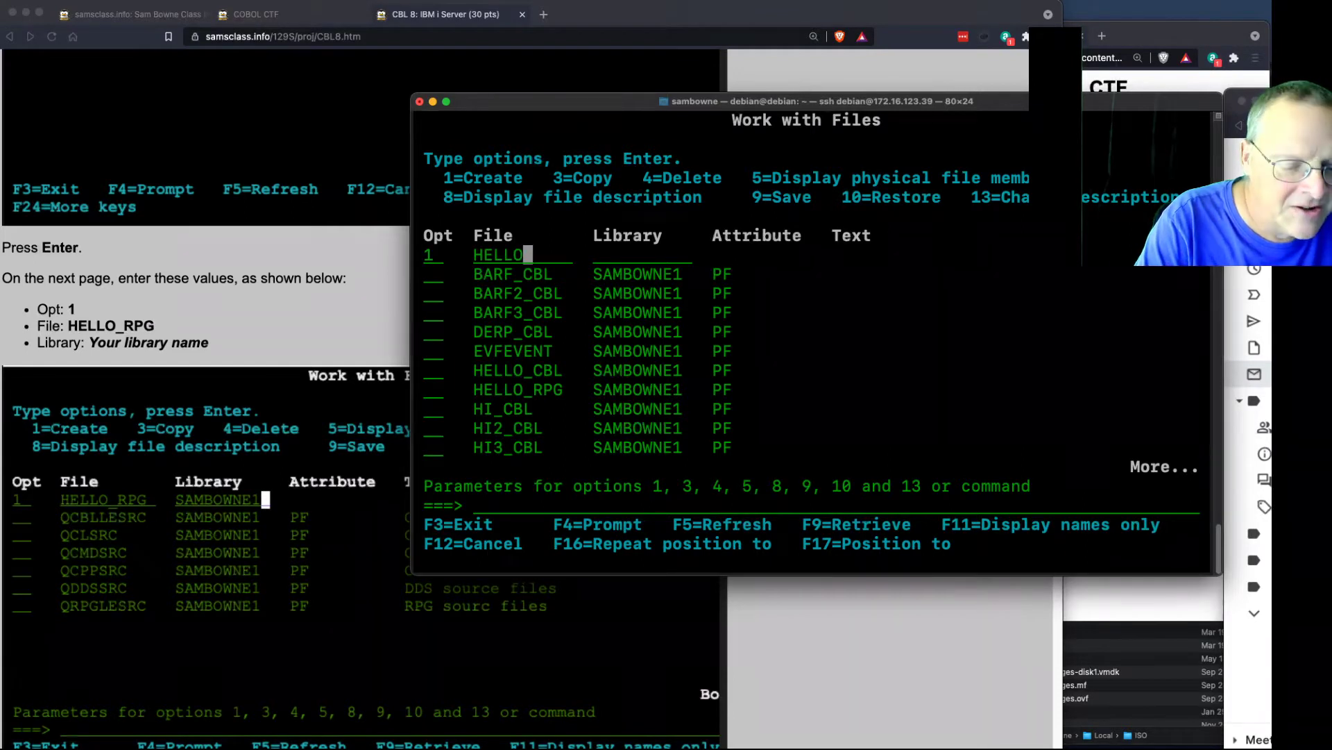
text(_R)
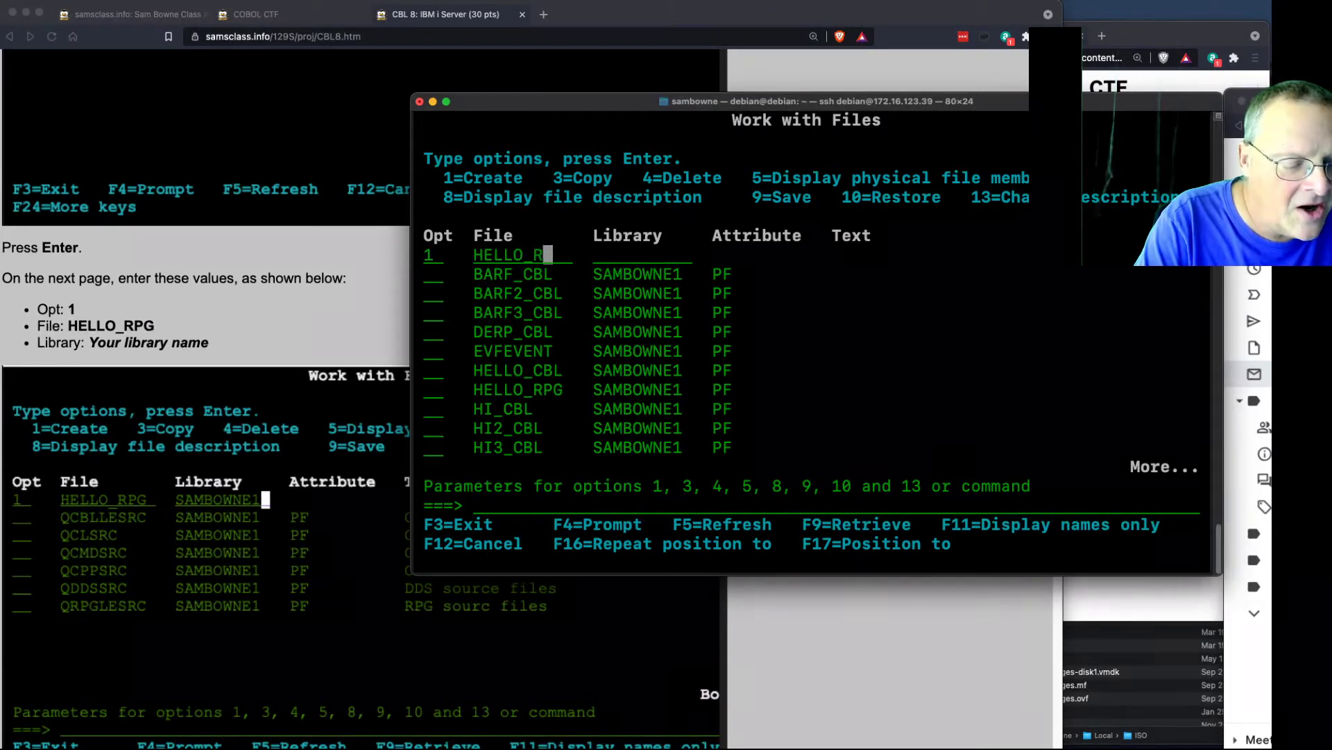
text(2)
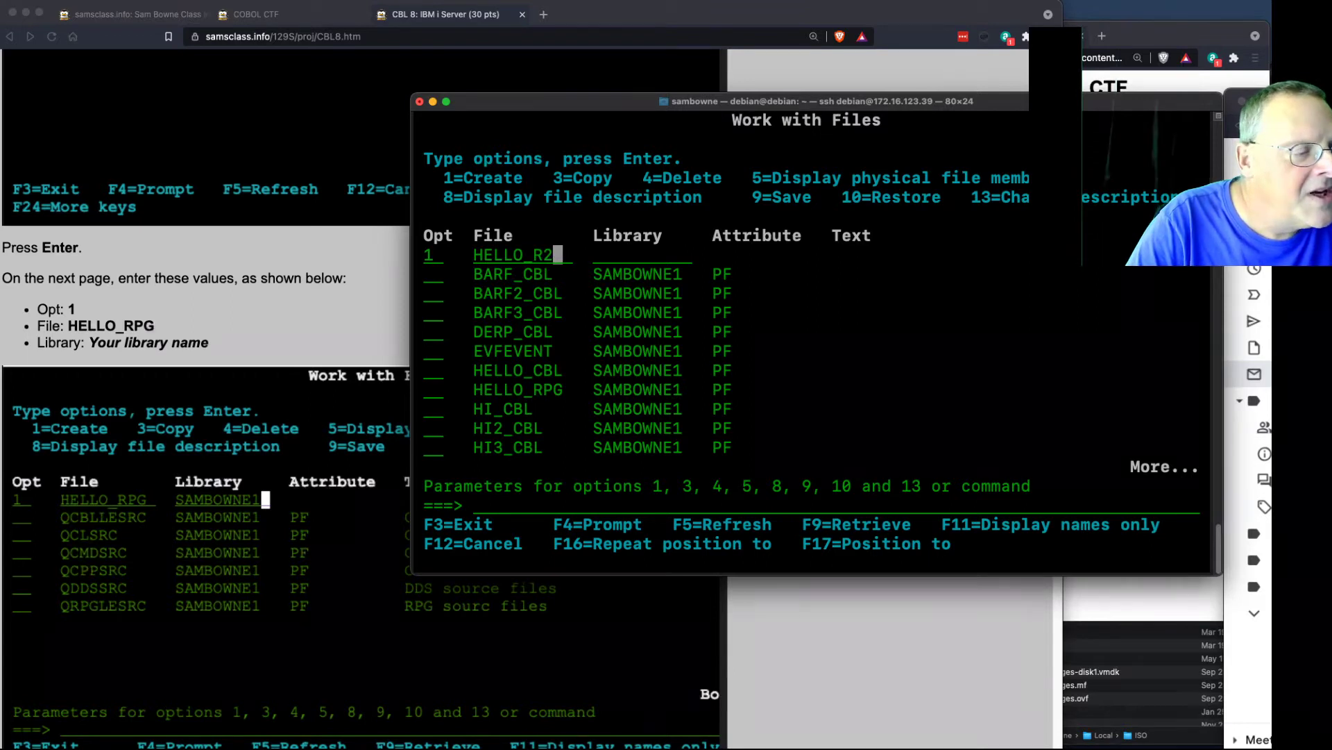
text(SAMBOWNE1)
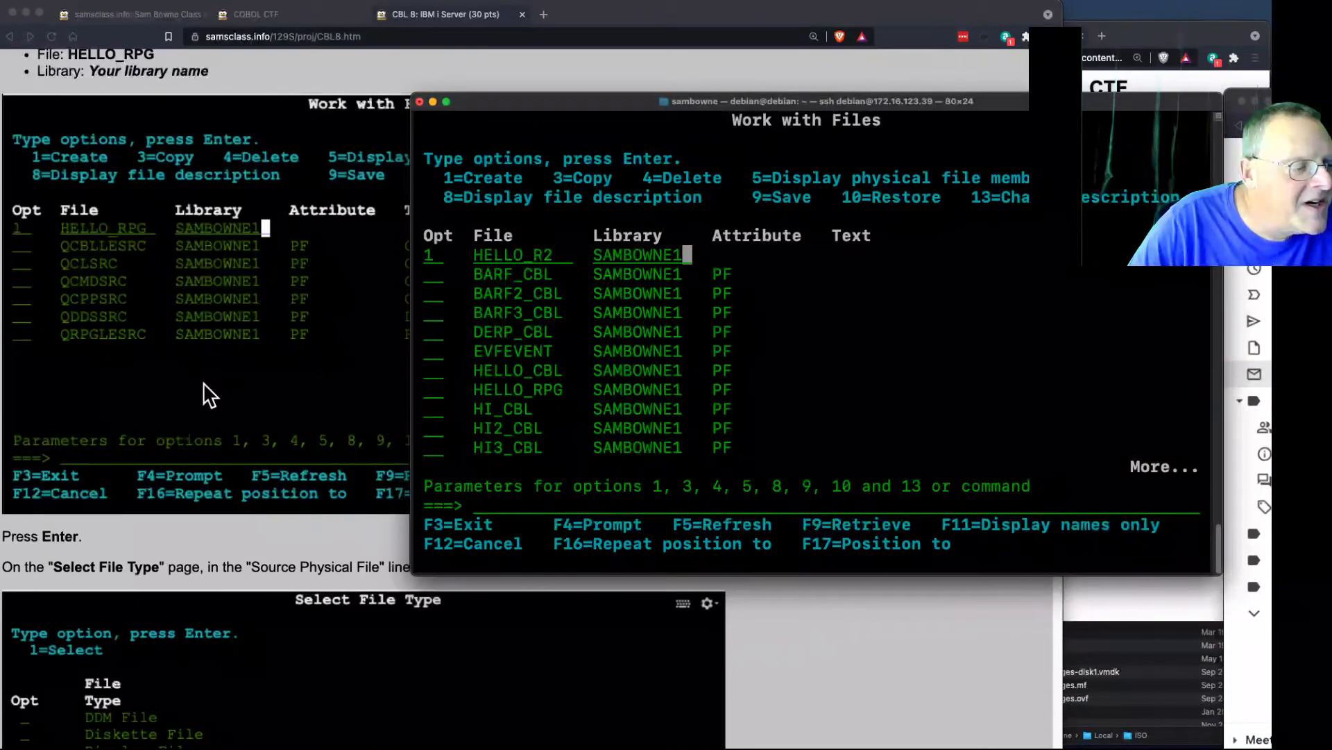
key(Enter)
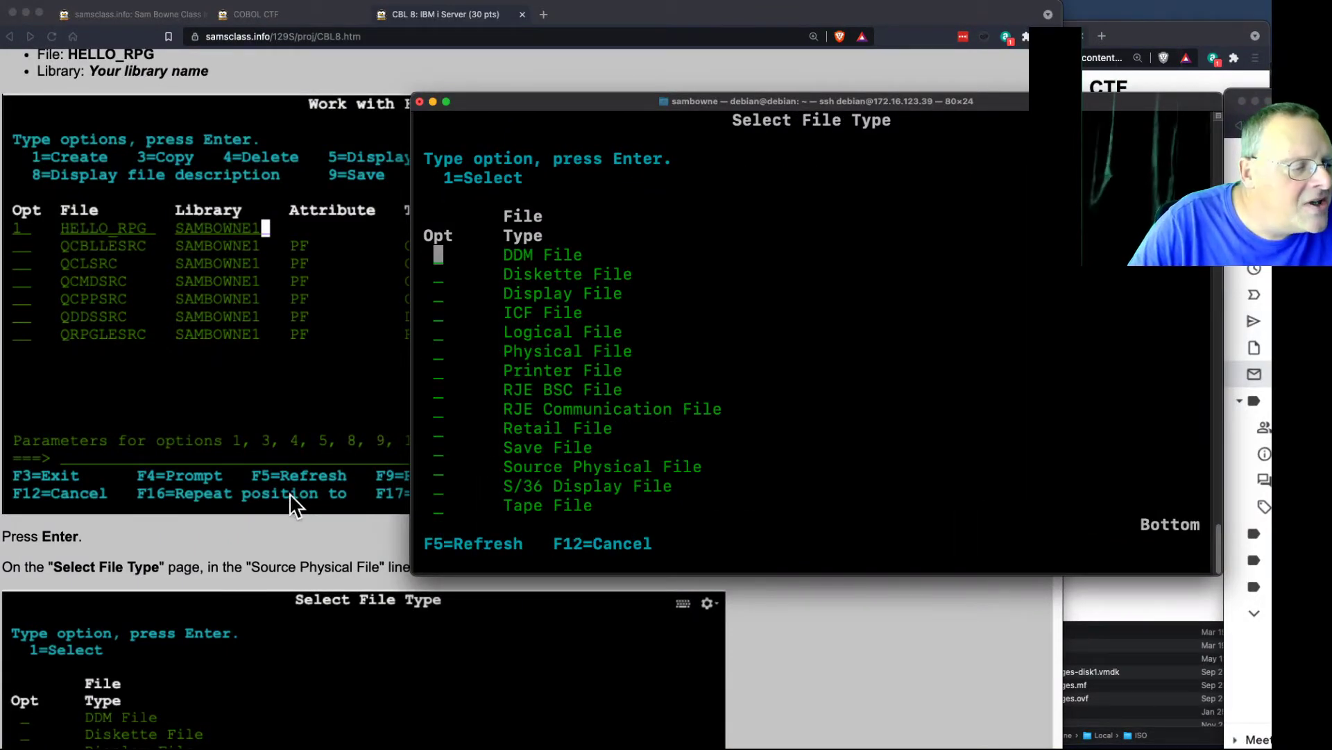
mouse_move(682, 403)
text(1)
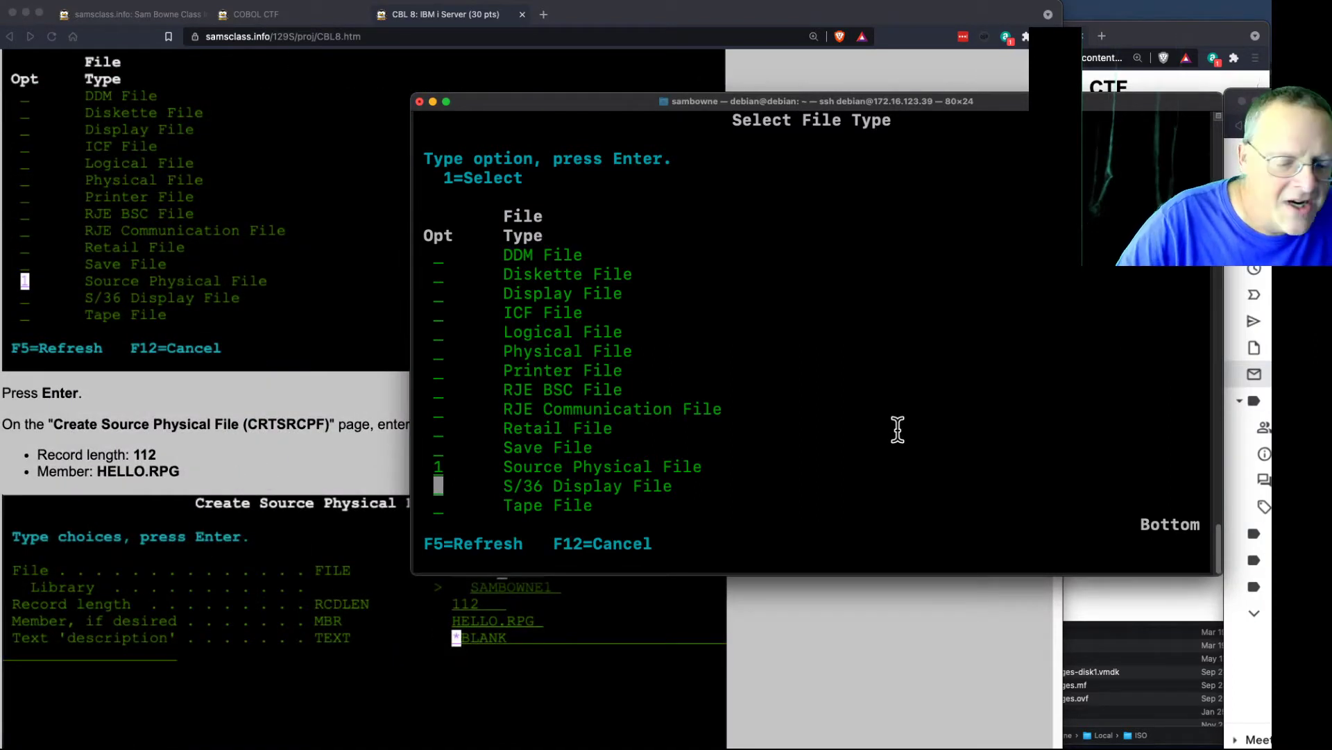
Confirm Source Physical File as the type for HELLO_R2.
key(Enter)
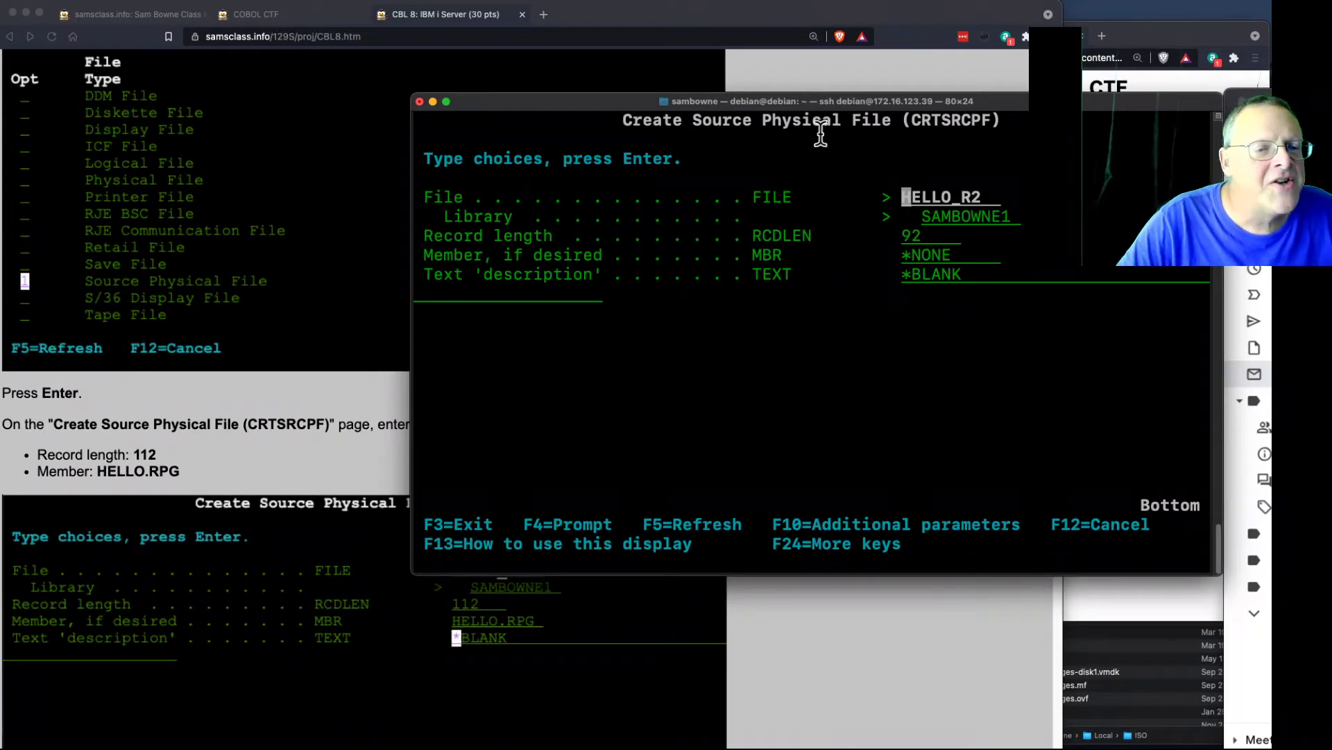
mouse_move(924, 136)
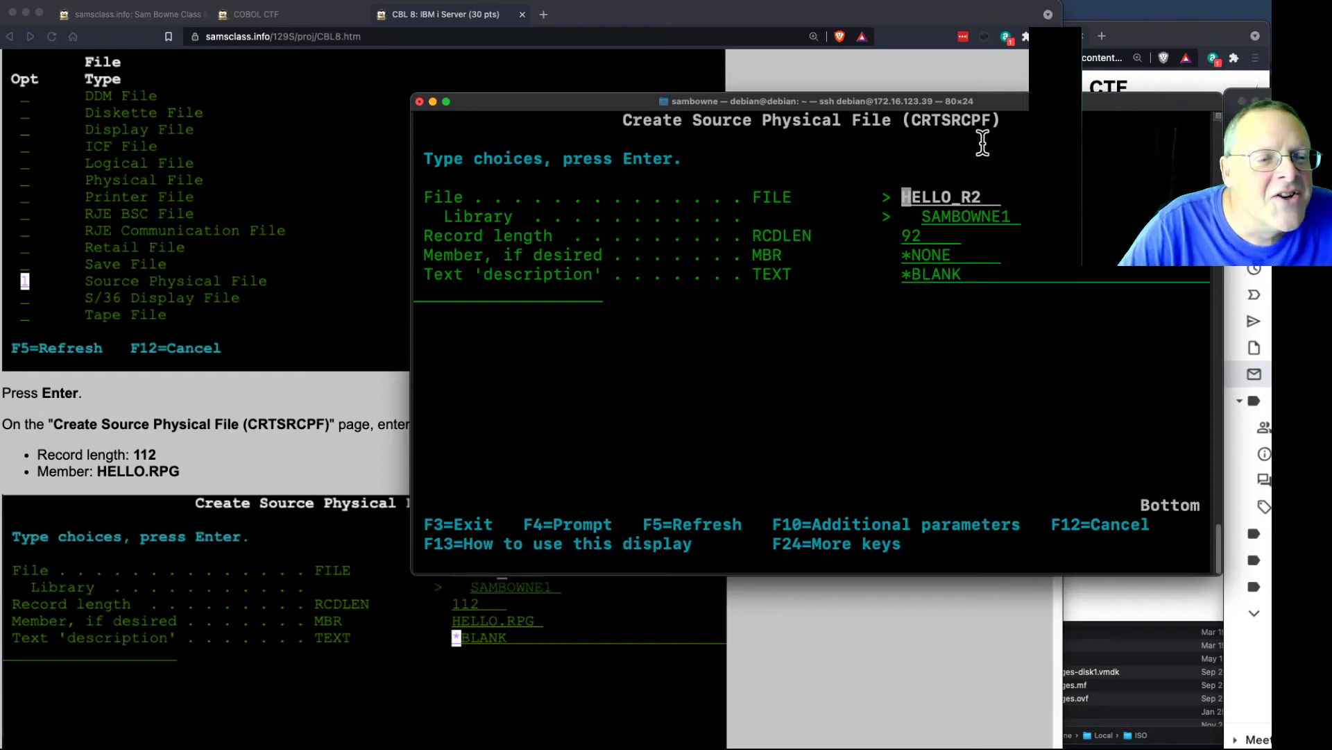
mouse_move(364, 376)
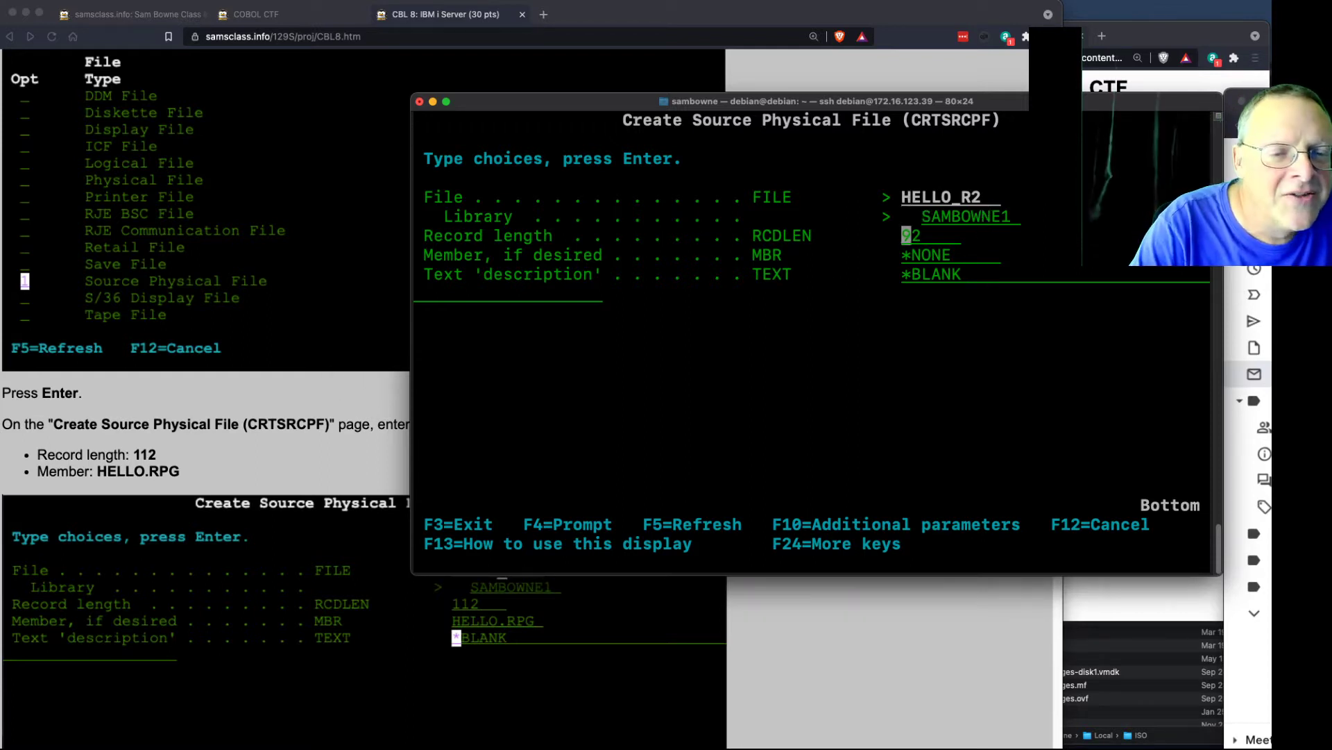
Create HELLO_R2 with record length 112 and member HELLO2.RPG on CRTSRCPF.
text(112)
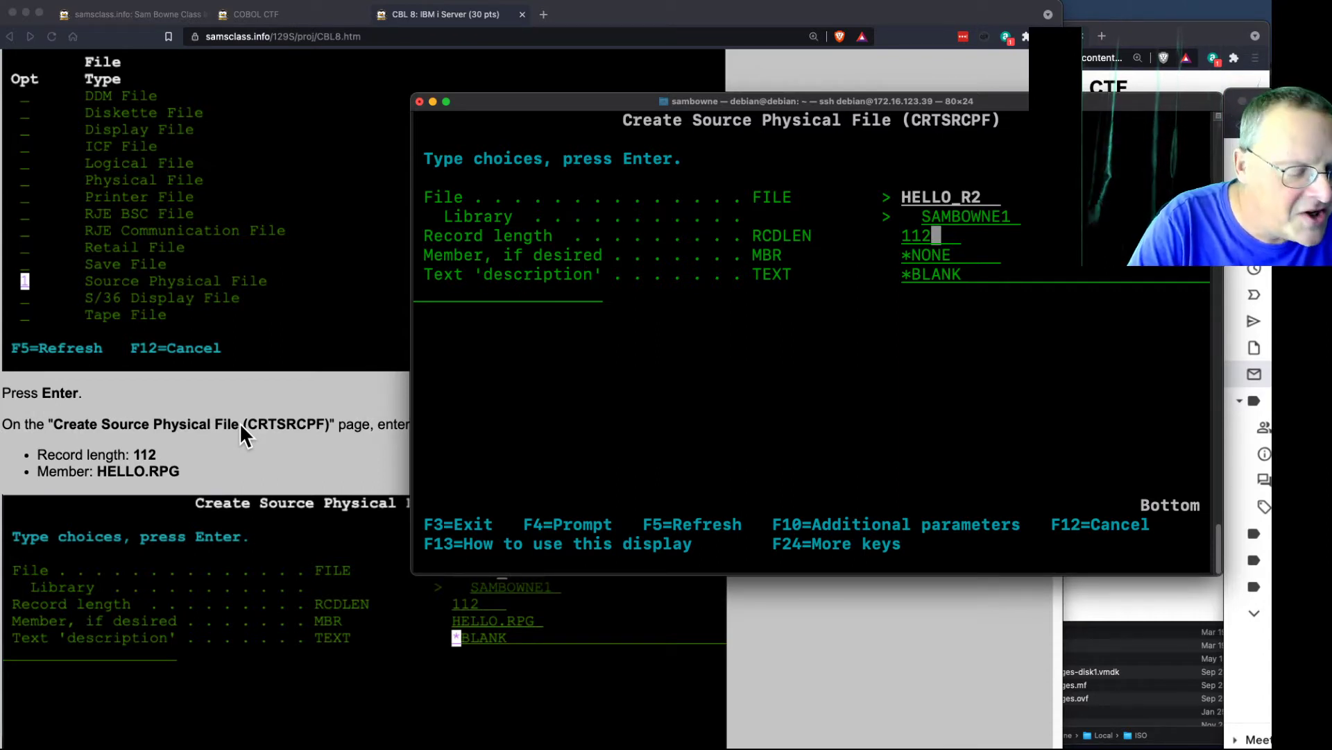
text(H)
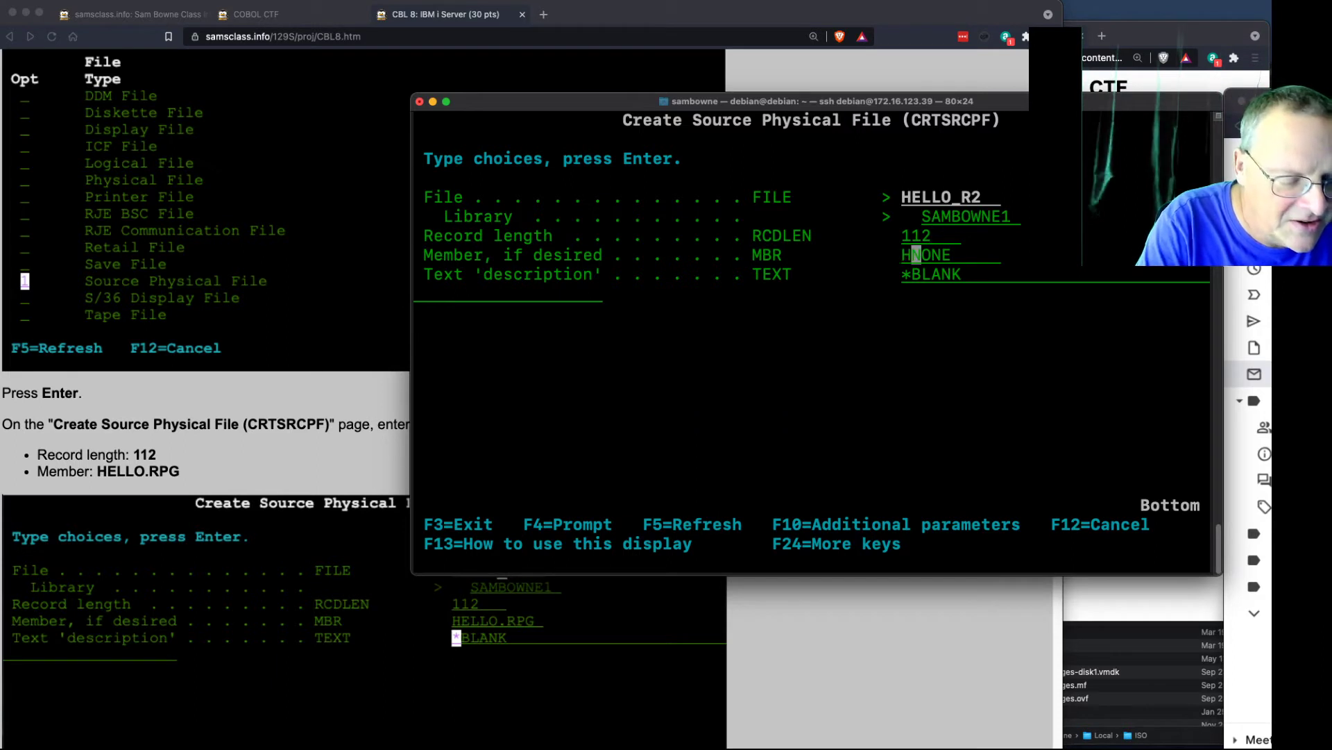
text(HELLO_R)
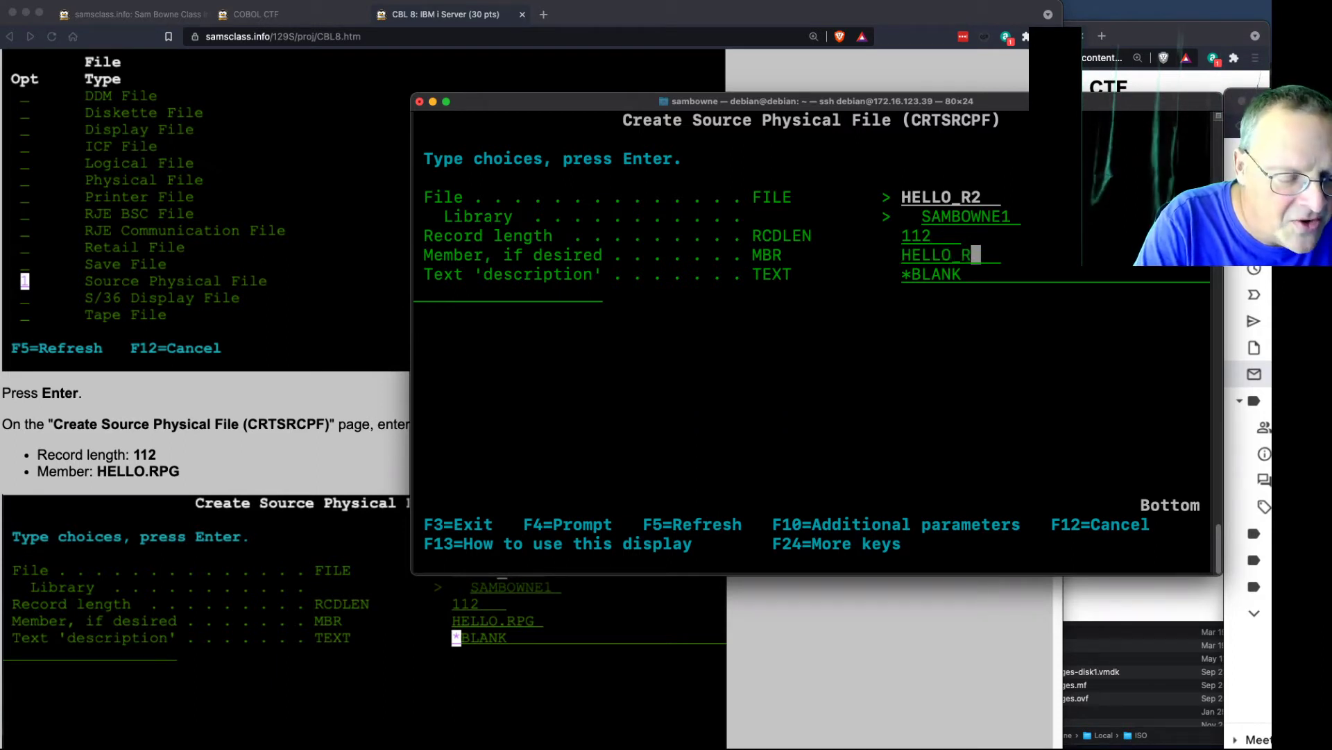
text(2.)
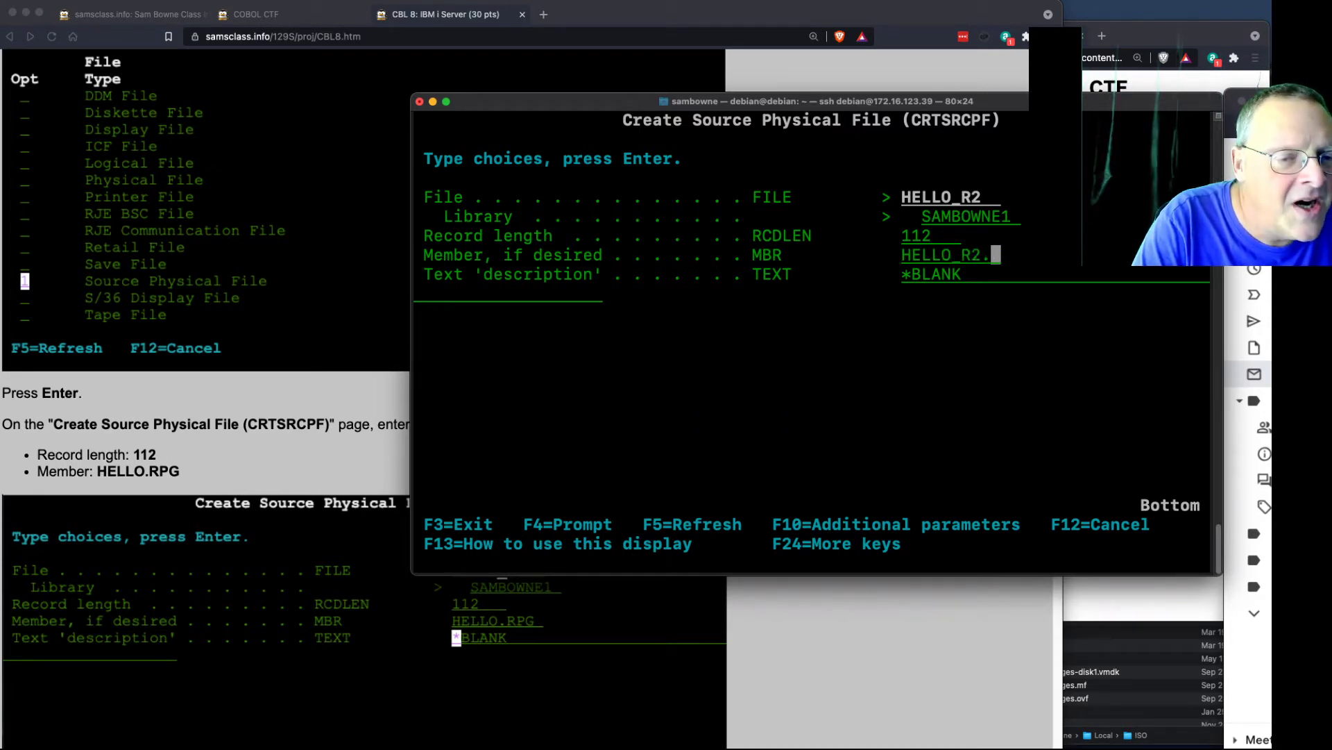
text(R)
click(1056, 274)
text(PG)
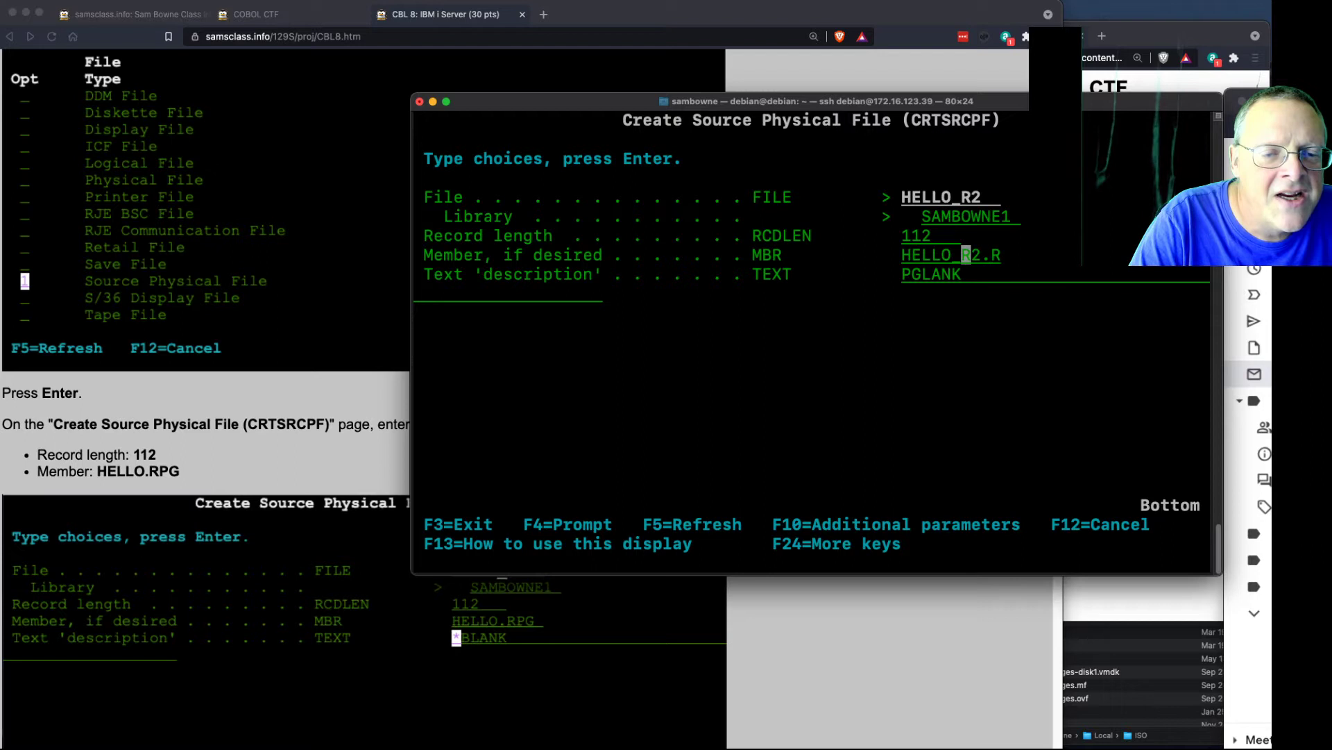
text(2)
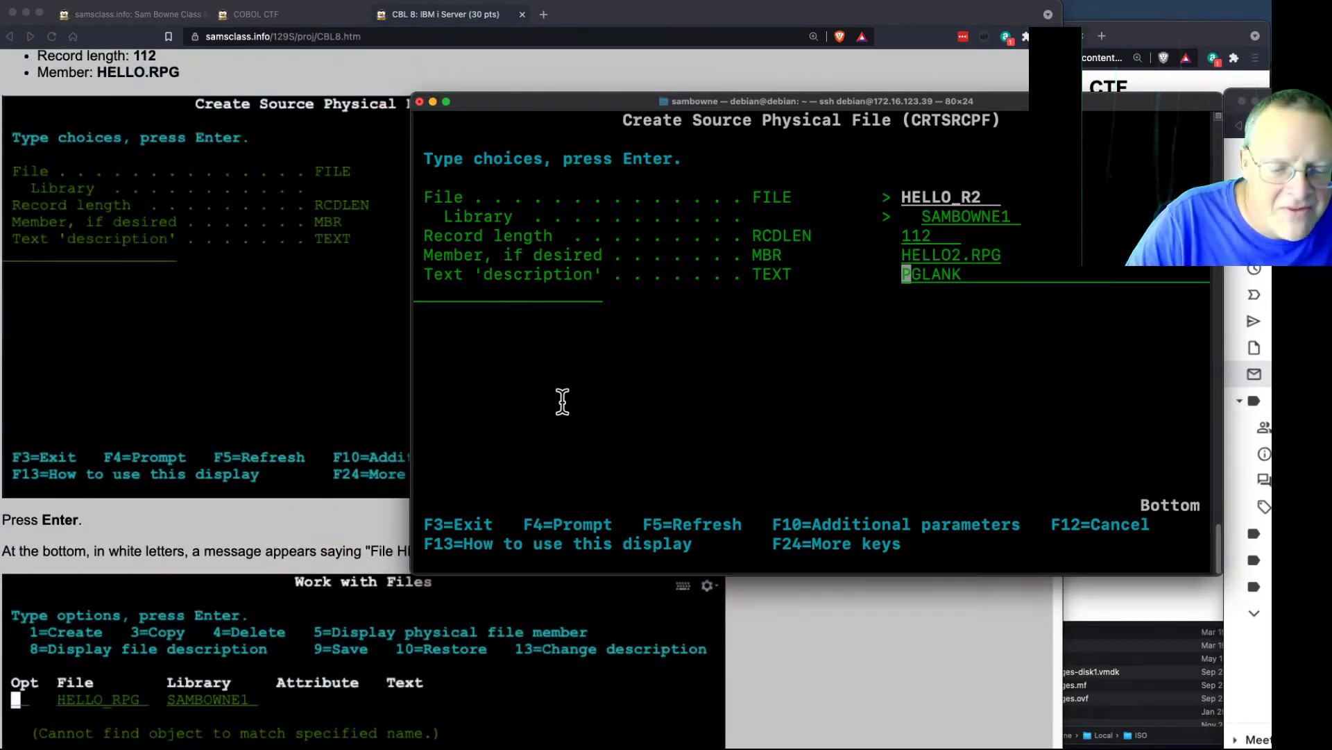
key(Enter)
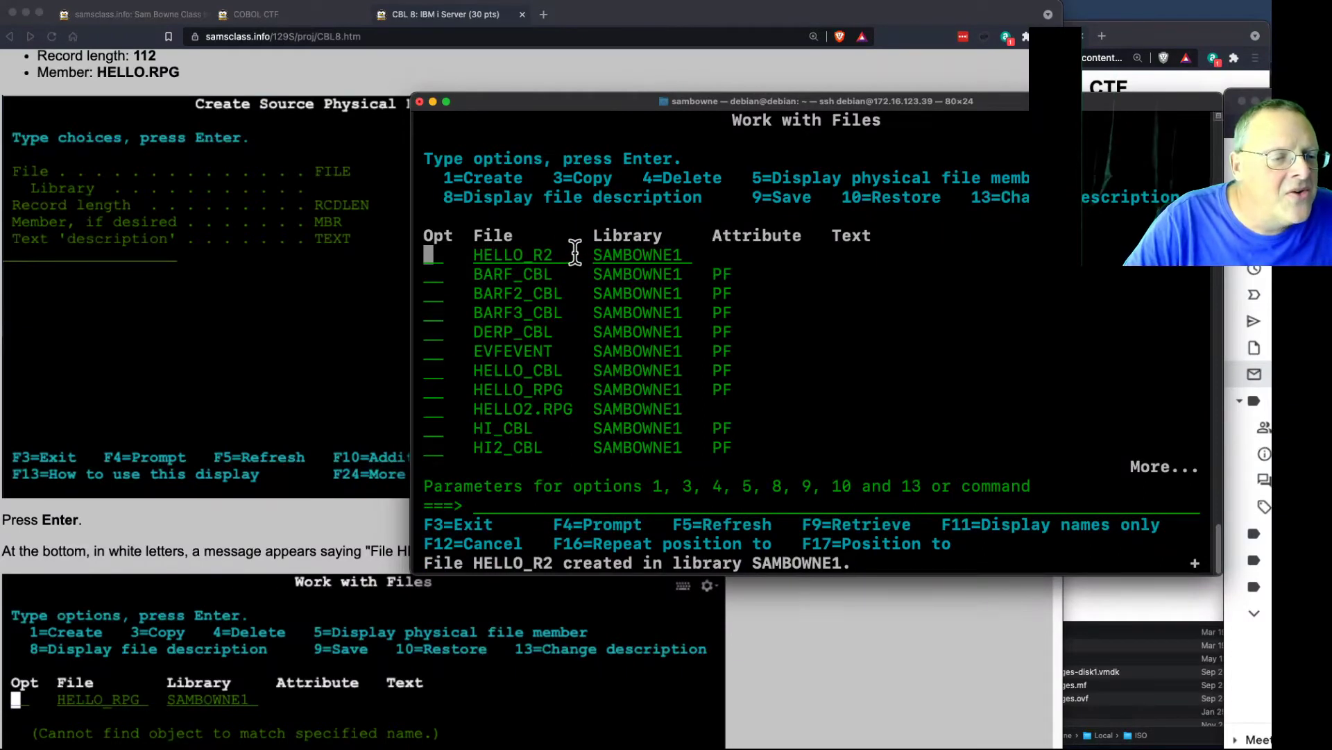
mouse_move(279, 486)
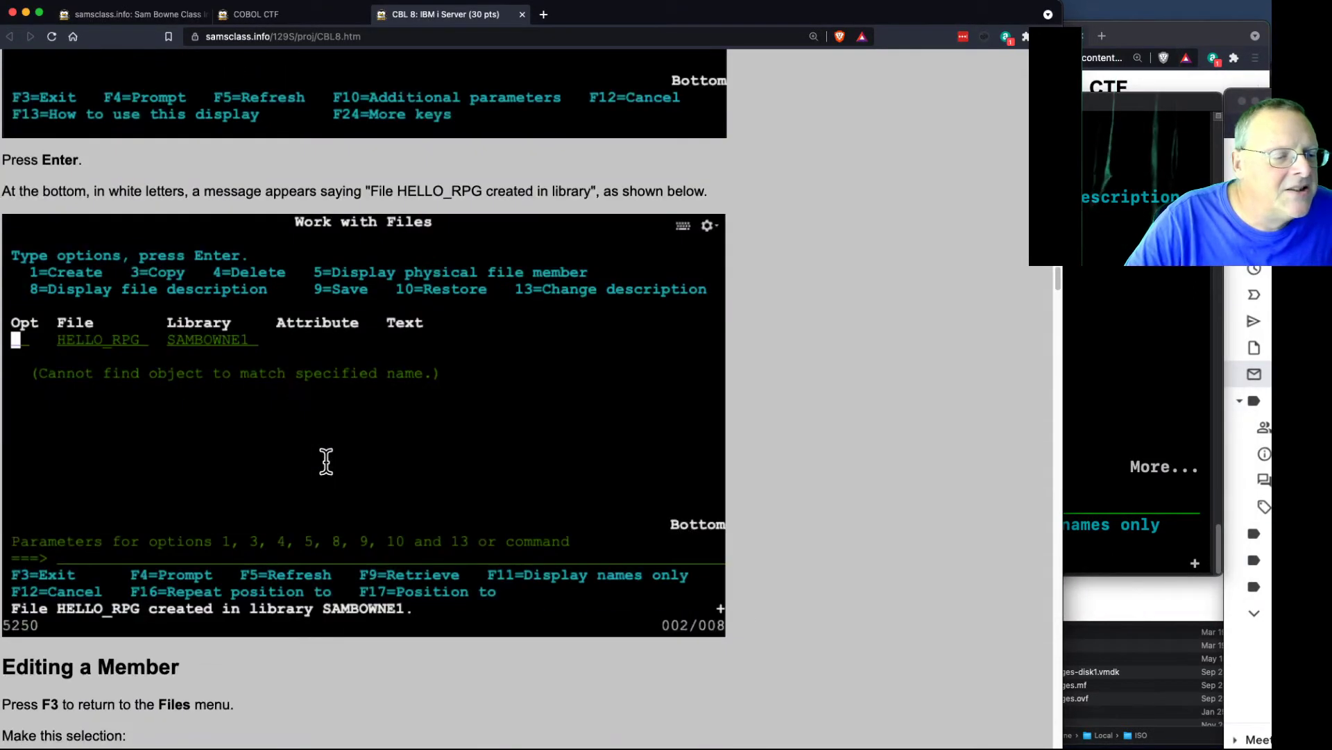
Choose option 4 on the Files menu to reach the Start Source Entry Utility prompt.
scroll(down, 3)
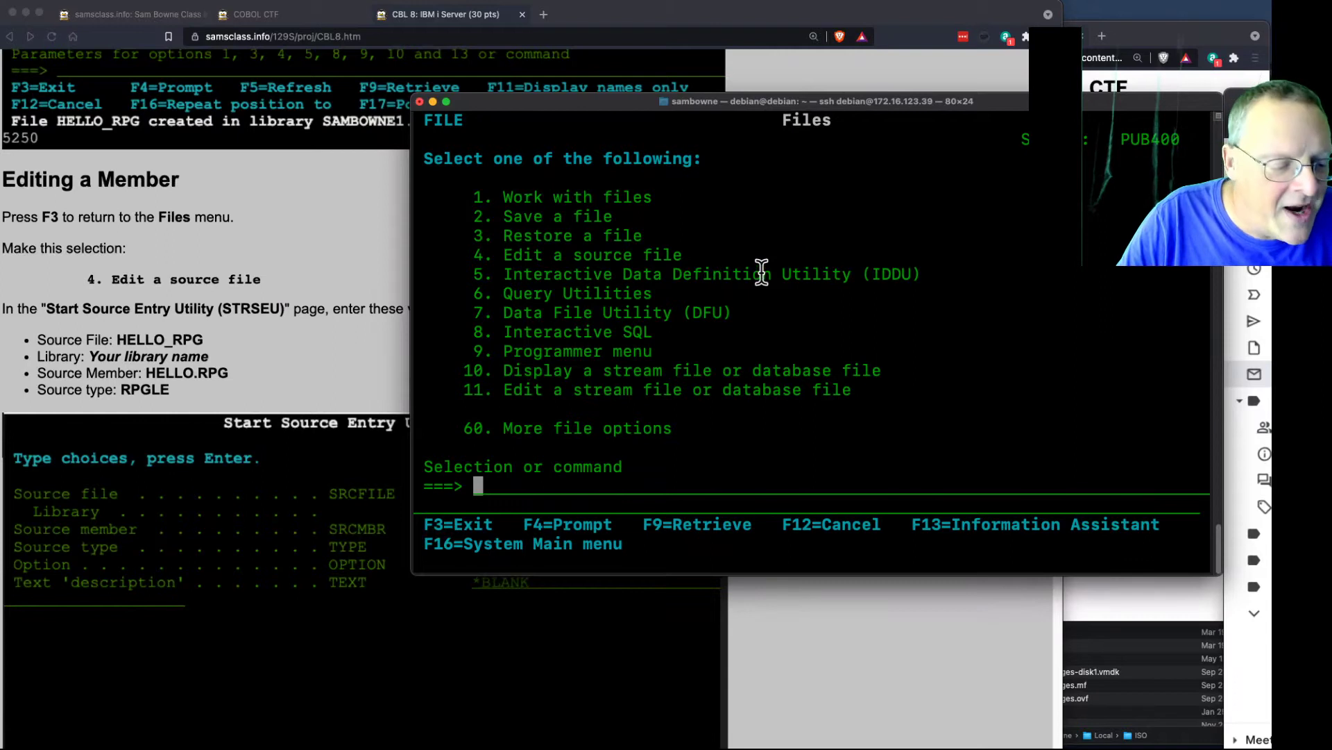
text(4)
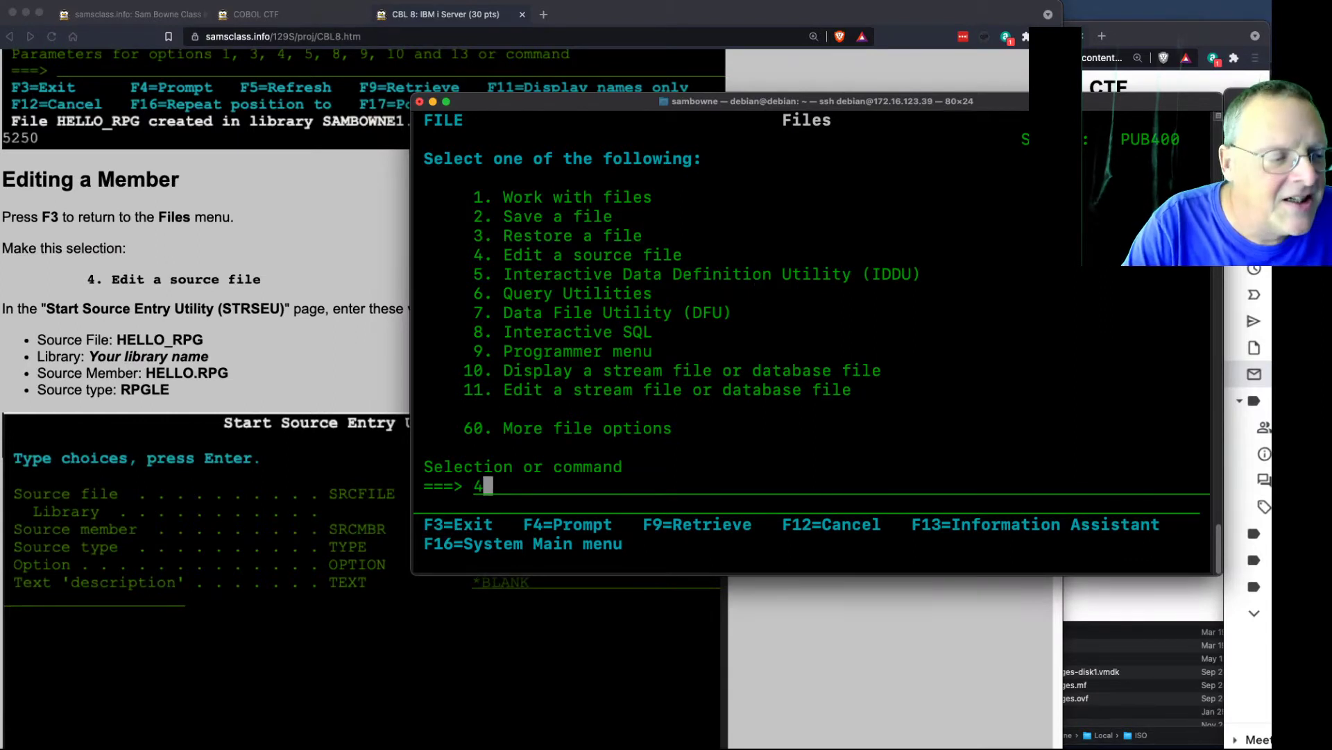
key(enter)
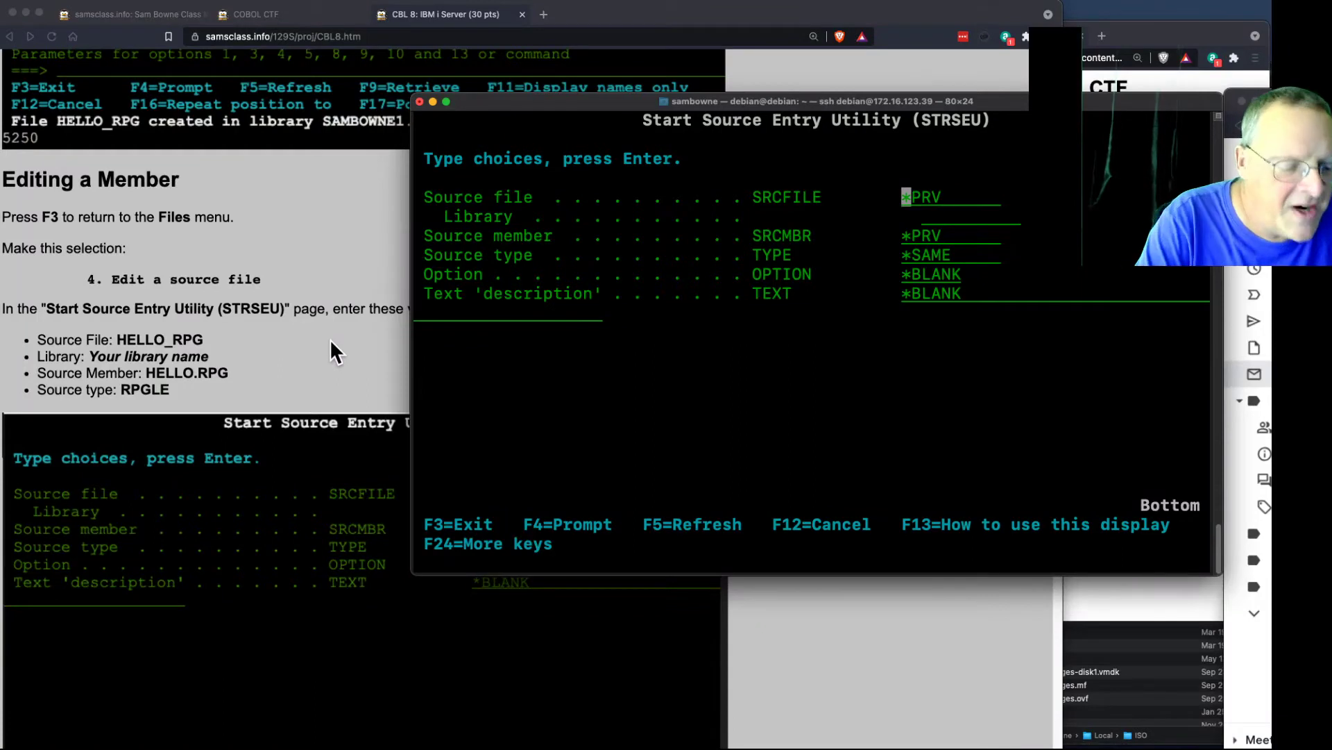
Fill STRSEU with source file HELLO_R2, library SAMBOWNE2, member HELLO2.RPG and type RPGLE.
text(HELLO)
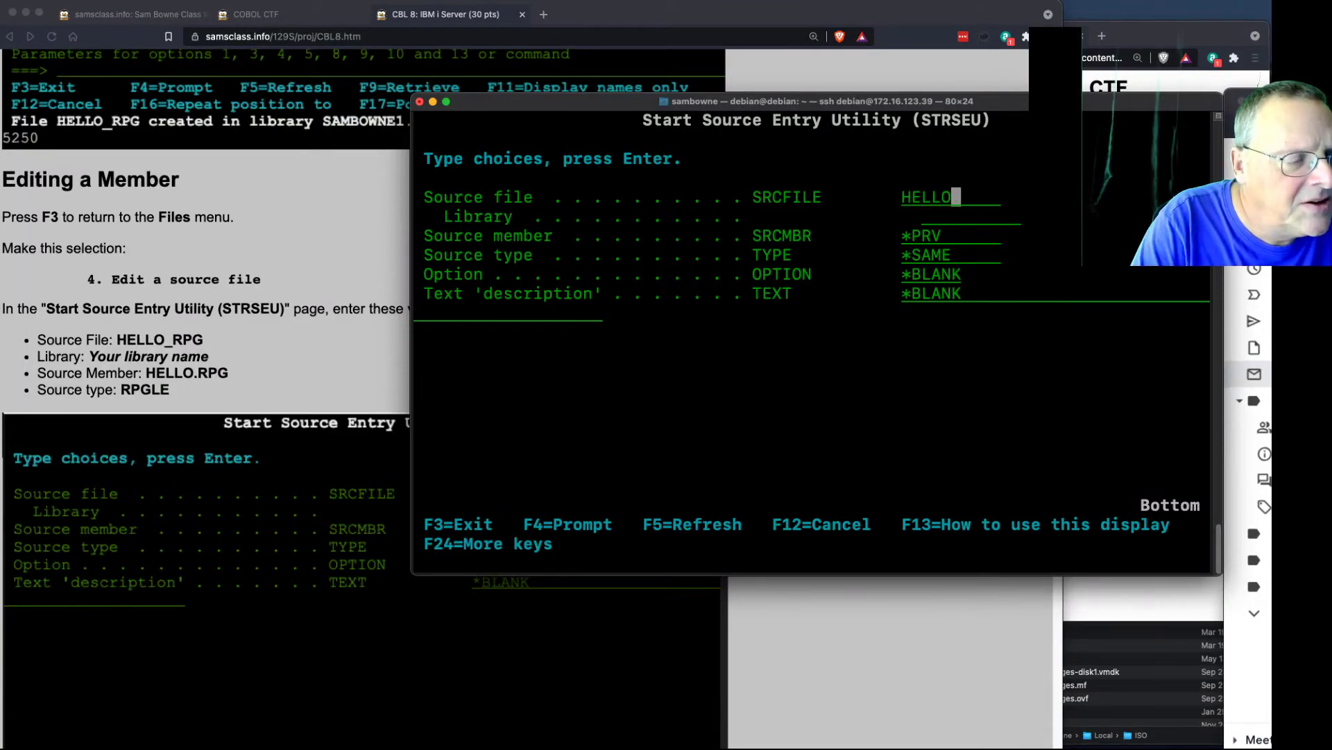
text(1)
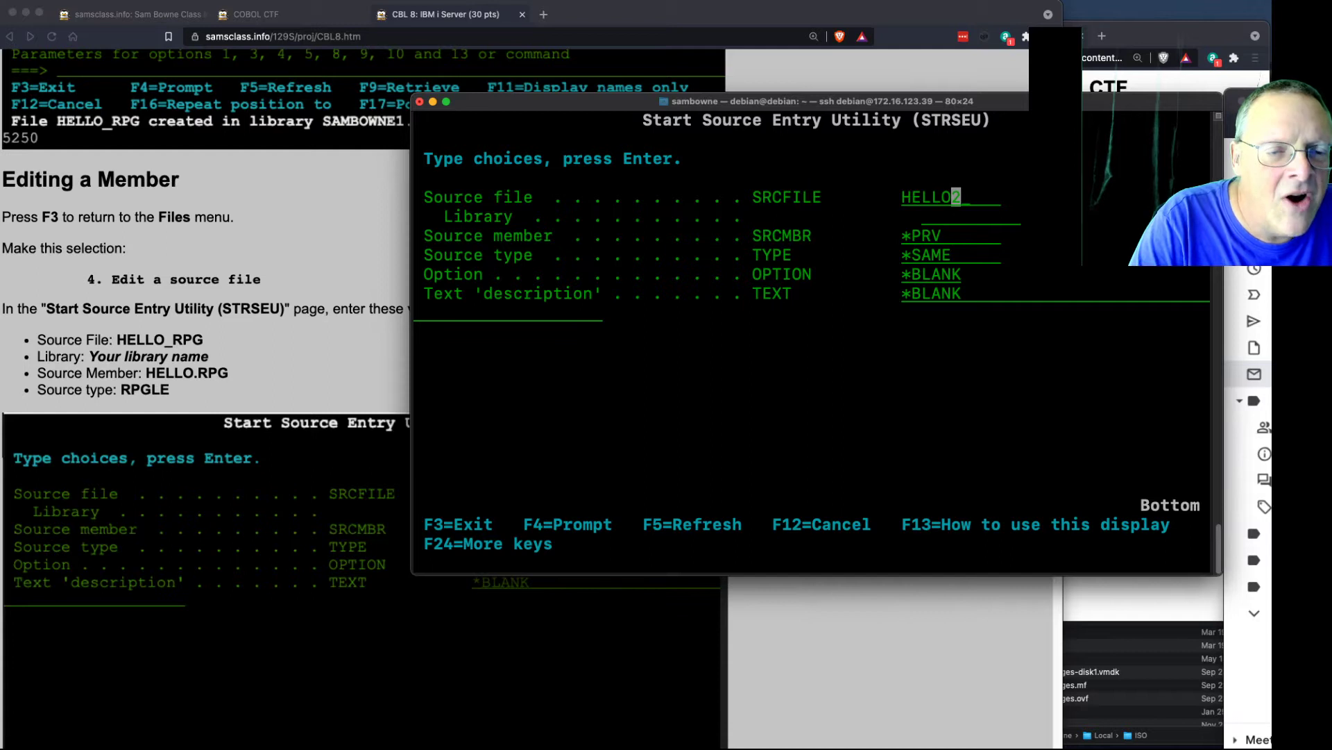
text(_R)
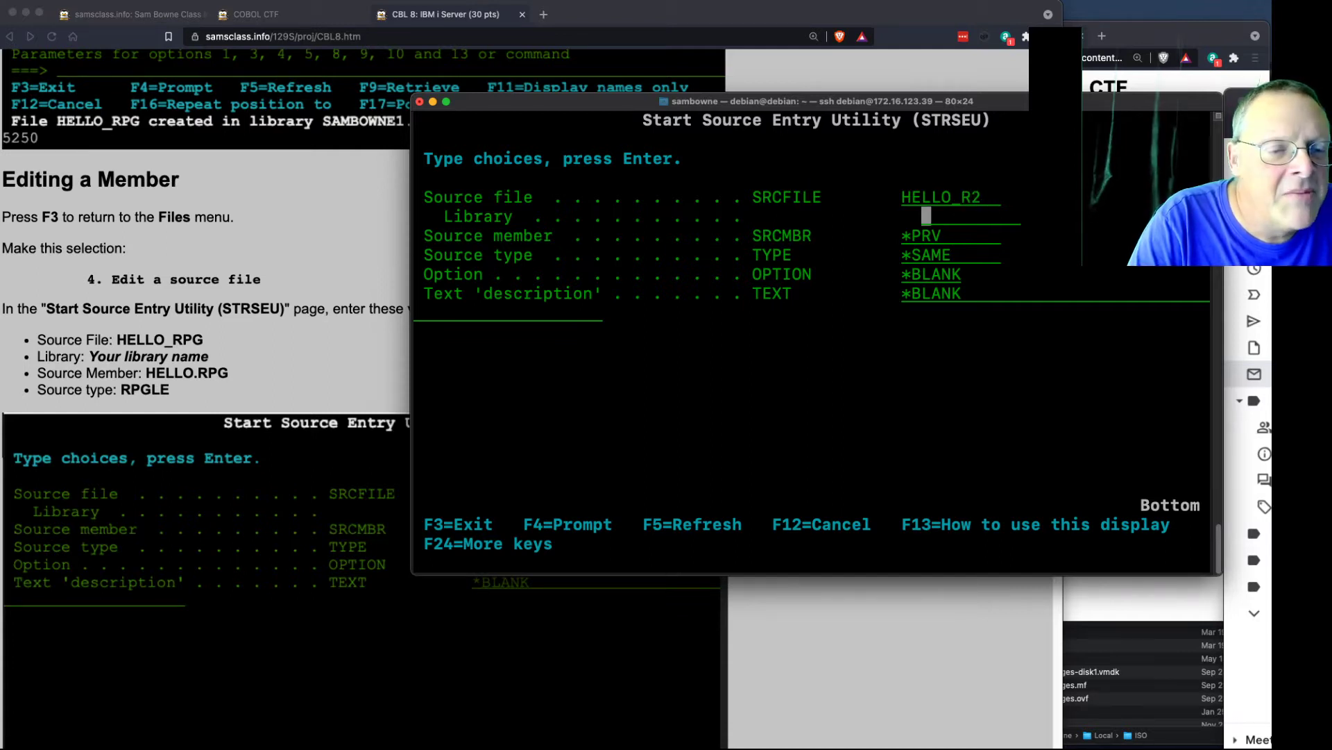
text(SAMBOWNE)
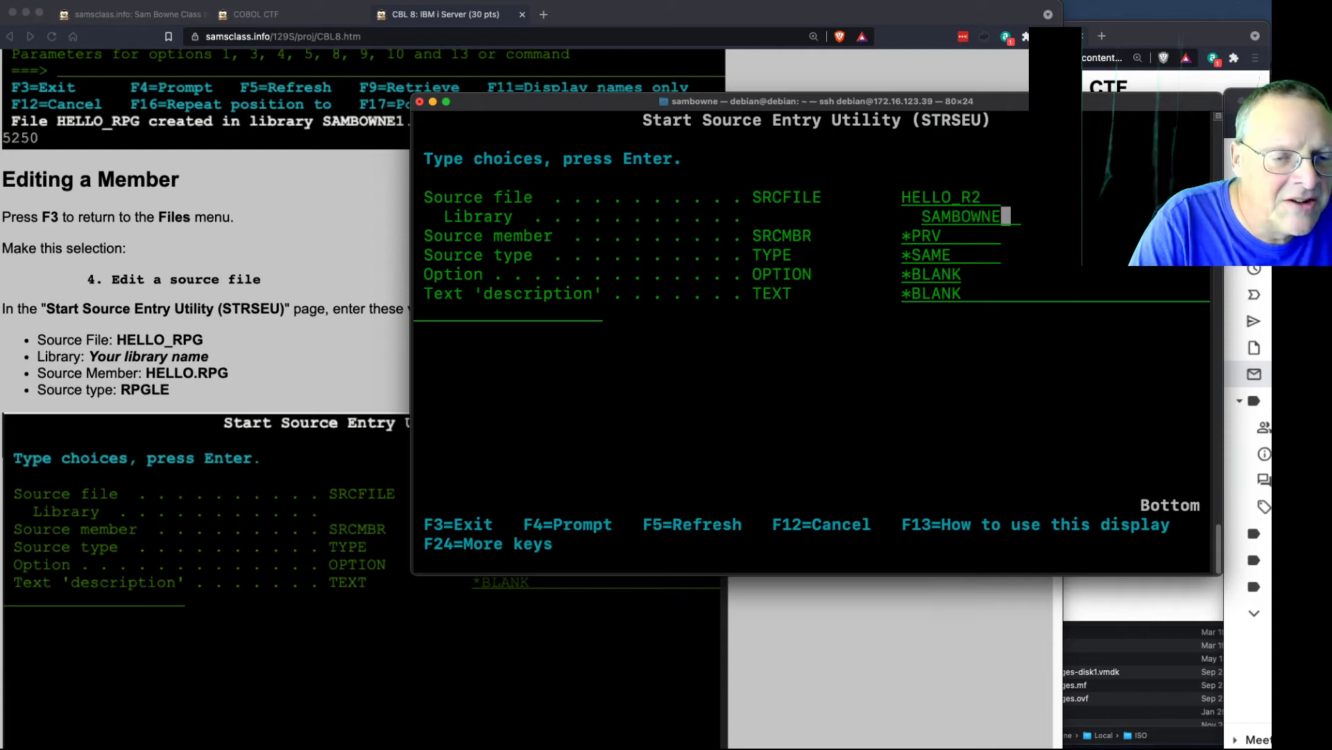
text(2)
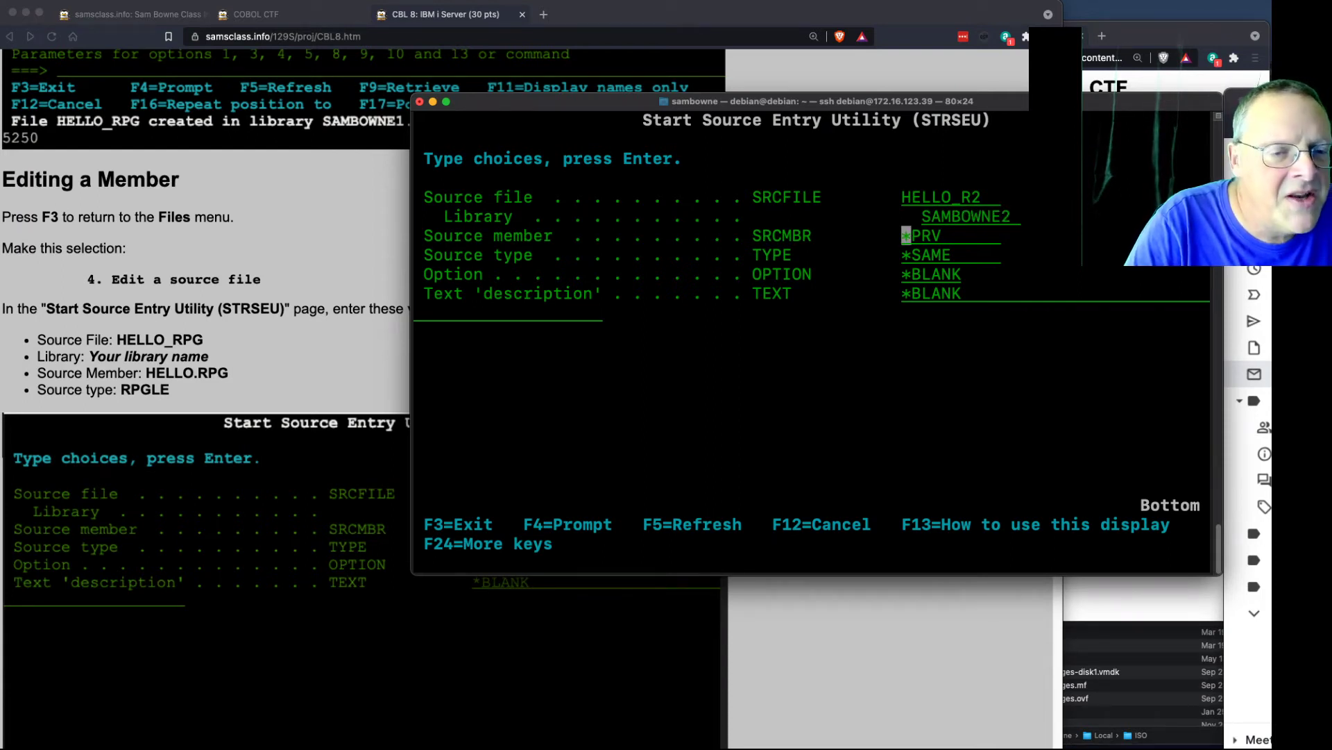
text(HELLO2.)
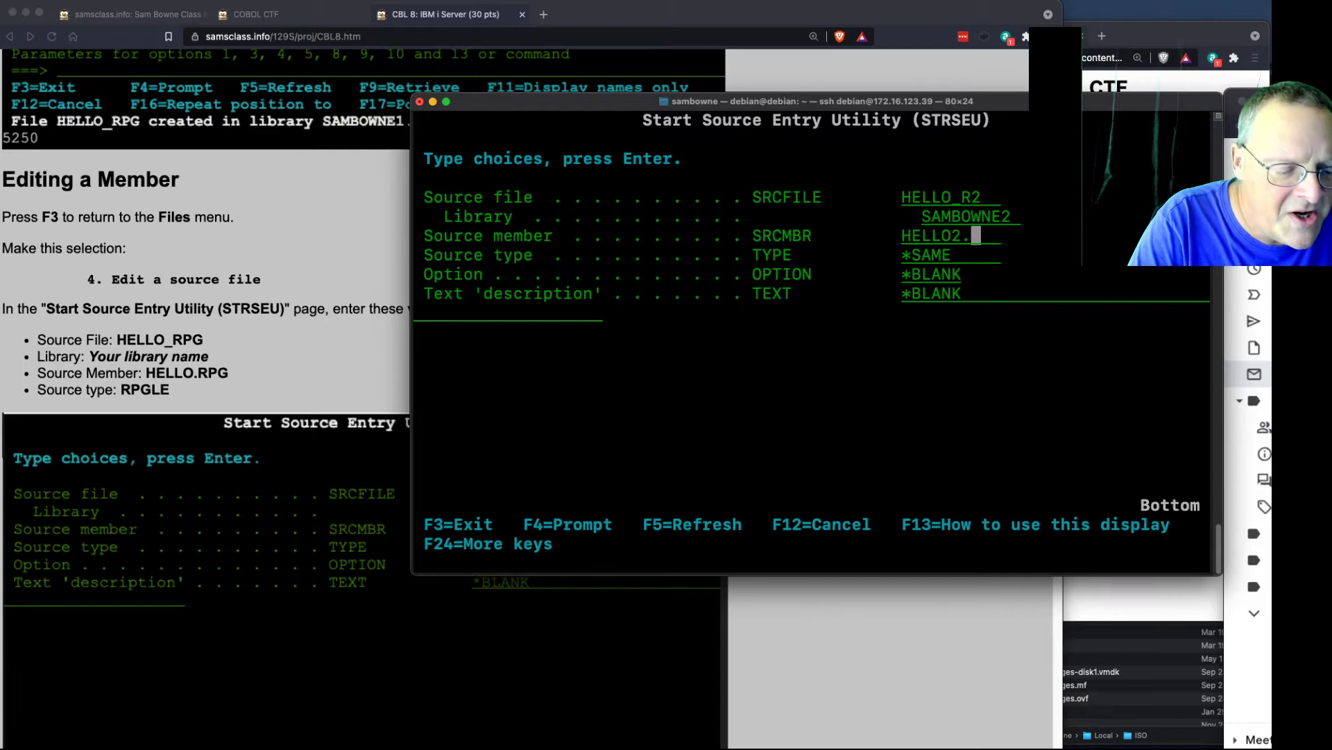
text(rp)
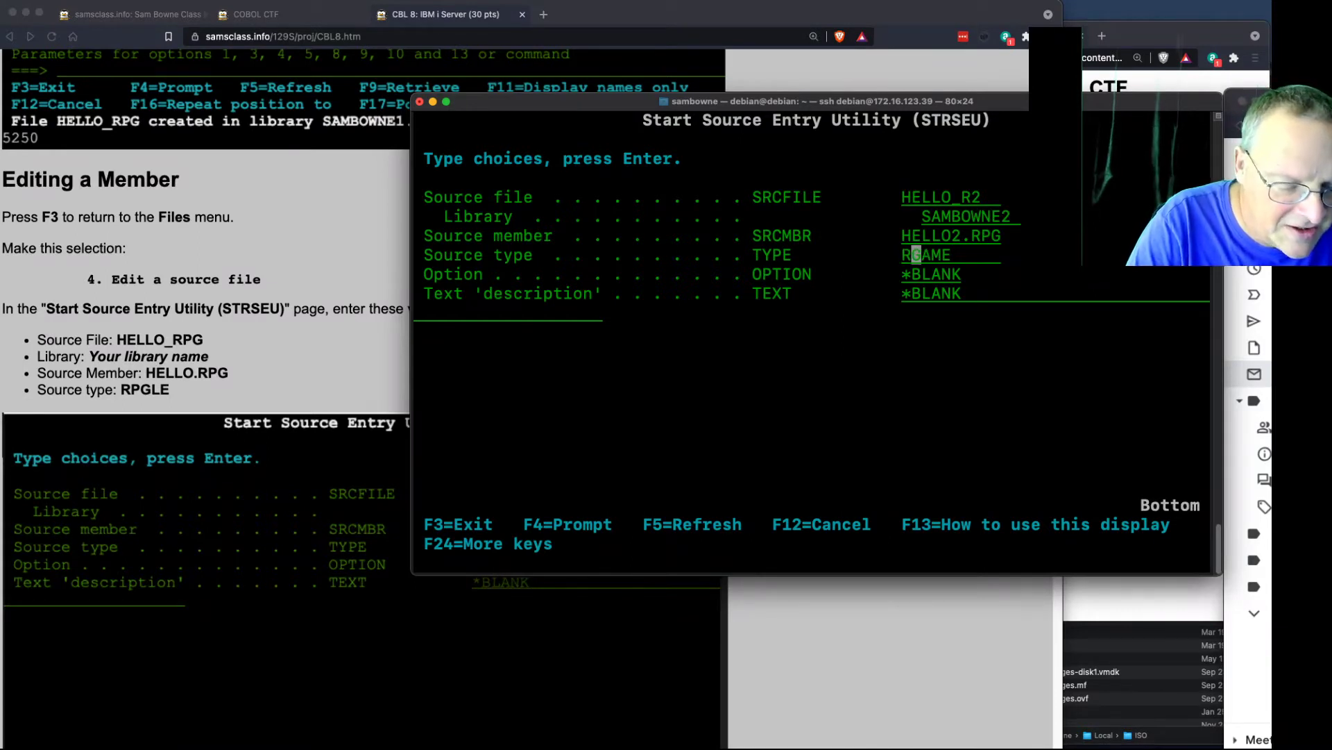
text(RPGLE)
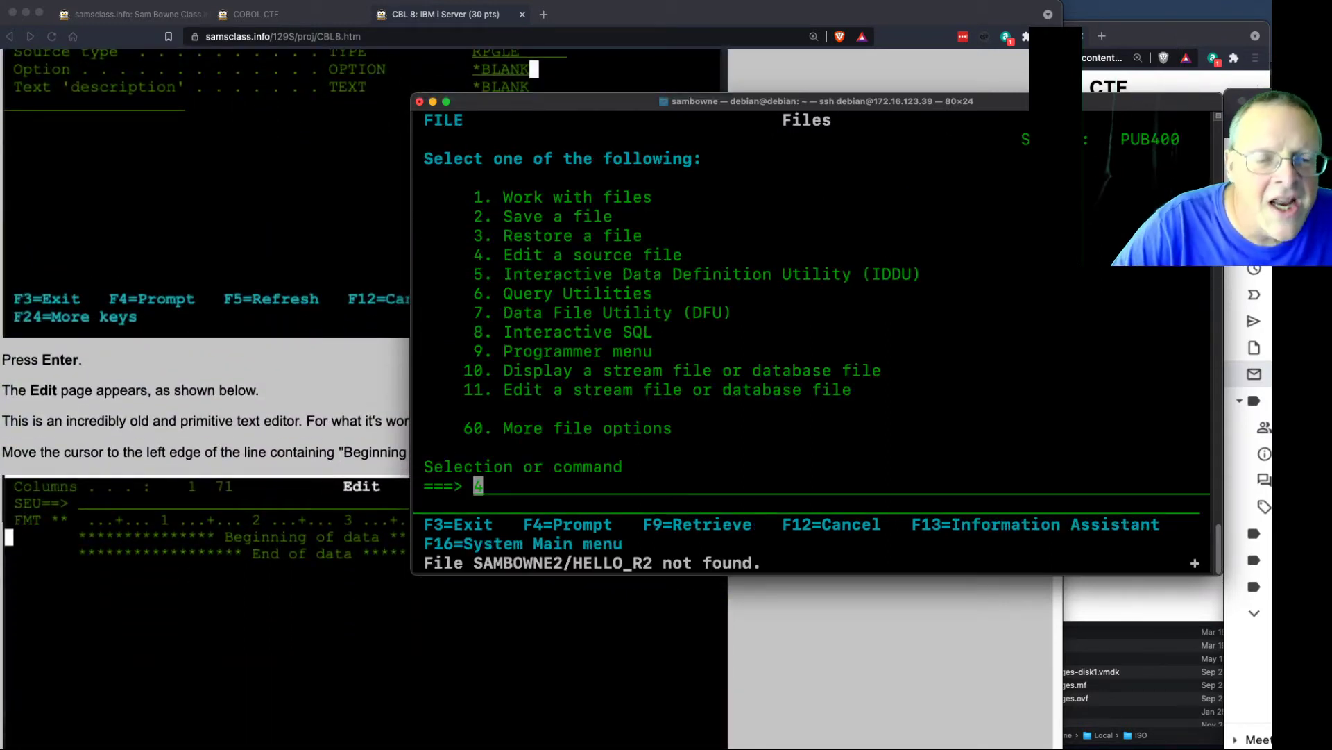
mouse_move(388, 377)
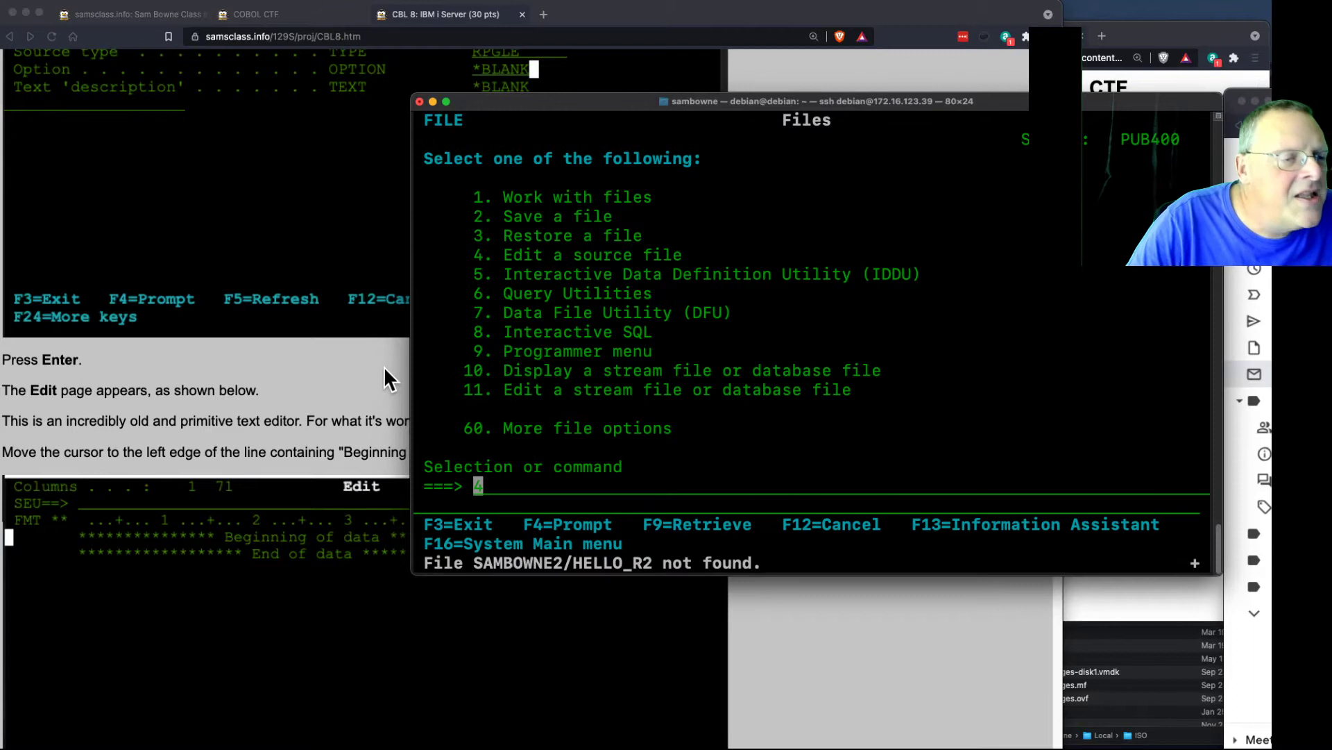
mouse_move(294, 400)
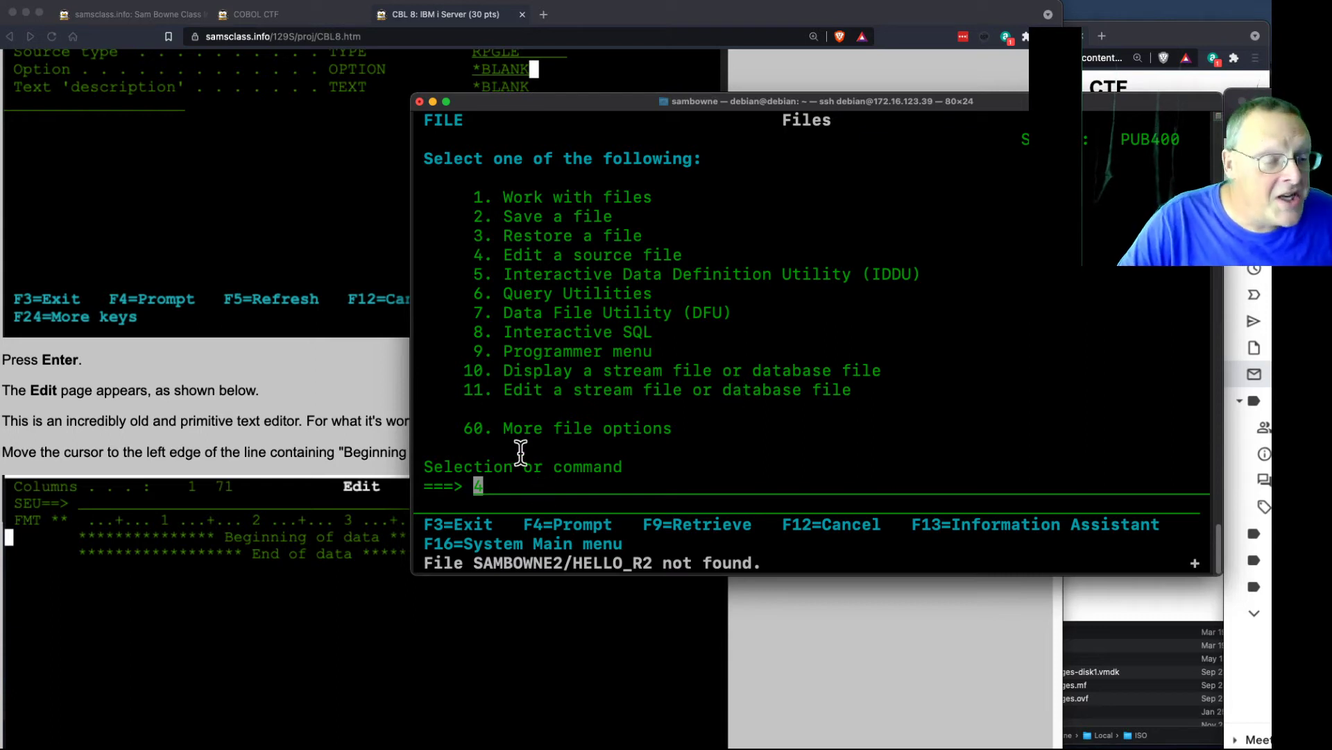
mouse_move(636, 123)
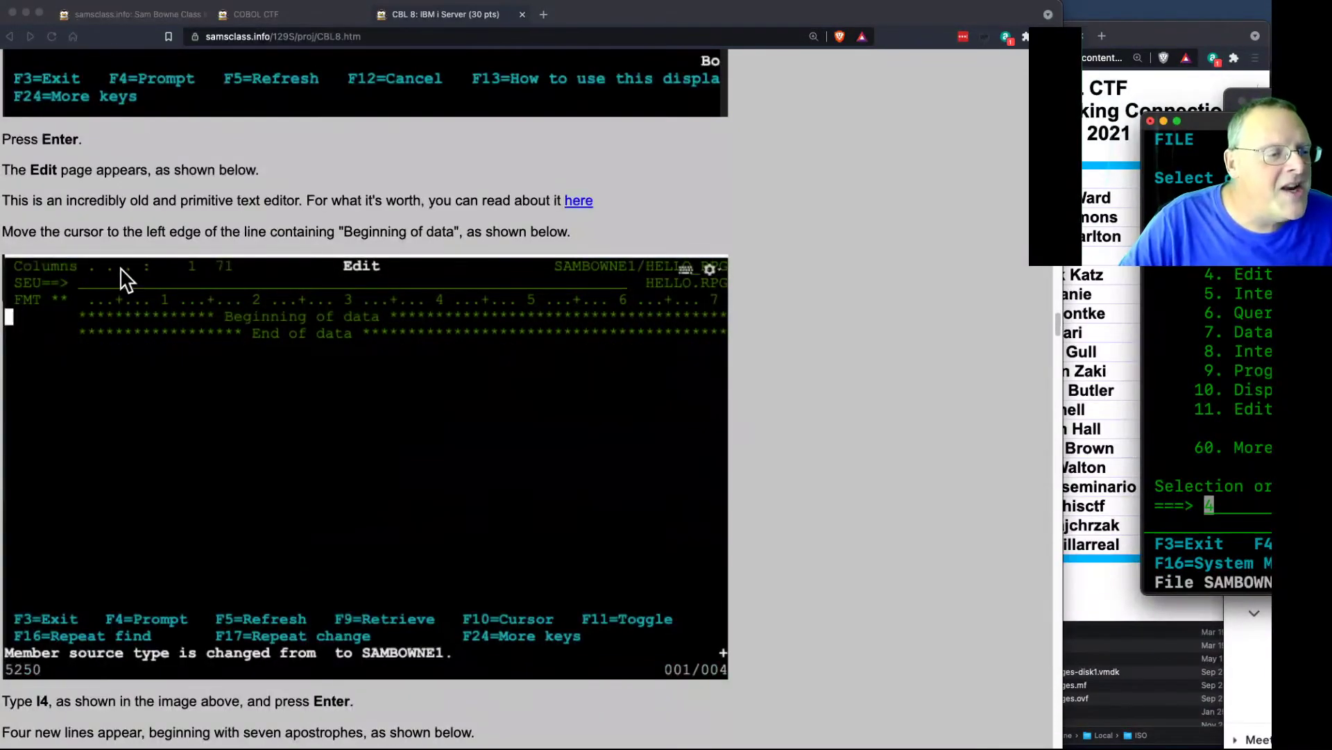
mouse_move(114, 321)
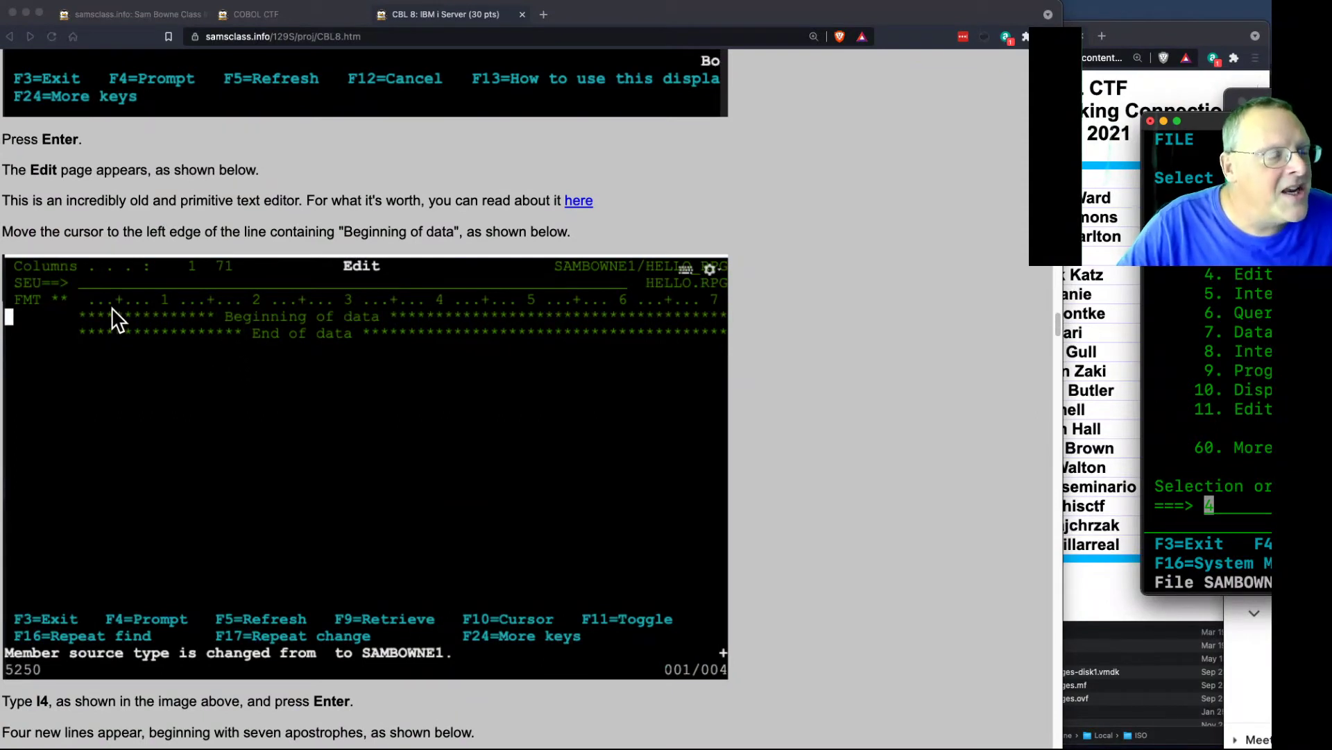
mouse_move(202, 369)
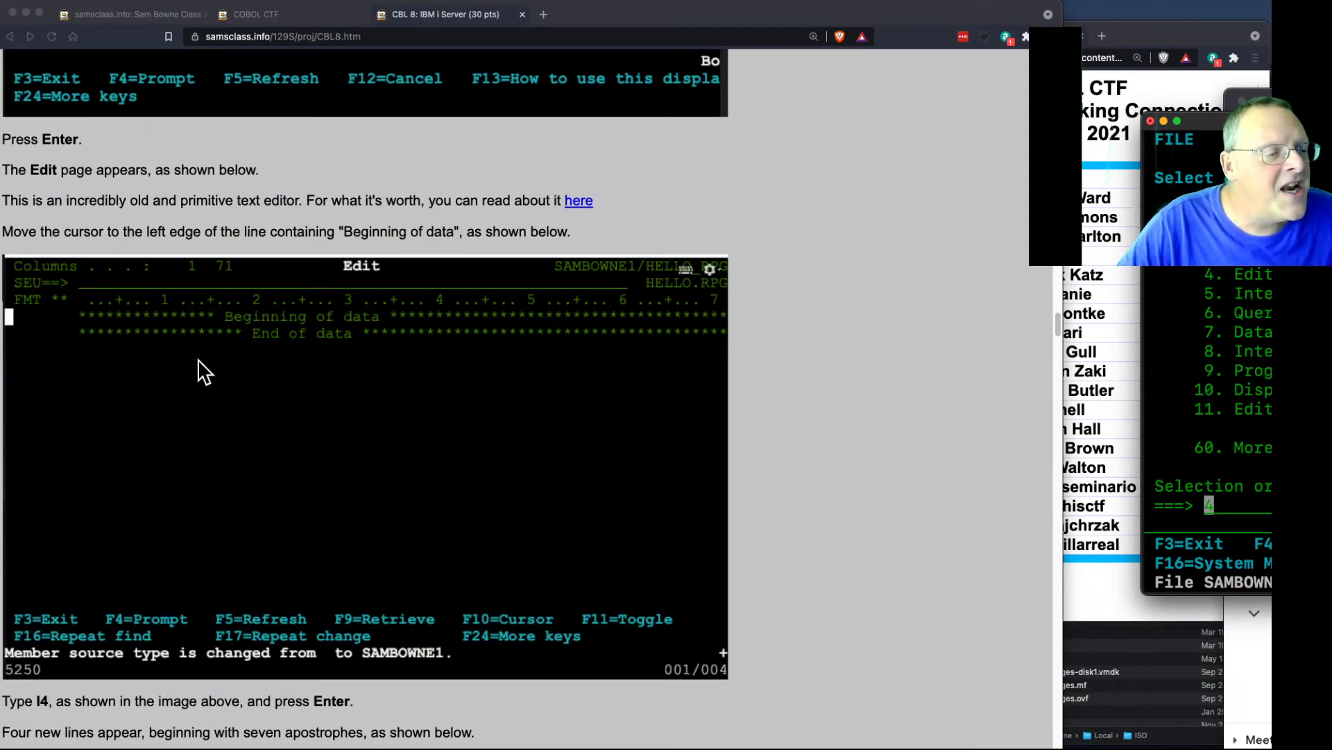
mouse_move(278, 344)
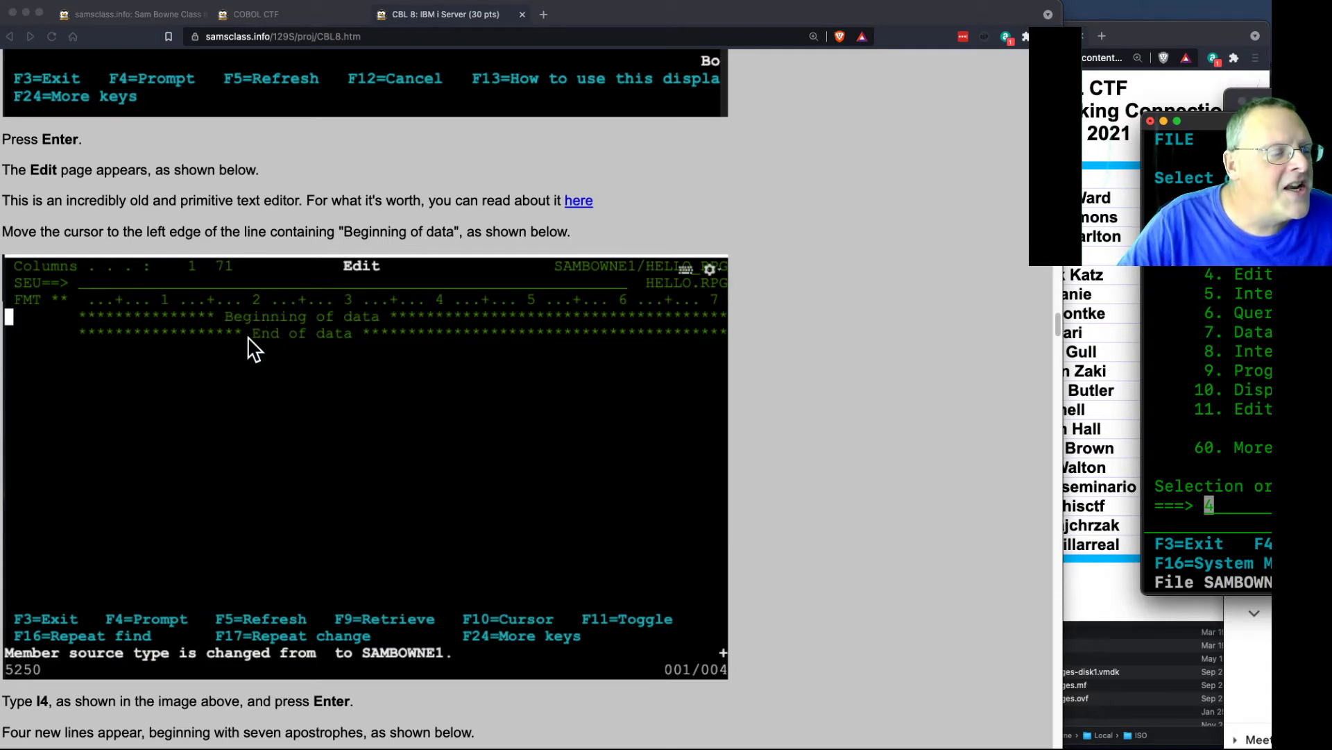
mouse_move(550, 369)
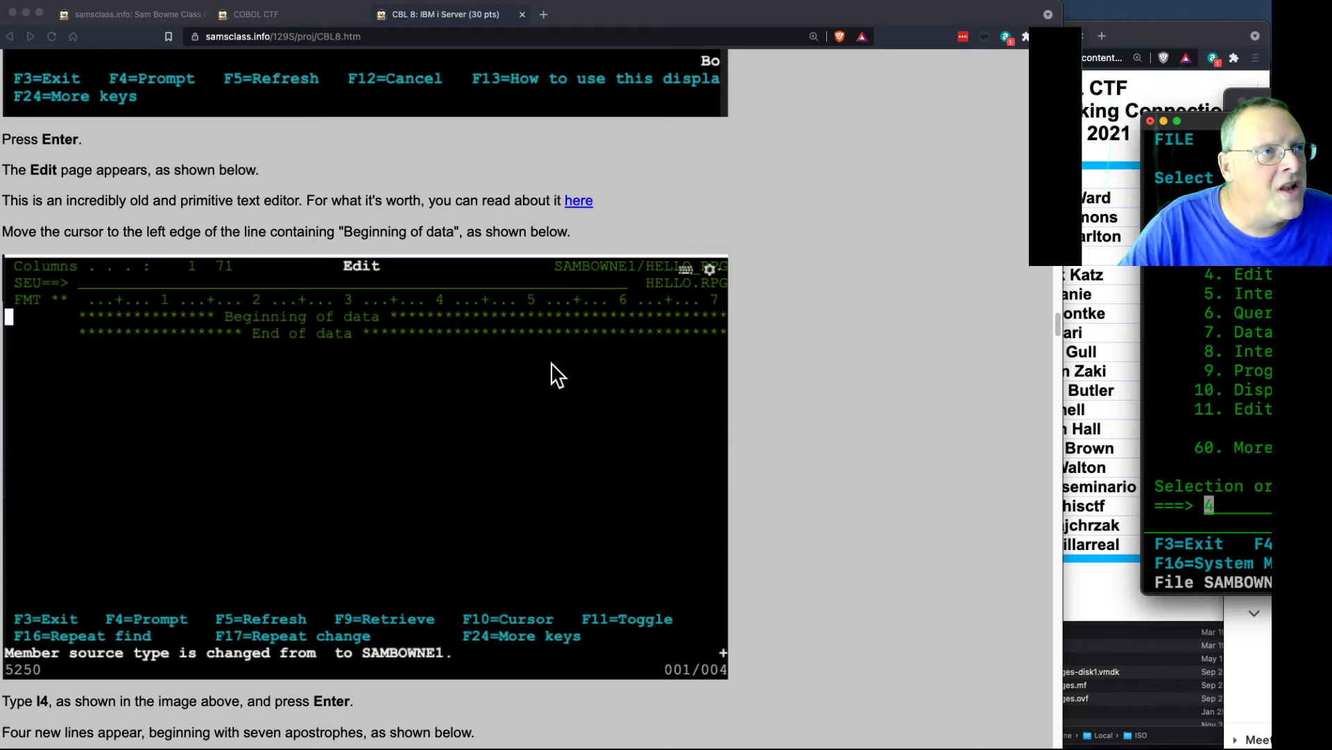
Scroll the tutorial to the entered four-line RPG program screenshot.
scroll(down, 3)
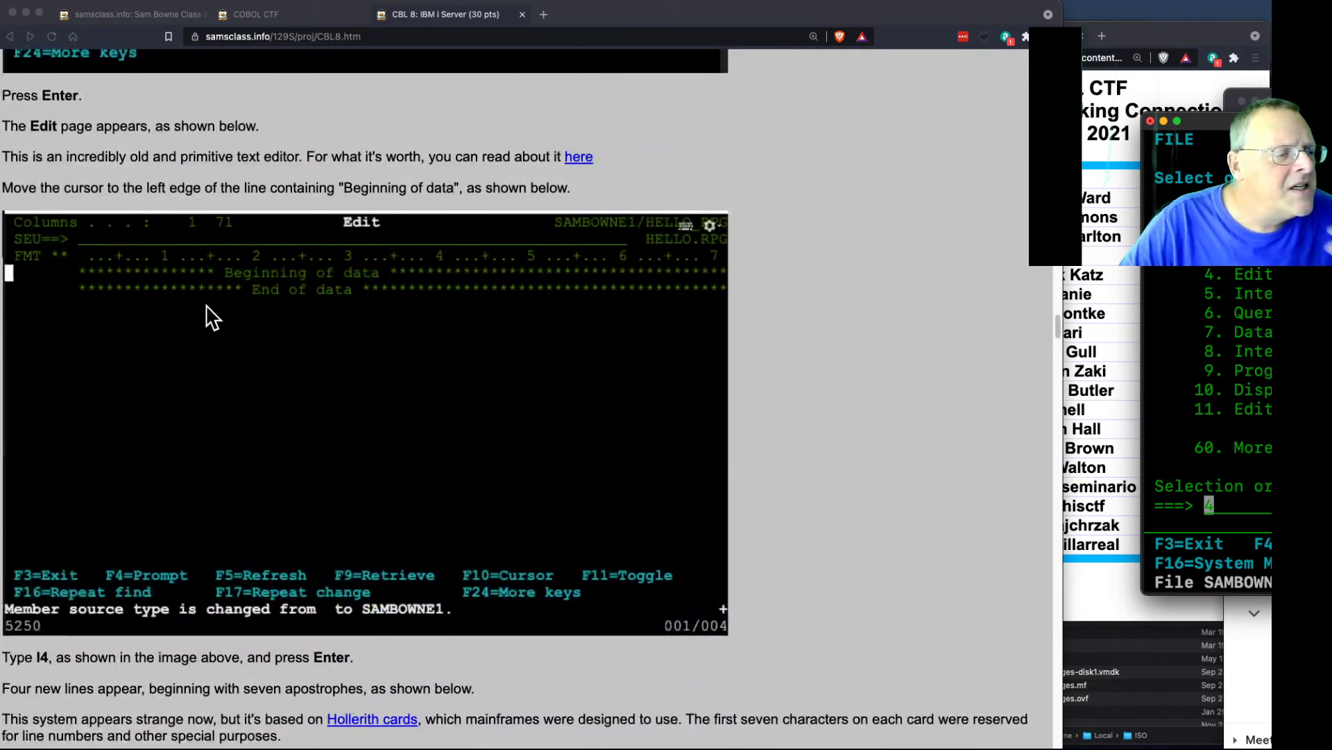
mouse_move(660, 695)
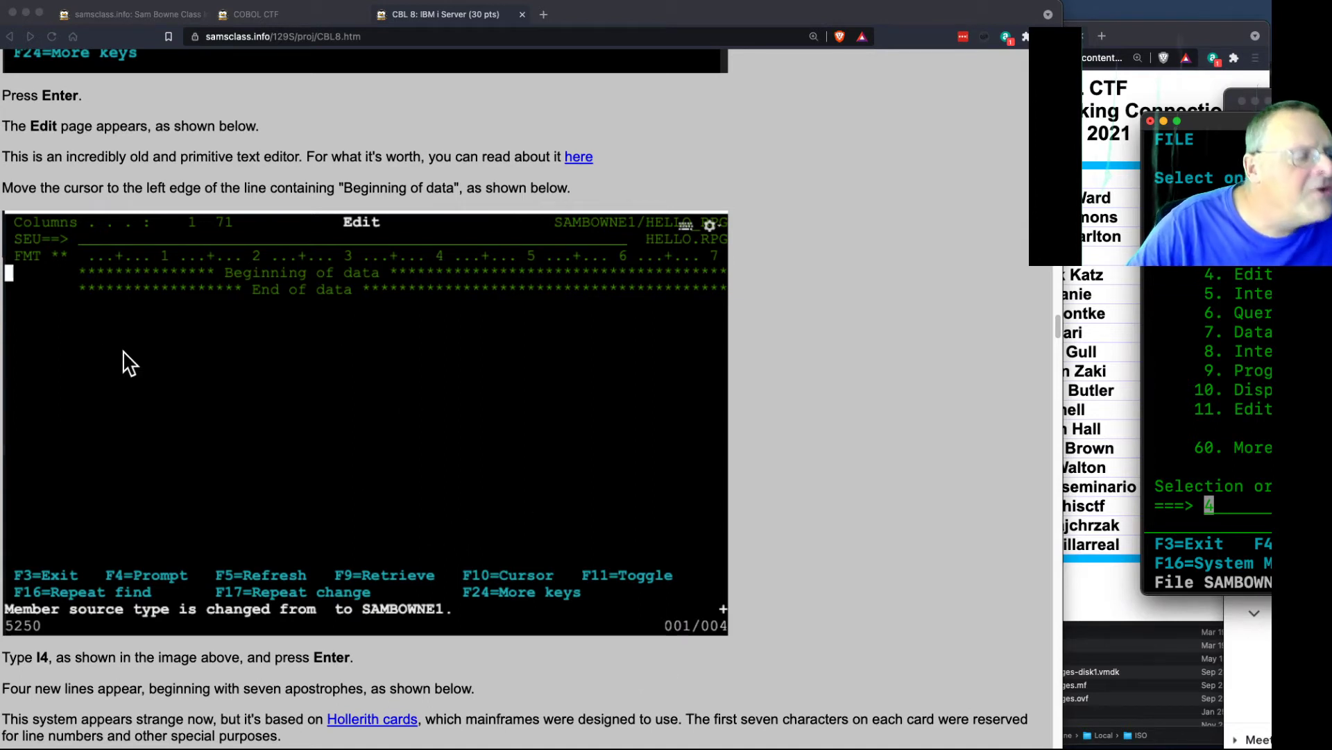
mouse_move(194, 415)
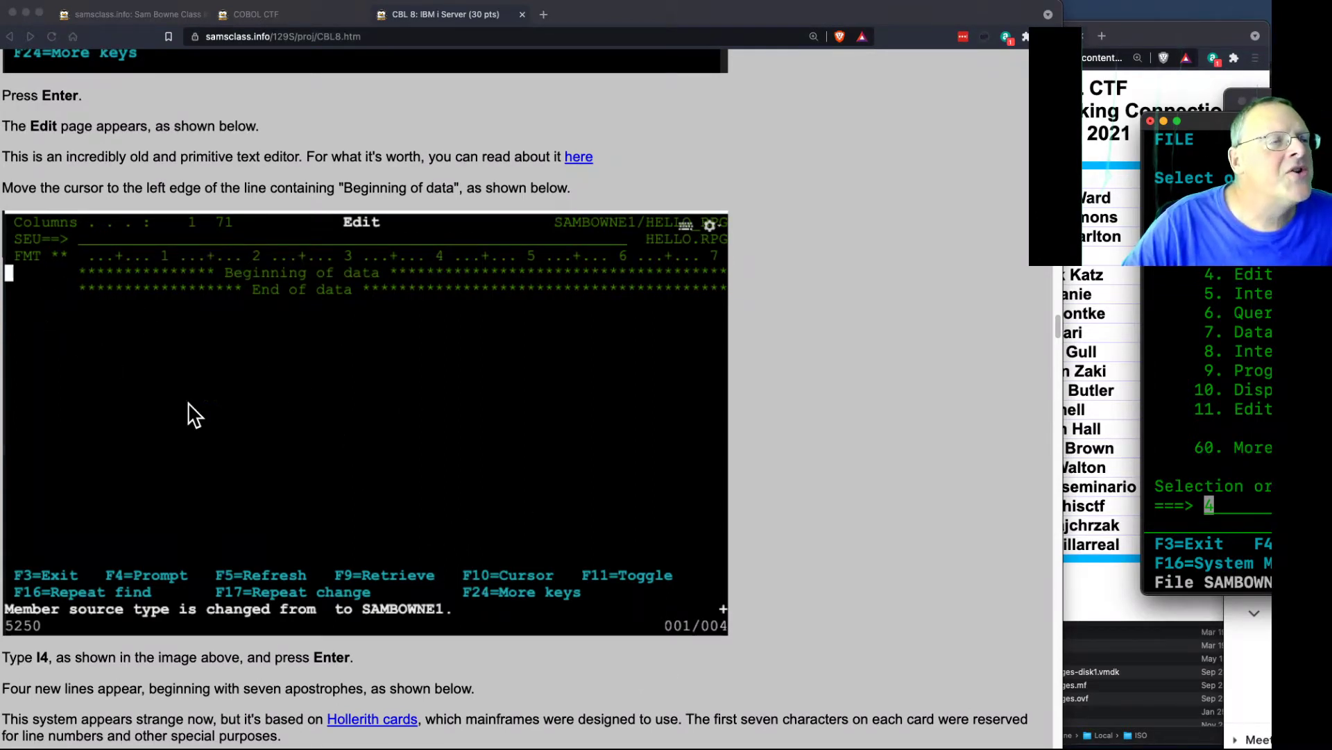
scroll(down, 3)
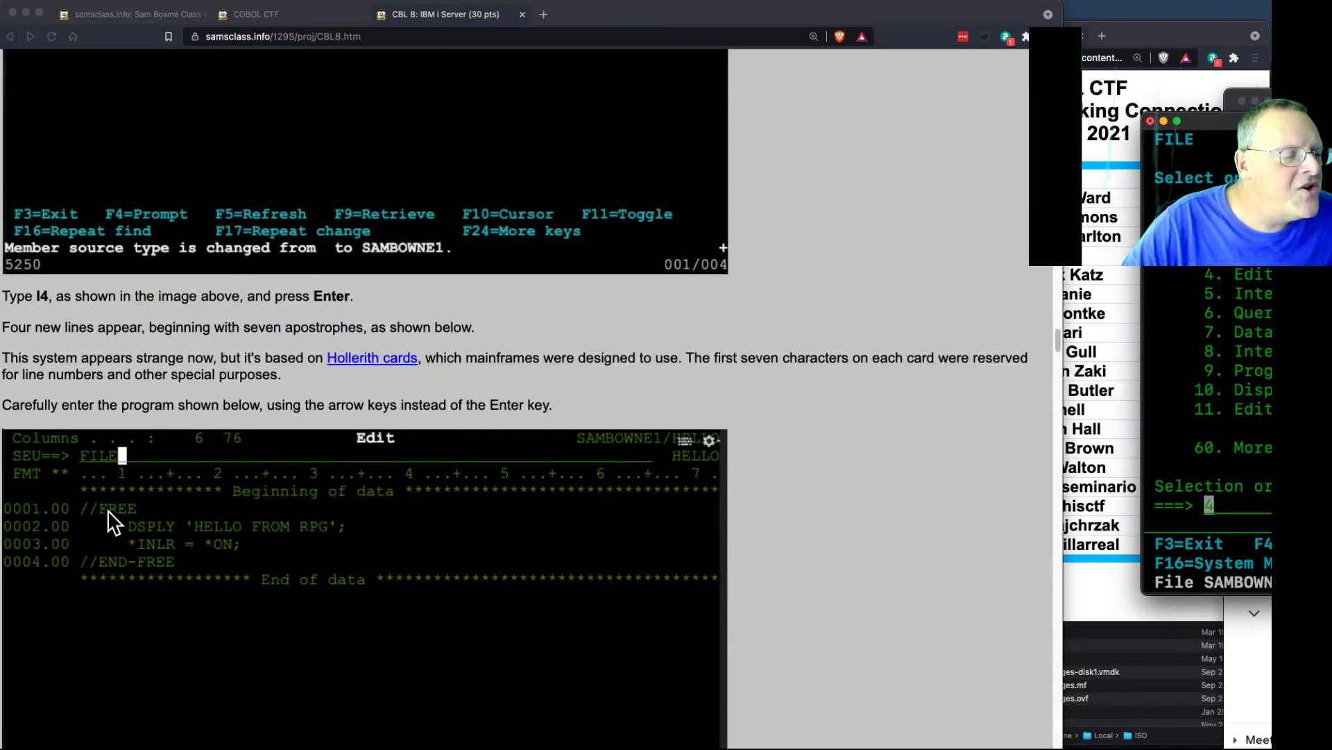
mouse_move(23, 519)
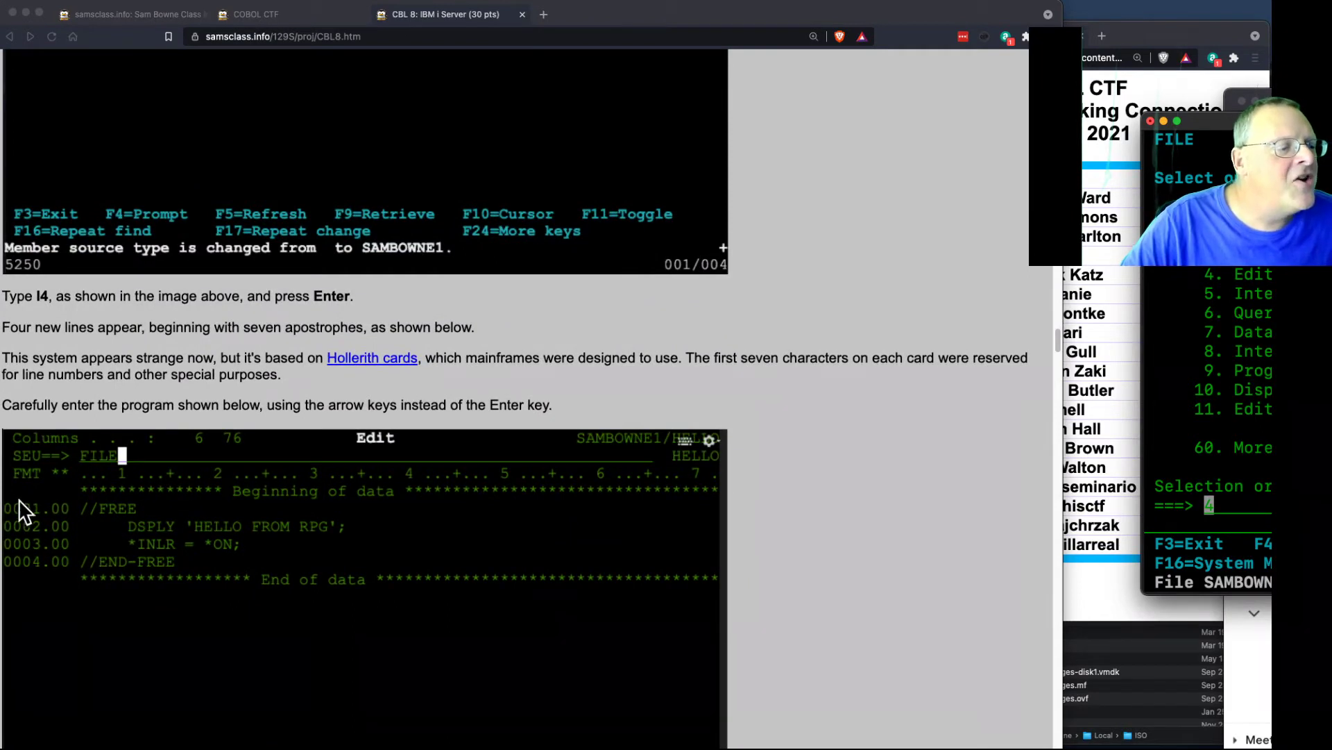
mouse_move(255, 597)
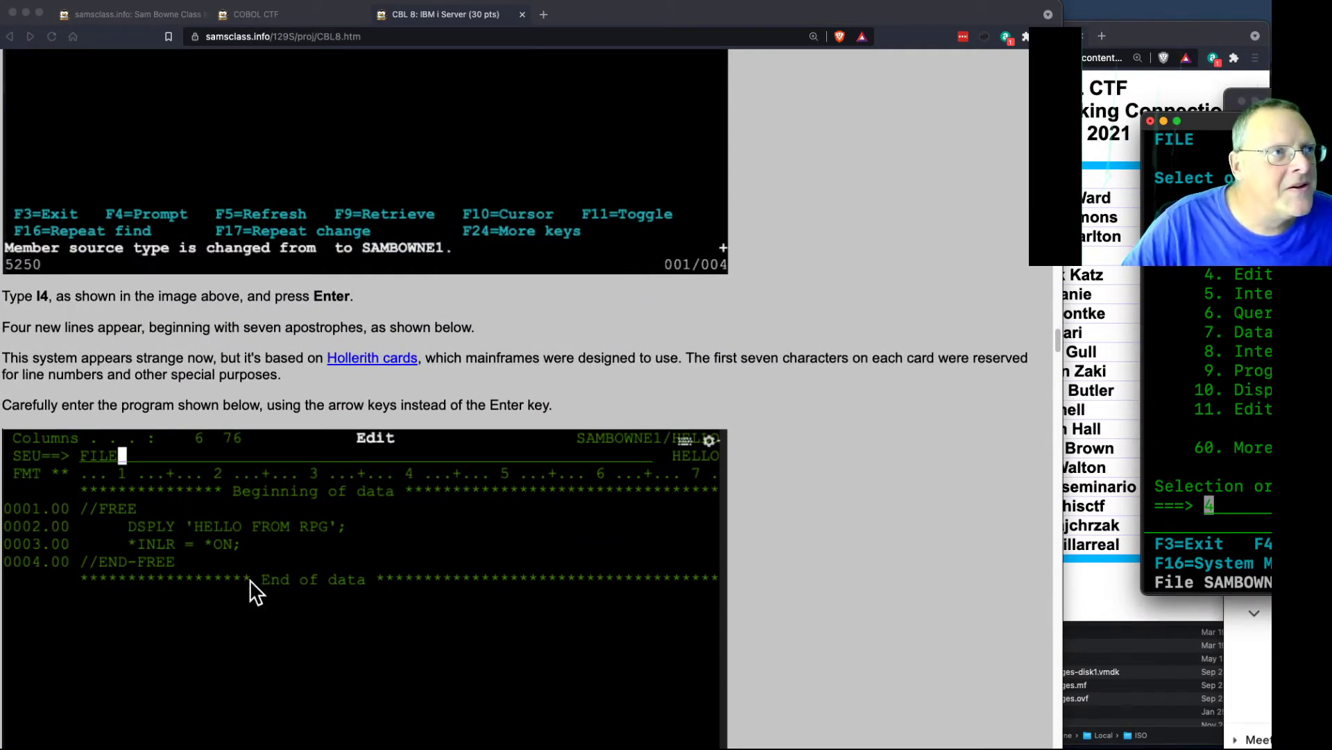
mouse_move(264, 511)
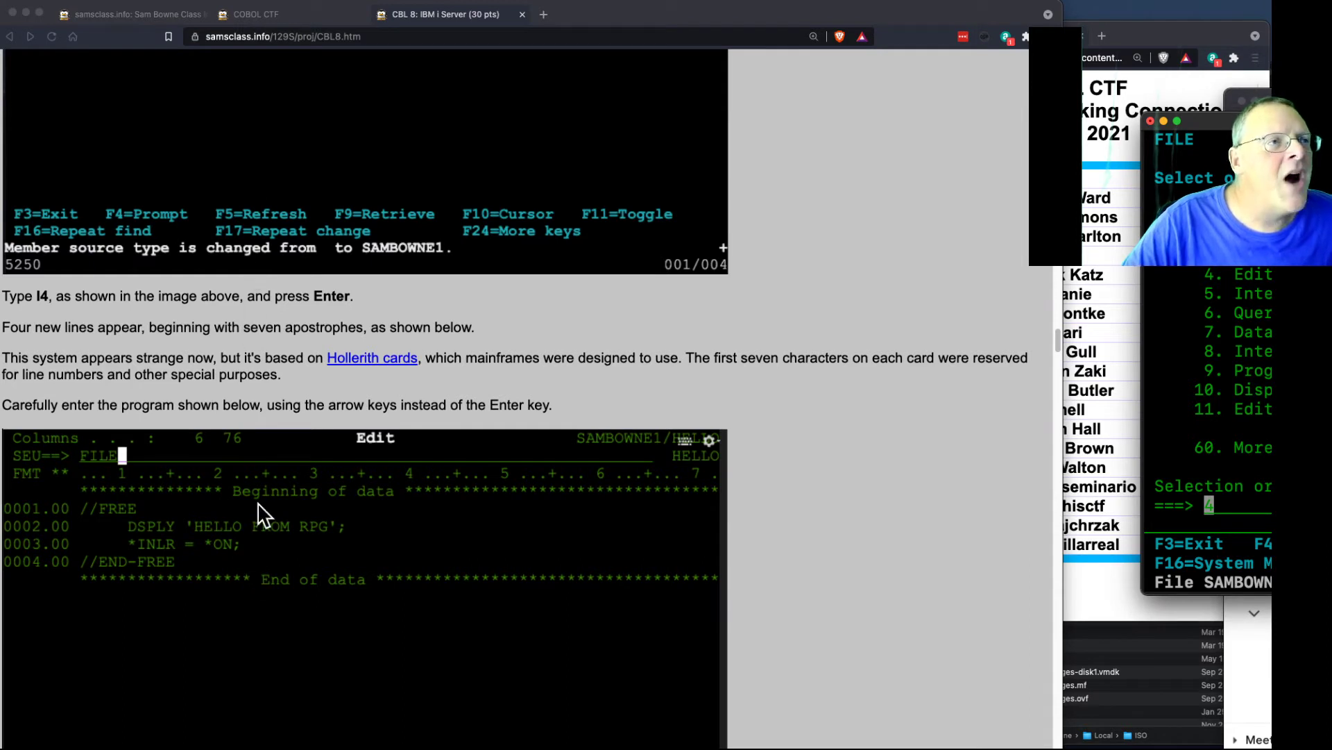
Scroll the CBL 8 tutorial past the Tips box to the Compile the RPG Program section.
scroll(down, 3)
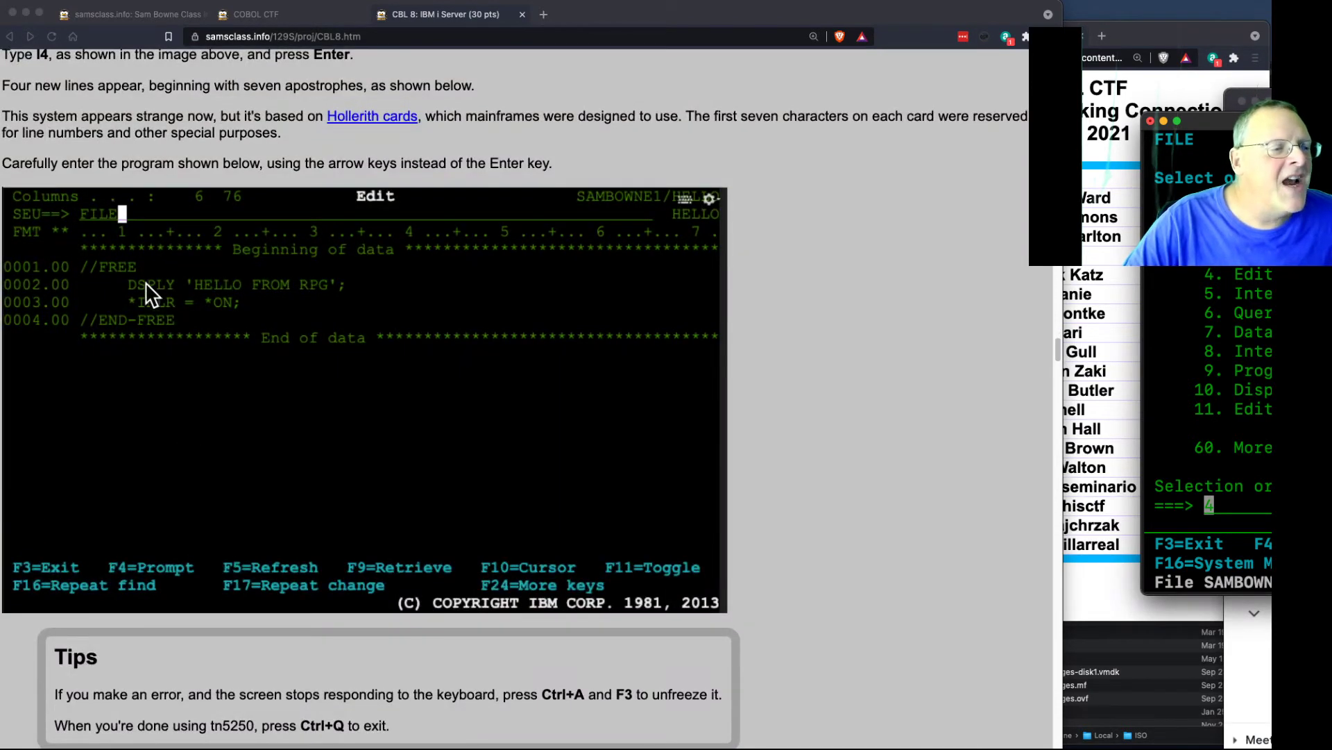
mouse_move(197, 352)
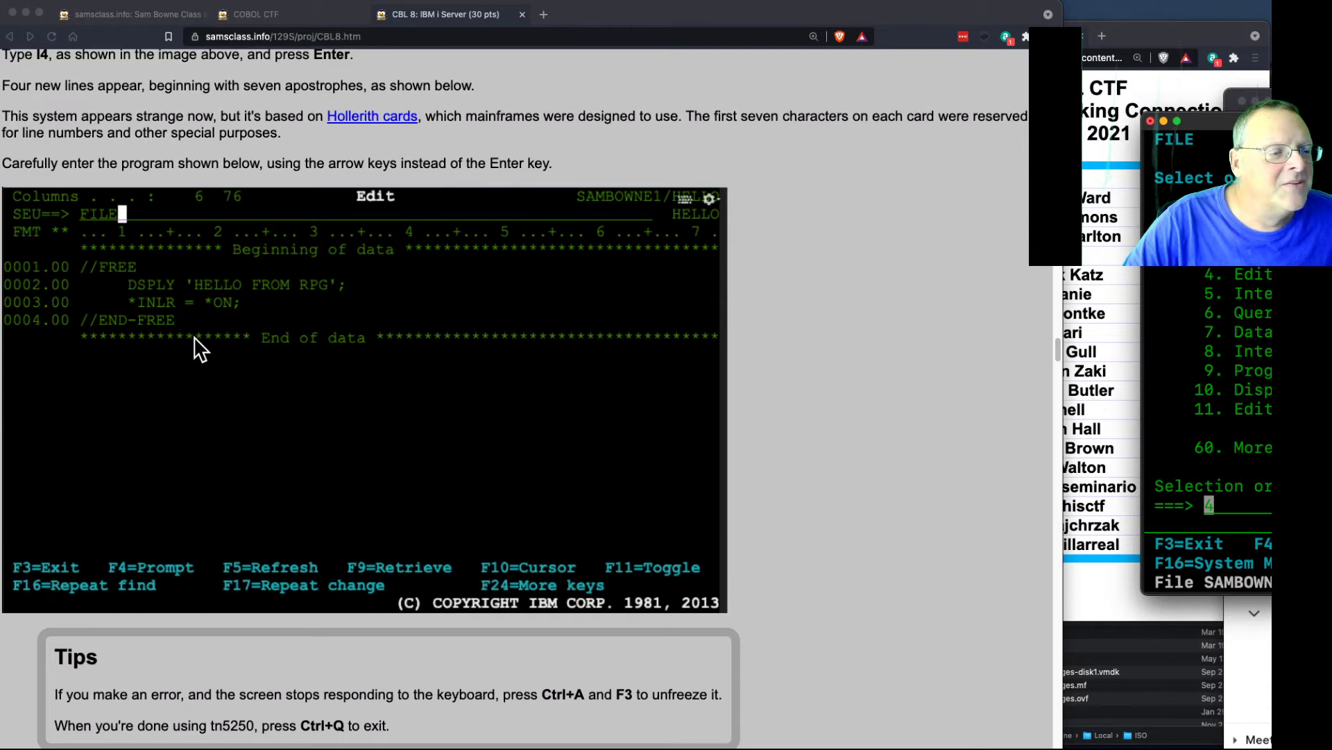
scroll(down, 3)
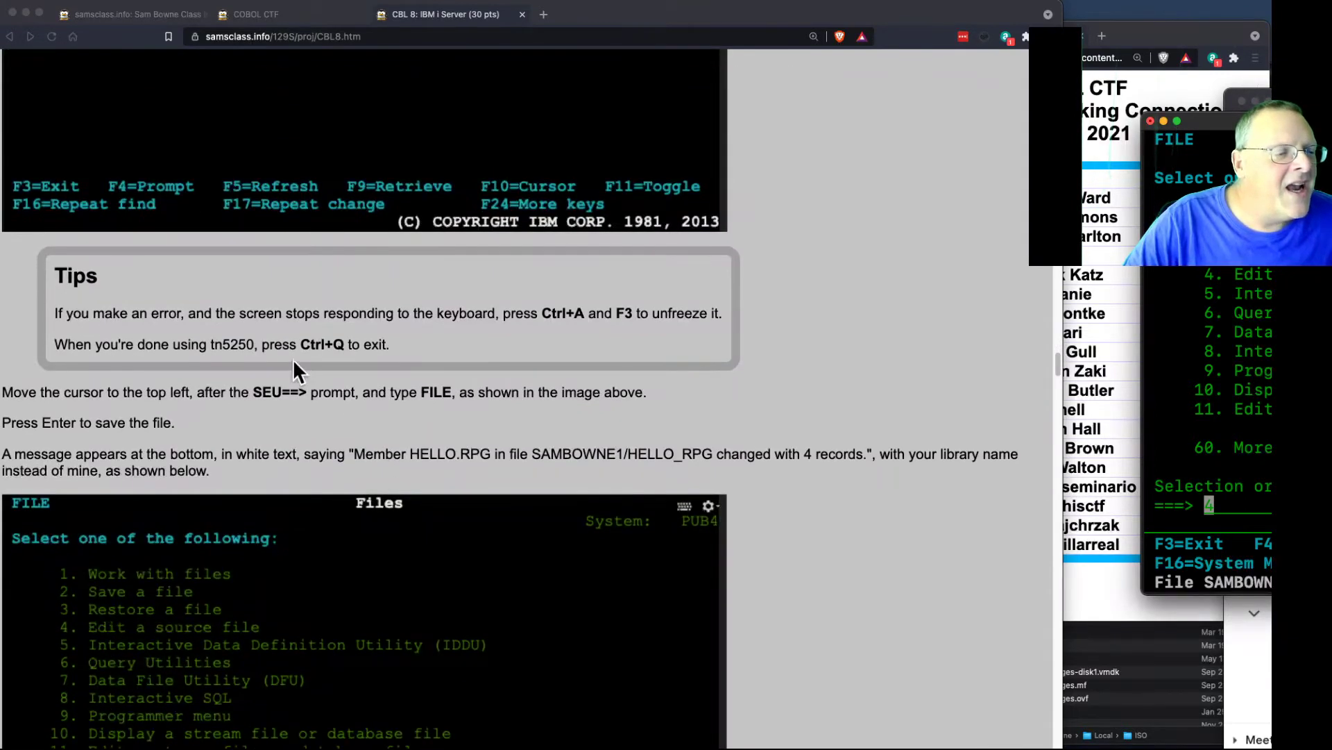
mouse_move(393, 374)
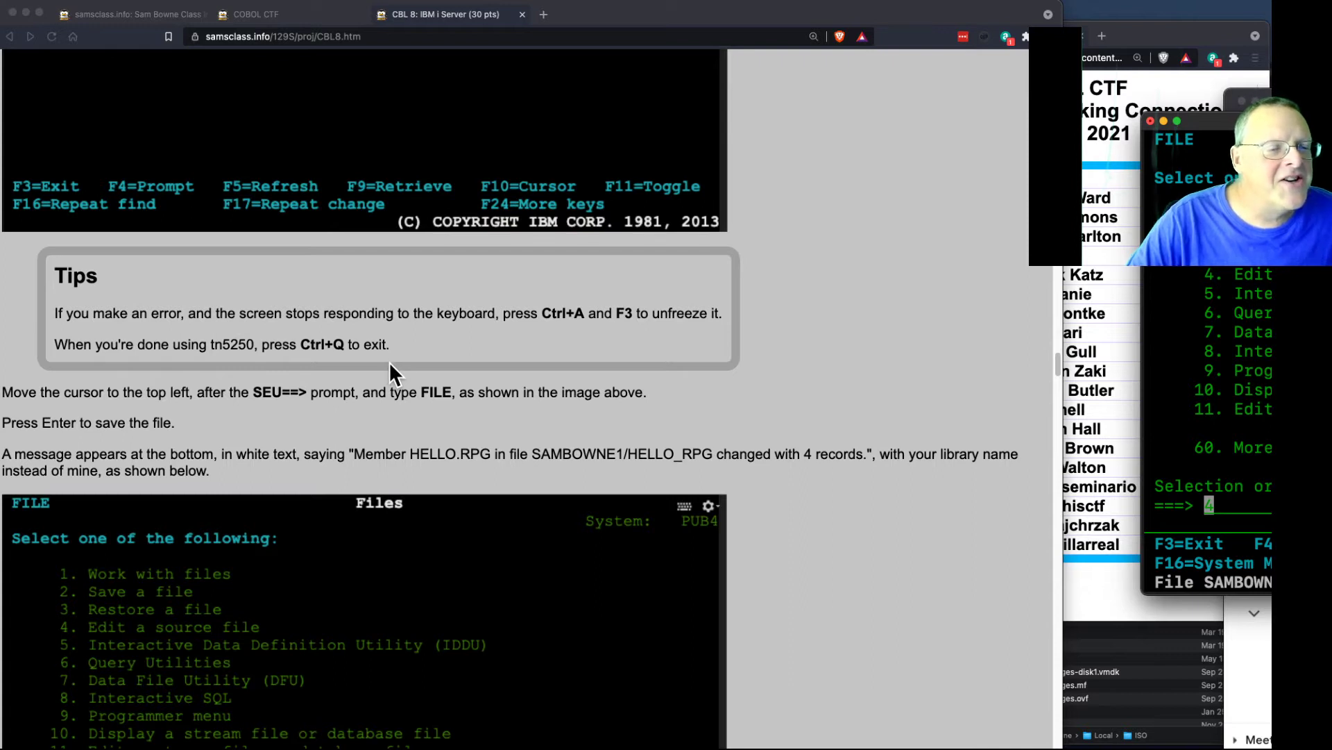
mouse_move(633, 333)
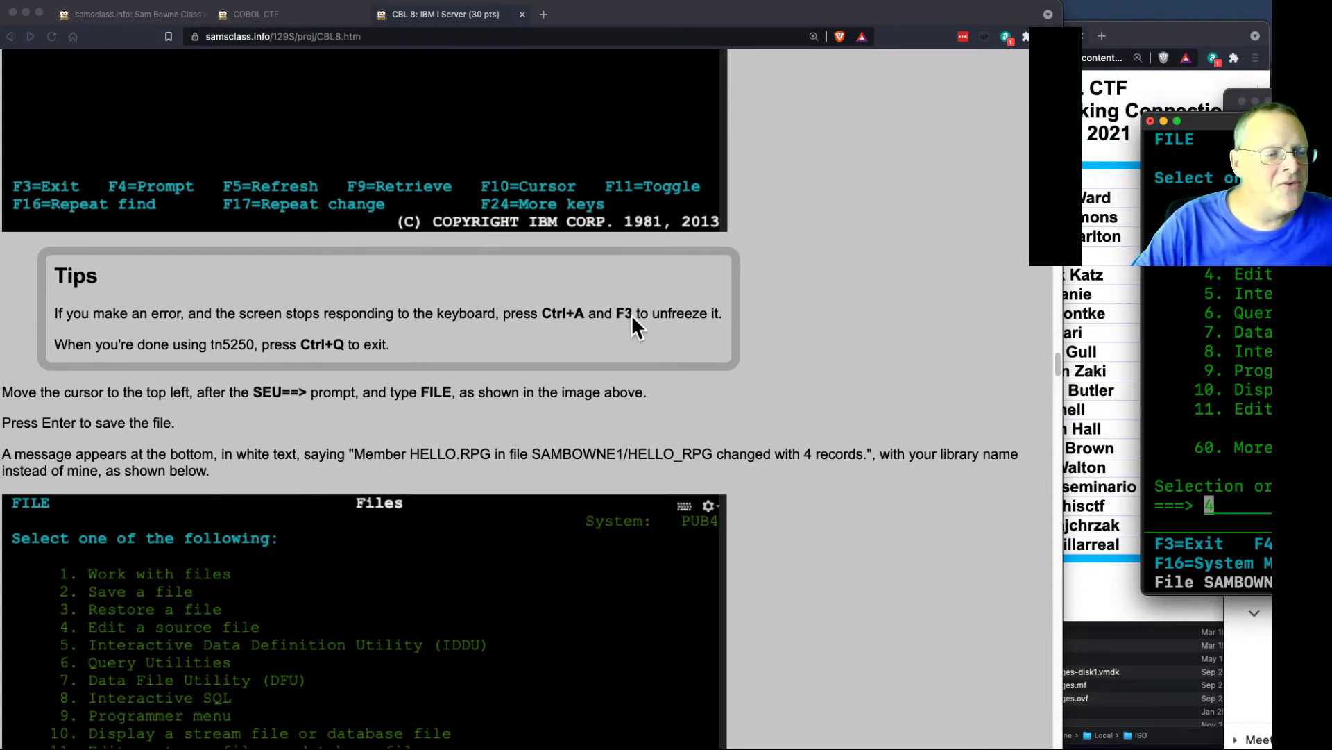
mouse_move(296, 425)
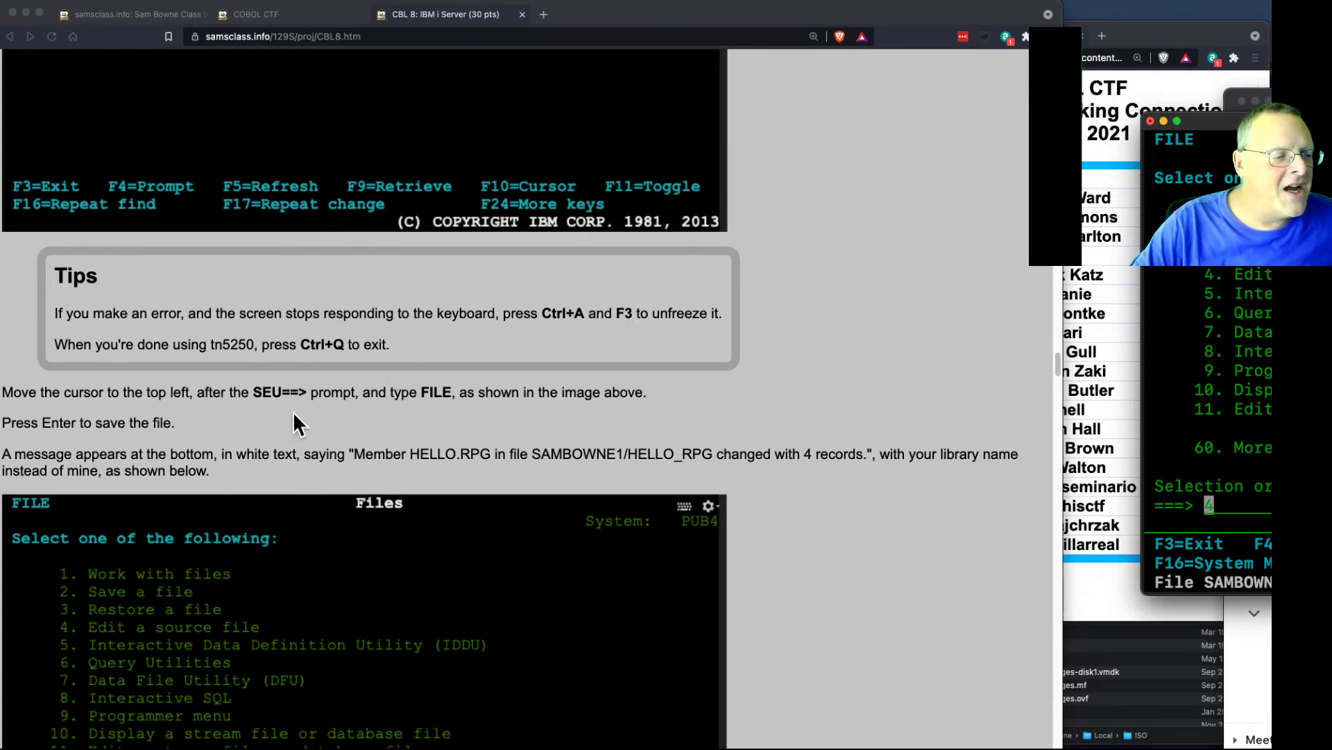
scroll(down, 3)
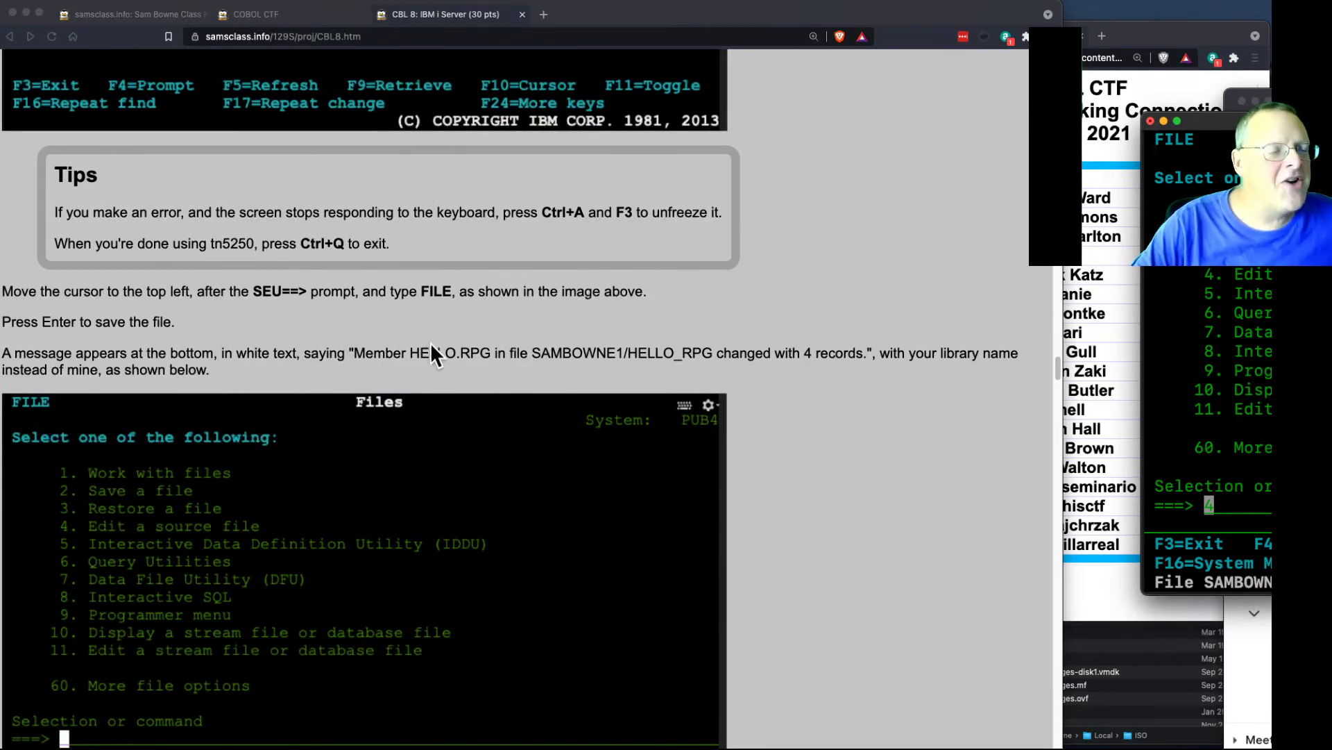
scroll(down, 3)
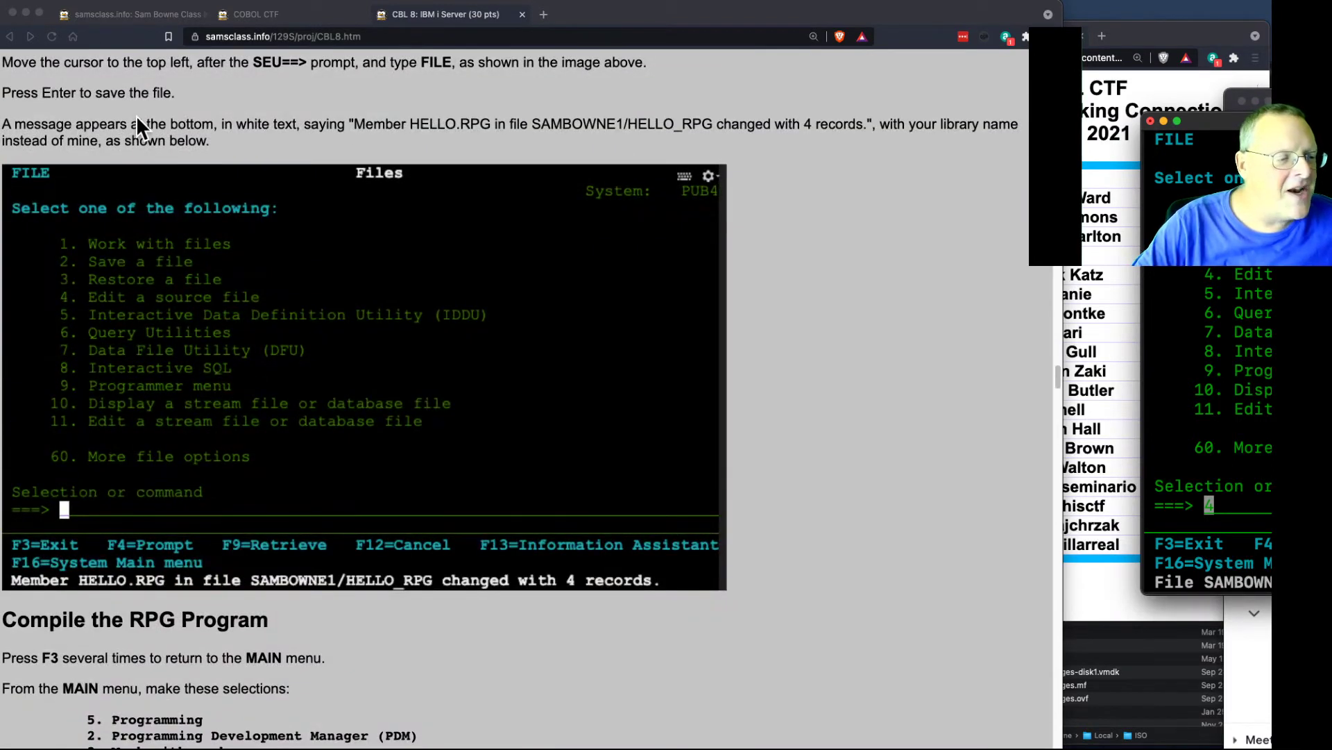
scroll(down, 3)
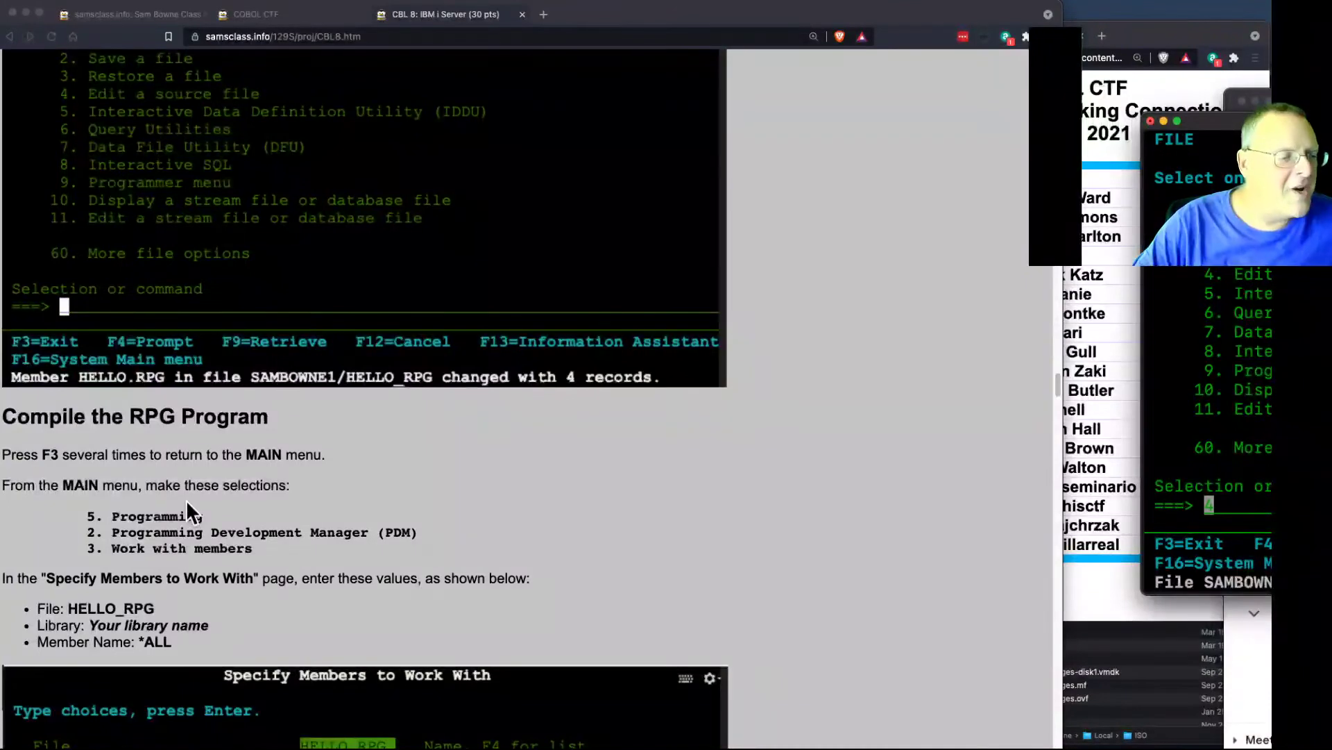
Scroll through the compile and run steps, then bring the samsclass.info home page tab to the front.
scroll(down, 3)
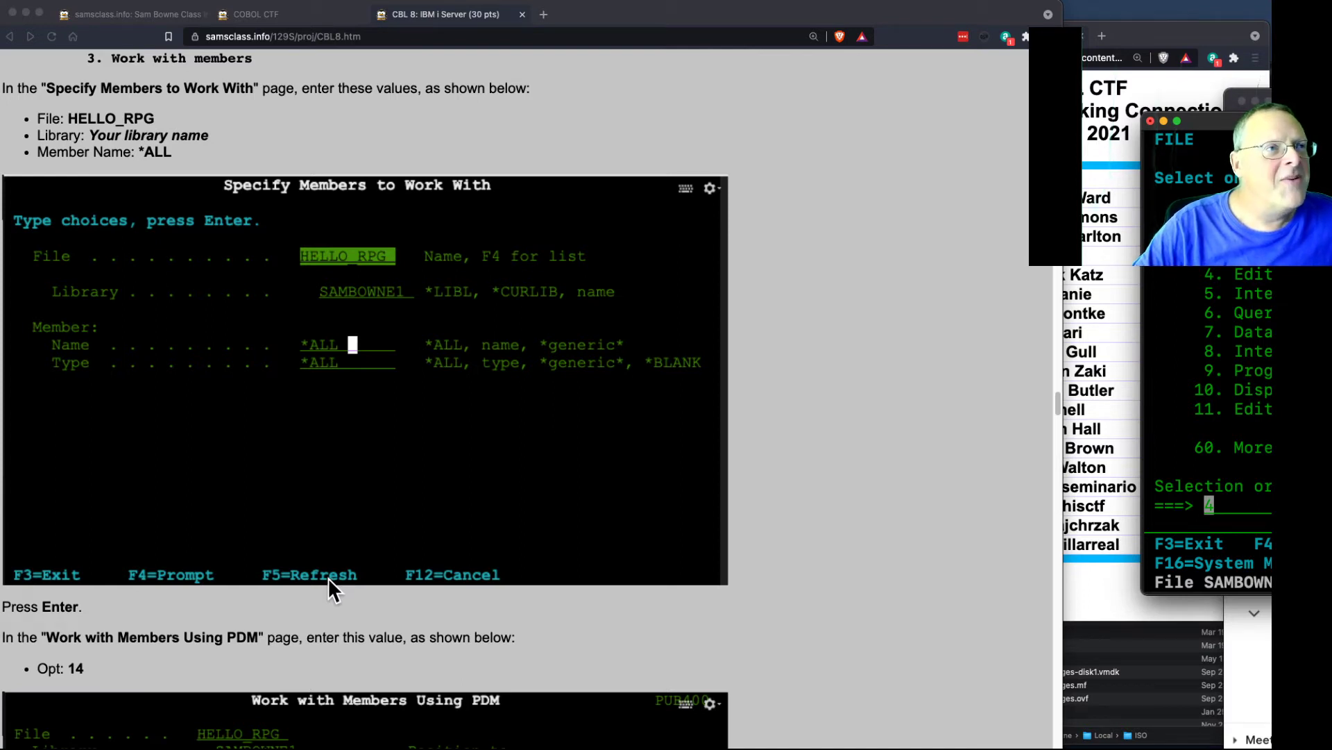
mouse_move(841, 511)
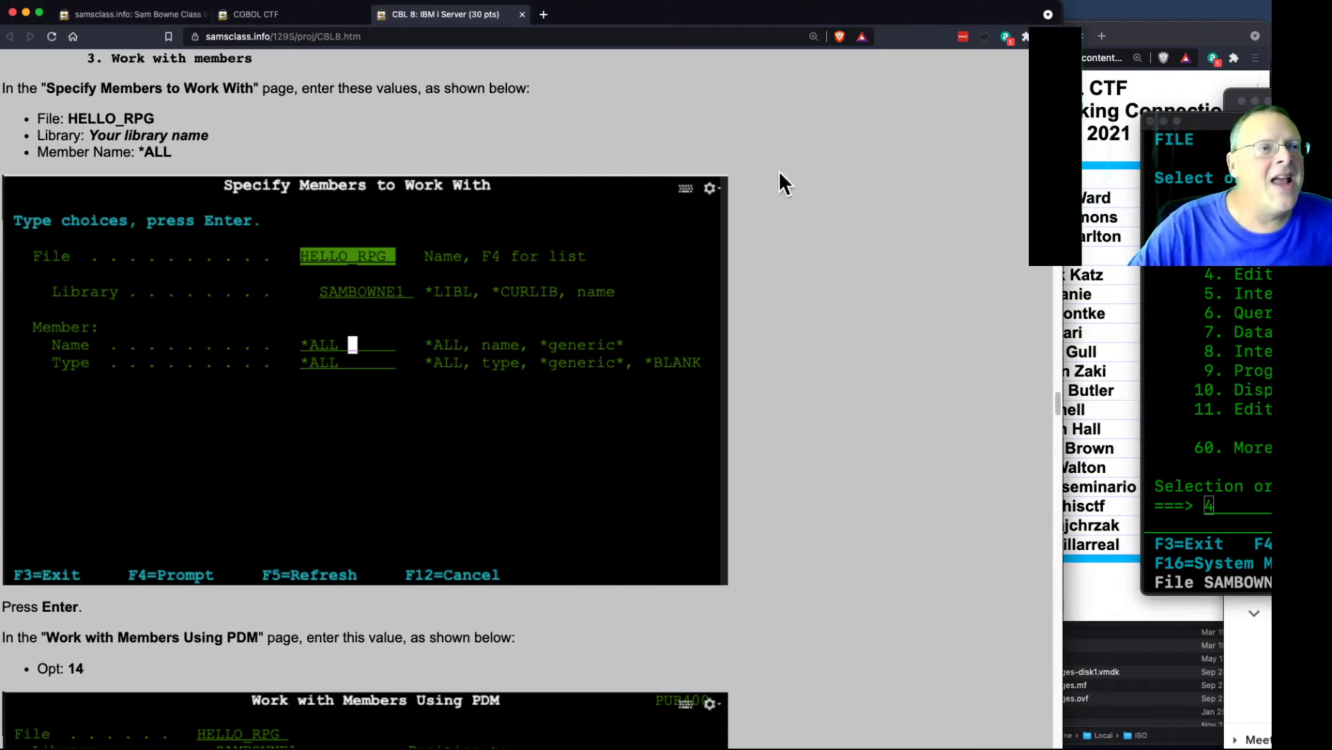
mouse_move(733, 306)
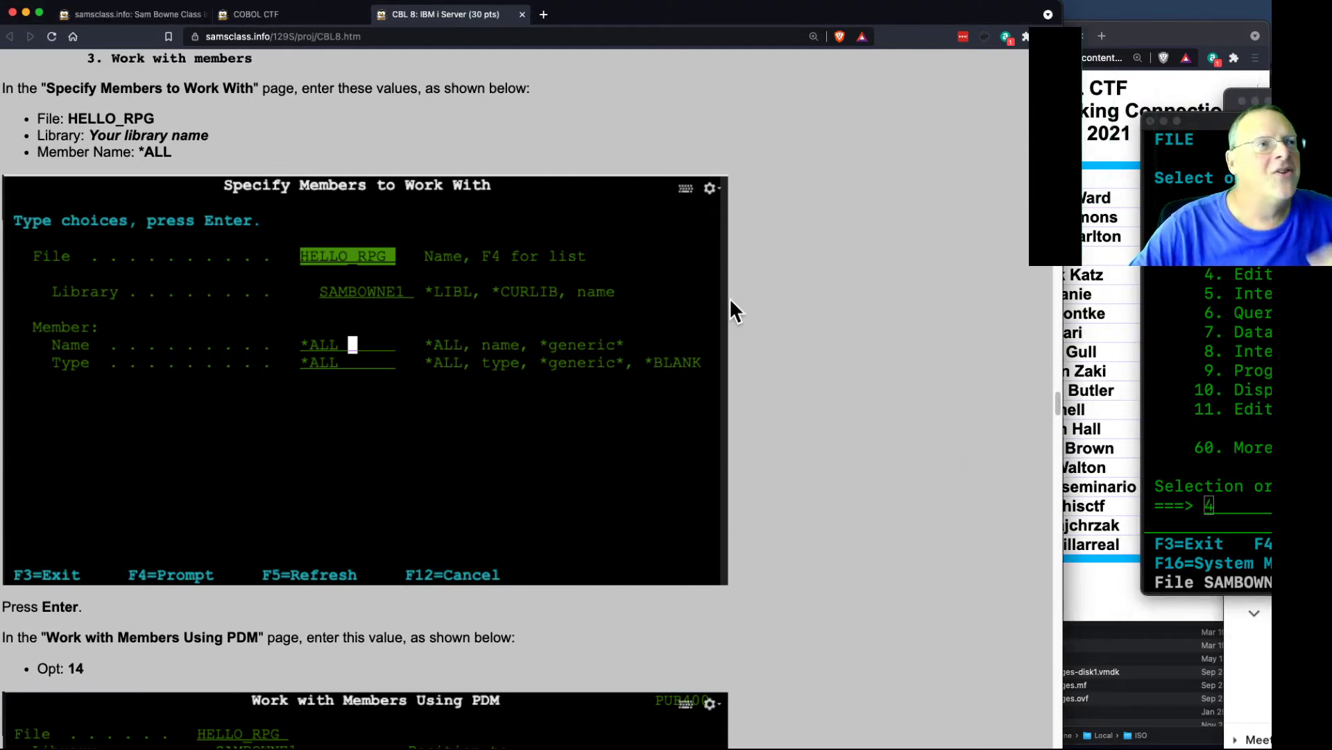
scroll(down, 3)
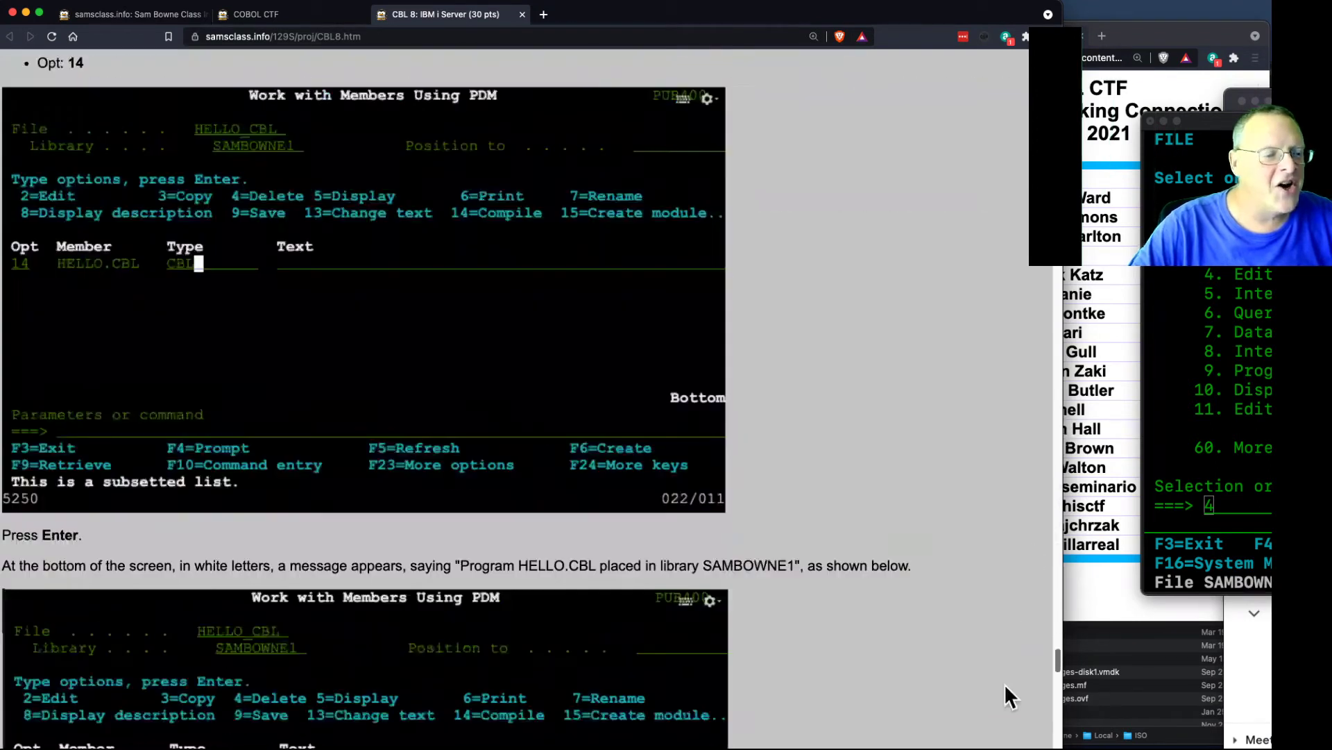
scroll(down, 3)
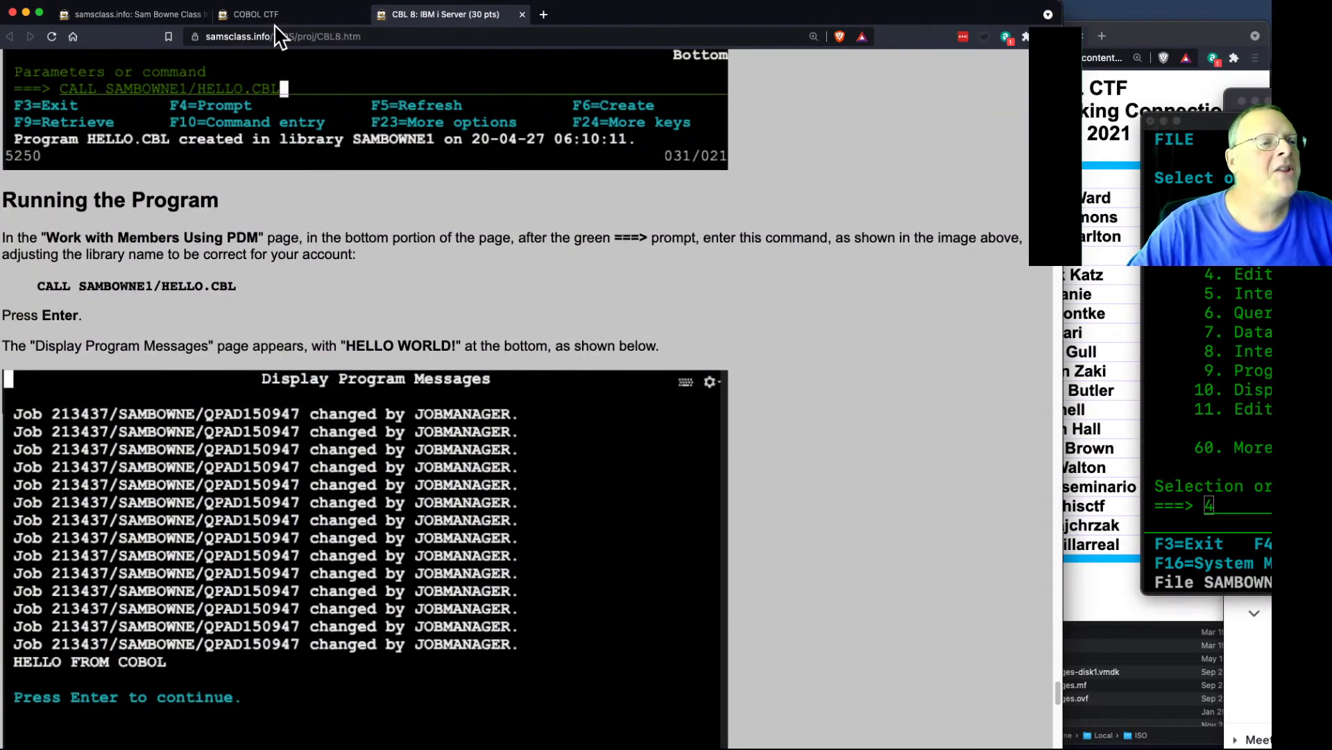
click(125, 14)
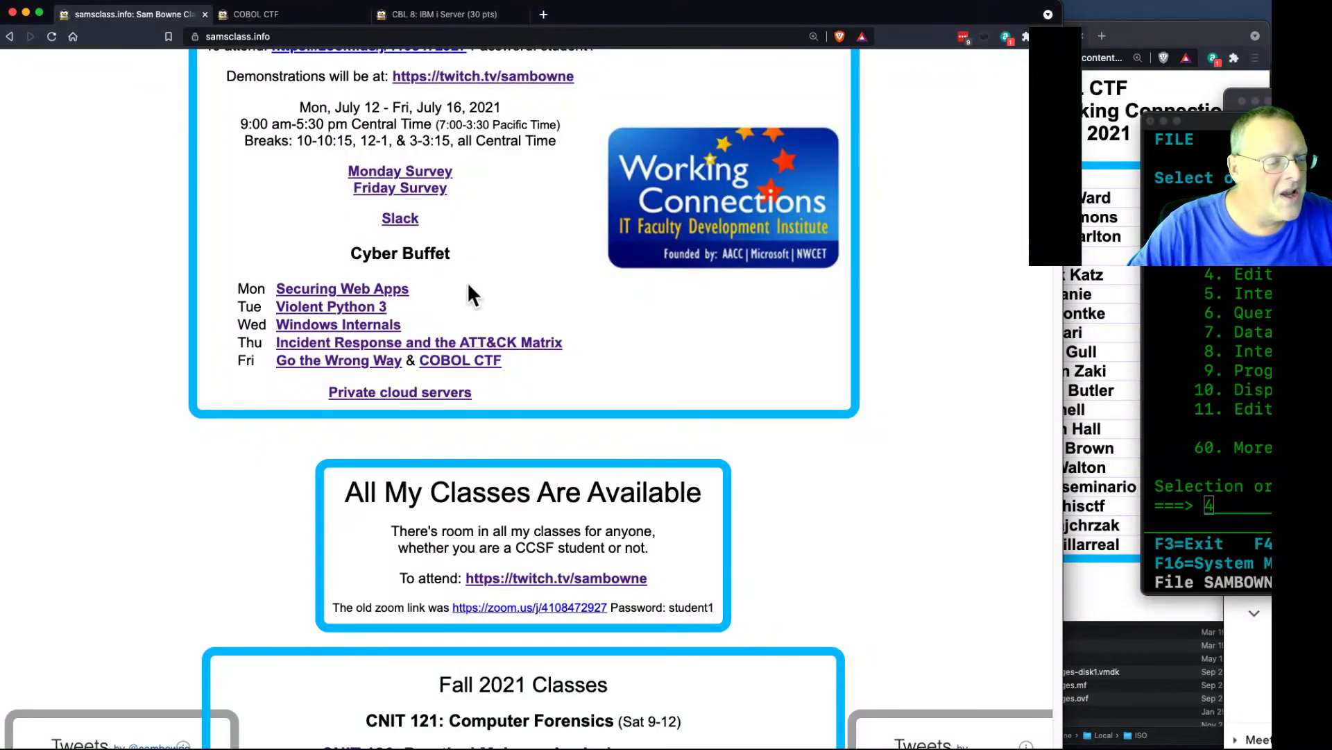
From the COBOL CTF challenge list, open the CBL 9: IBM Rational Developer for i tutorial.
click(255, 13)
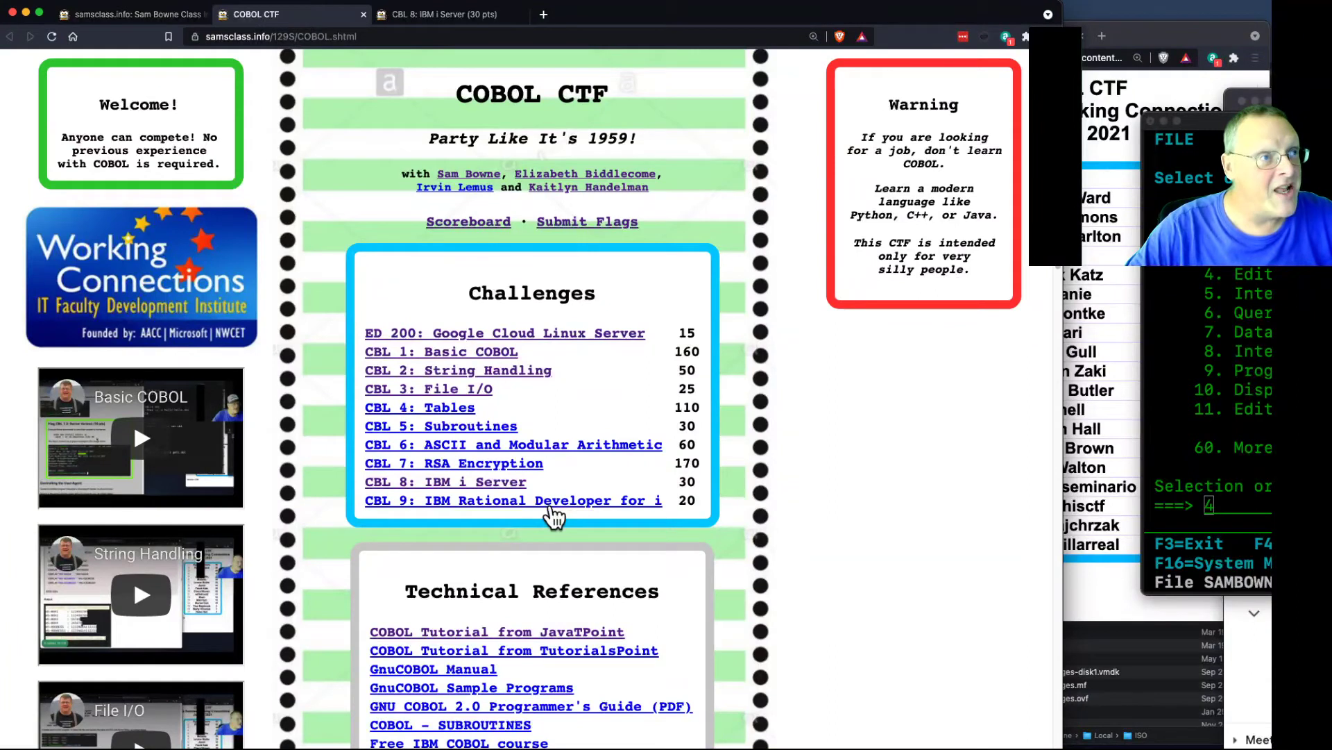
click(519, 499)
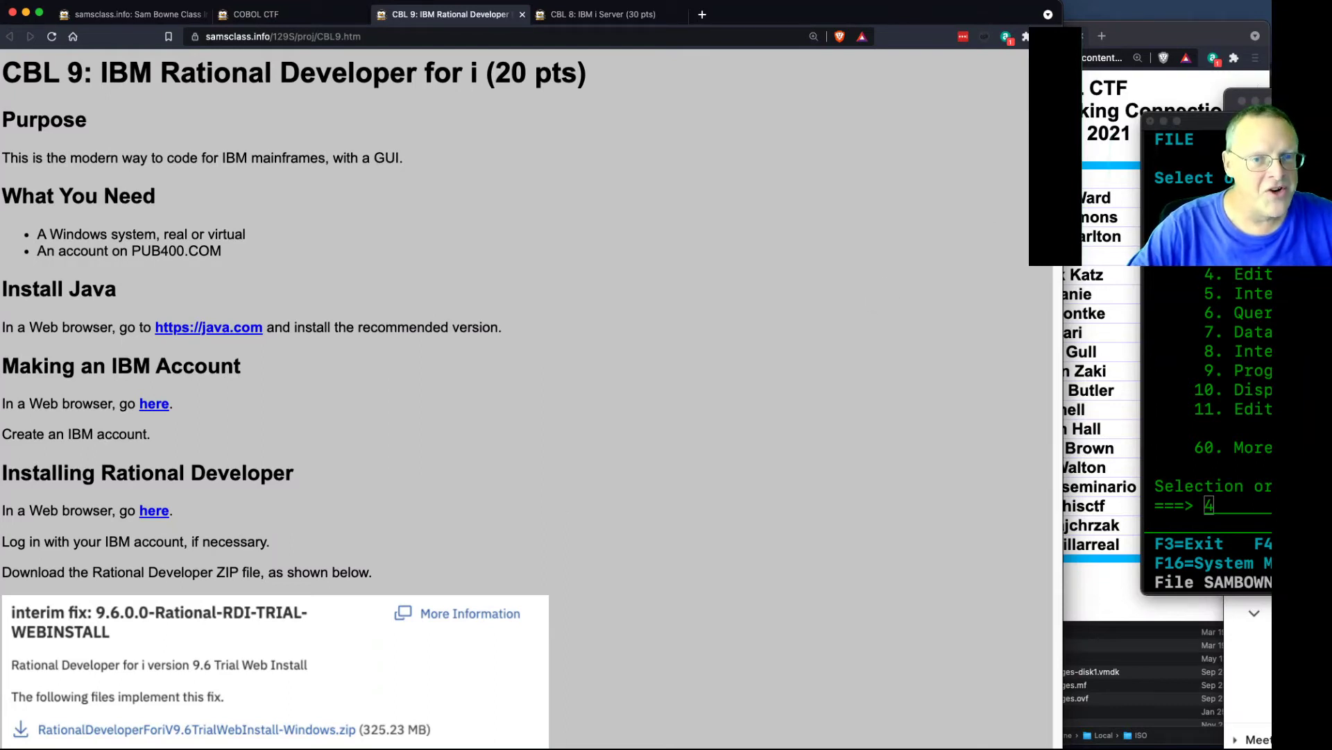
Scroll the CBL 9 page past the install steps to the New > Member instructions.
scroll(down, 3)
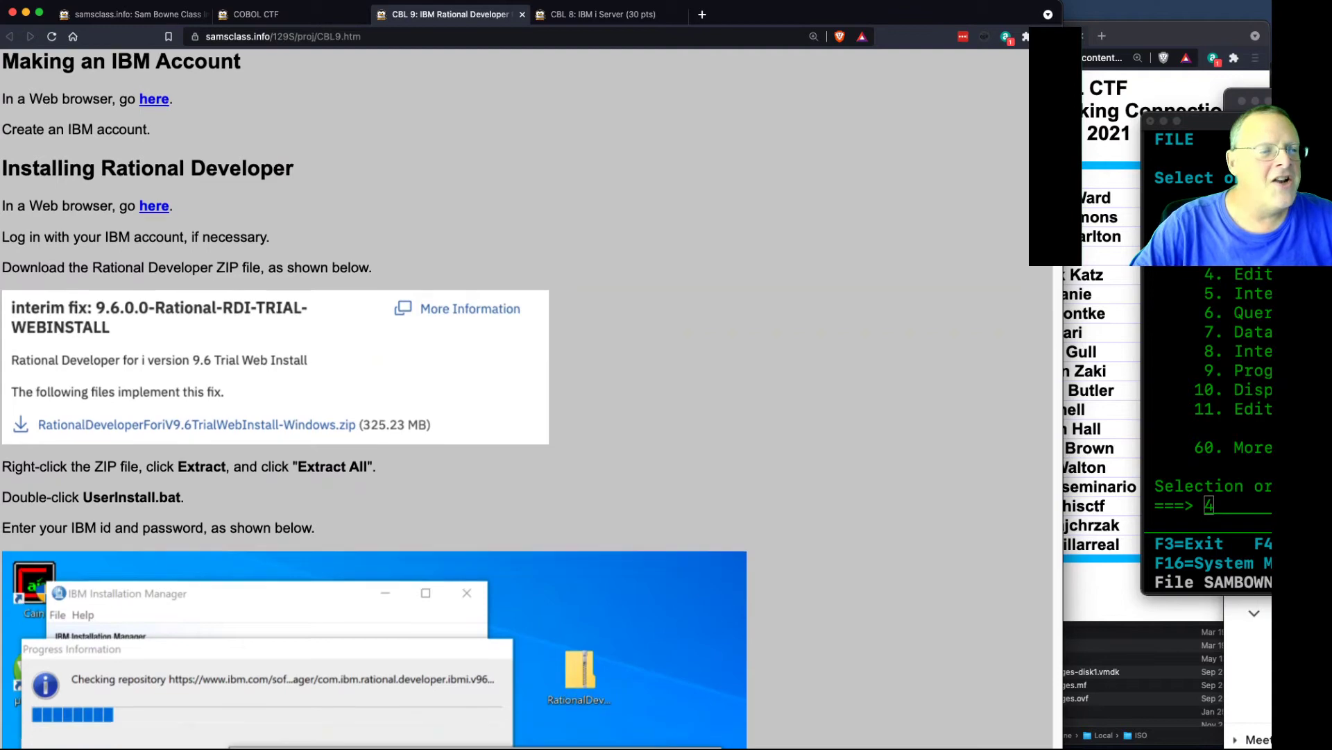
scroll(down, 3)
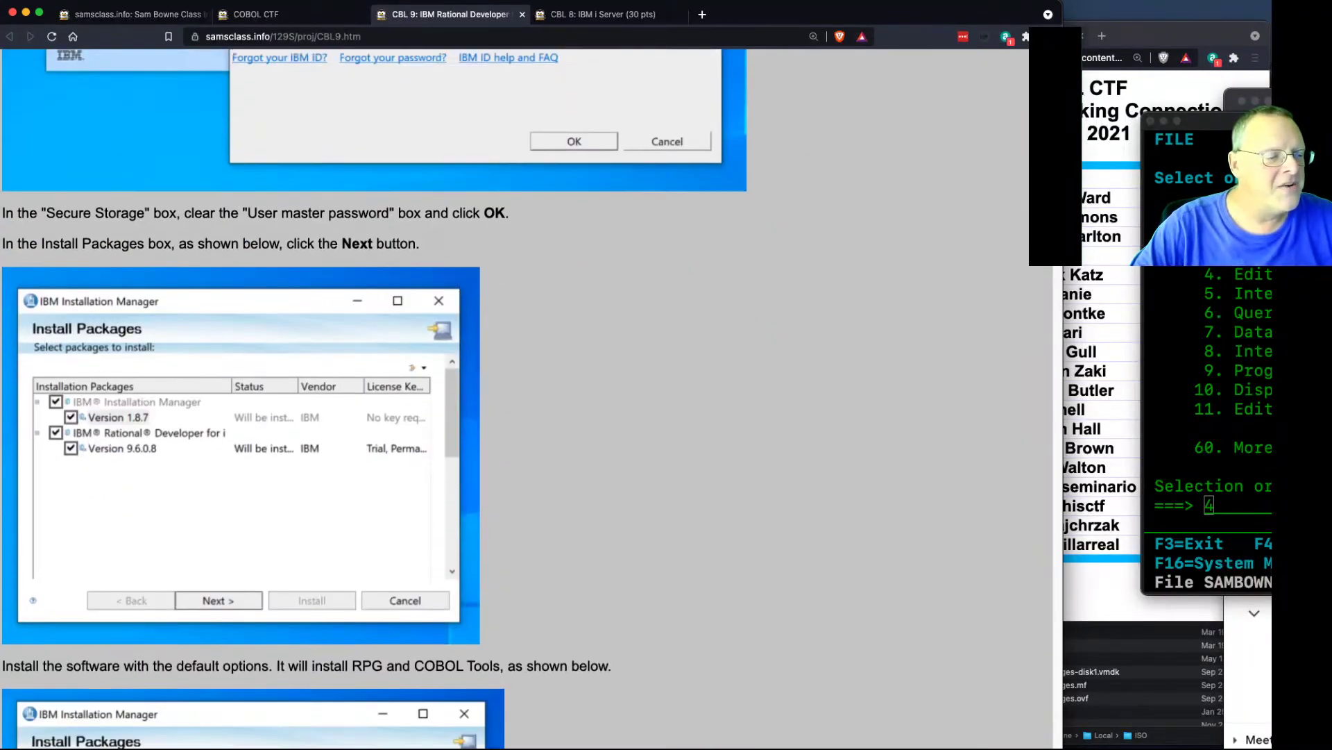
scroll(down, 3)
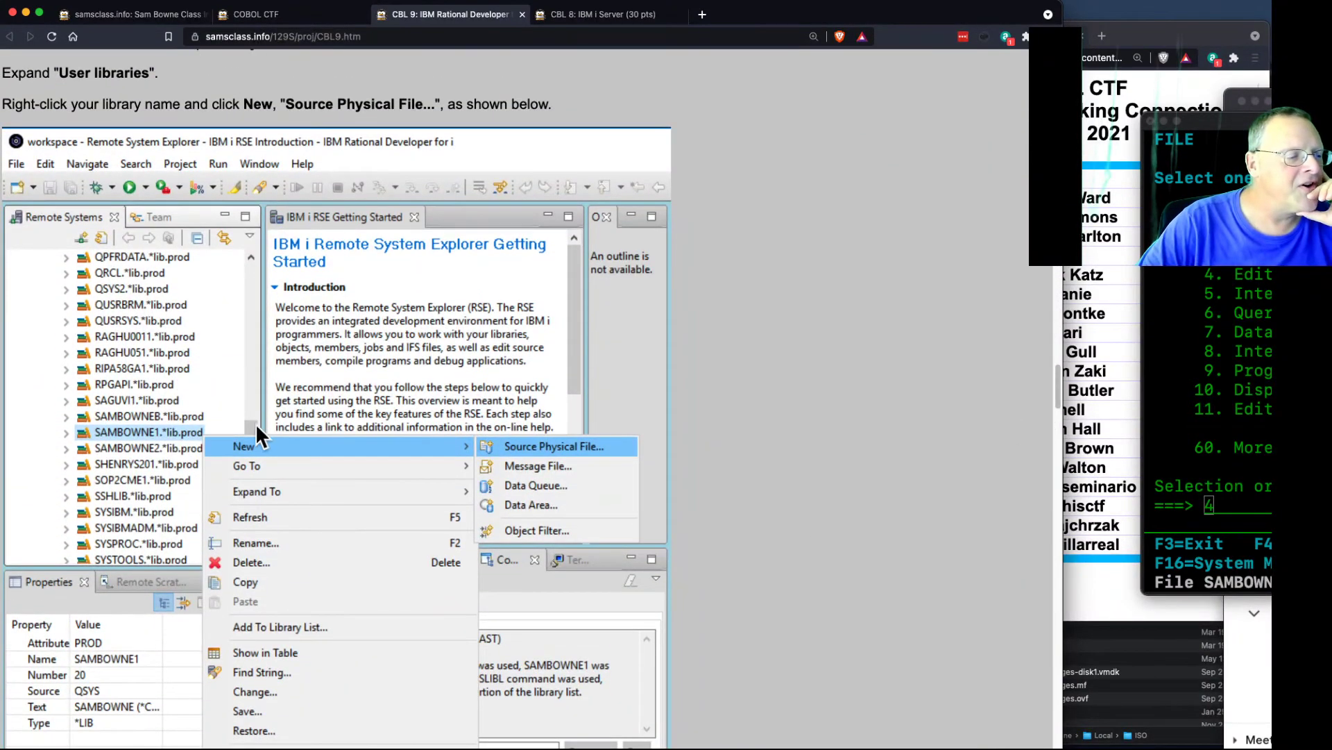
mouse_move(536, 291)
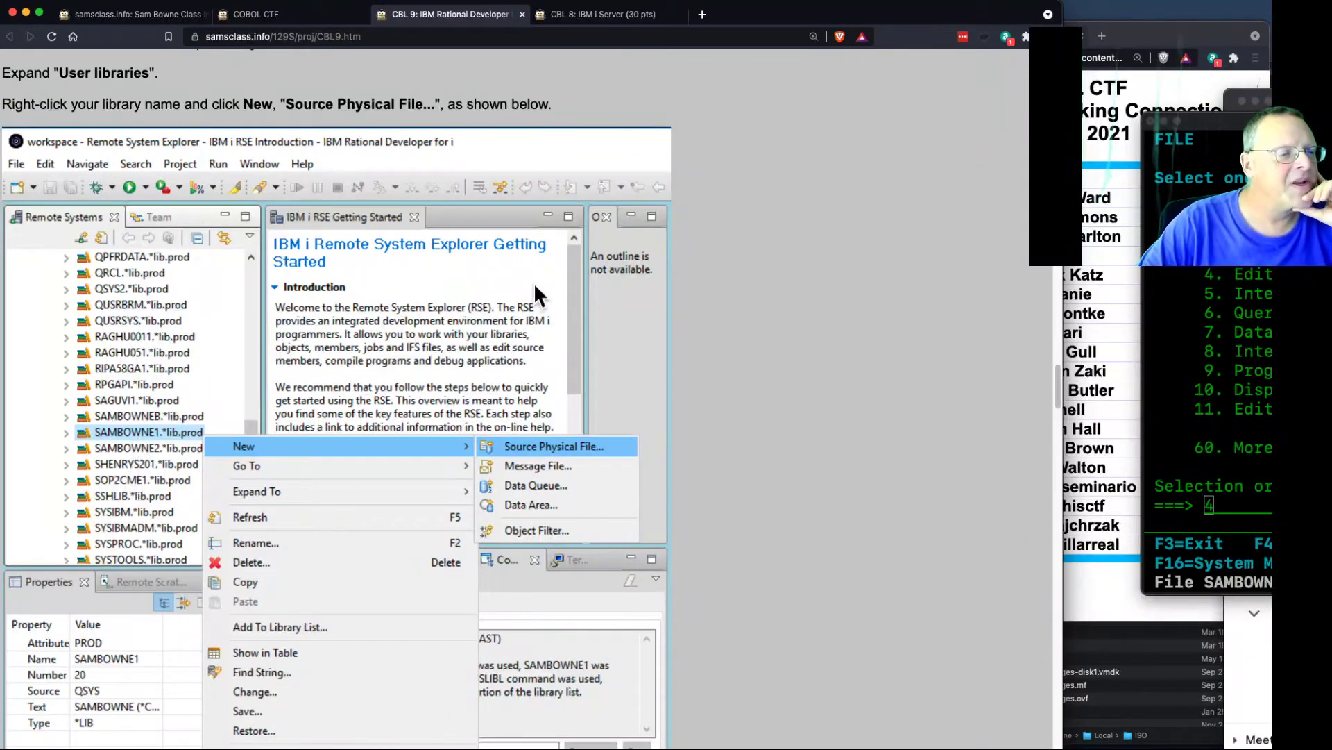
mouse_move(347, 447)
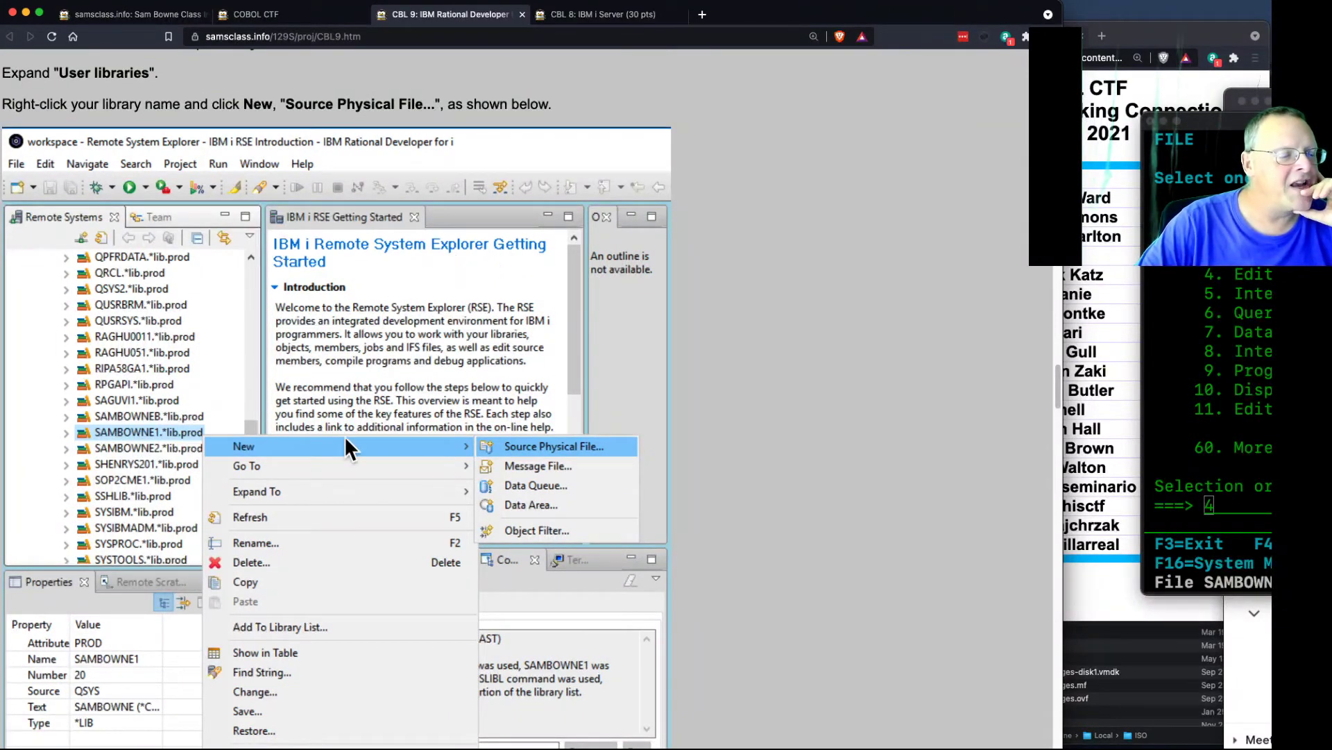
mouse_move(1060, 392)
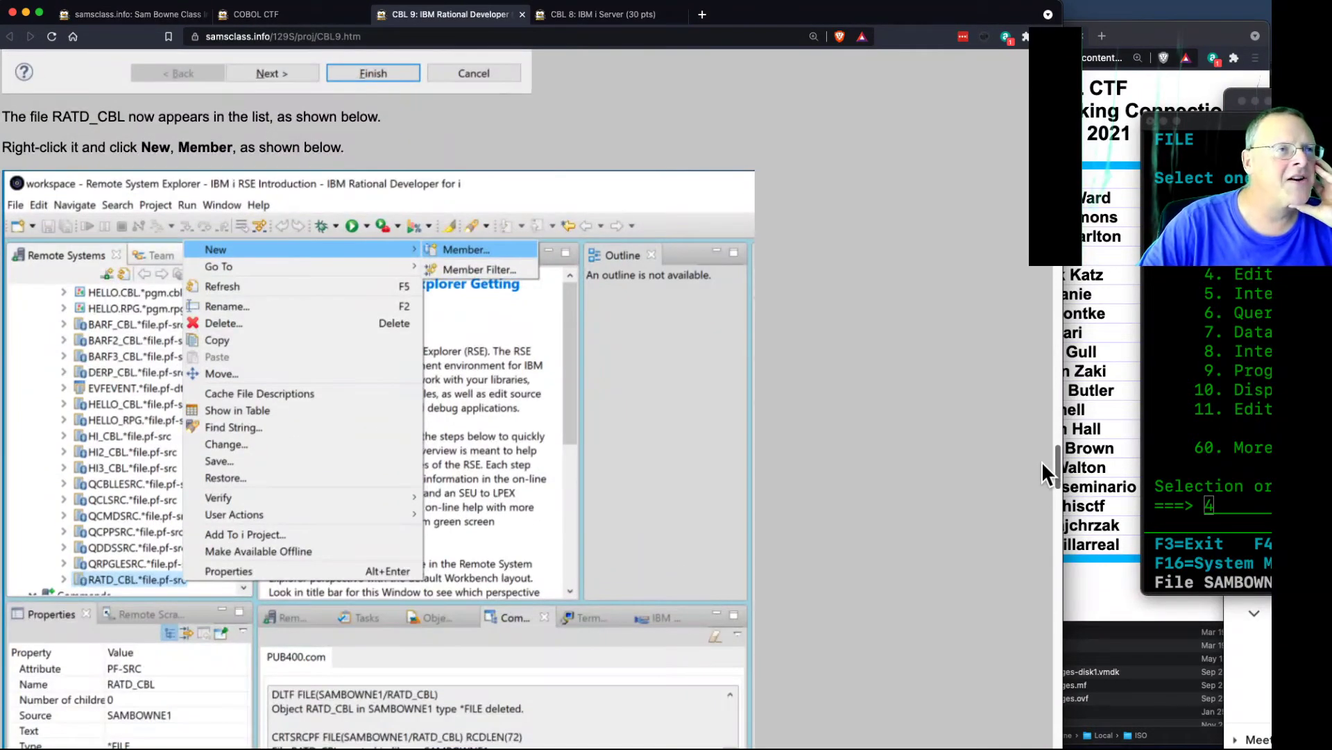
Scroll further down the CBL 9 page, then return to the CBL 8 tutorial tab.
click(465, 250)
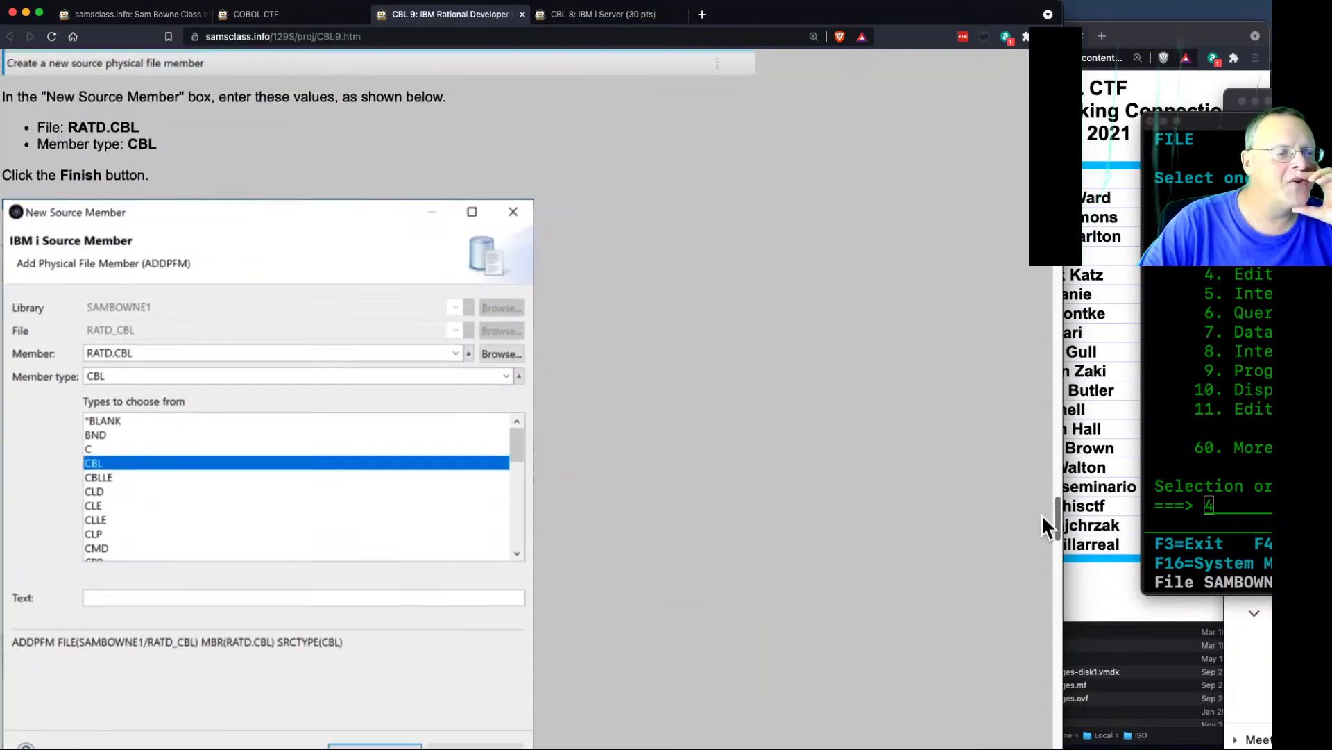
scroll(down, 3)
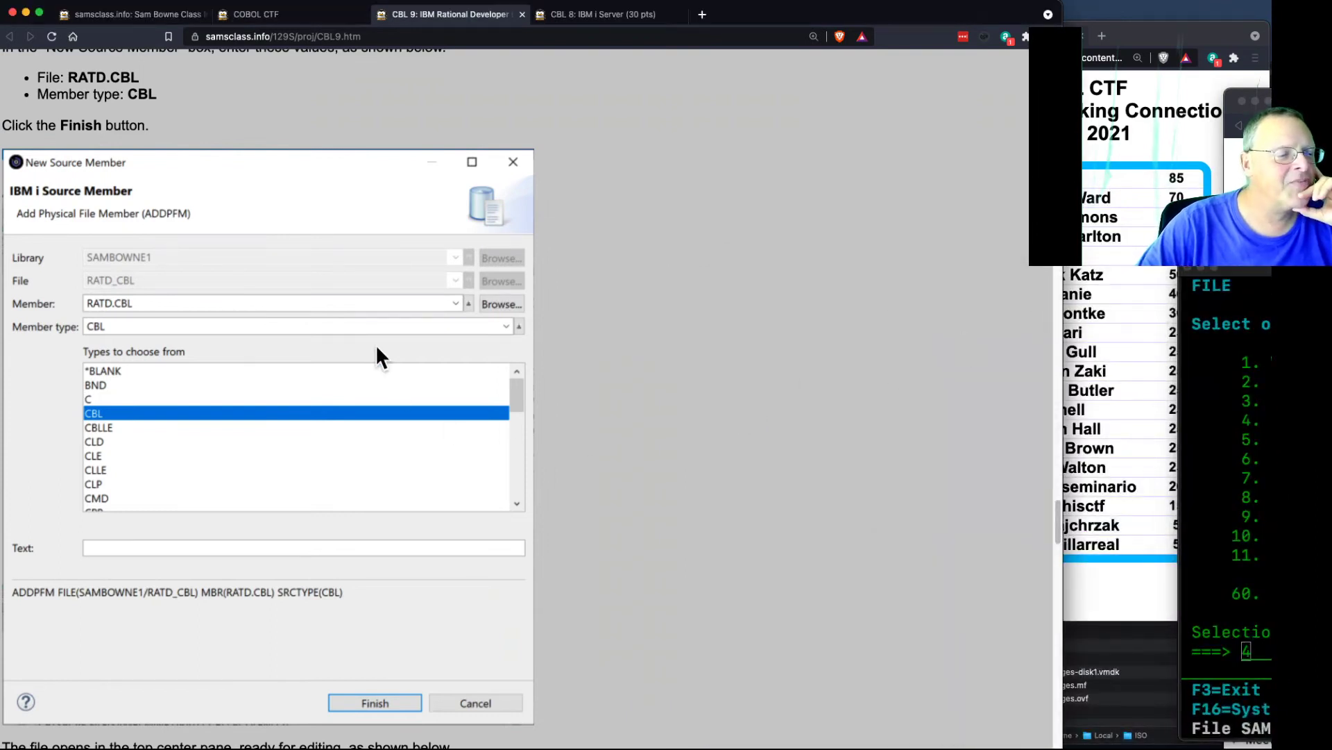
mouse_move(1074, 525)
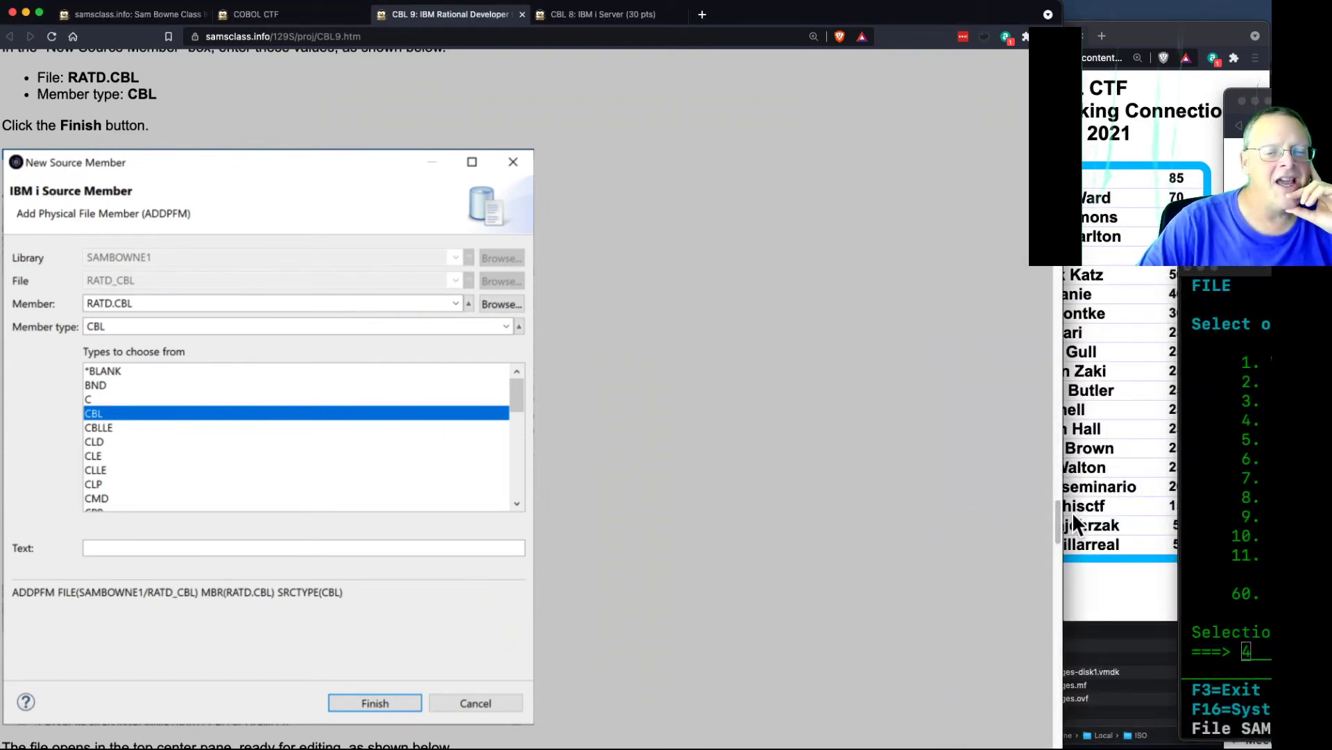
click(375, 702)
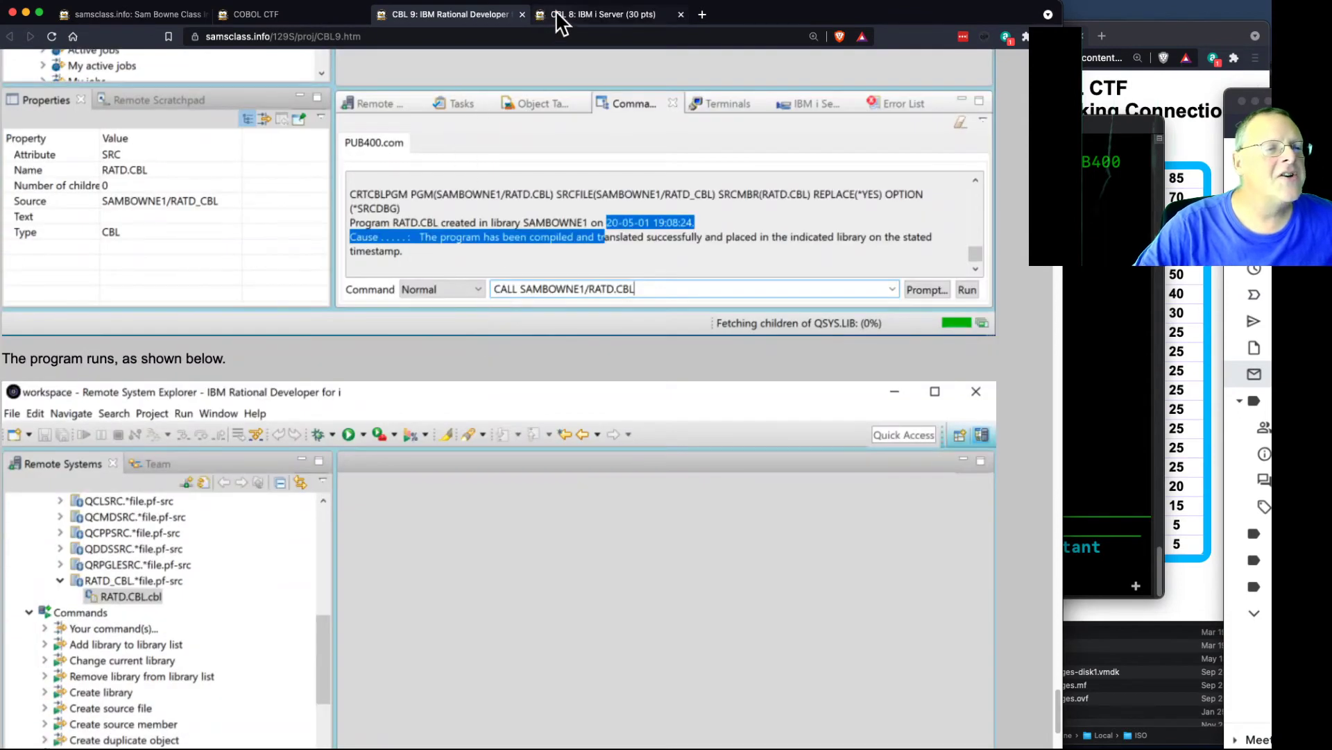
click(599, 13)
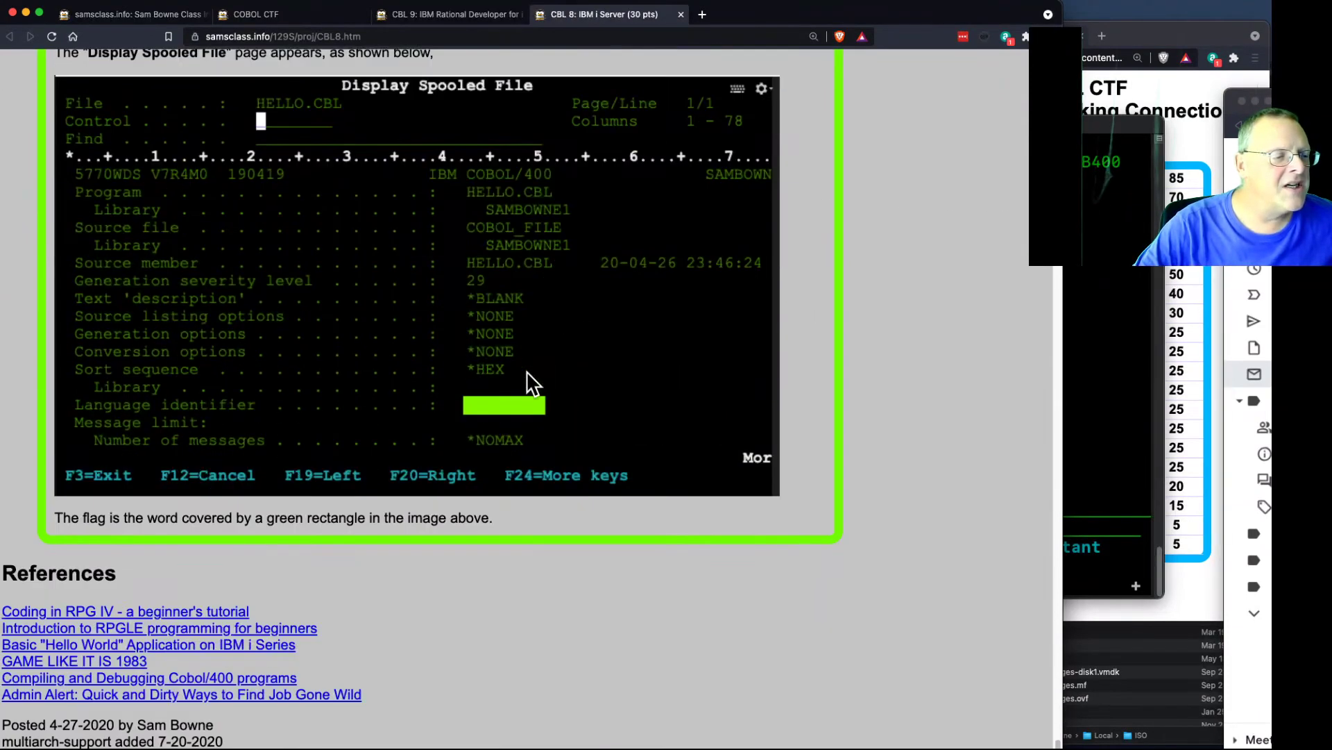
Scroll the CBL 8 tutorial to its Running the Program section.
scroll(down, 3)
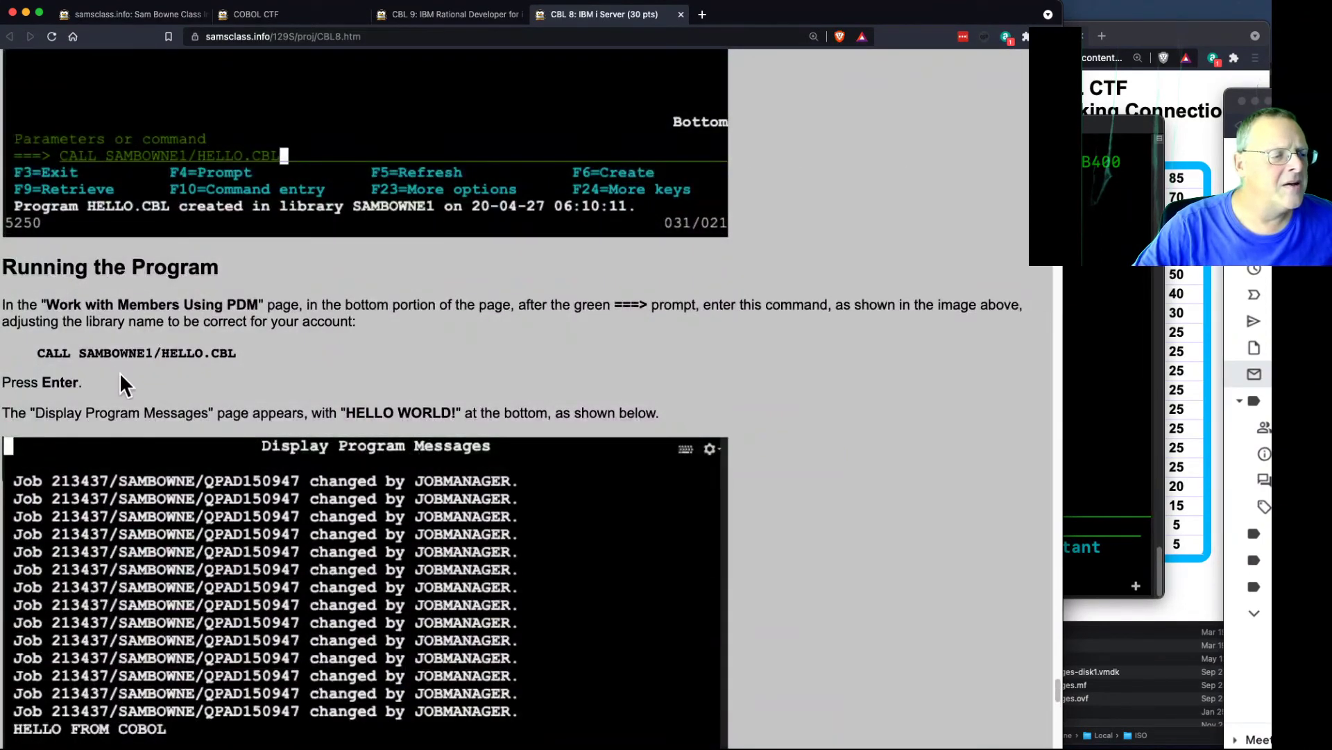
scroll(down, 3)
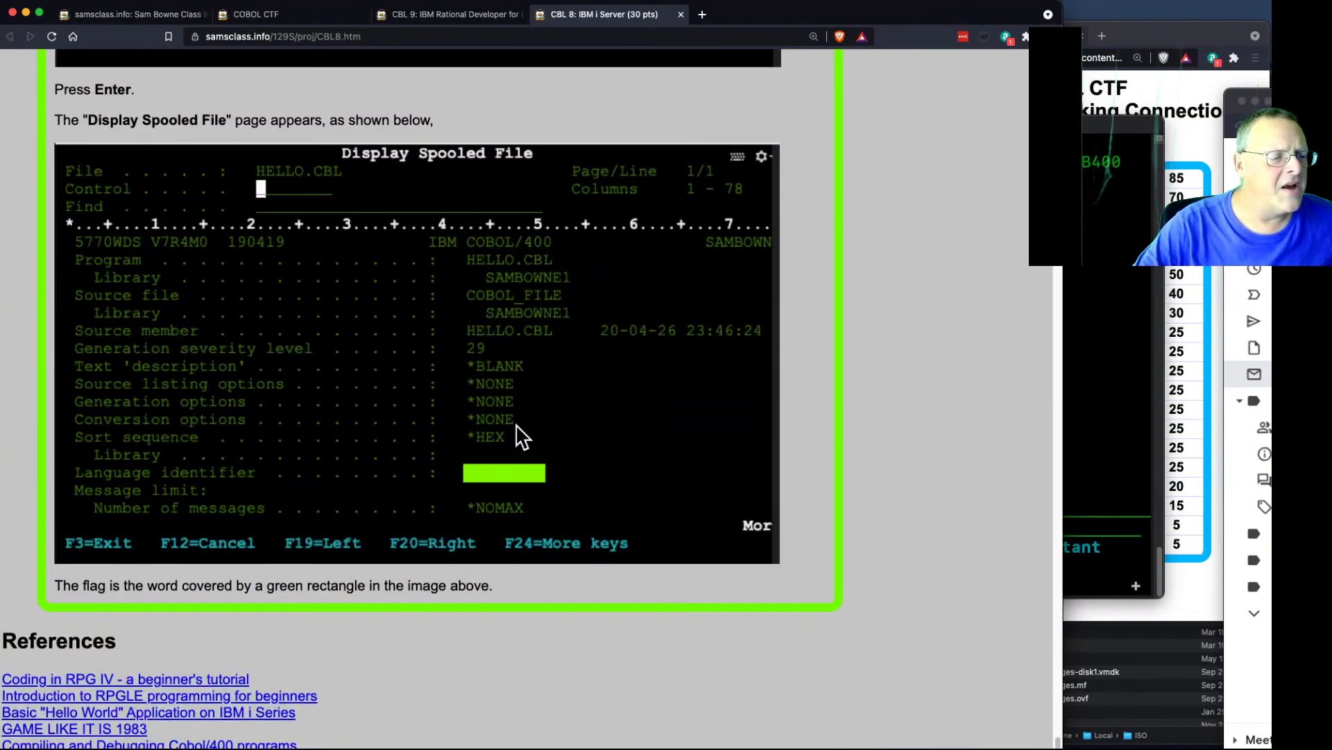
scroll(down, 3)
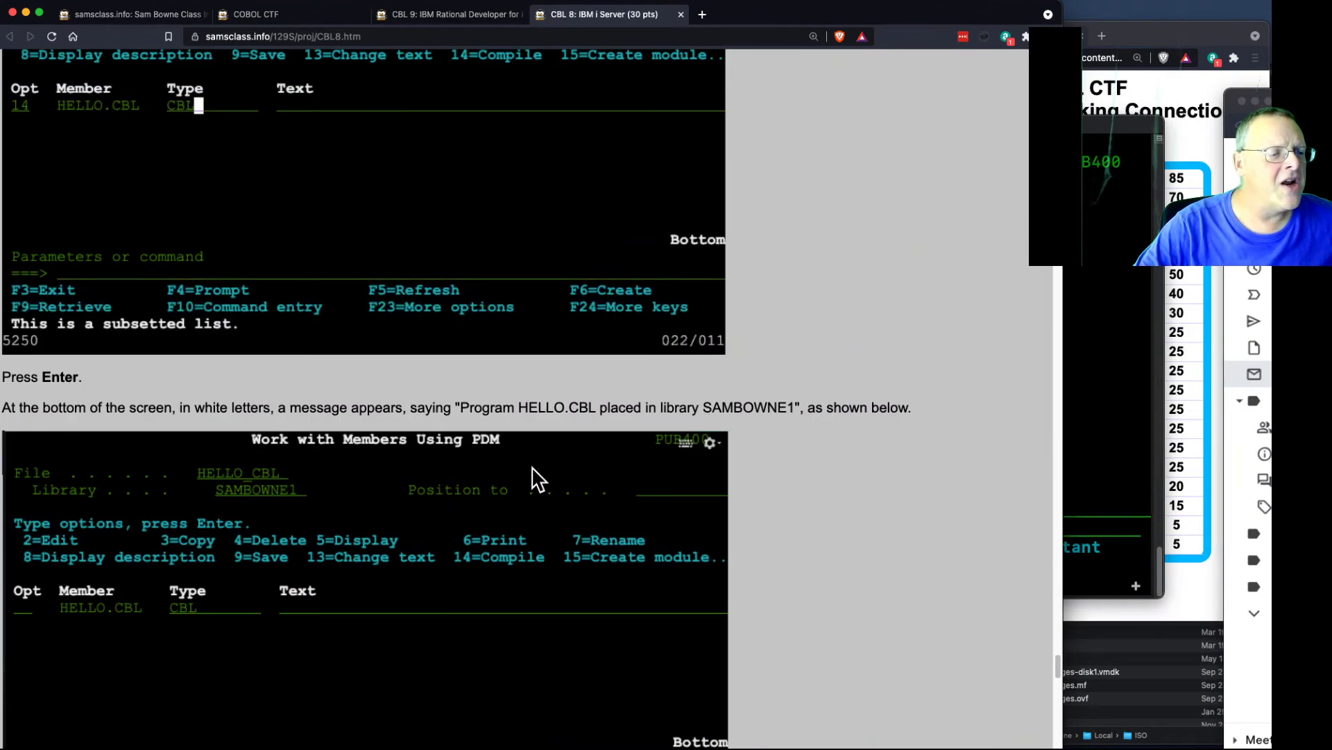
scroll(down, 3)
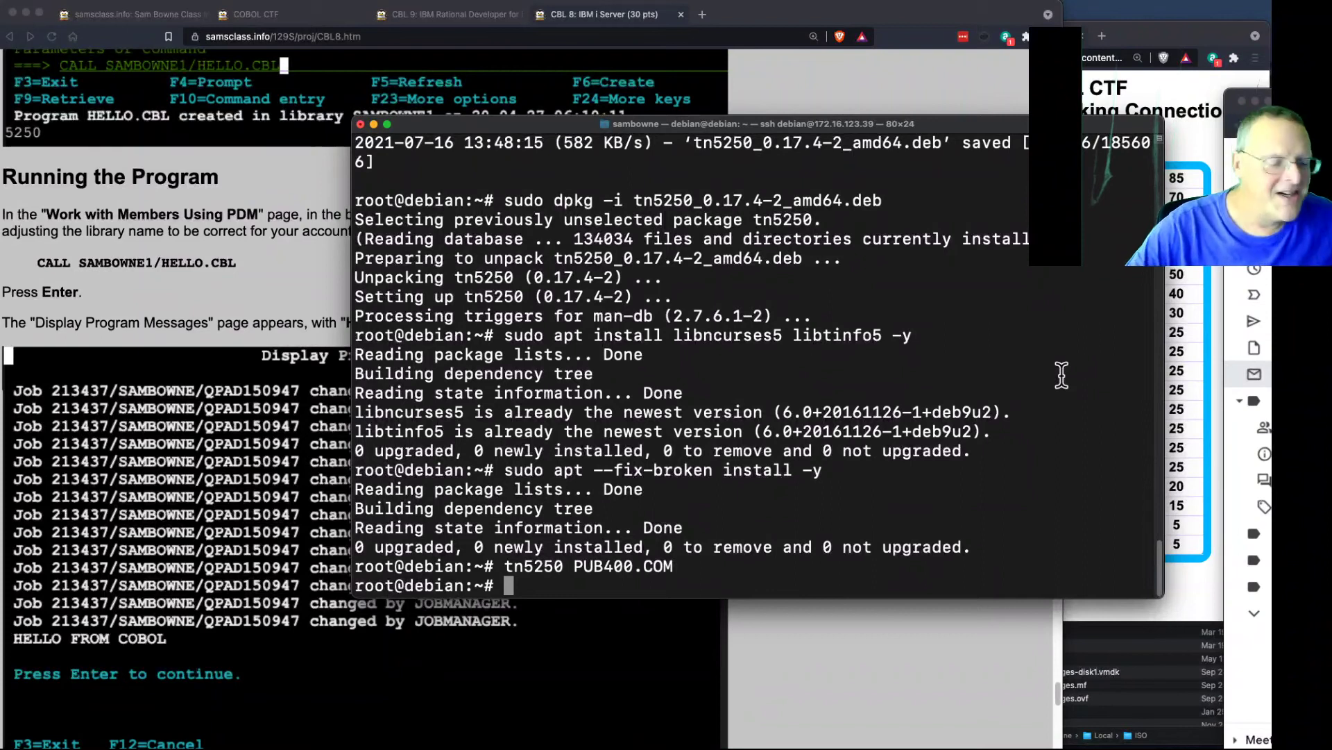
Leave the Debian ssh terminal with 'exi' so the CBL 8 Running the Program section shows again.
text(exi)
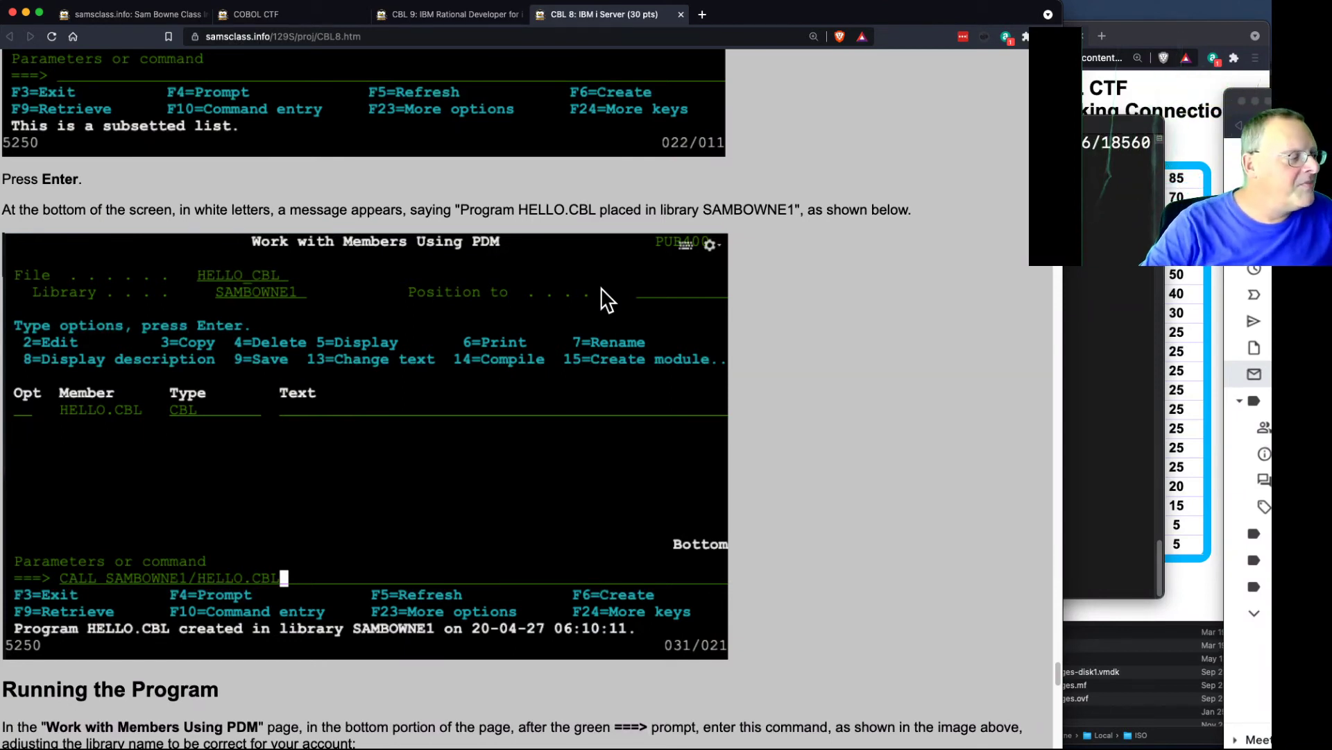
mouse_move(1135, 303)
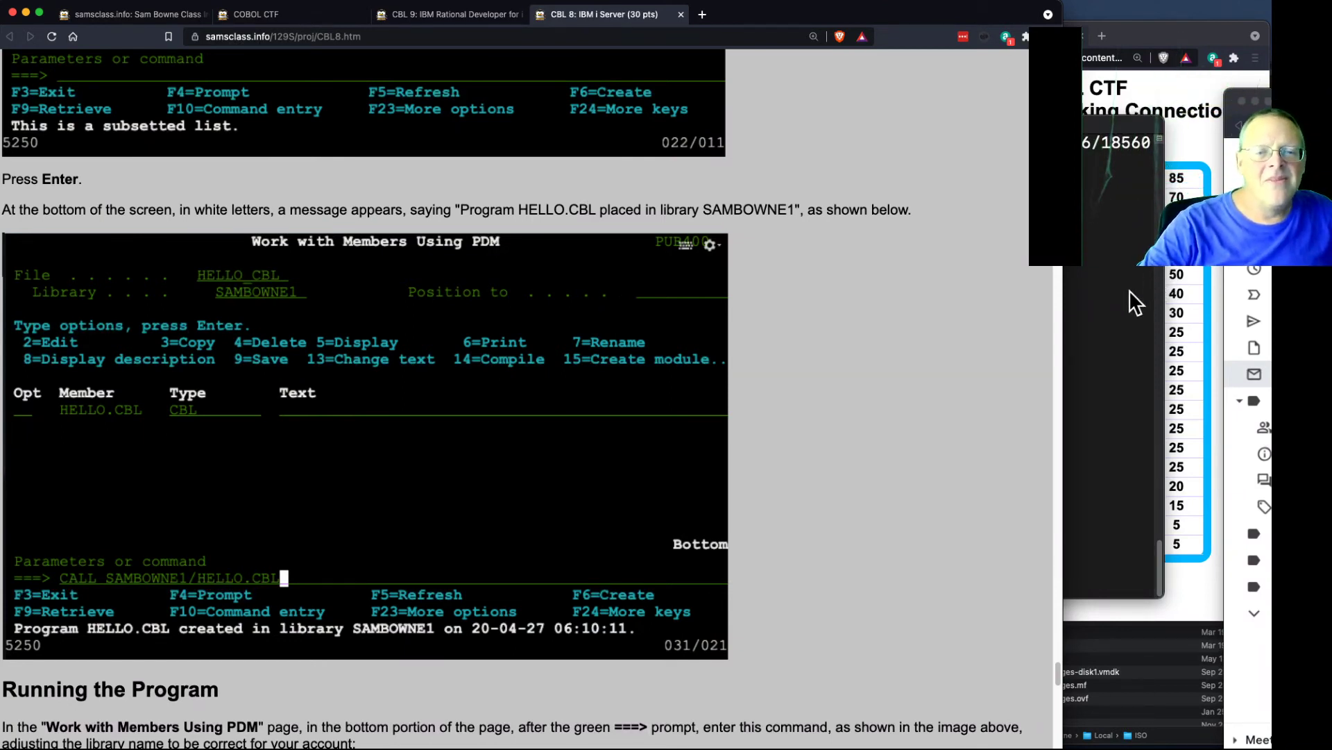
mouse_move(421, 21)
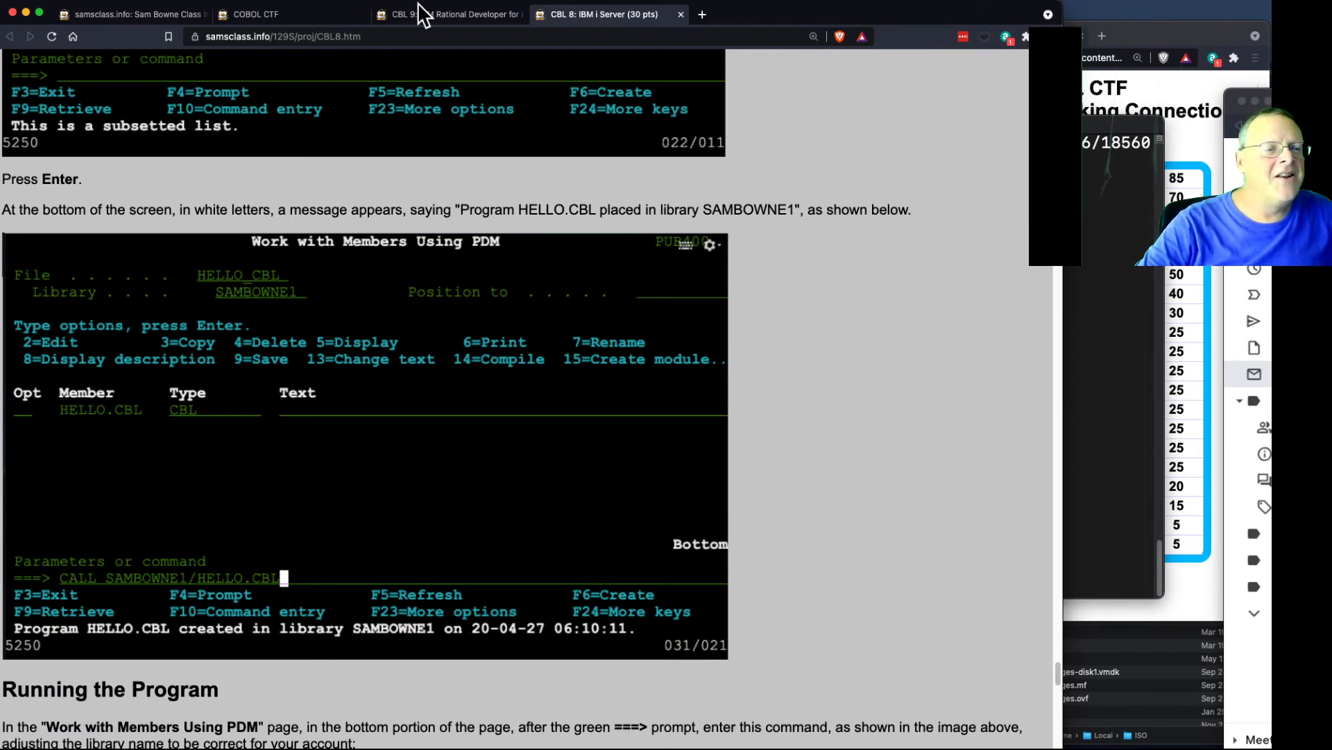
From the samsclass.info home page, open the Securing Web Apps class page.
click(253, 14)
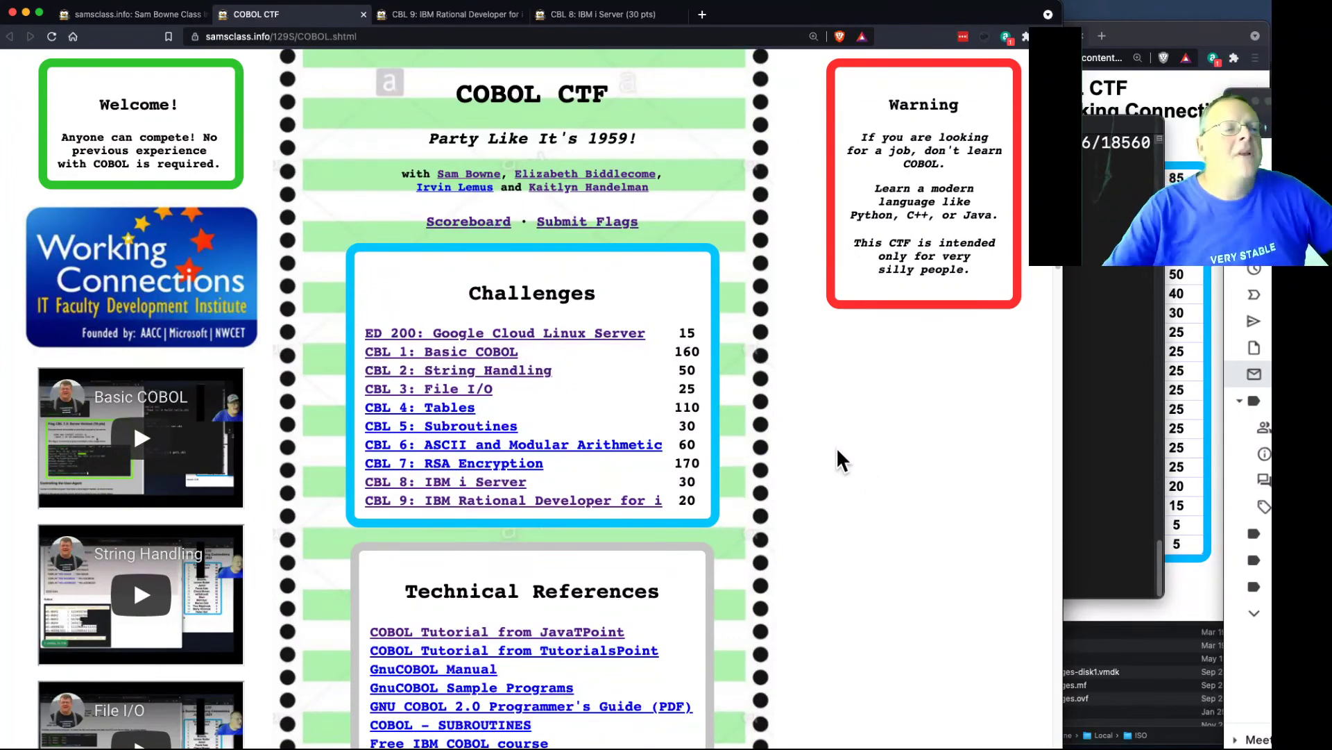
click(138, 14)
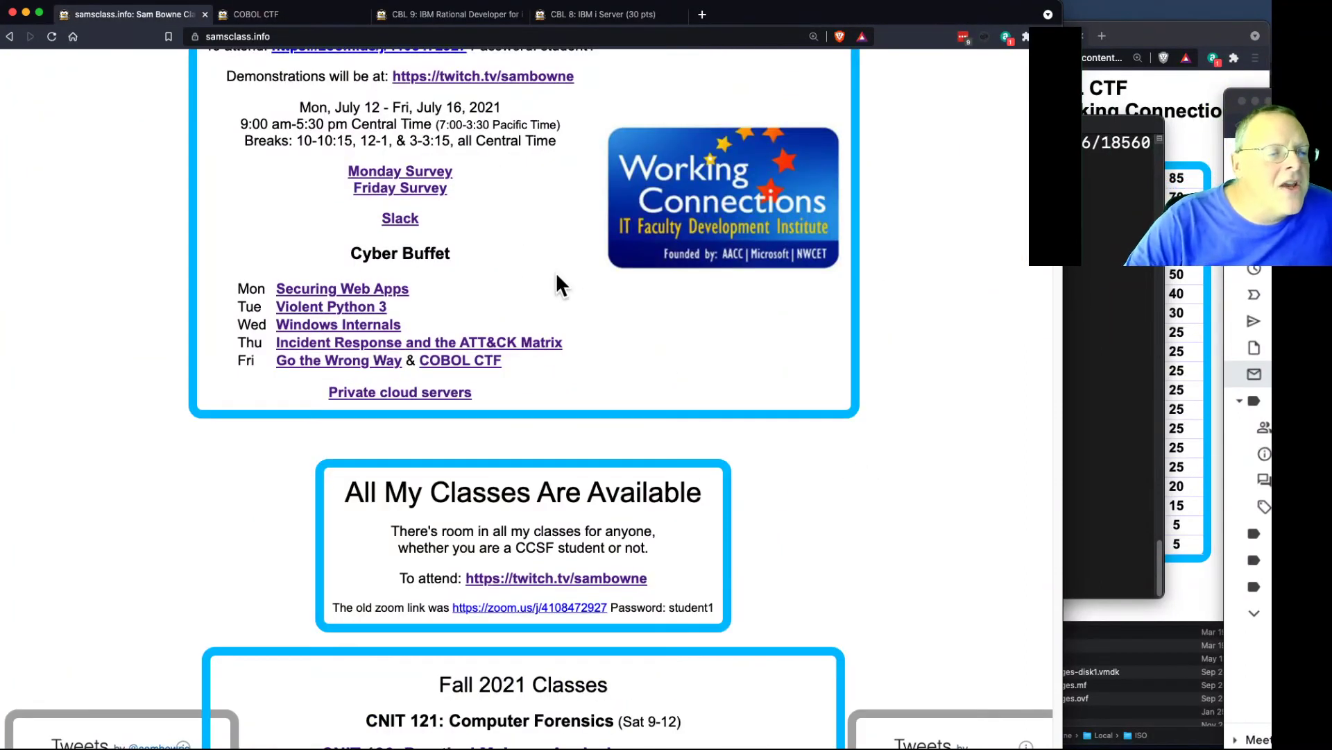
mouse_move(330, 319)
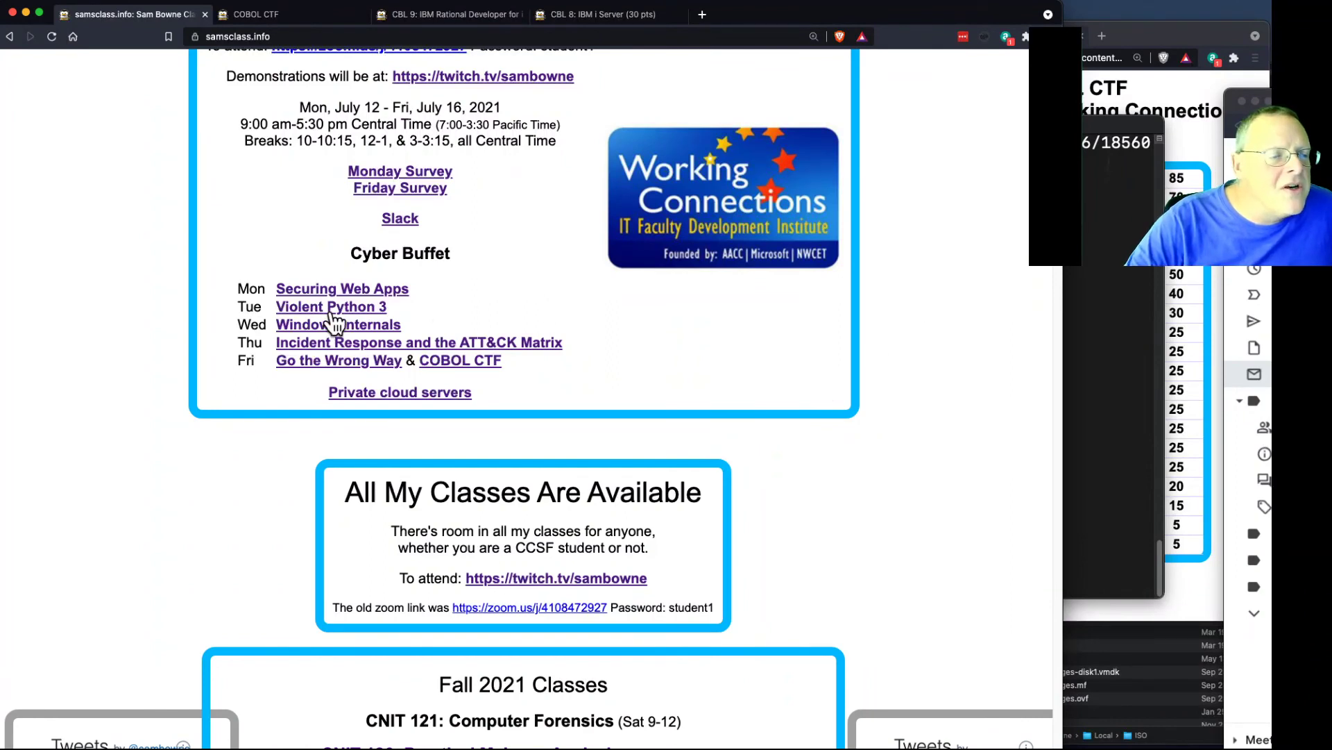
click(342, 289)
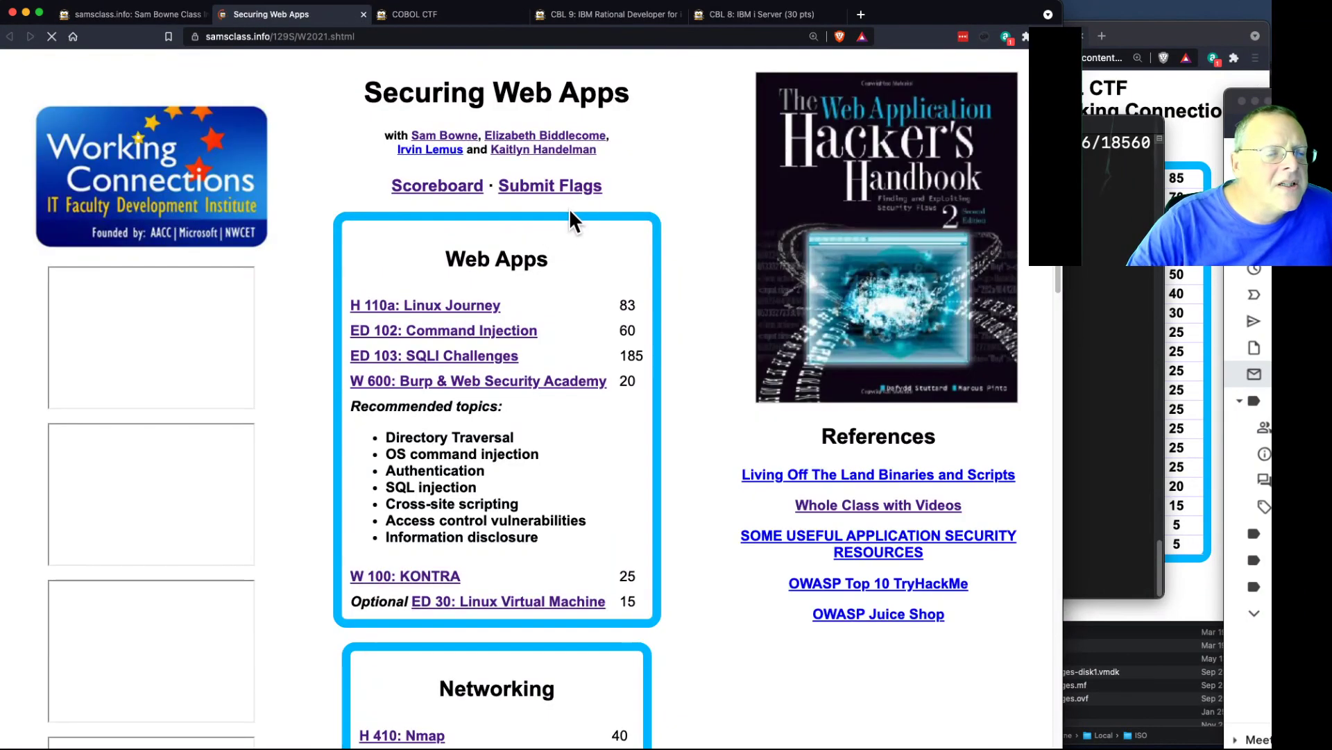
Open the Submit Flags page and follow 'Get this scoring engine' to the lamectf GitHub repository.
click(550, 186)
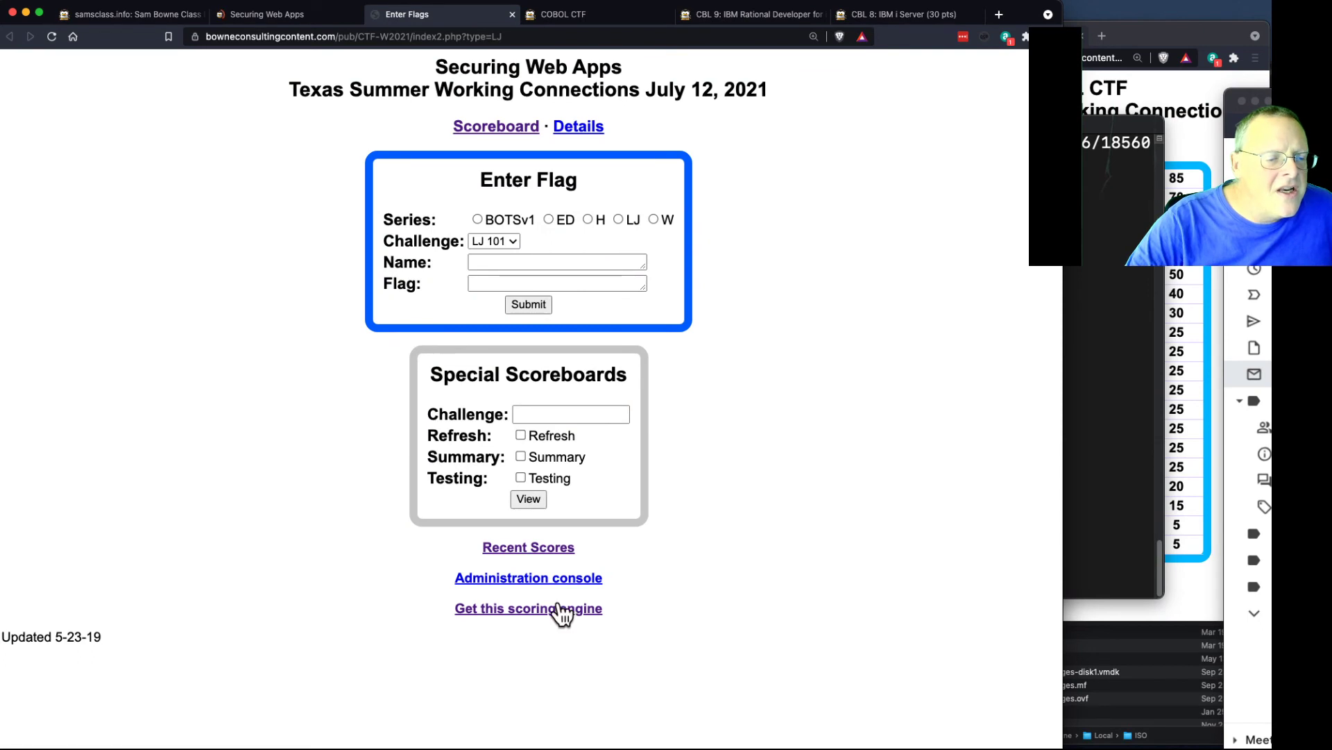
click(531, 608)
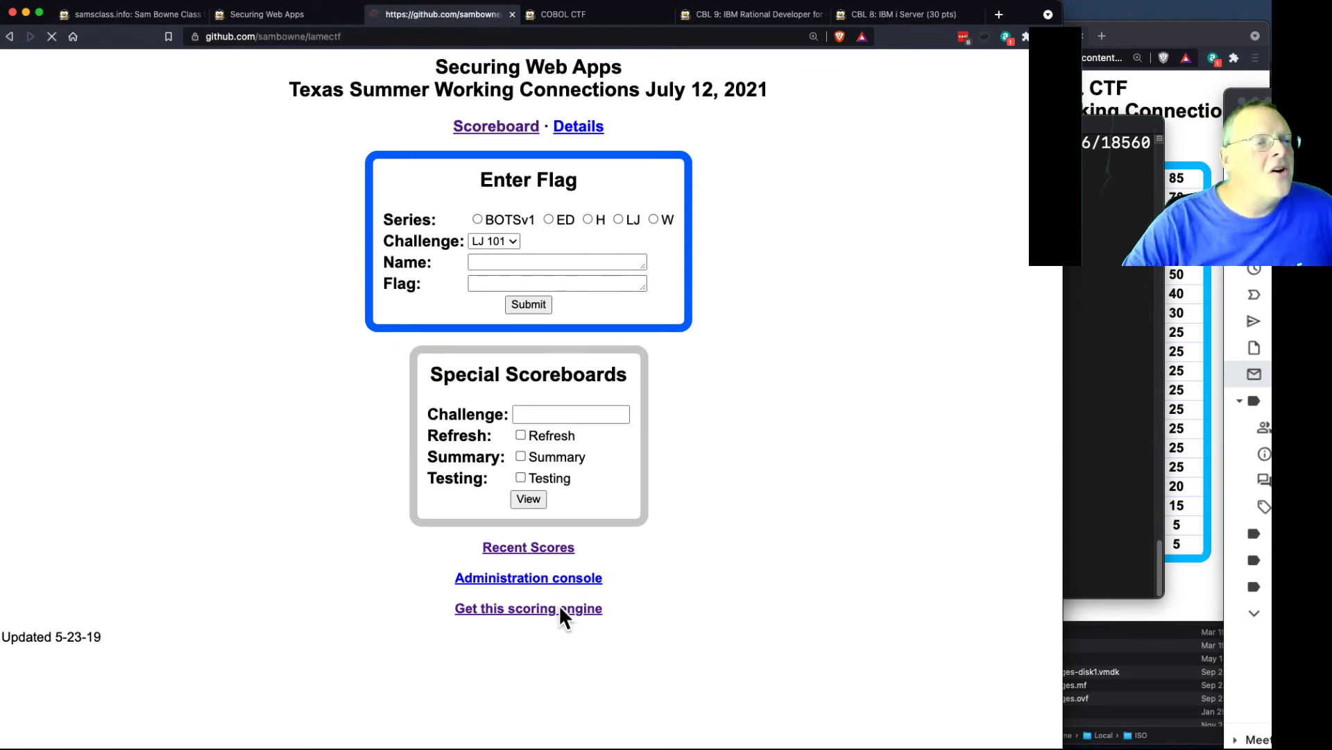
click(528, 608)
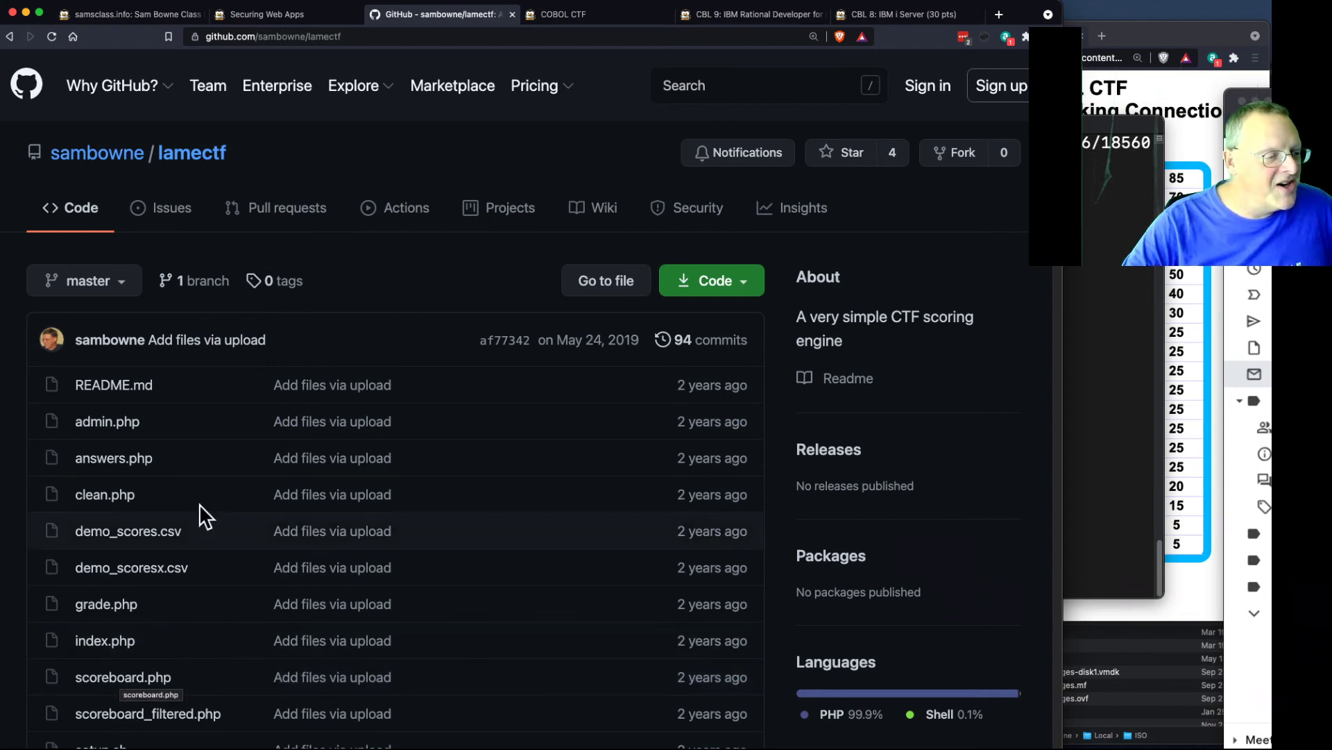
scroll(down, 3)
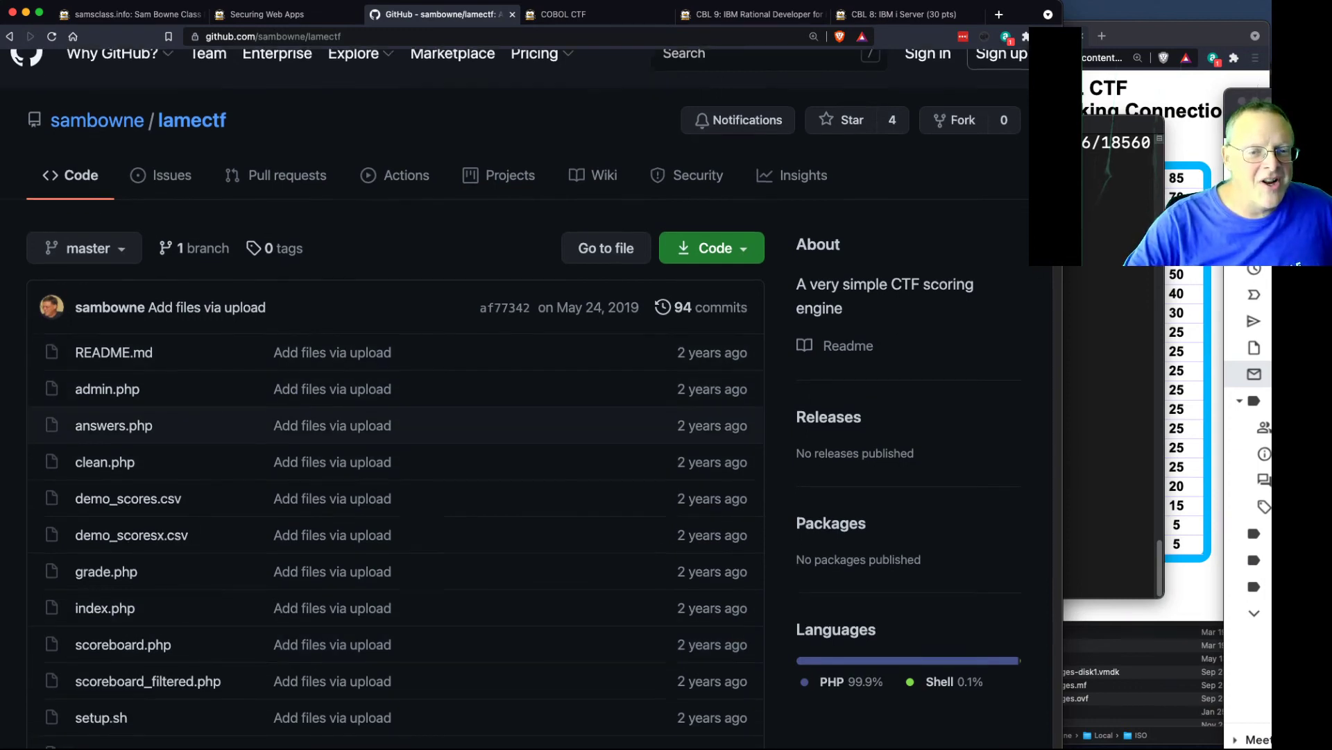
click(114, 353)
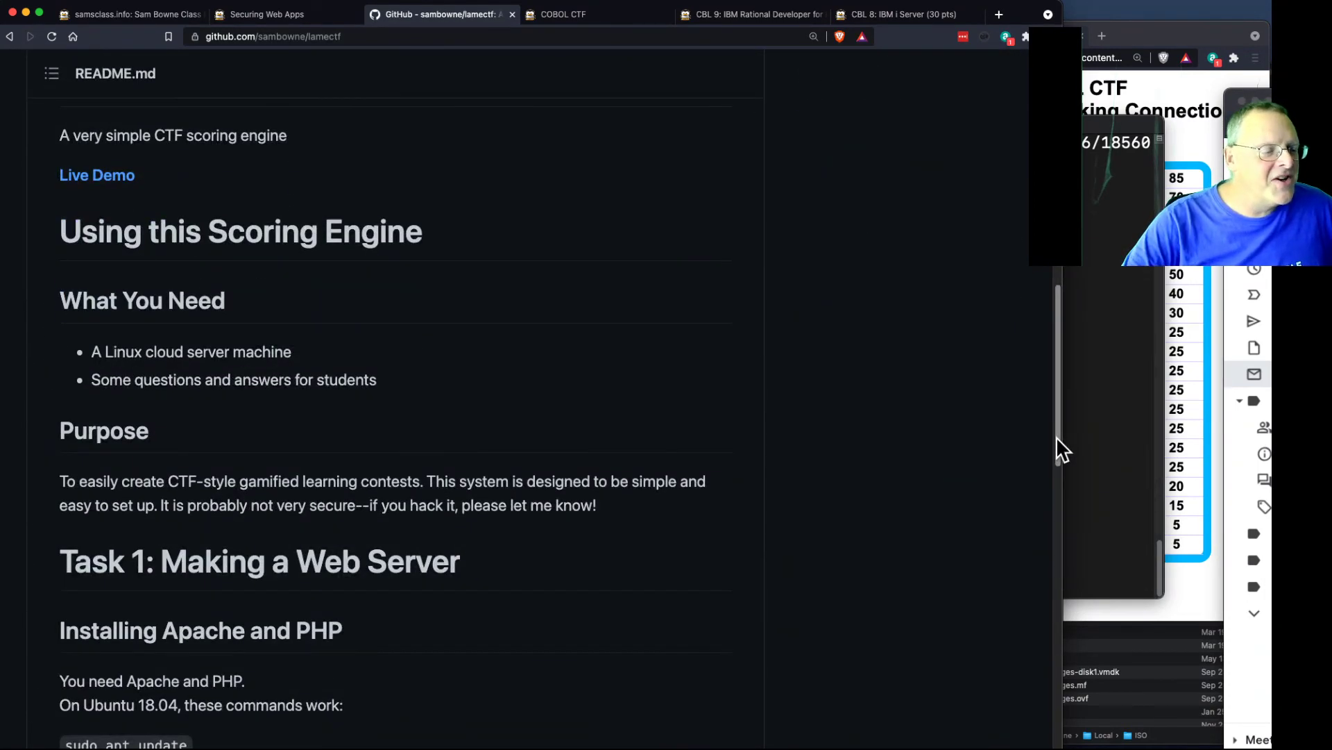
mouse_move(309, 366)
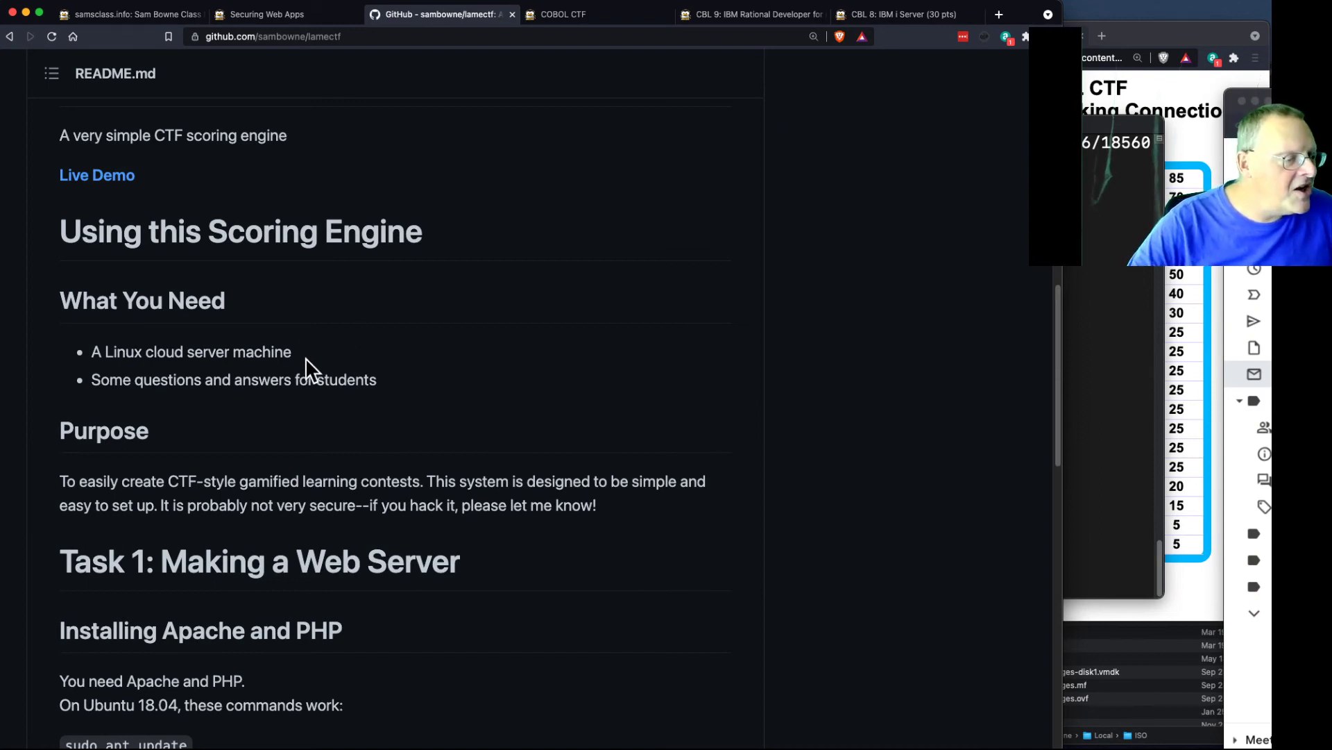
scroll(down, 3)
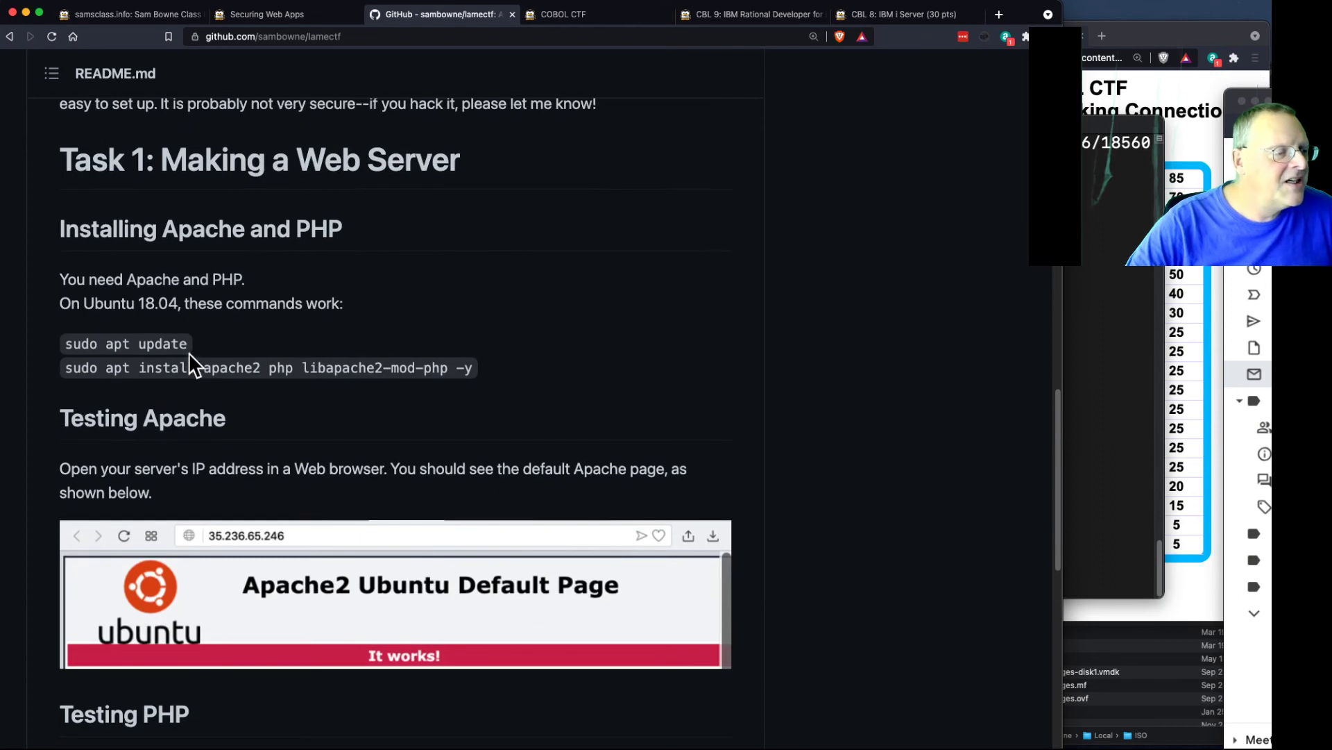
mouse_move(365, 397)
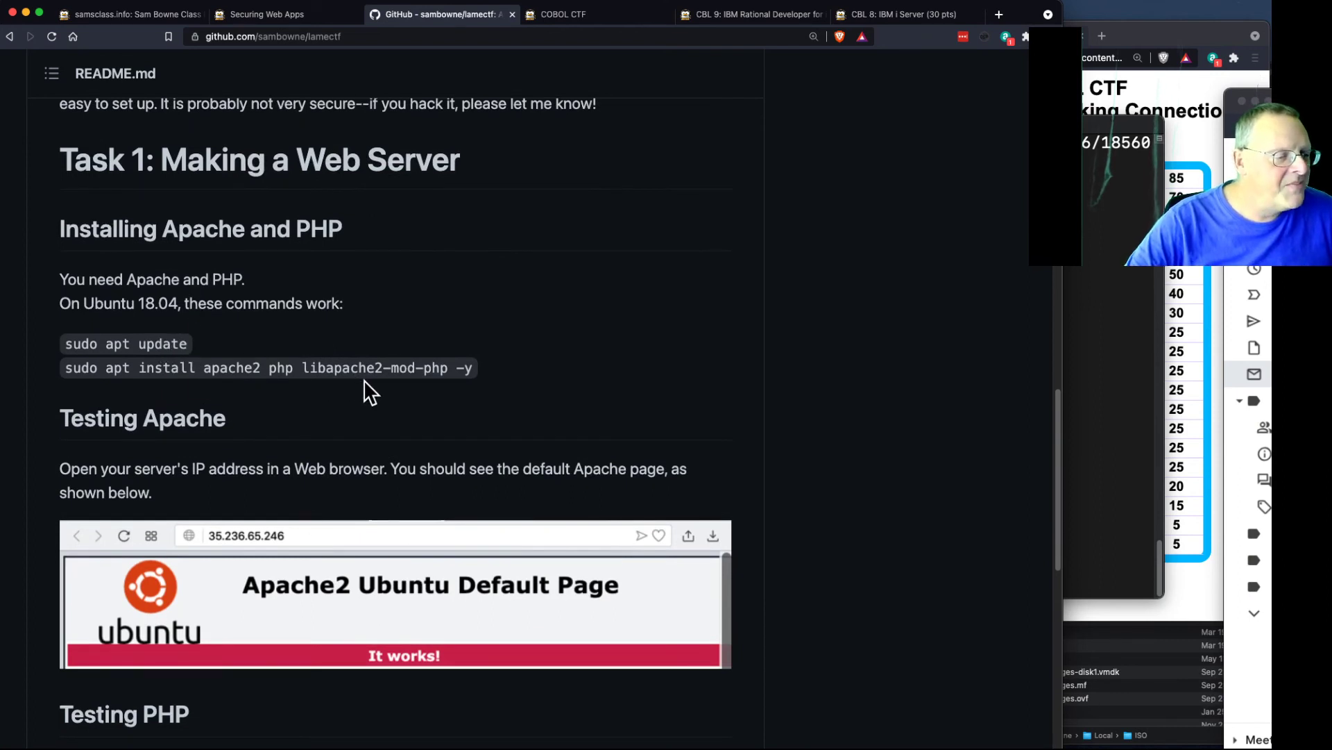
scroll(down, 3)
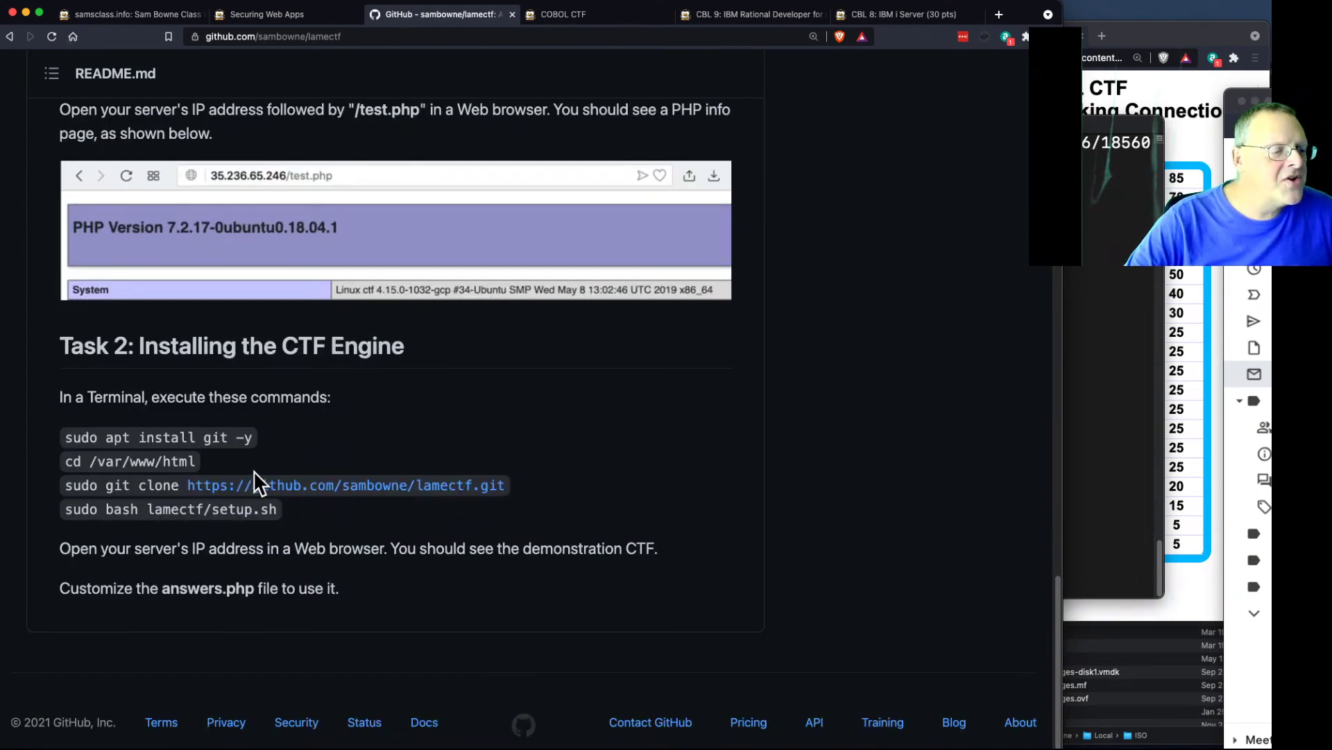
mouse_move(268, 508)
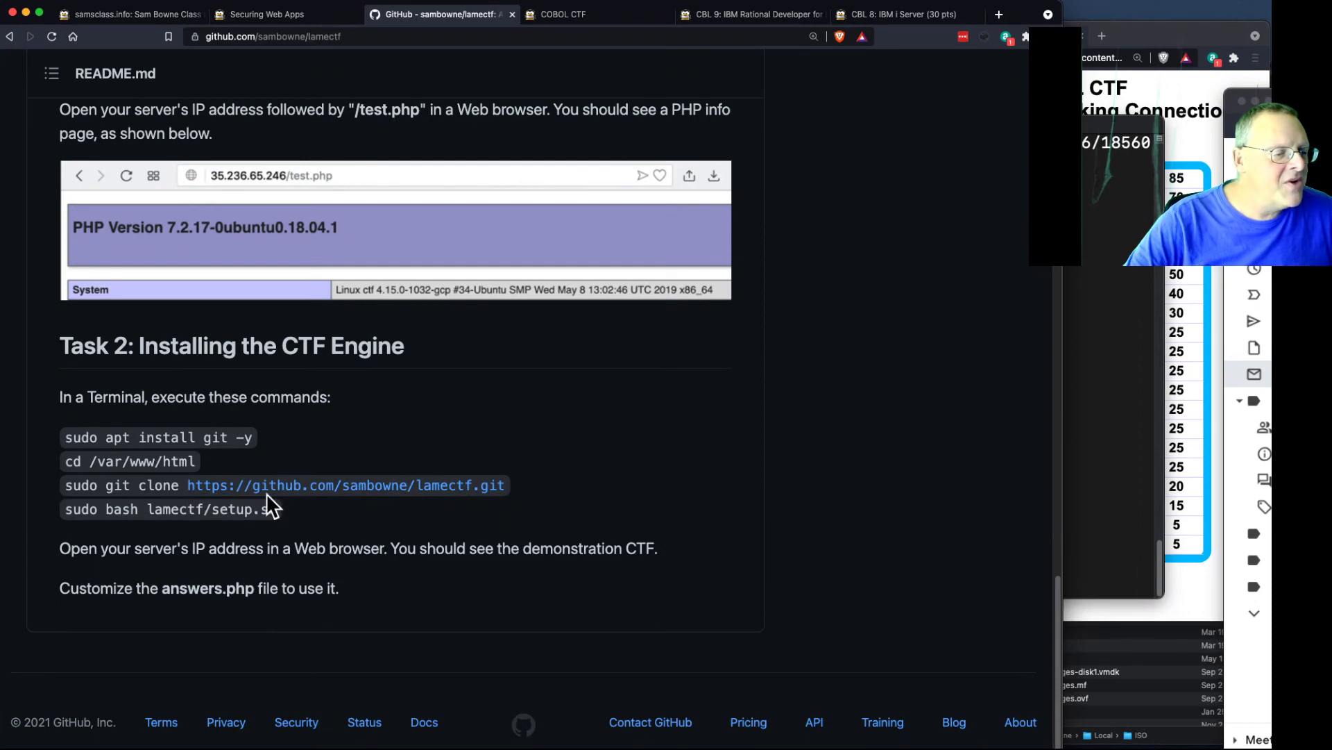
mouse_move(375, 621)
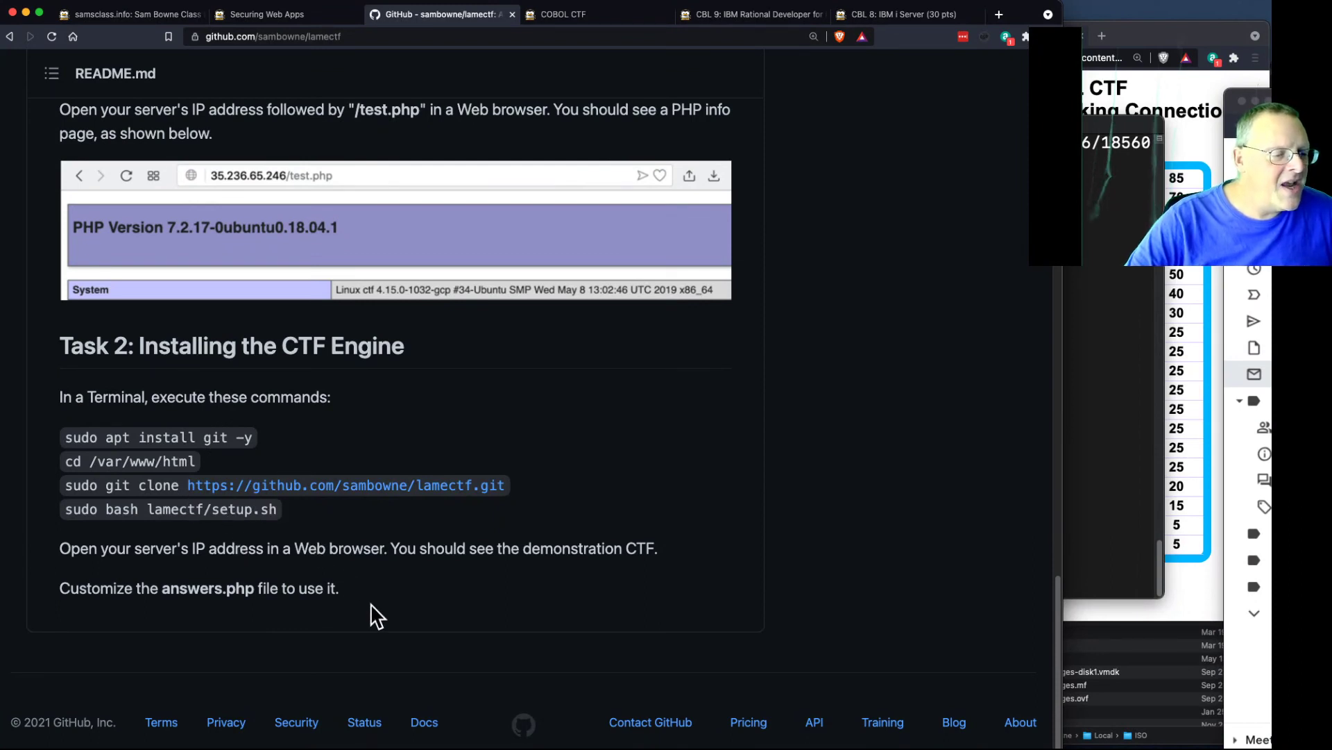
mouse_move(533, 584)
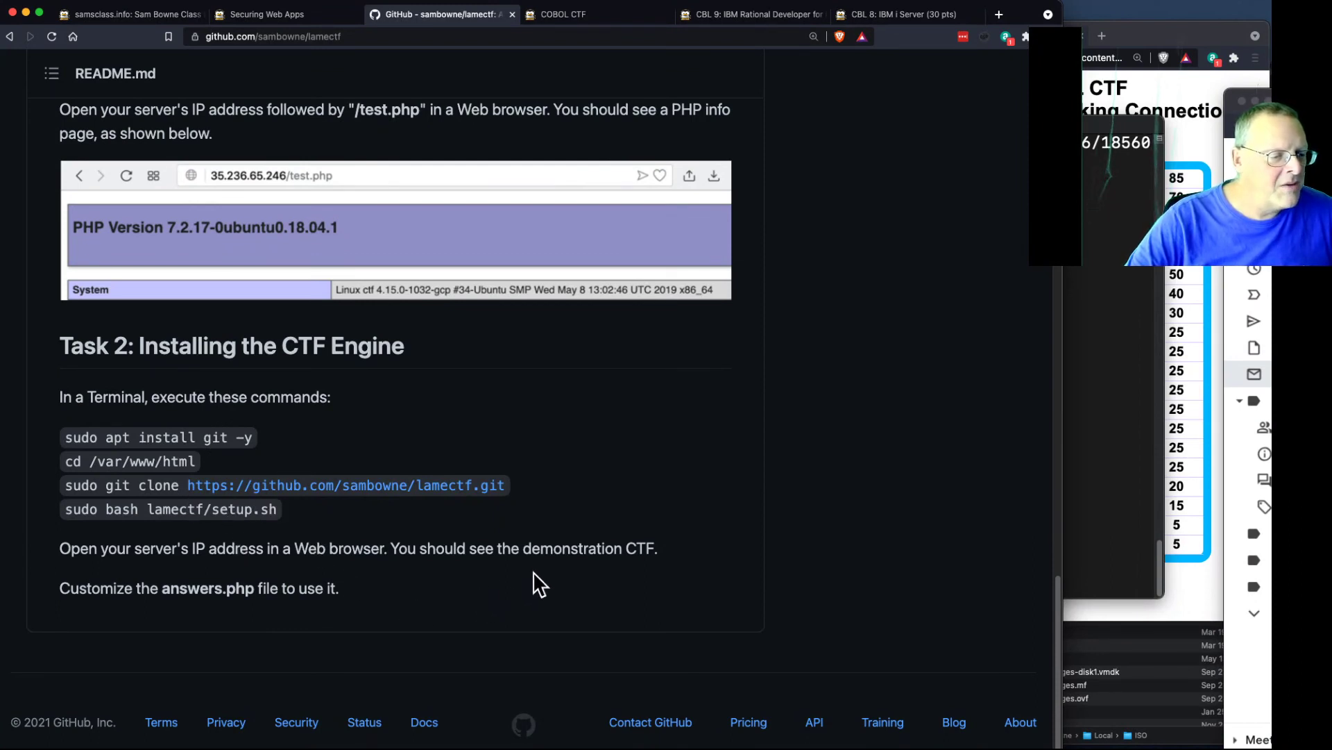
mouse_move(388, 556)
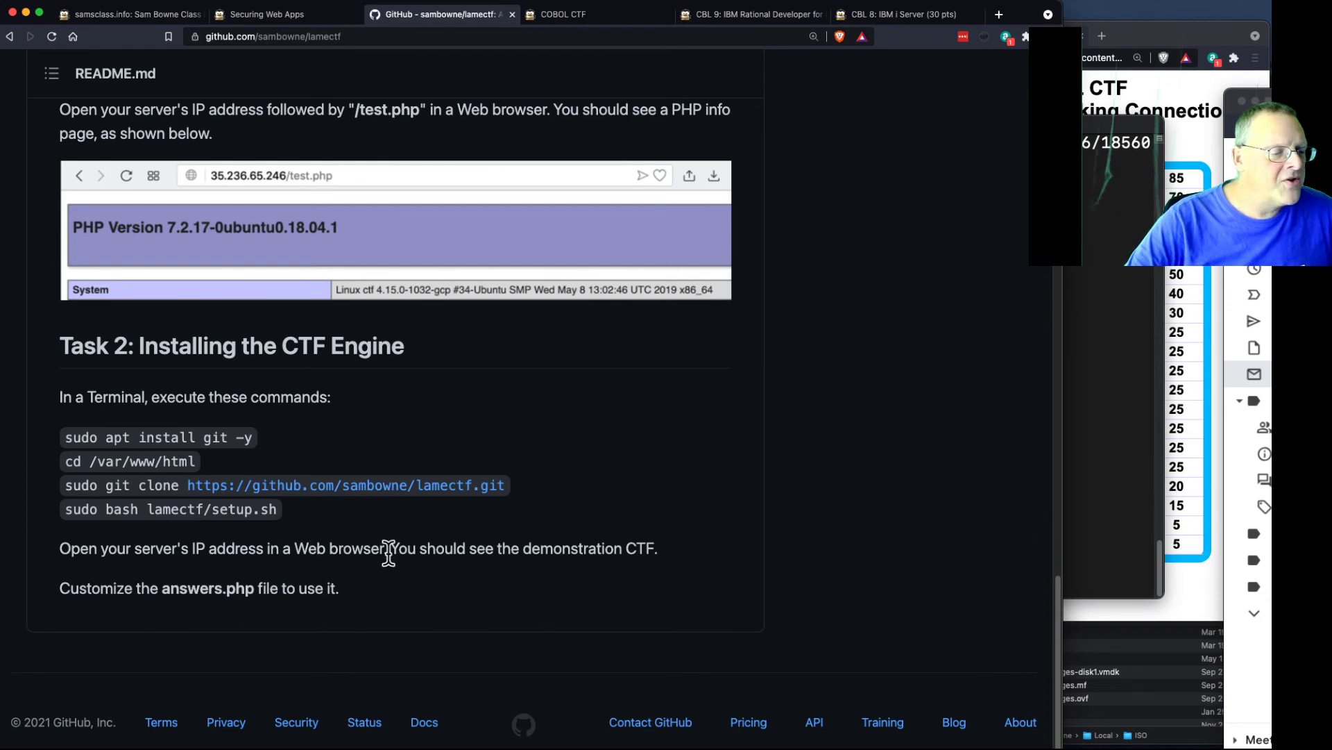
mouse_move(360, 591)
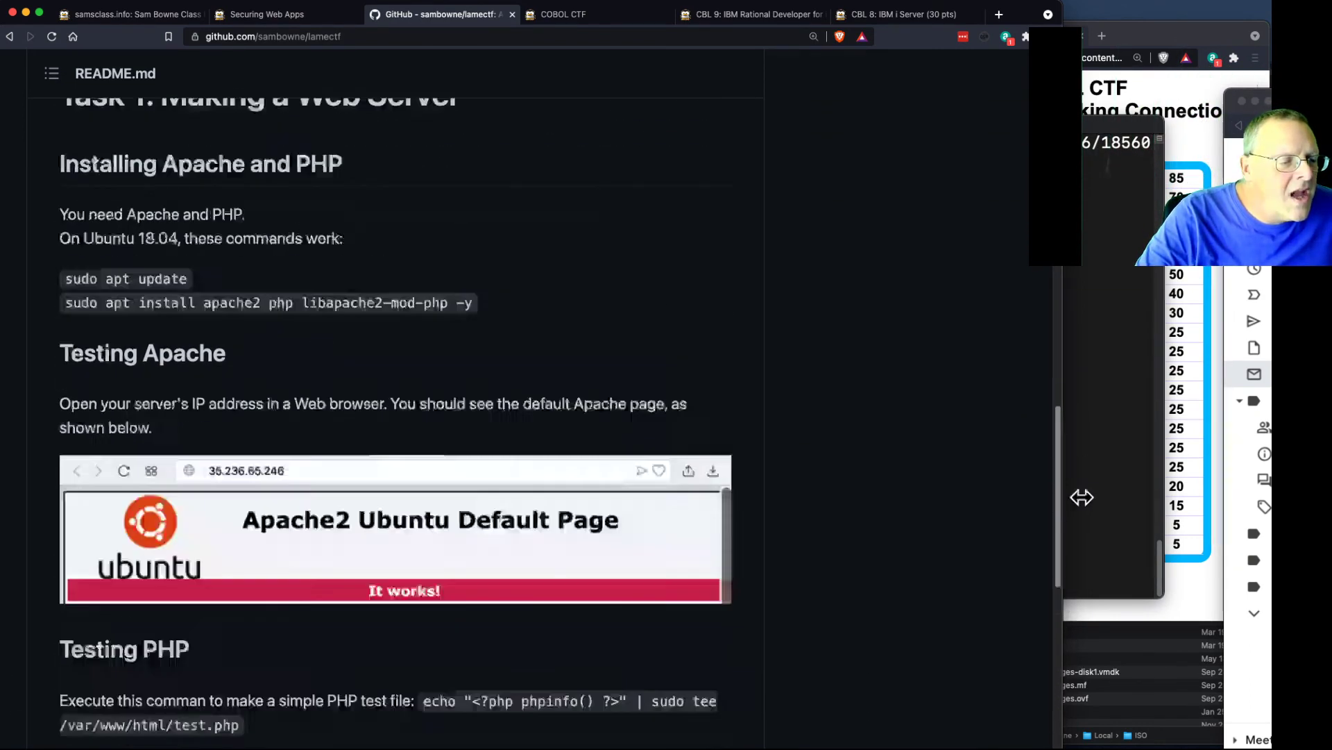
scroll(down, 3)
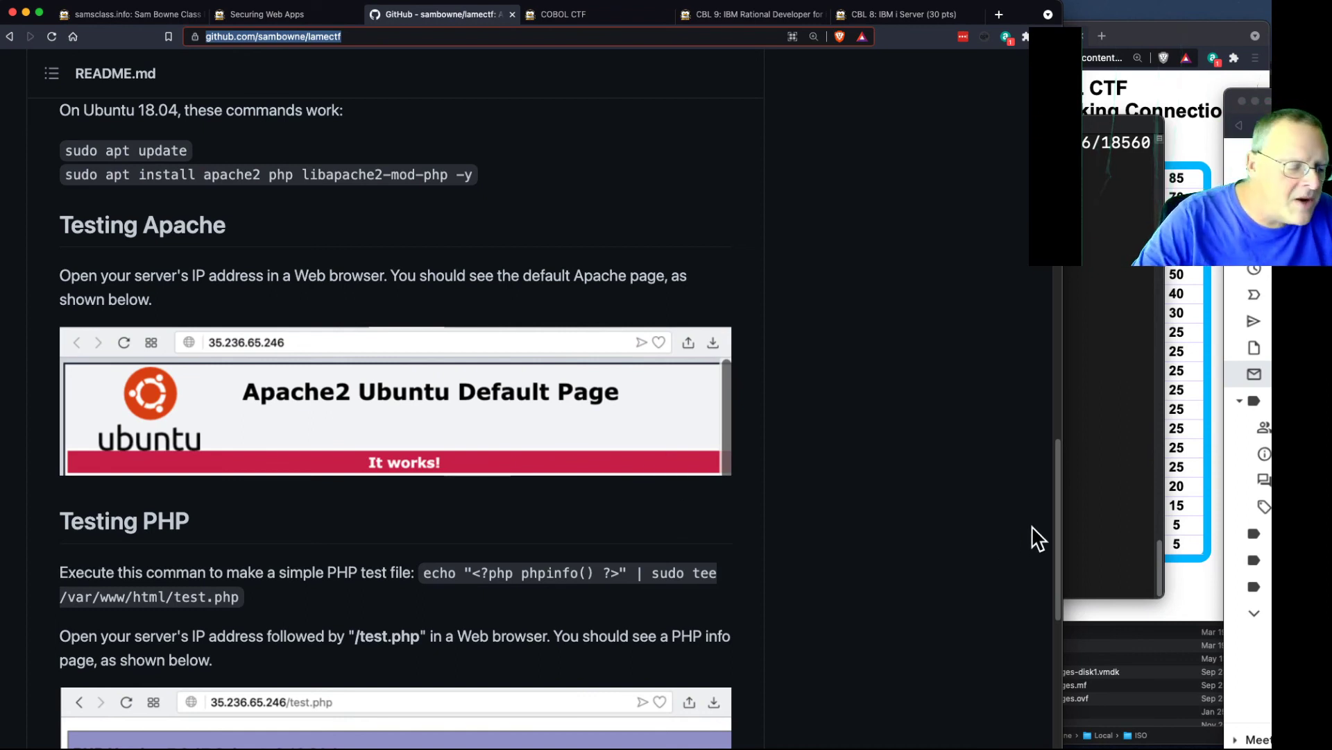
Visit the Securing Web Apps Enter Flags page, then return to the lamectf README on GitHub.
key(Cmd+Tab)
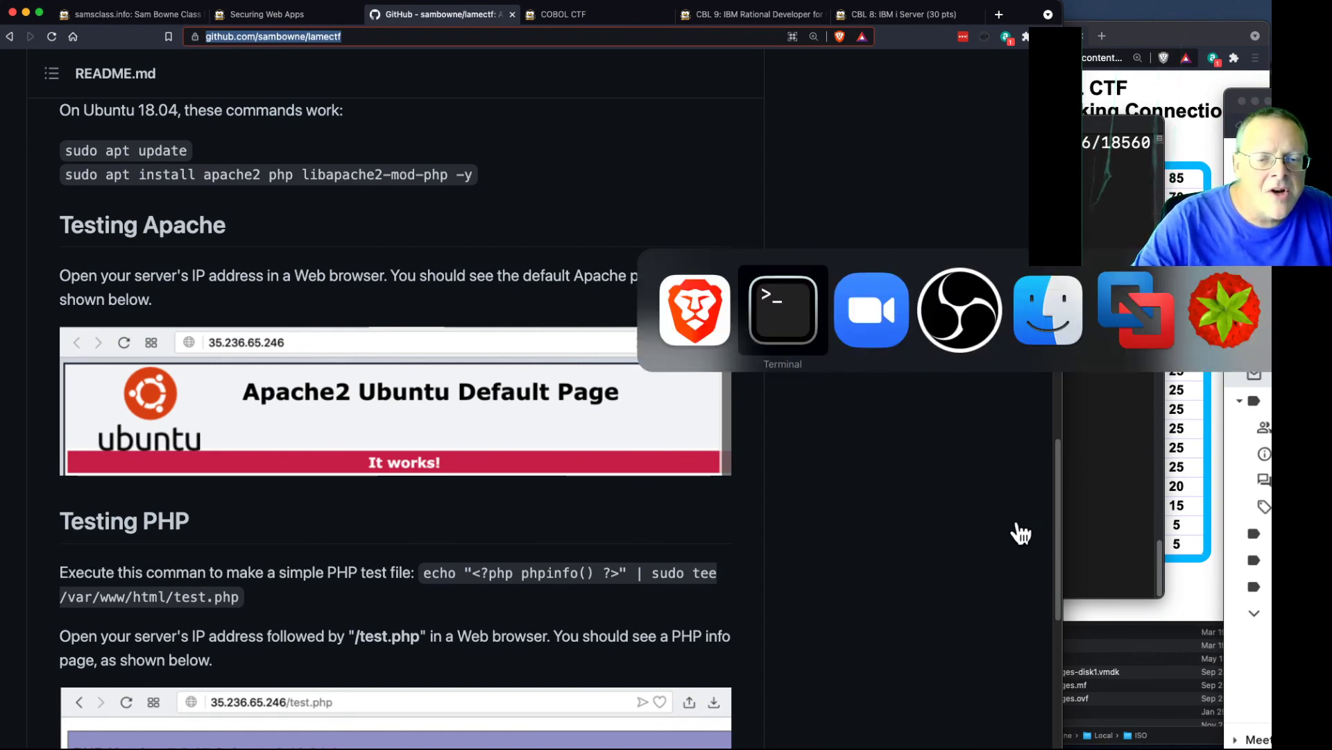
click(782, 309)
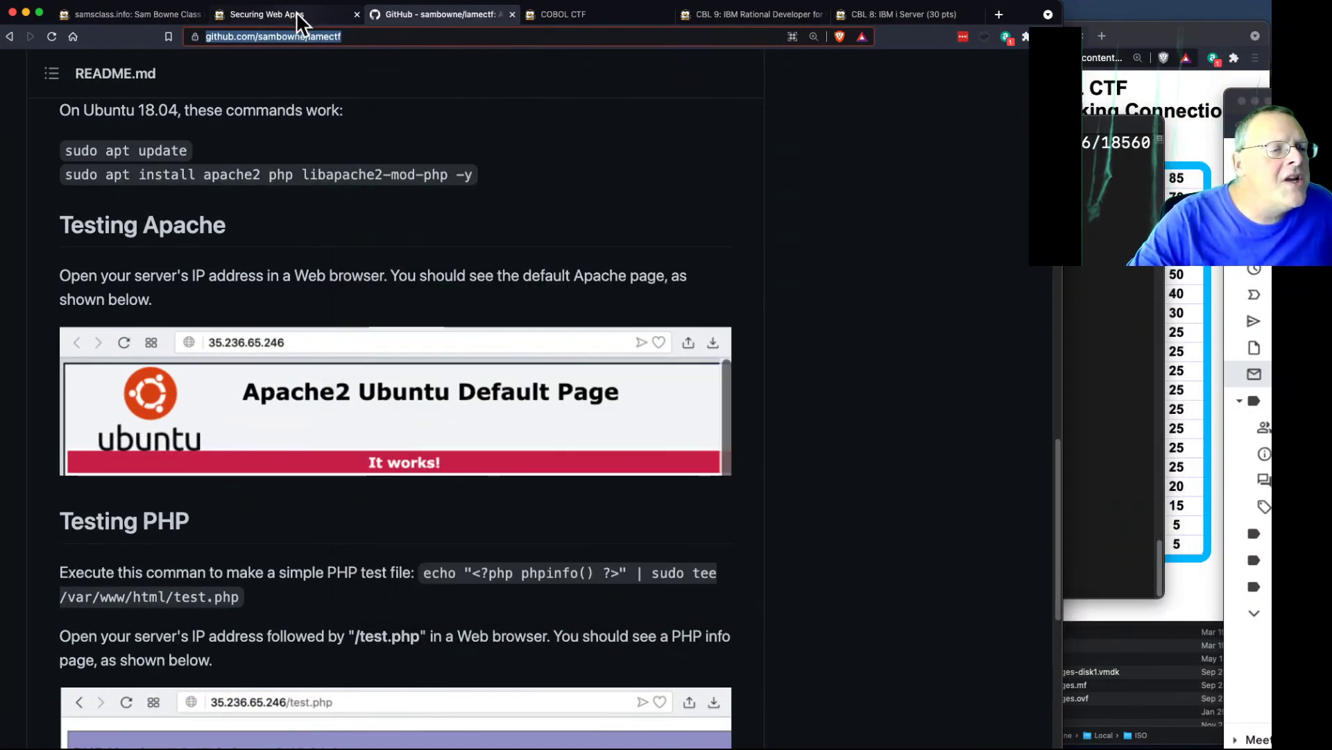
click(267, 14)
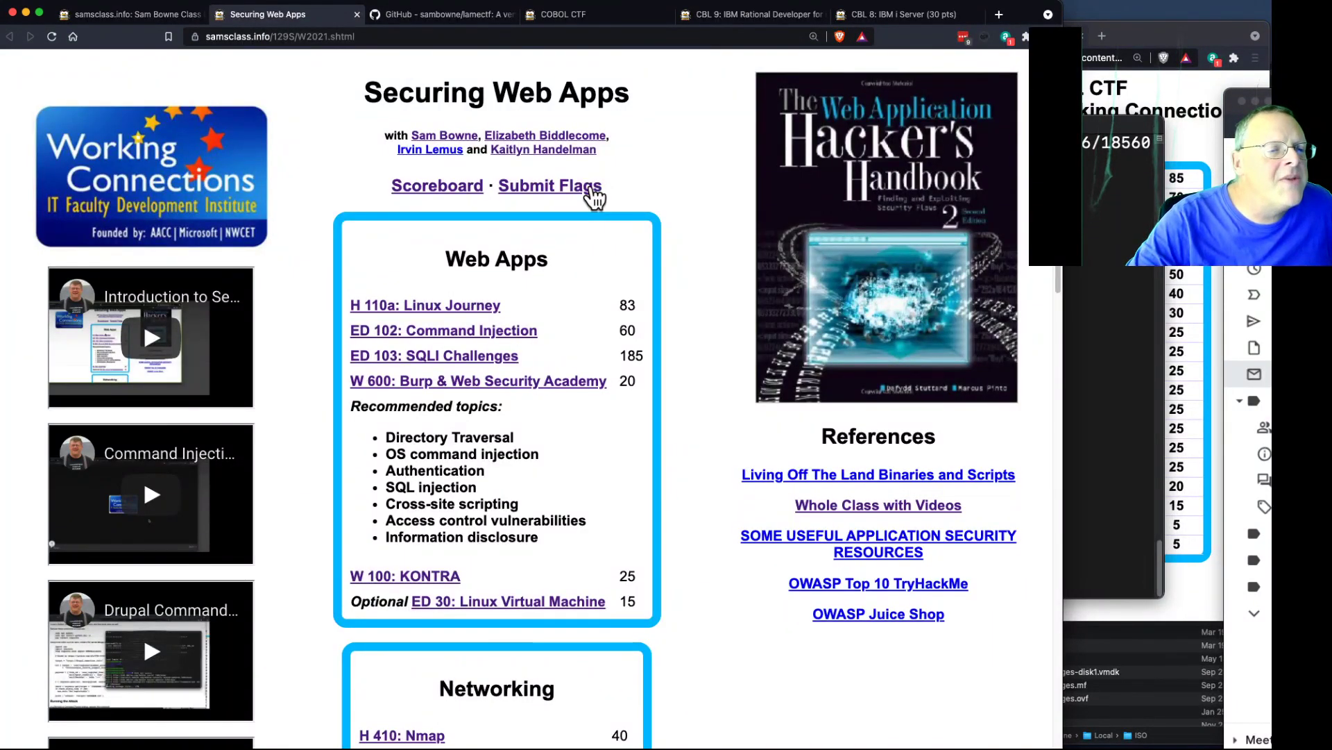
click(550, 186)
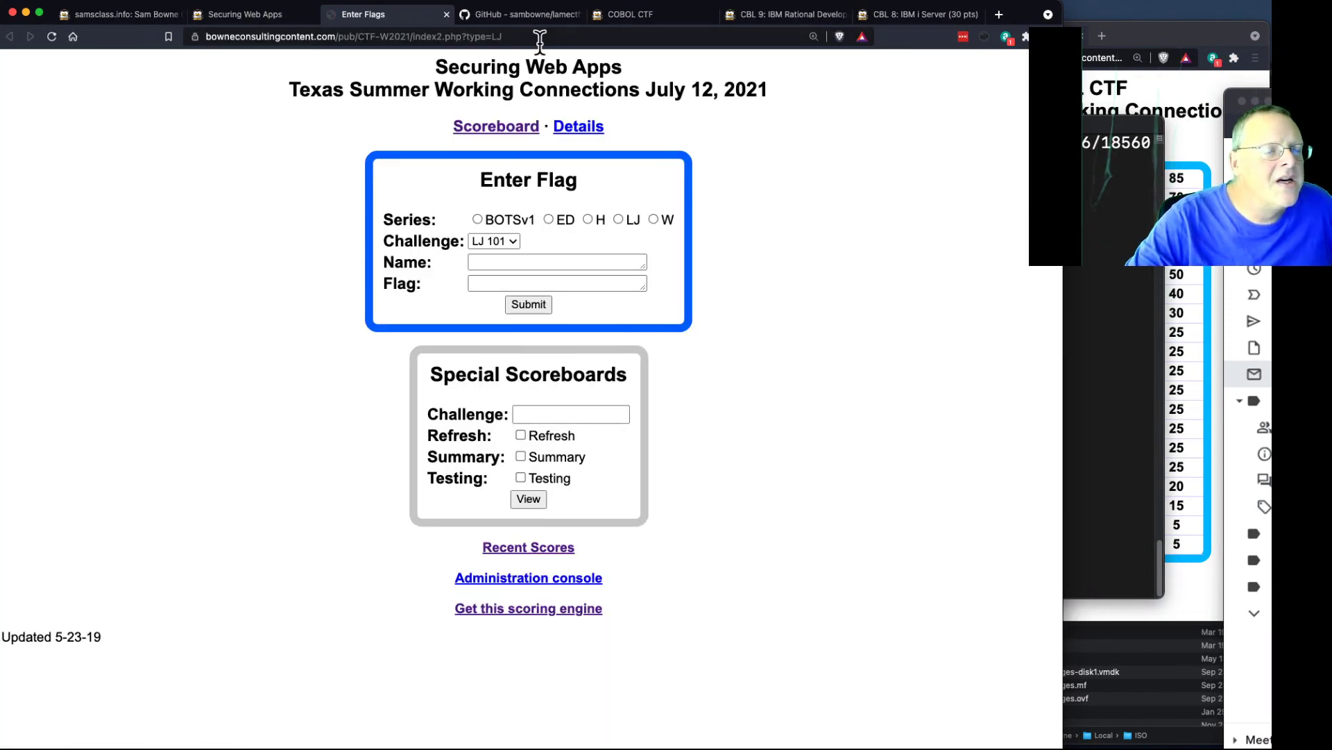
click(520, 14)
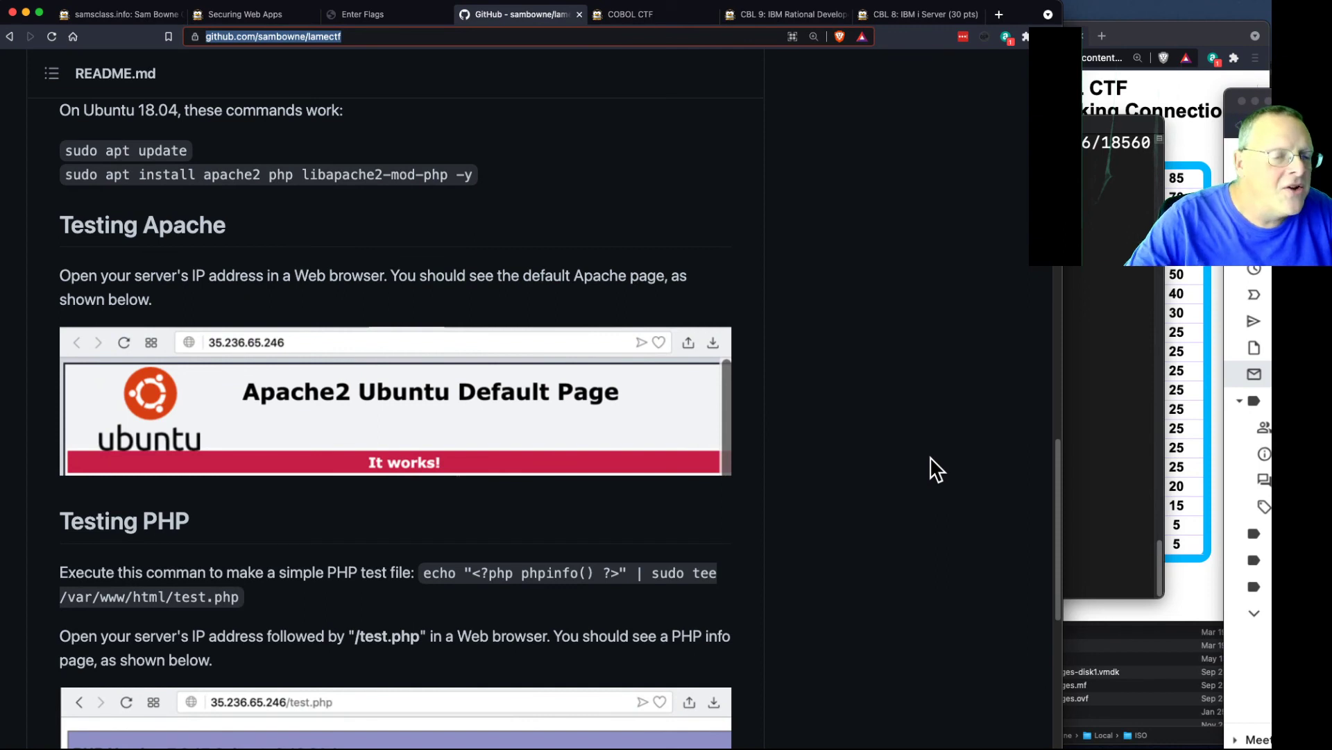
mouse_move(999, 405)
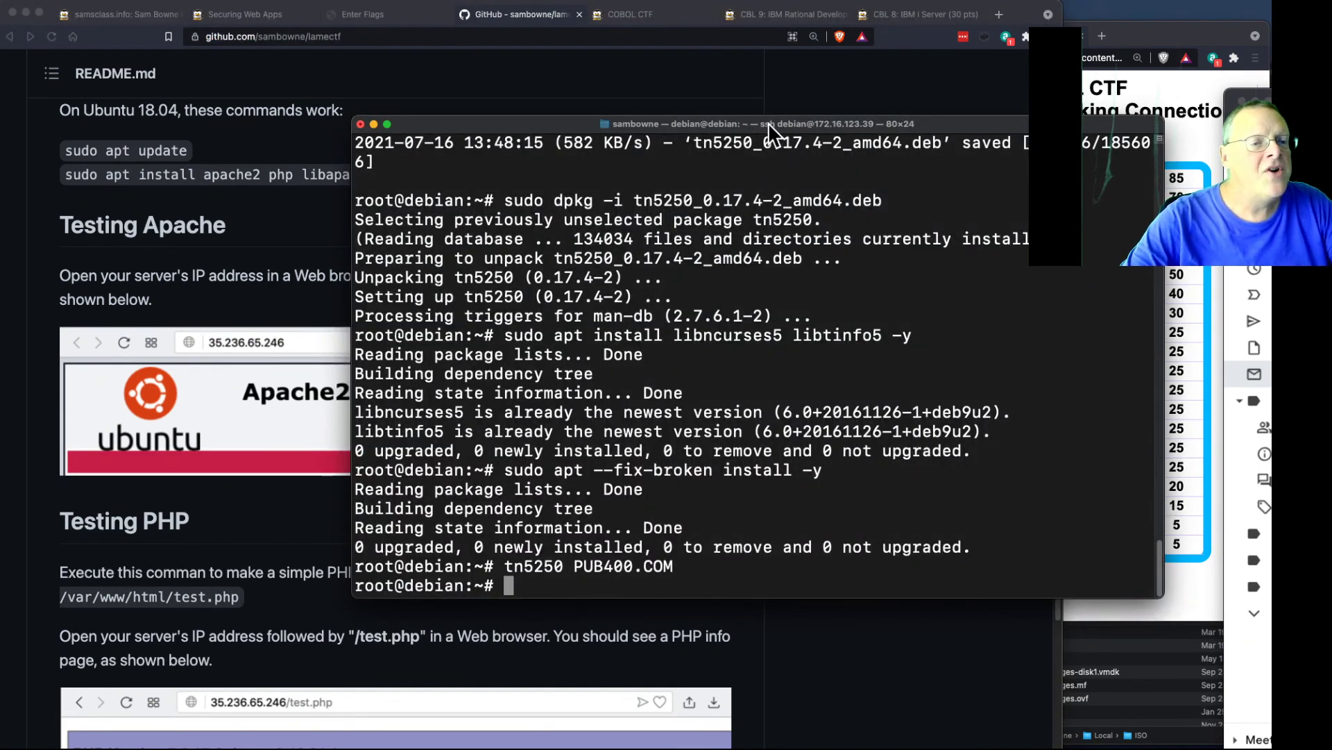
Drag the Terminal window to the right edge and bring the Securing Web Apps class page to the front.
drag(765, 123, 842, 39)
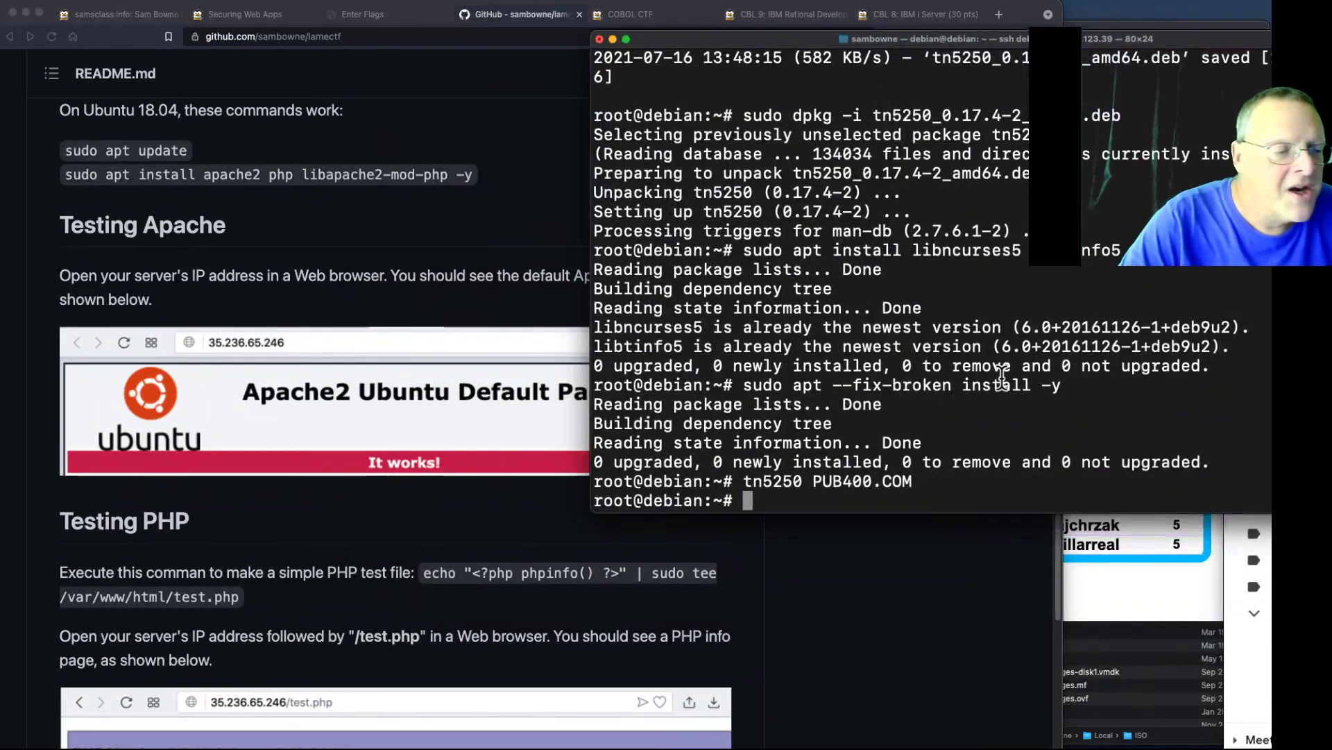
scroll(down, 3)
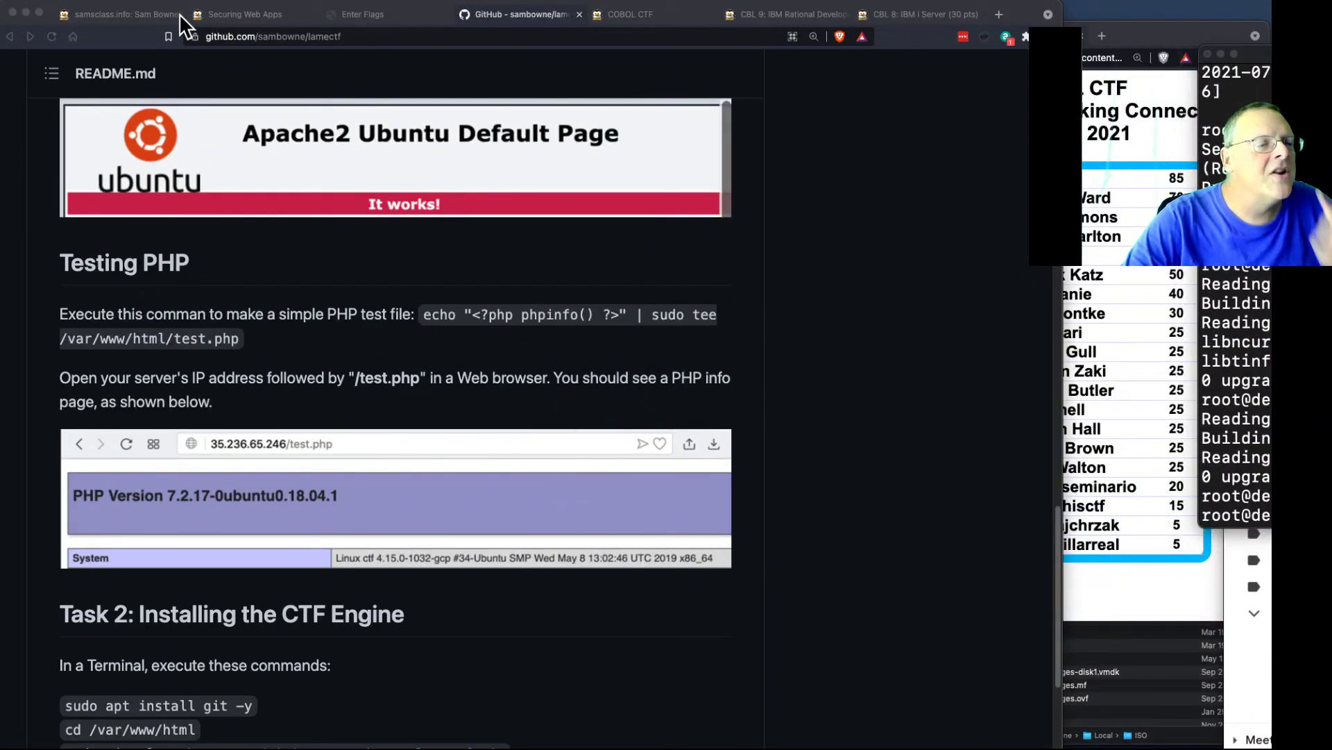
click(243, 14)
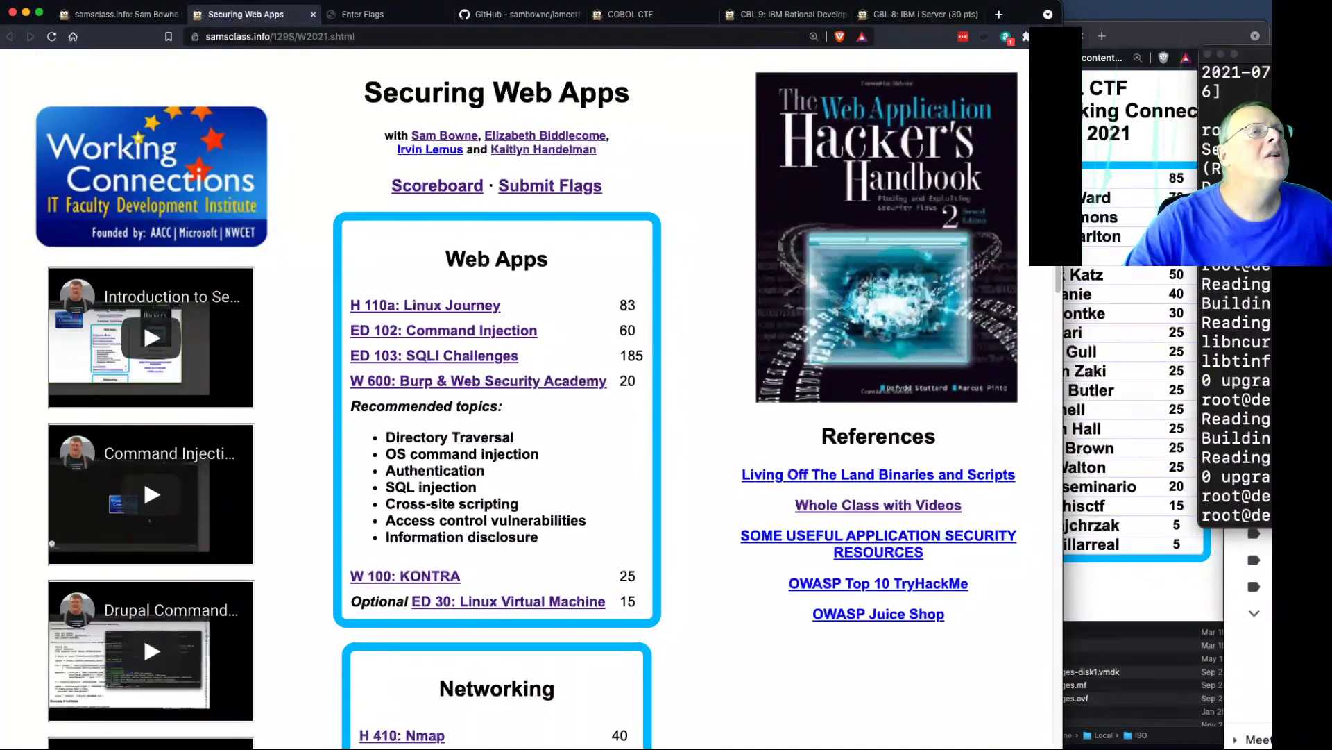